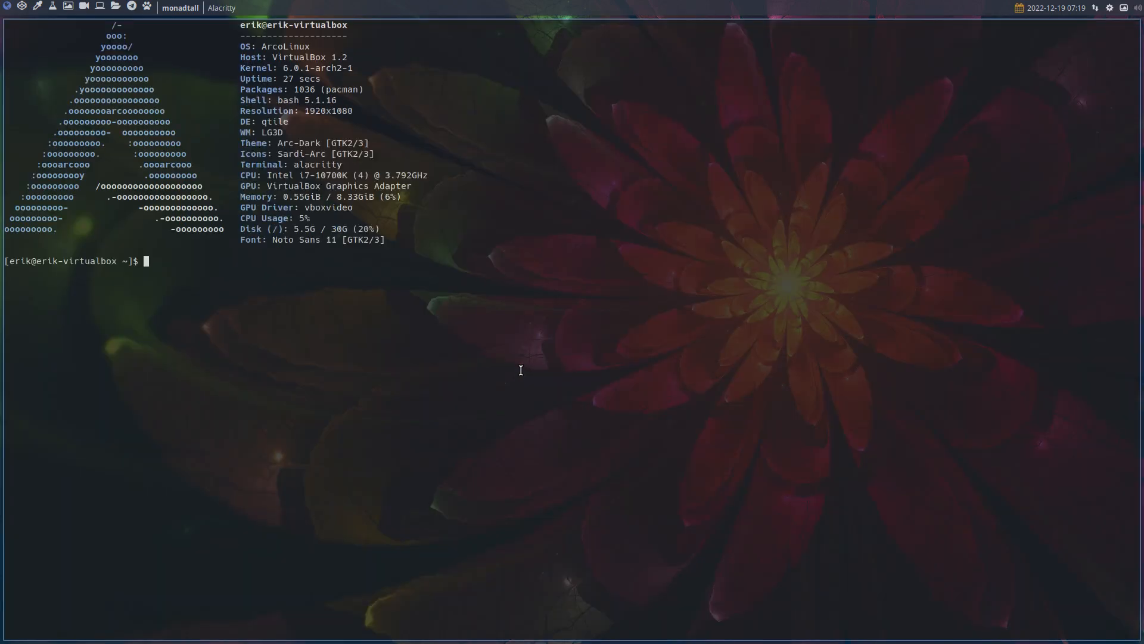
mouse_move(248, 354)
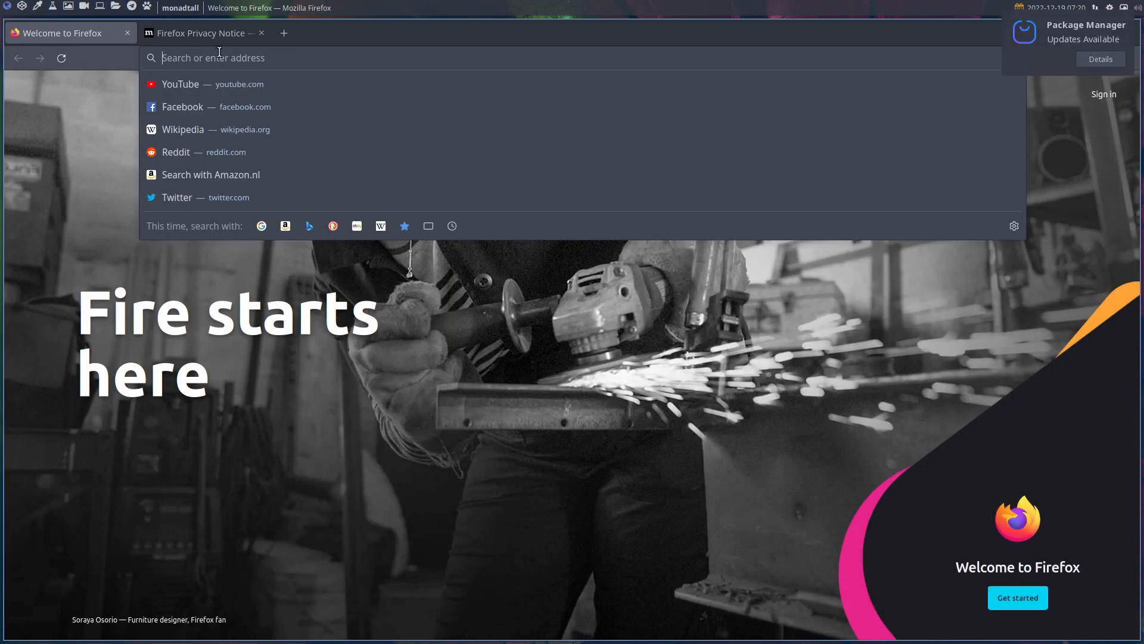
Step: Open YouTube and accept its cookies, then load arcolinuxd.com in the second tab
click(205, 84)
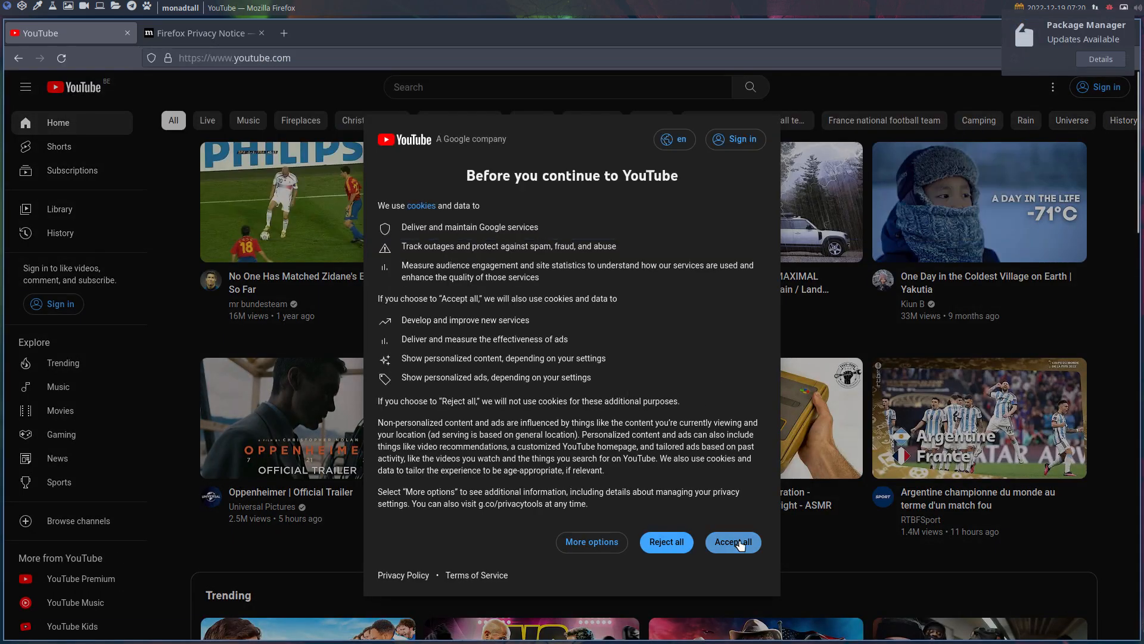
click(732, 542)
text(a)
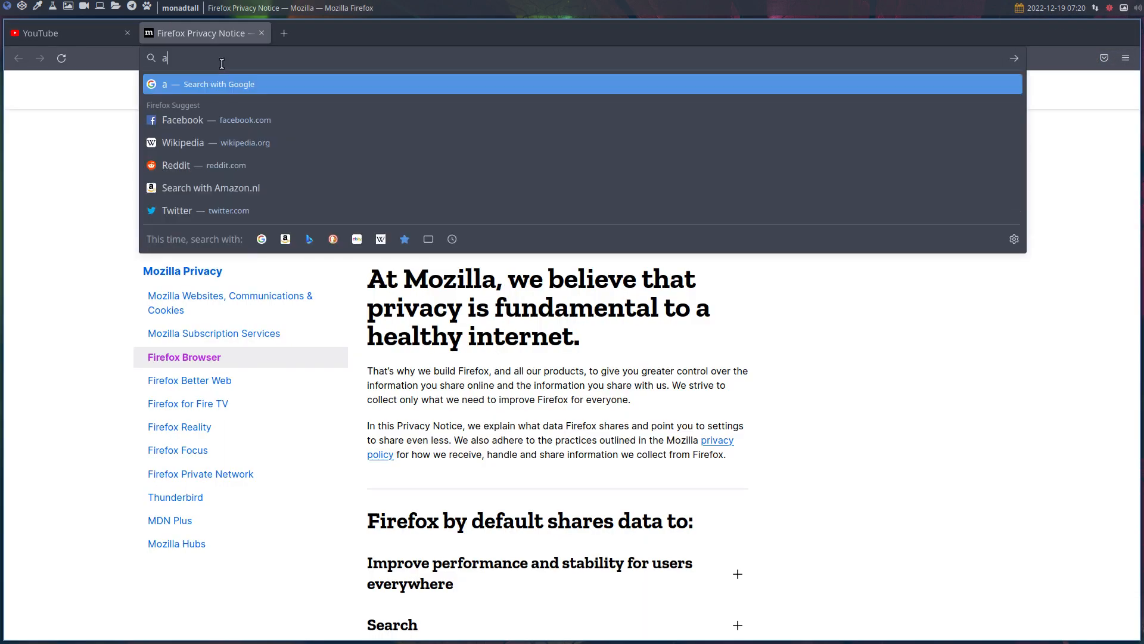
text(rcolinuxd.com)
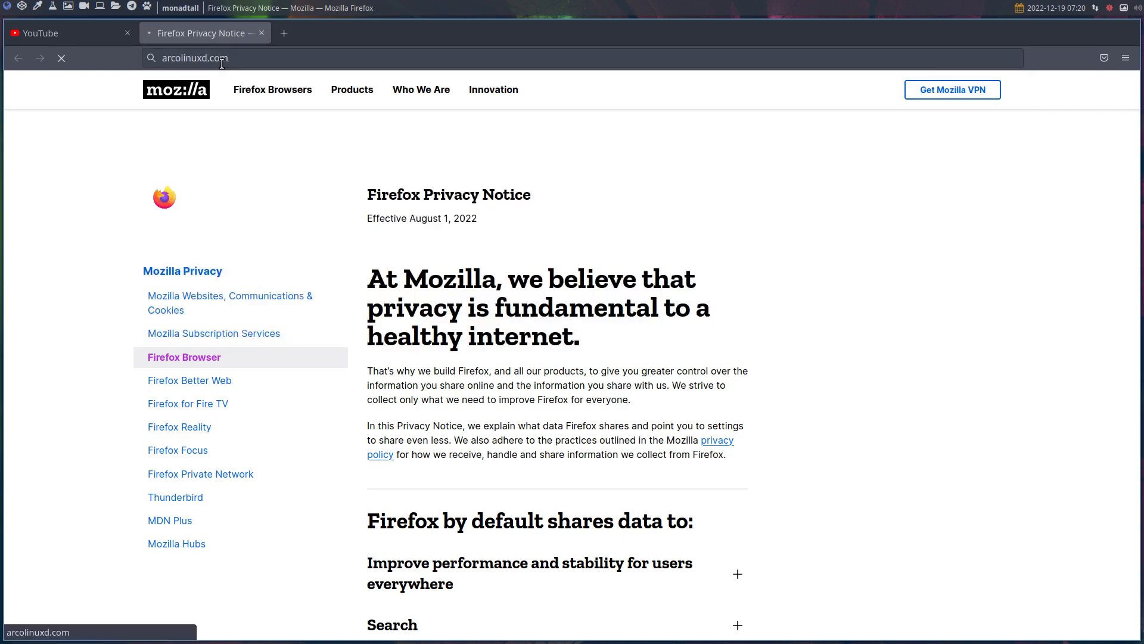
key(Return)
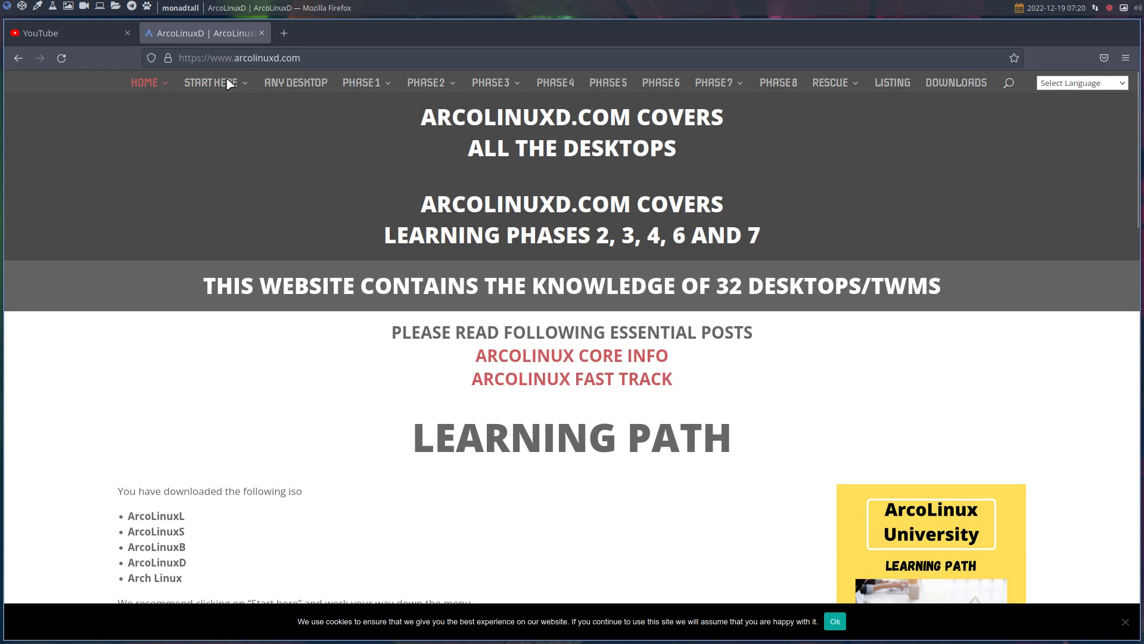
click(492, 82)
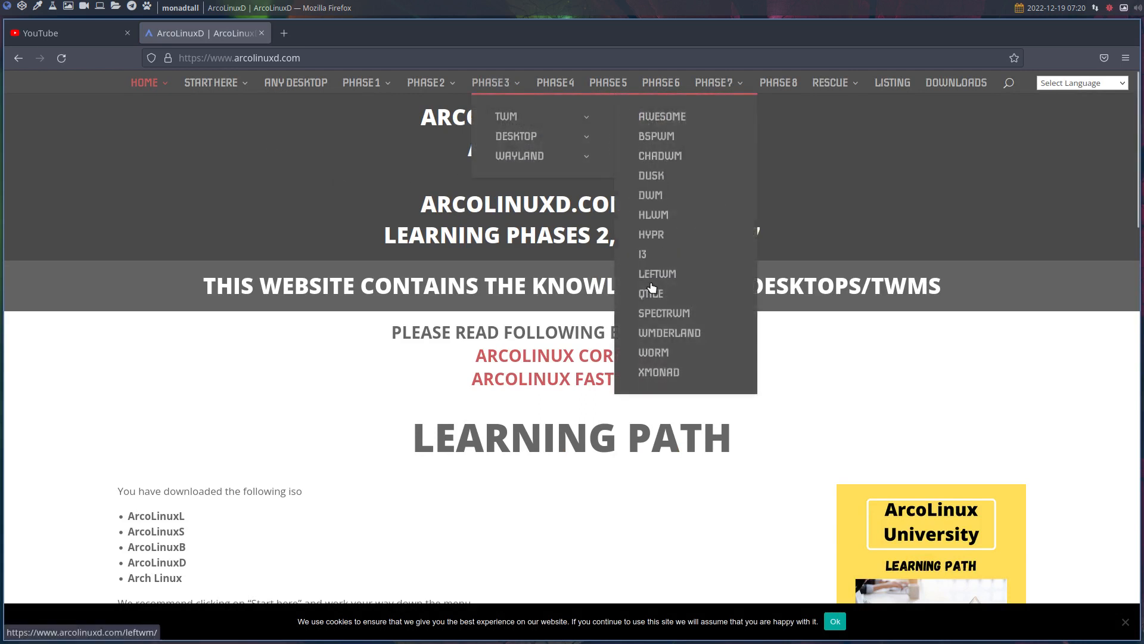
Step: Open PHASE 3 > TWM > QTILE, scroll through its articles, and return to YouTube
click(649, 293)
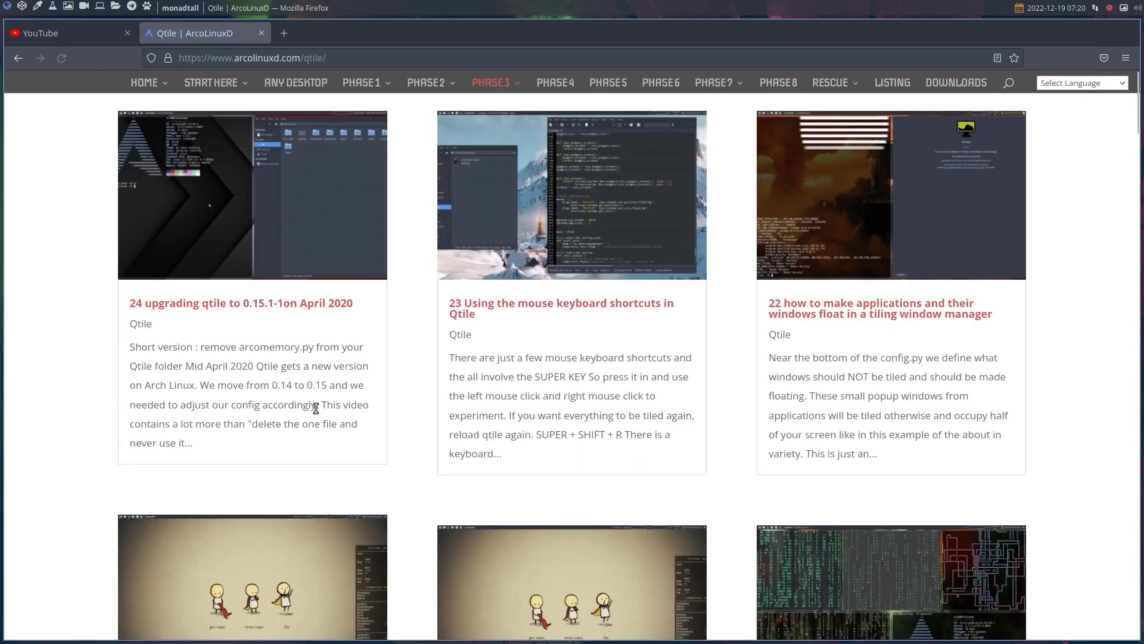
scroll(down, 3)
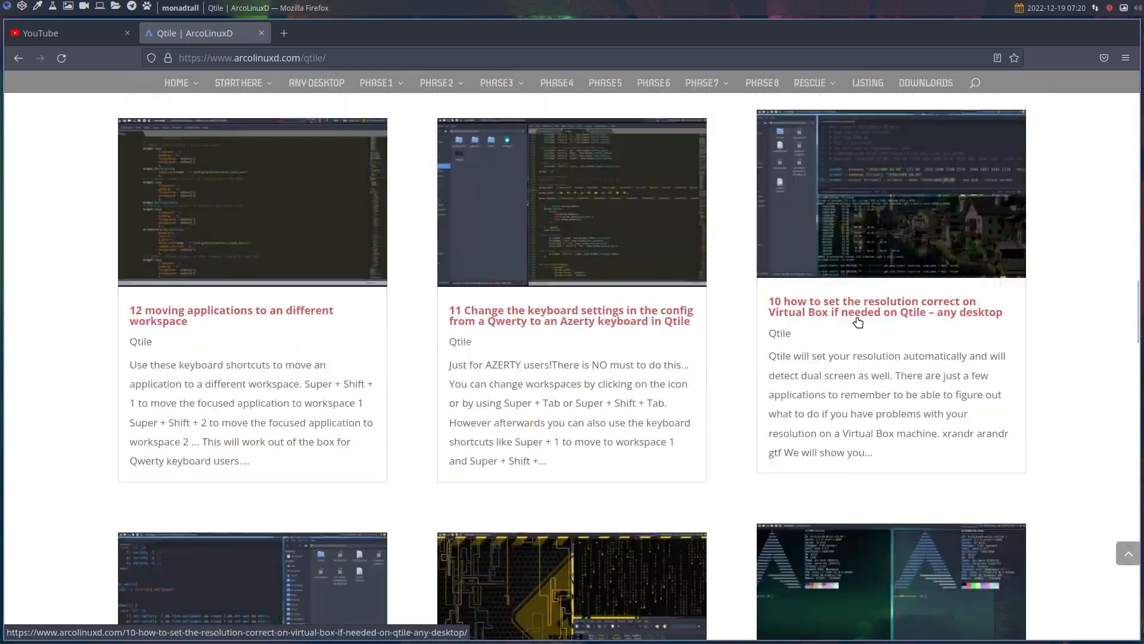
scroll(down, 3)
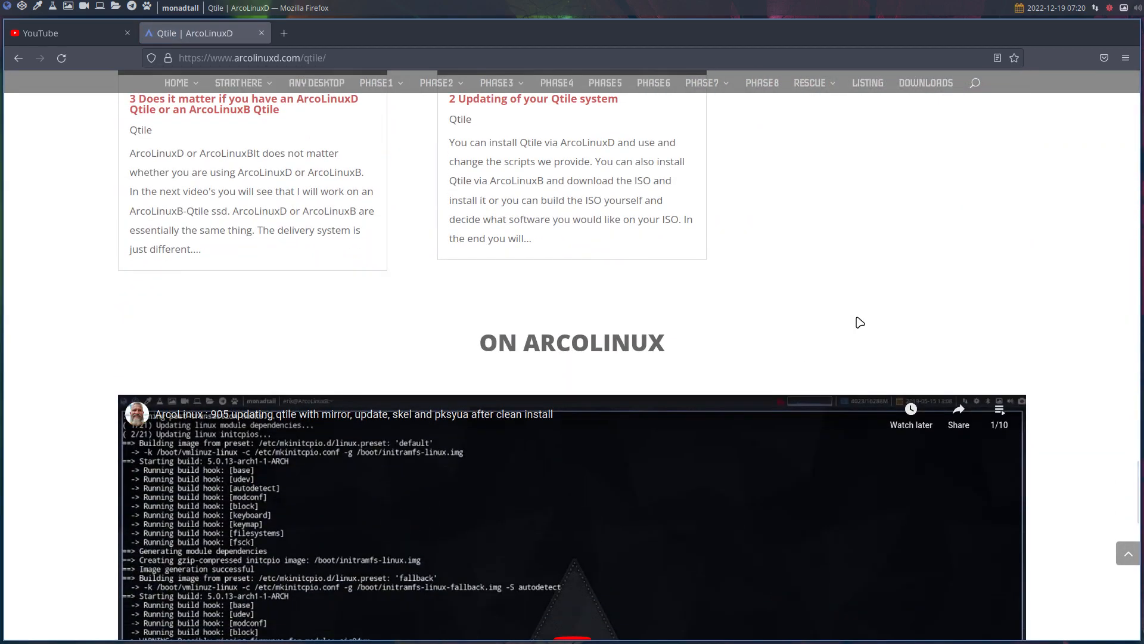
scroll(down, 3)
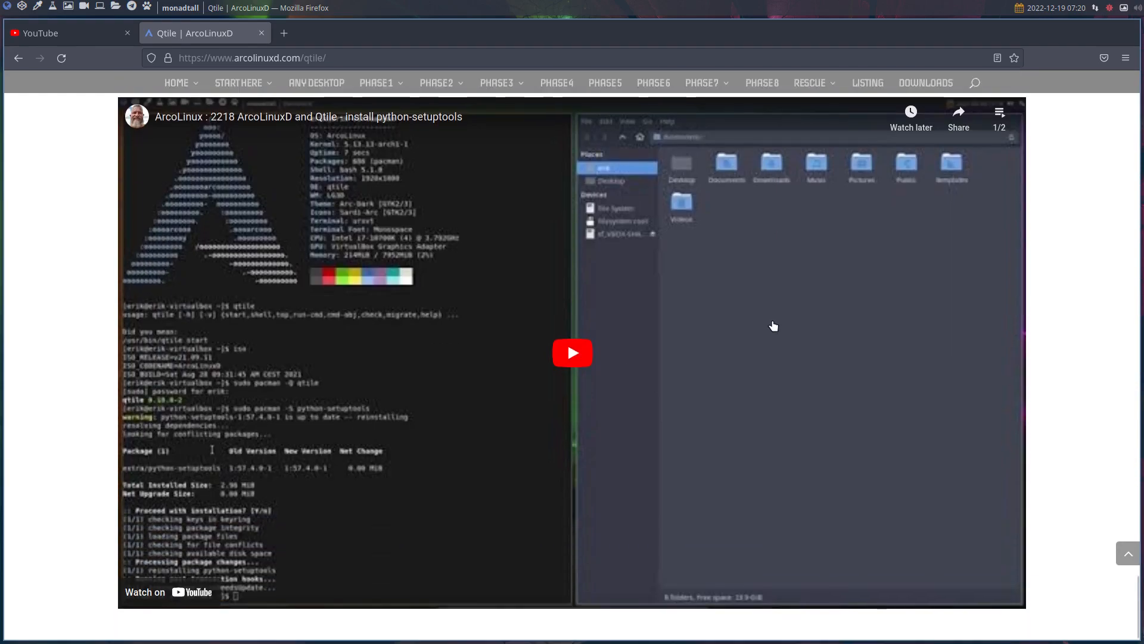
scroll(down, 3)
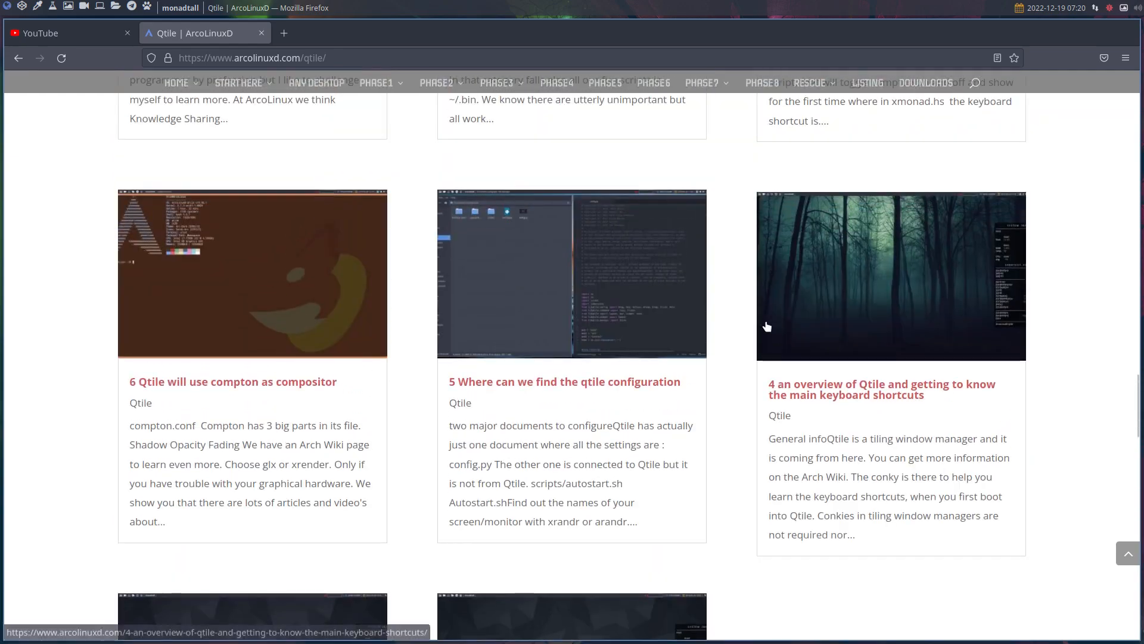
scroll(up, 3)
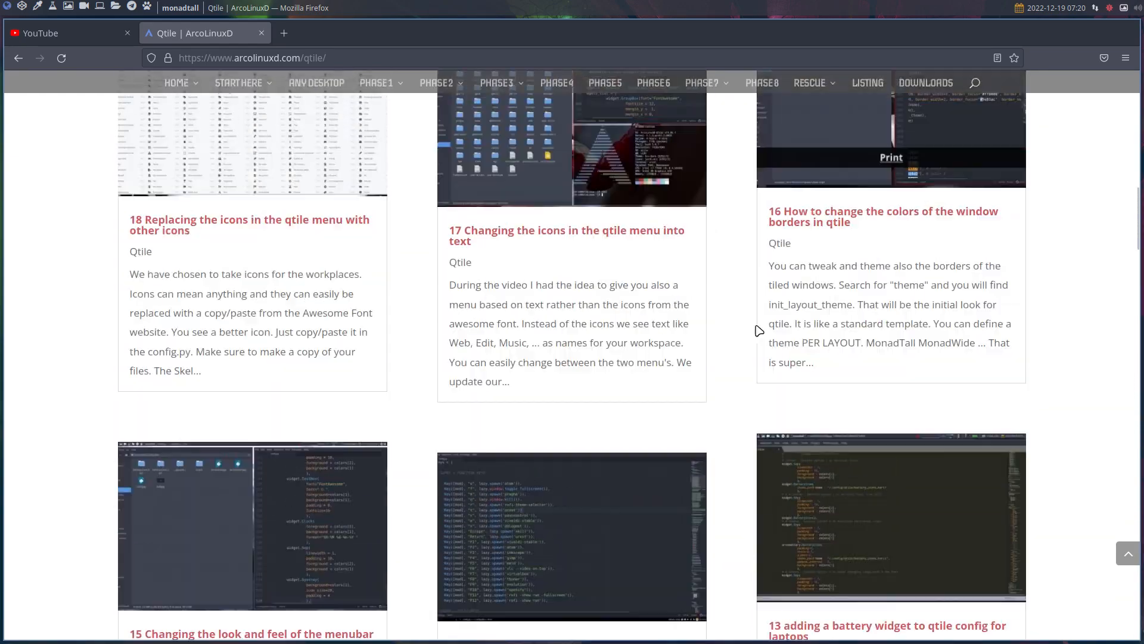
scroll(up, 3)
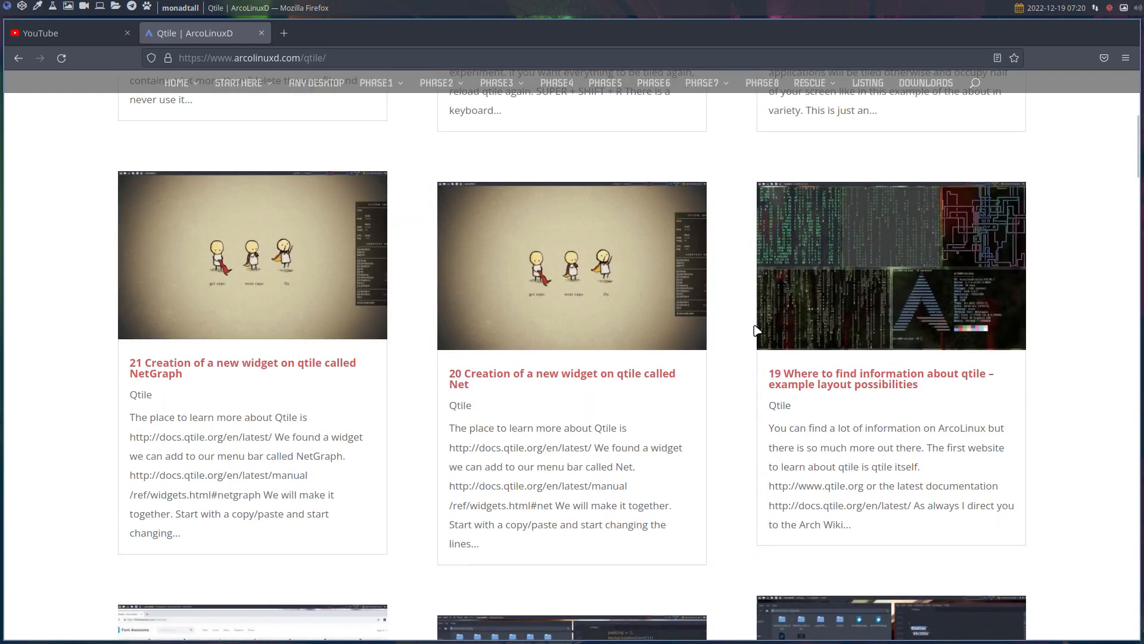
click(66, 33)
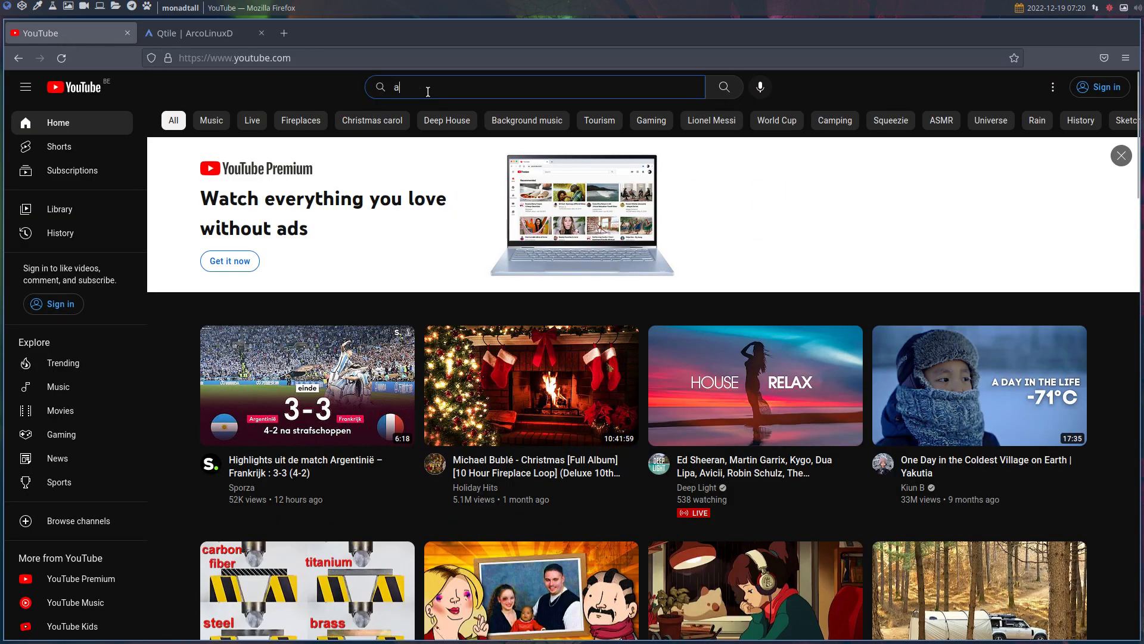
Step: Search YouTube for 'arcolinux' and open Erik Dubois's in-channel search field
text(rcolinux)
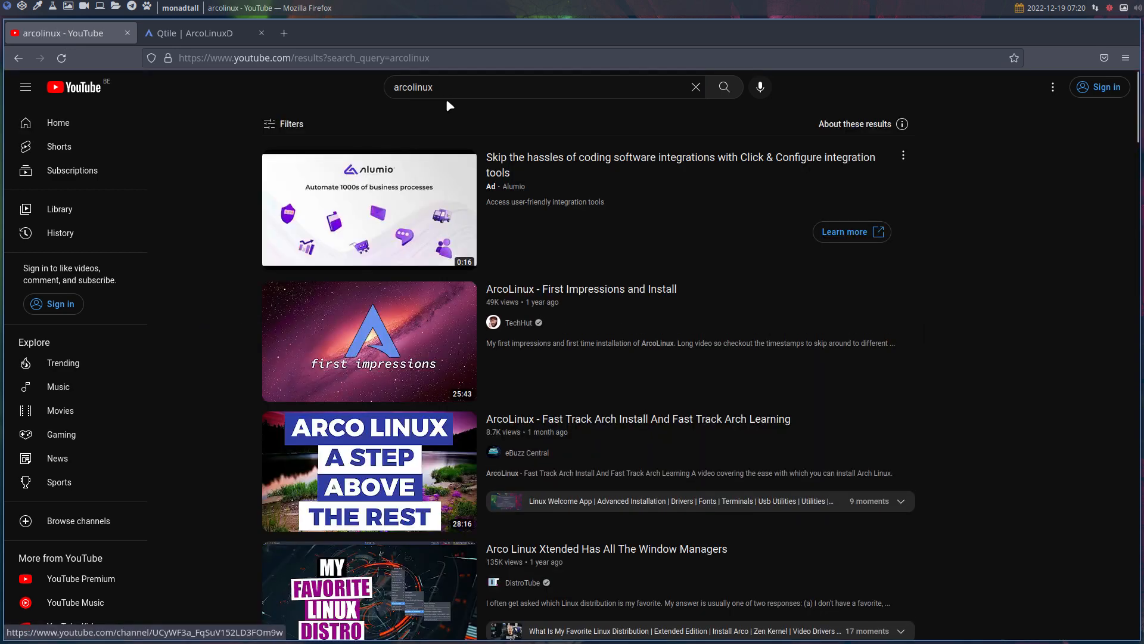
mouse_move(501, 241)
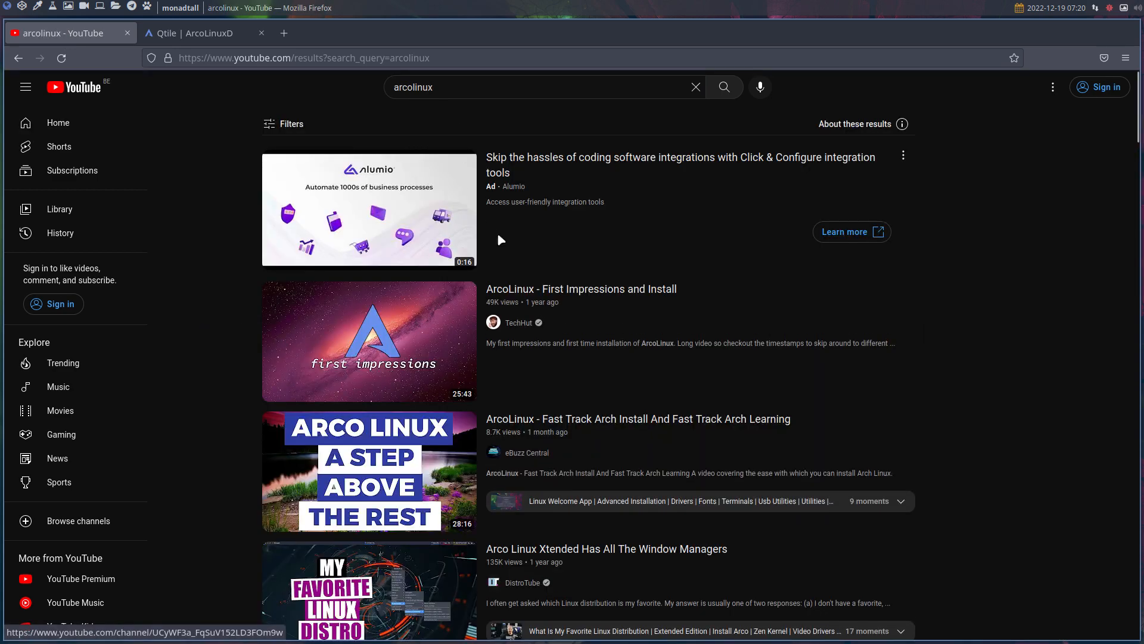
scroll(down, 3)
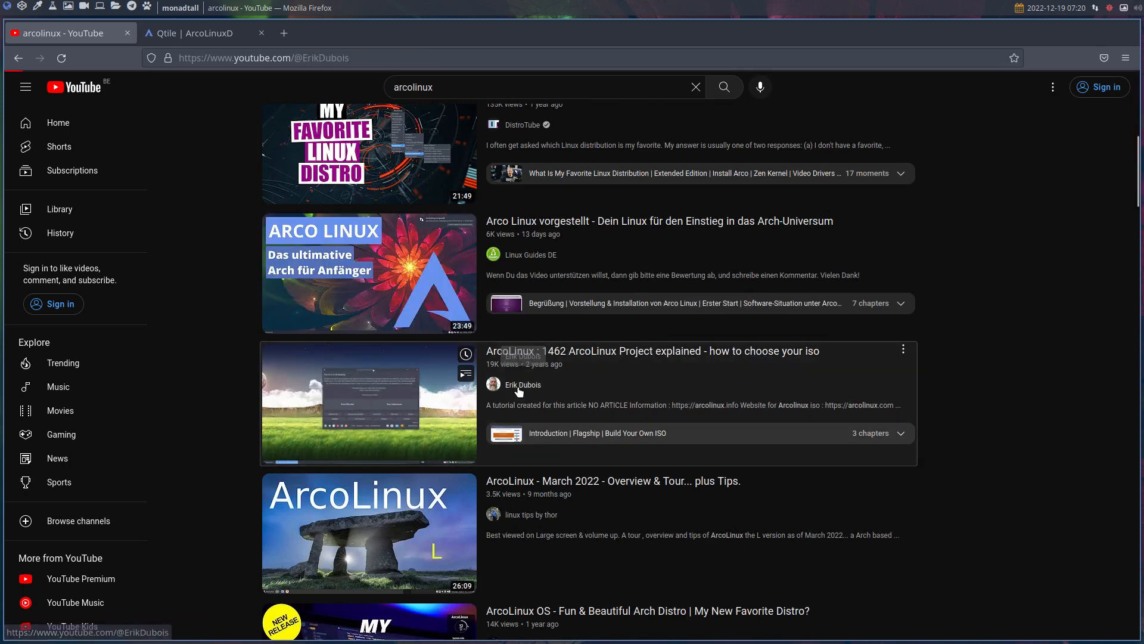
click(522, 385)
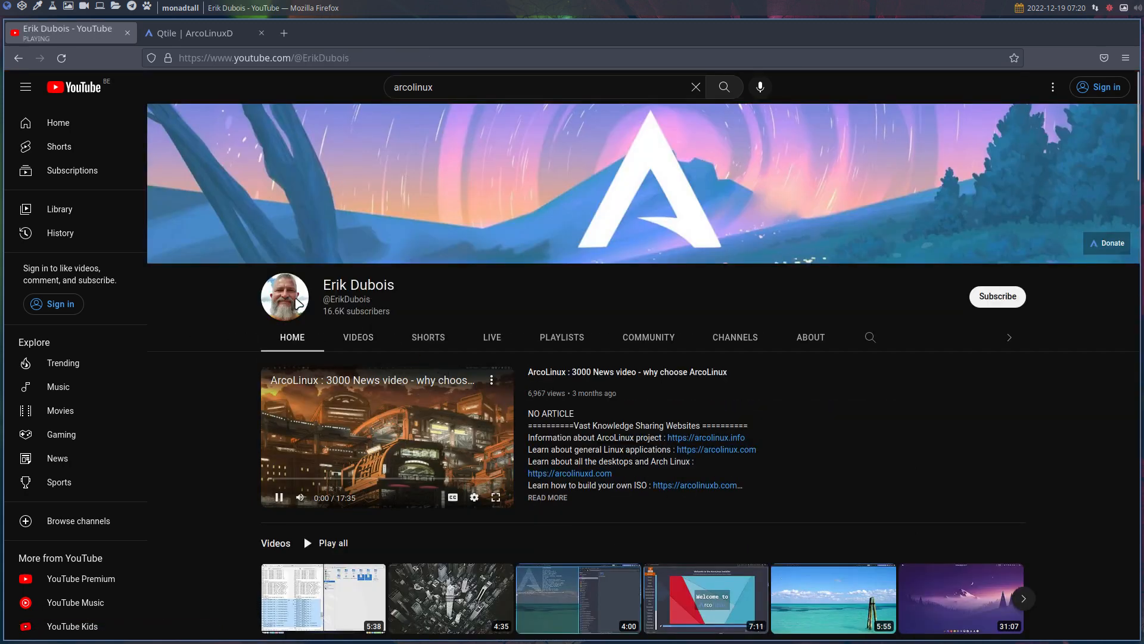
mouse_move(387, 222)
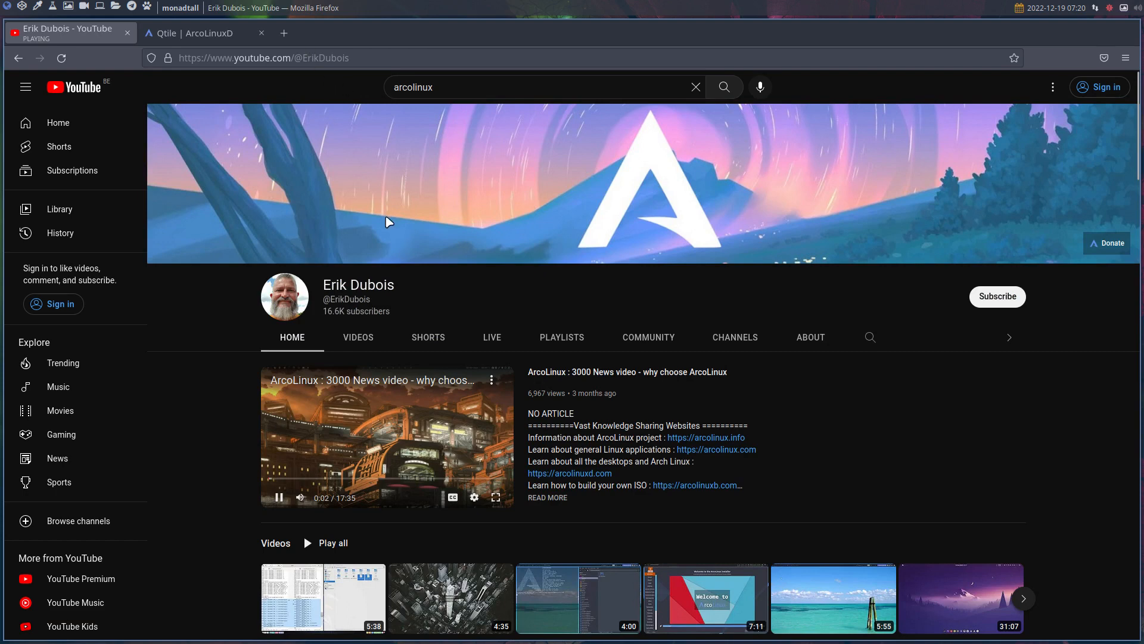
mouse_move(277, 497)
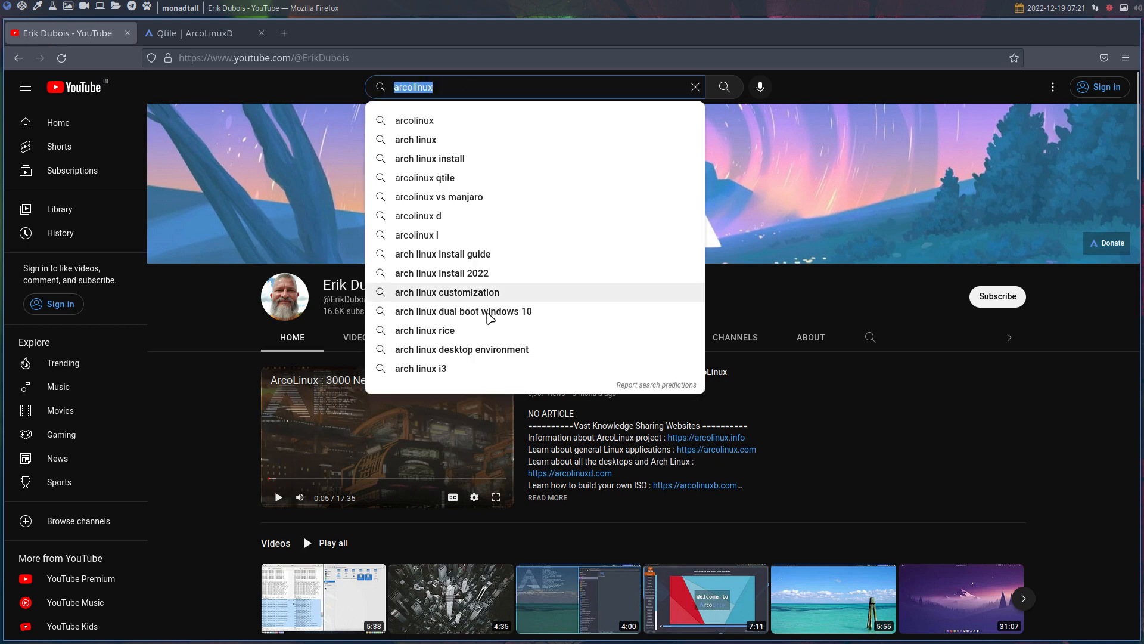
click(869, 338)
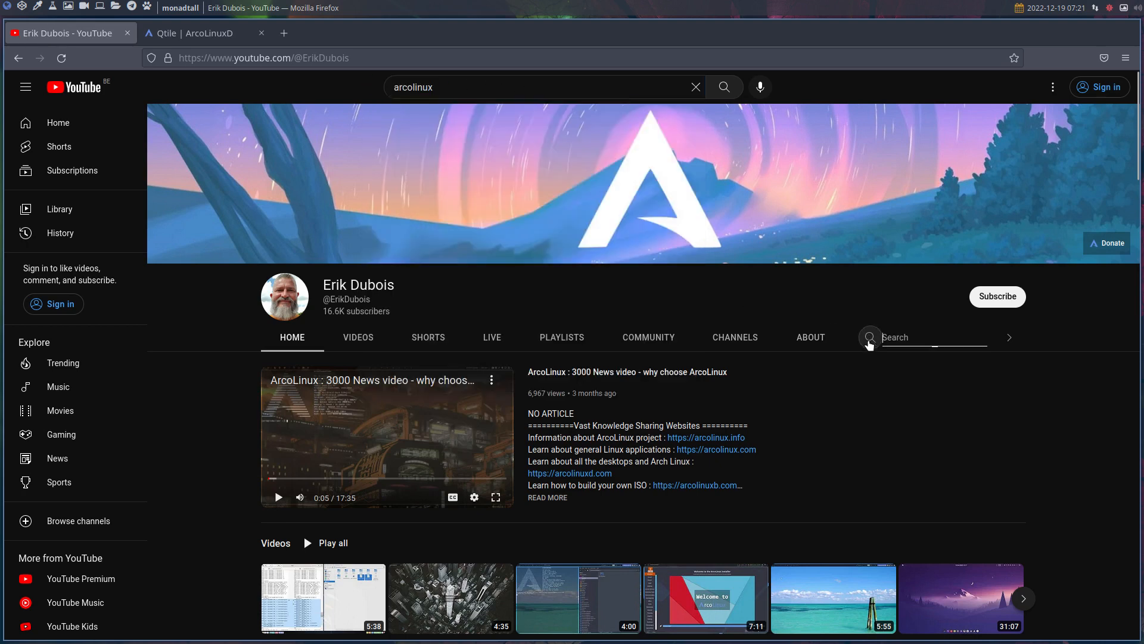
text(qtile)
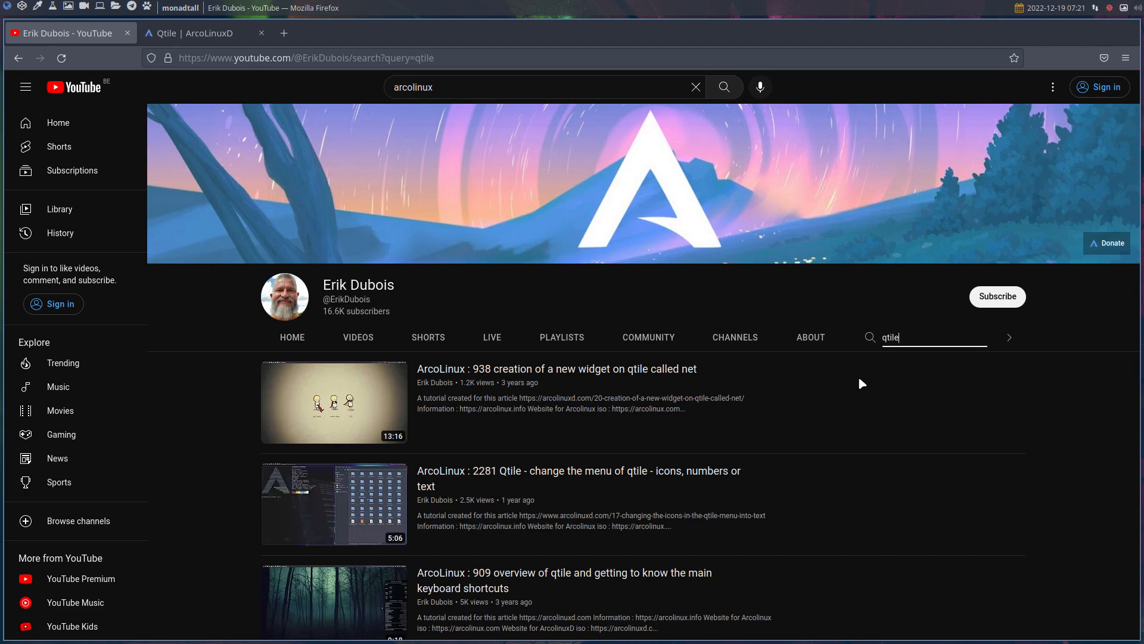
mouse_move(861, 306)
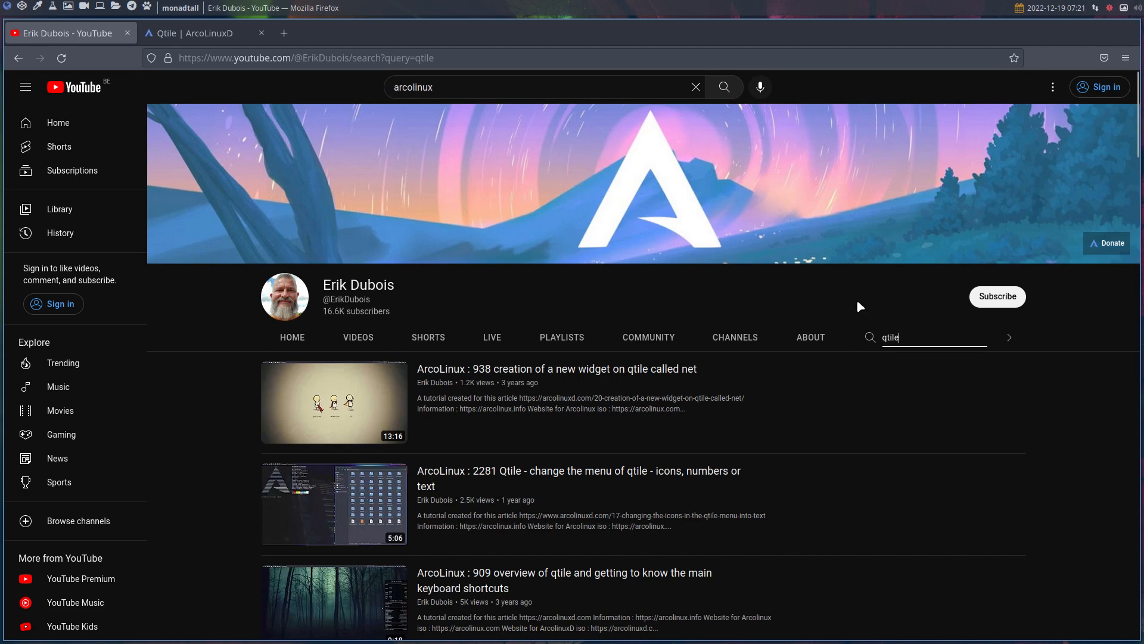
mouse_move(973, 320)
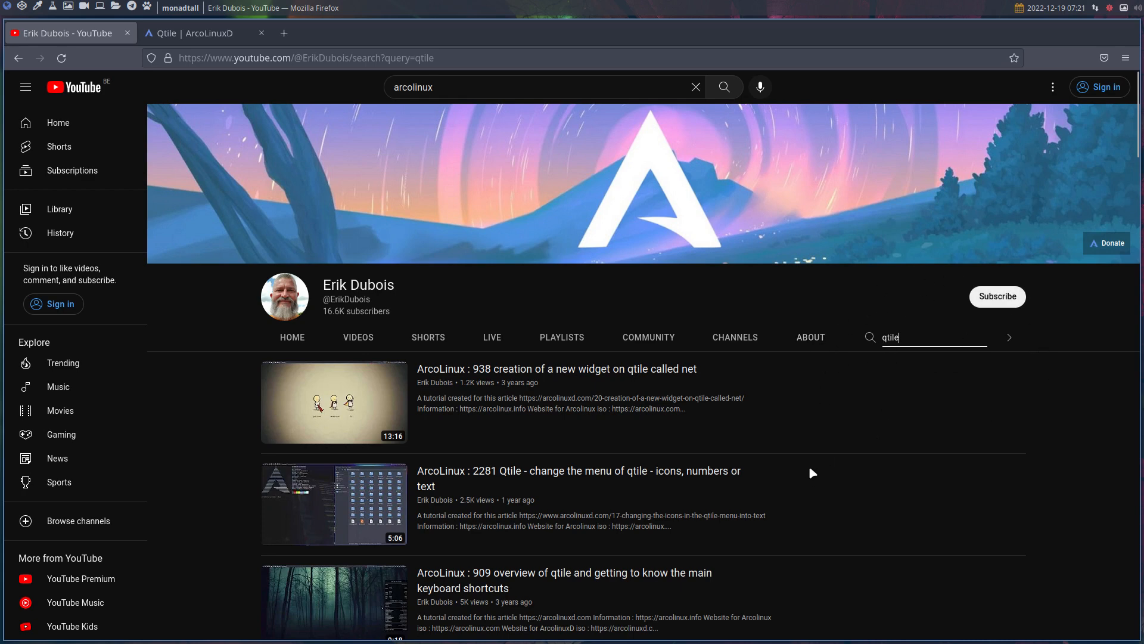
mouse_move(810, 467)
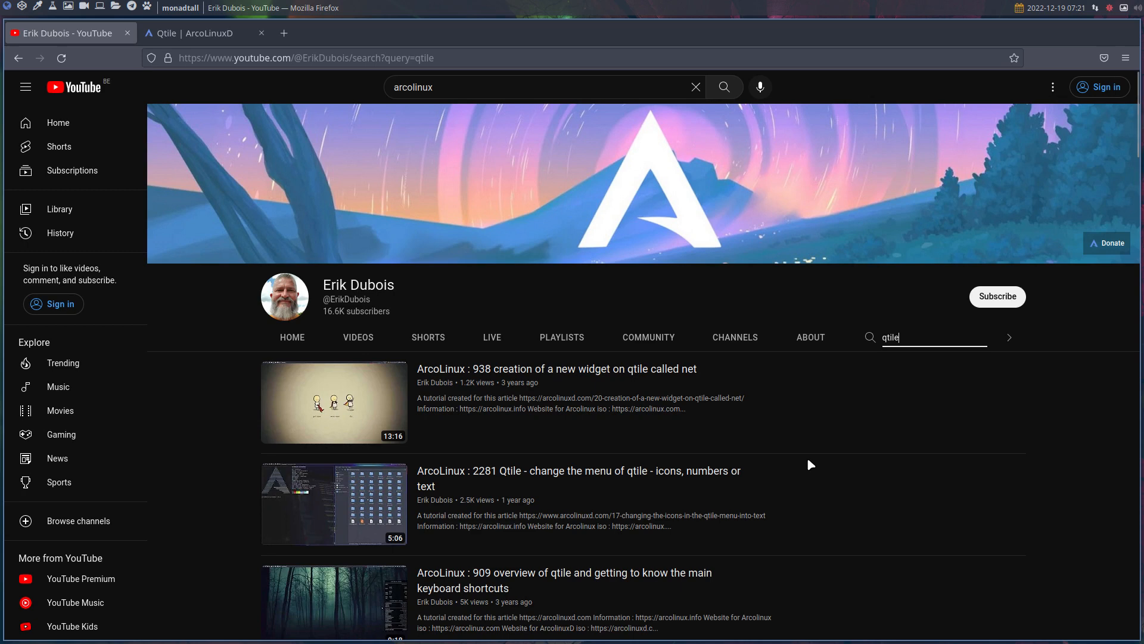
mouse_move(831, 425)
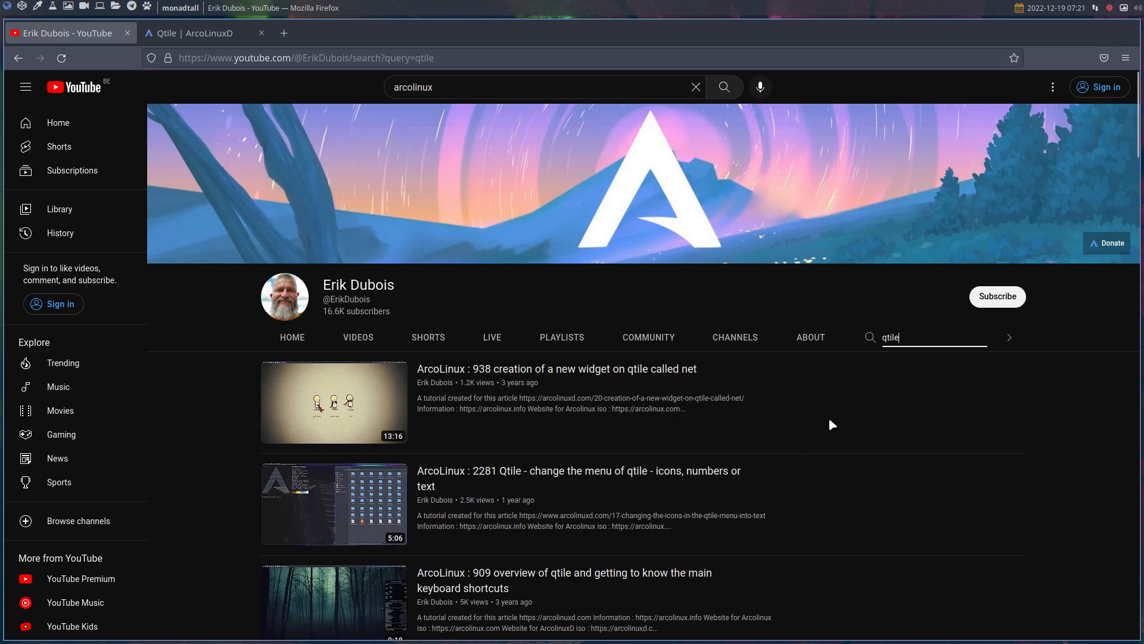
text(t)
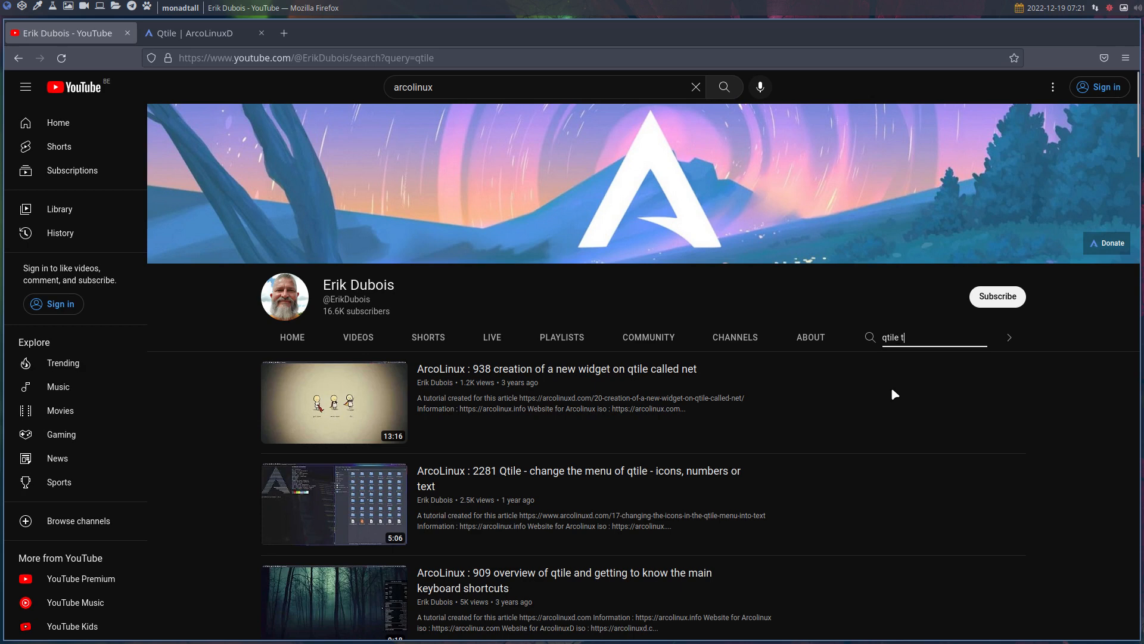
text(heme)
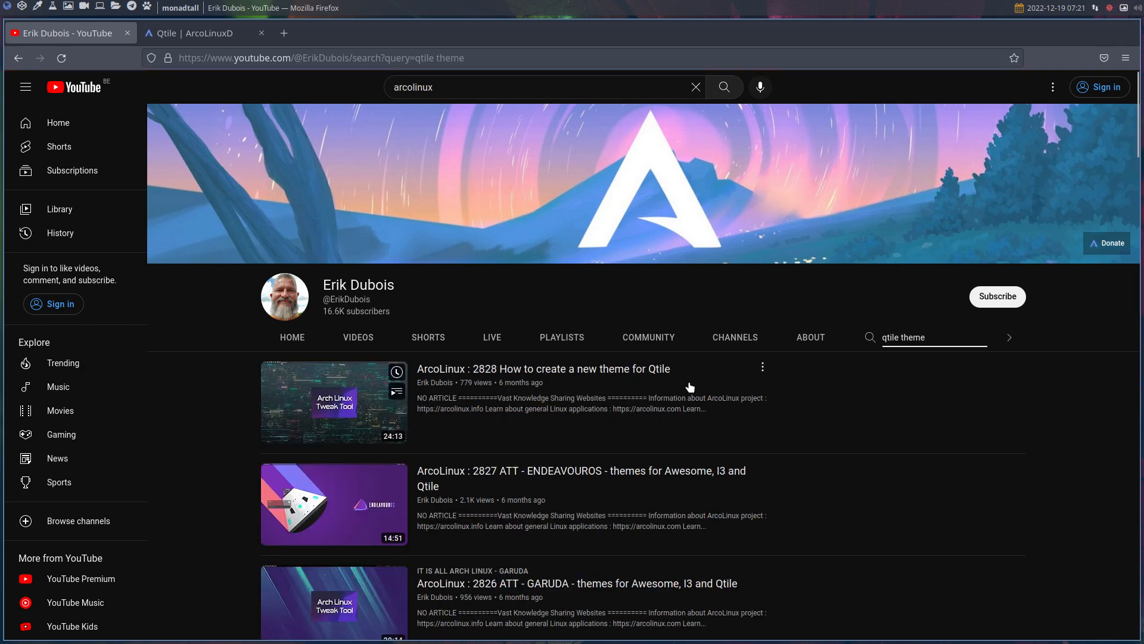
mouse_move(624, 474)
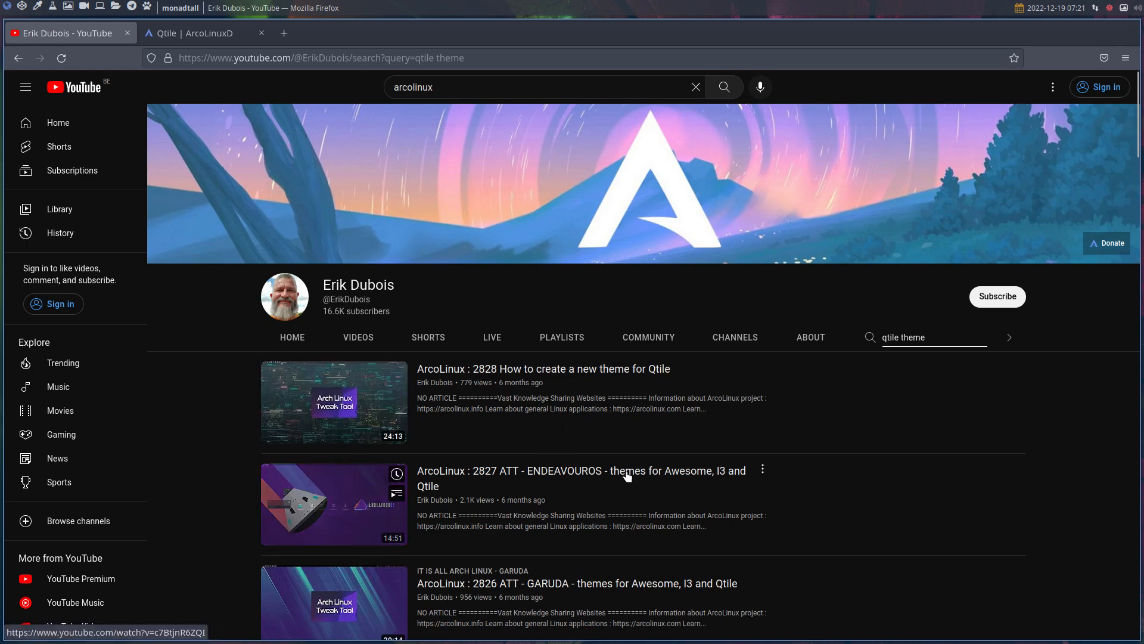
scroll(down, 3)
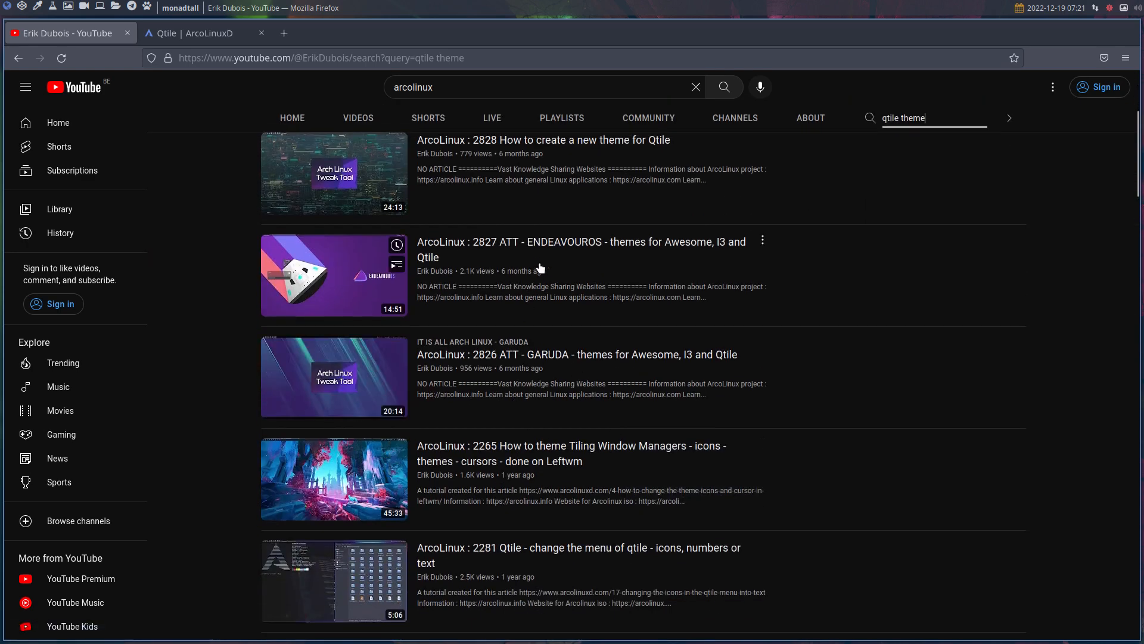
mouse_move(552, 259)
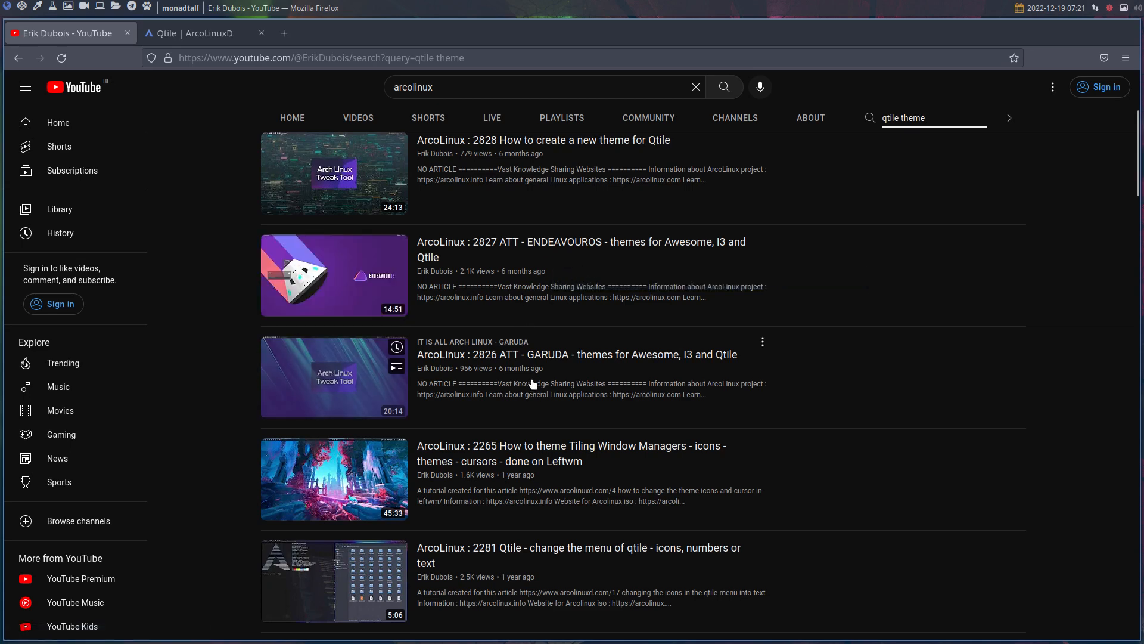
mouse_move(533, 385)
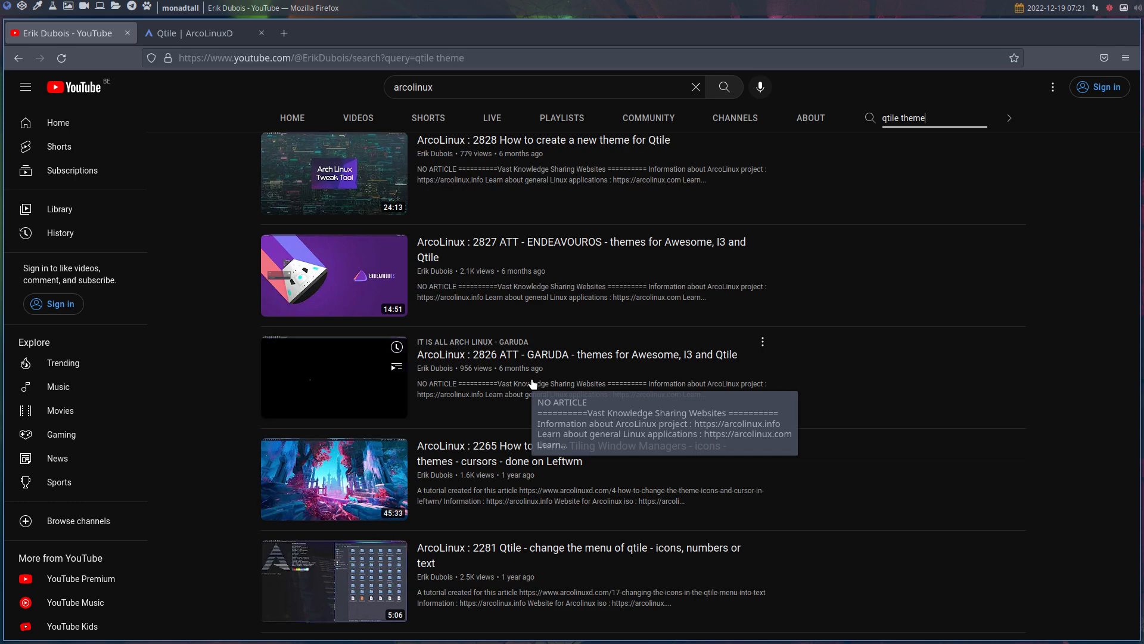
scroll(down, 3)
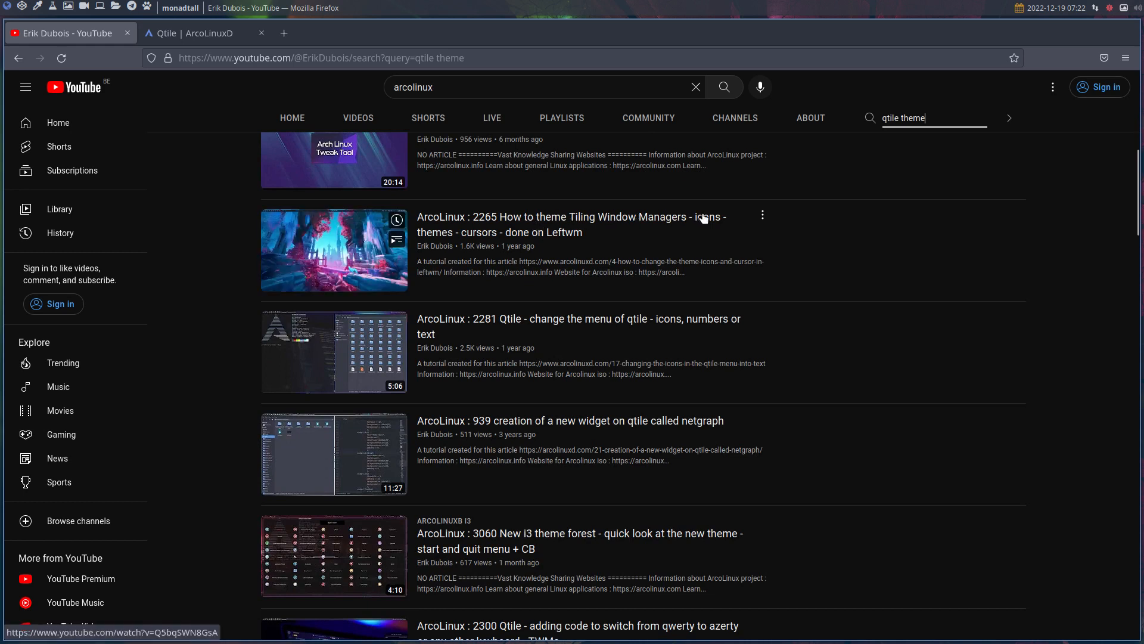
mouse_move(572, 337)
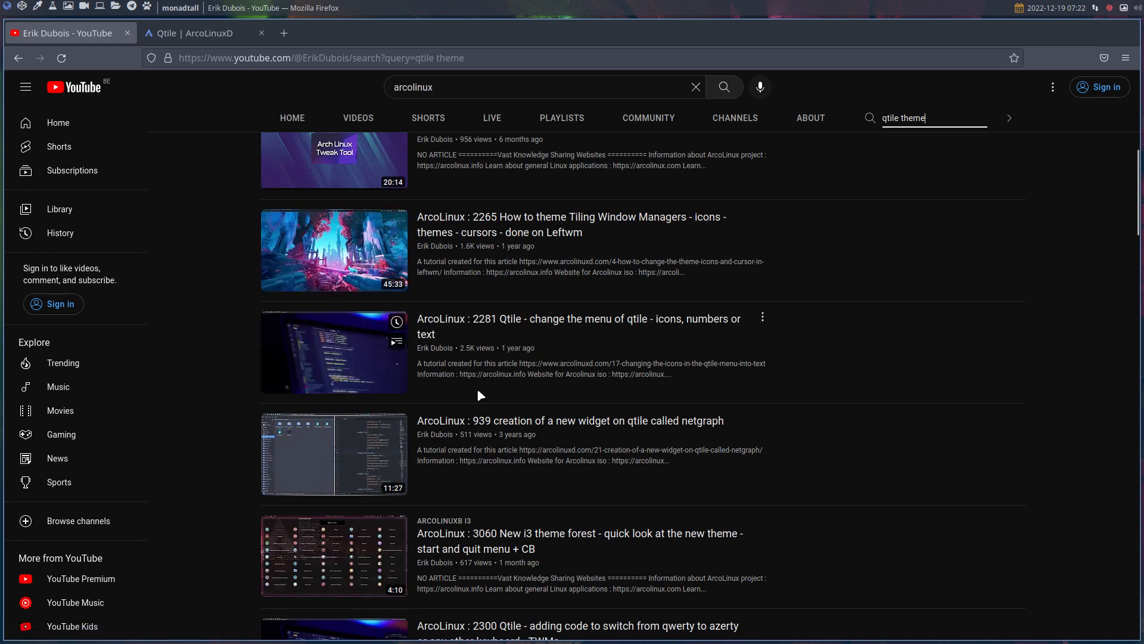
mouse_move(630, 513)
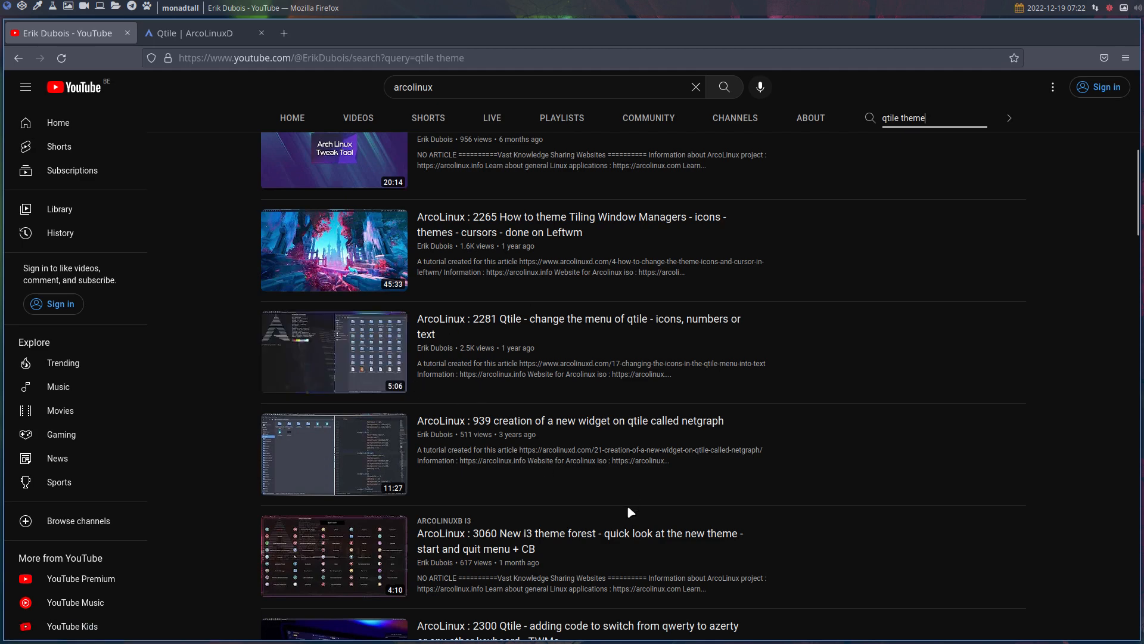
Step: Switch to the 'Qtile | ArcoLinuxD' tutorials tab
click(204, 33)
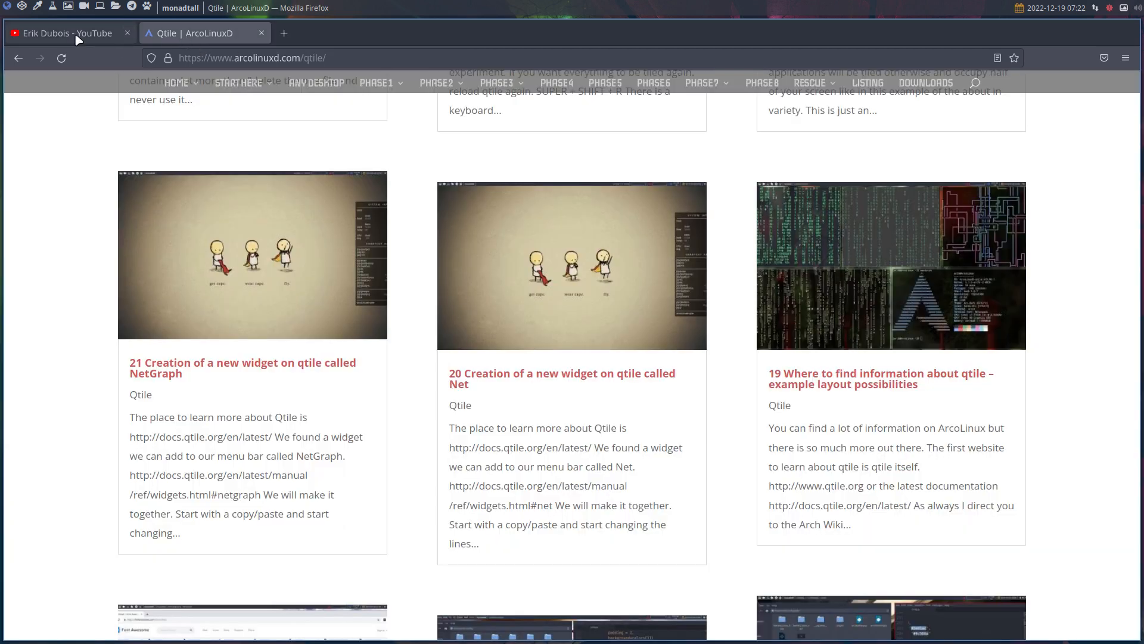
mouse_move(66, 33)
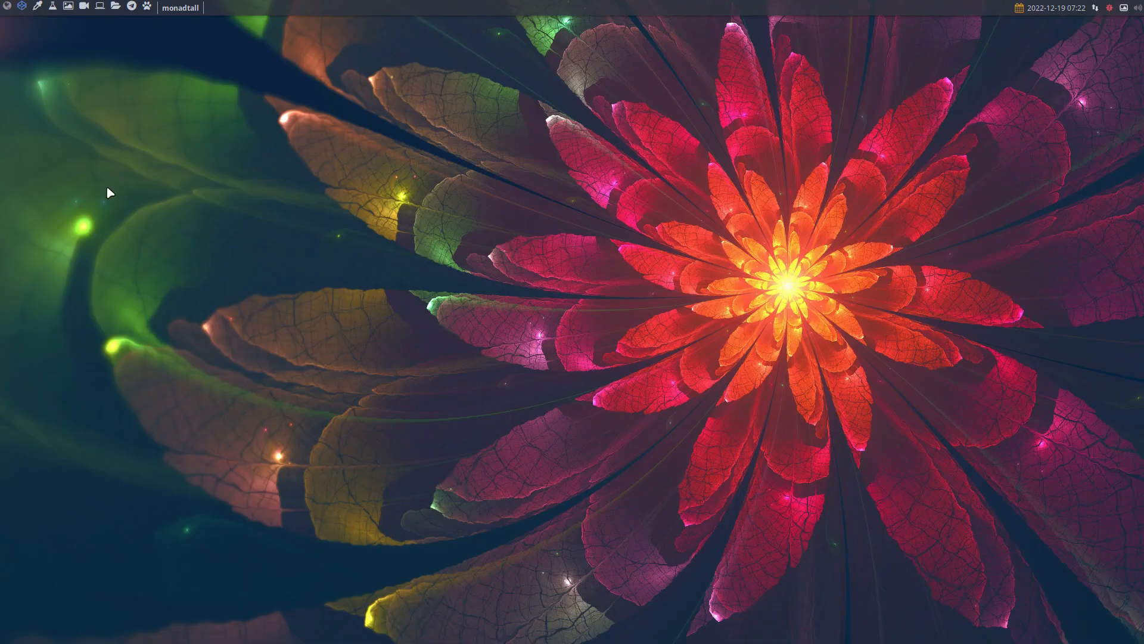
mouse_move(49, 6)
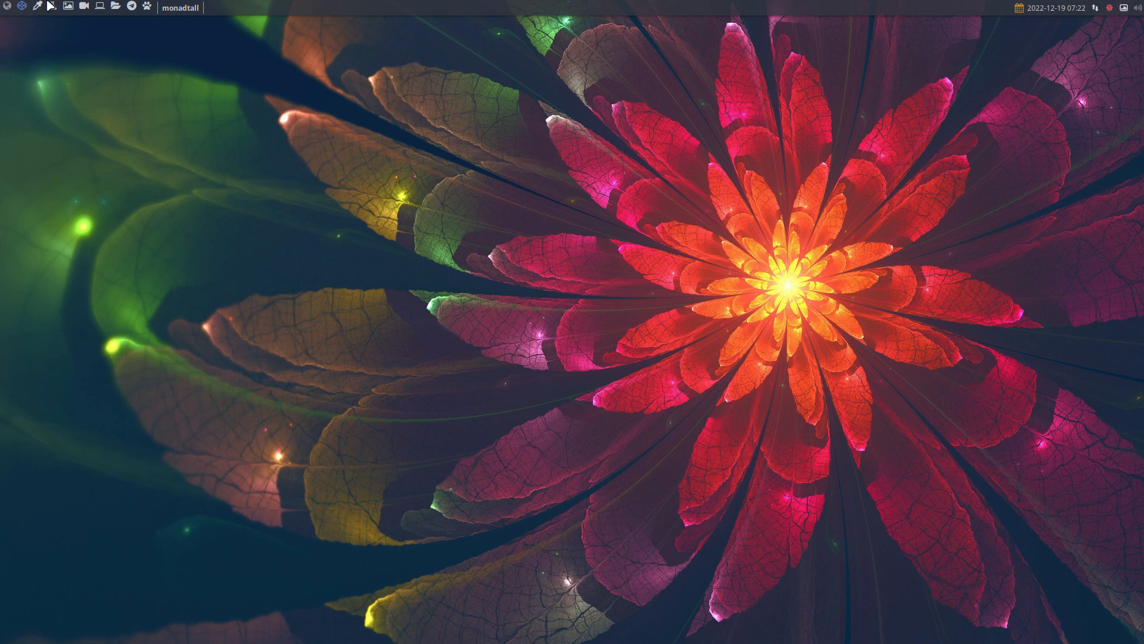
mouse_move(452, 319)
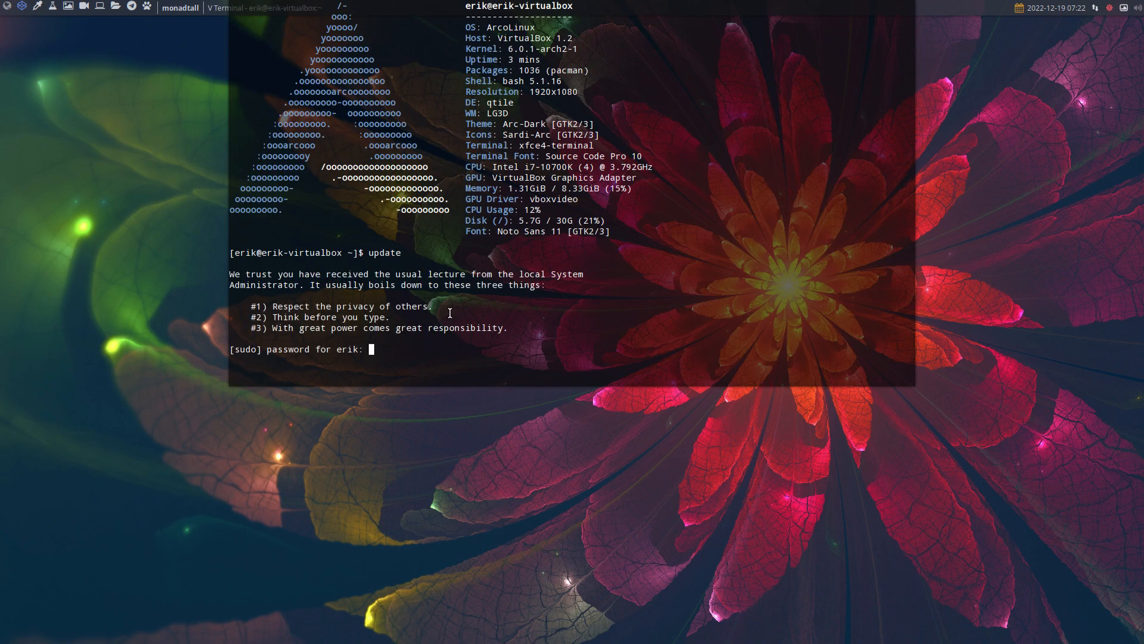
Step: Run the system upgrade, confirm with Y, and follow the 447-package download and corruption errors
key(Return)
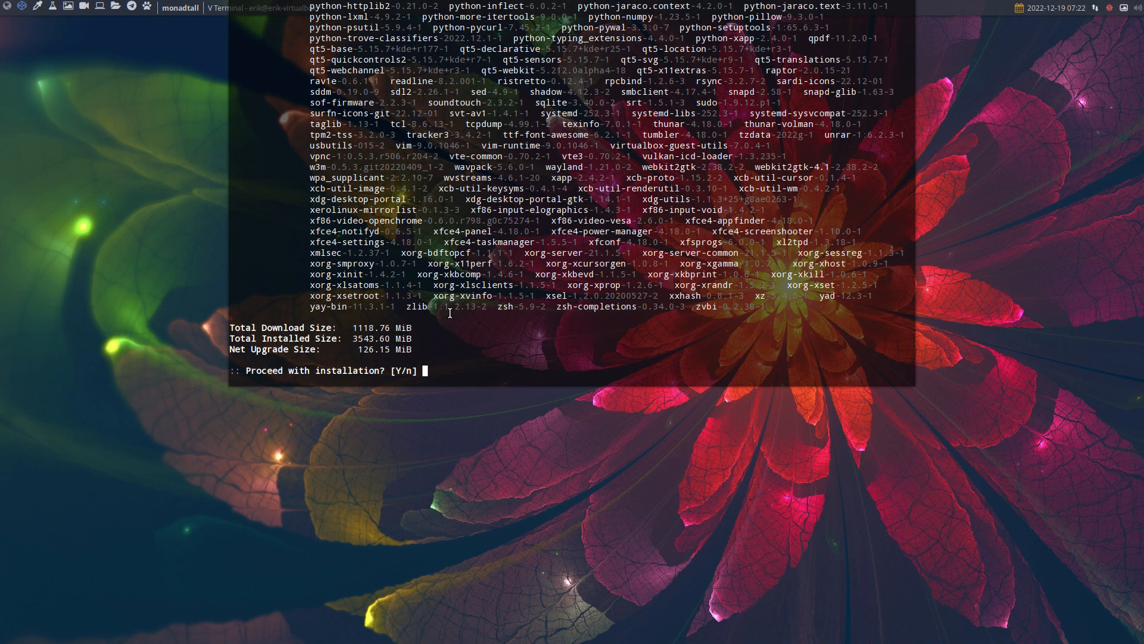
text(Y)
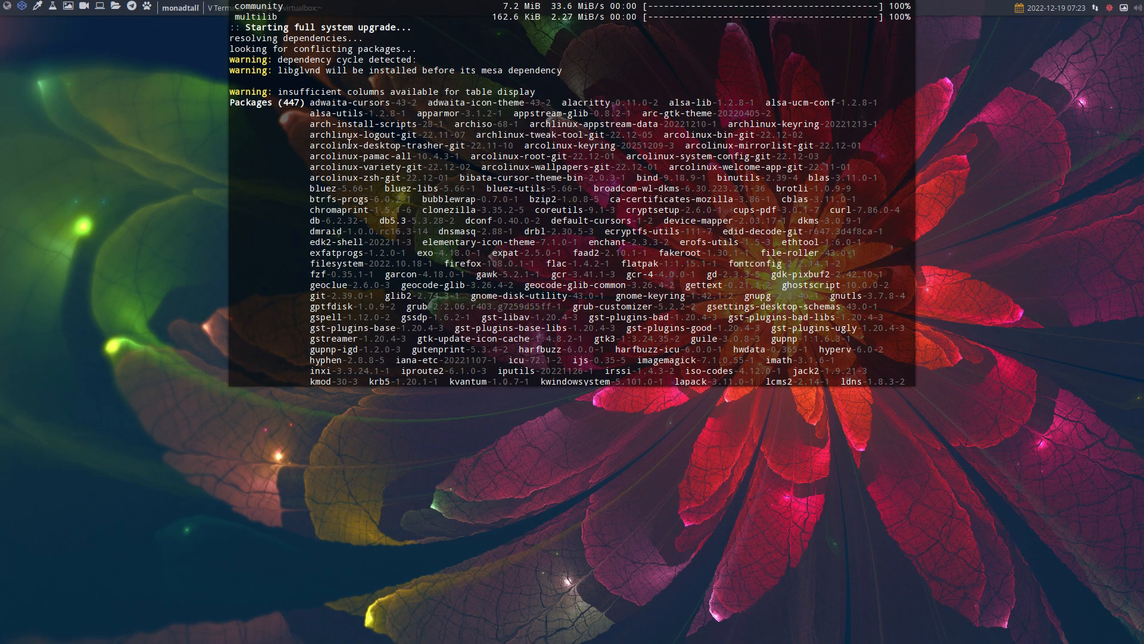
scroll(down, 3)
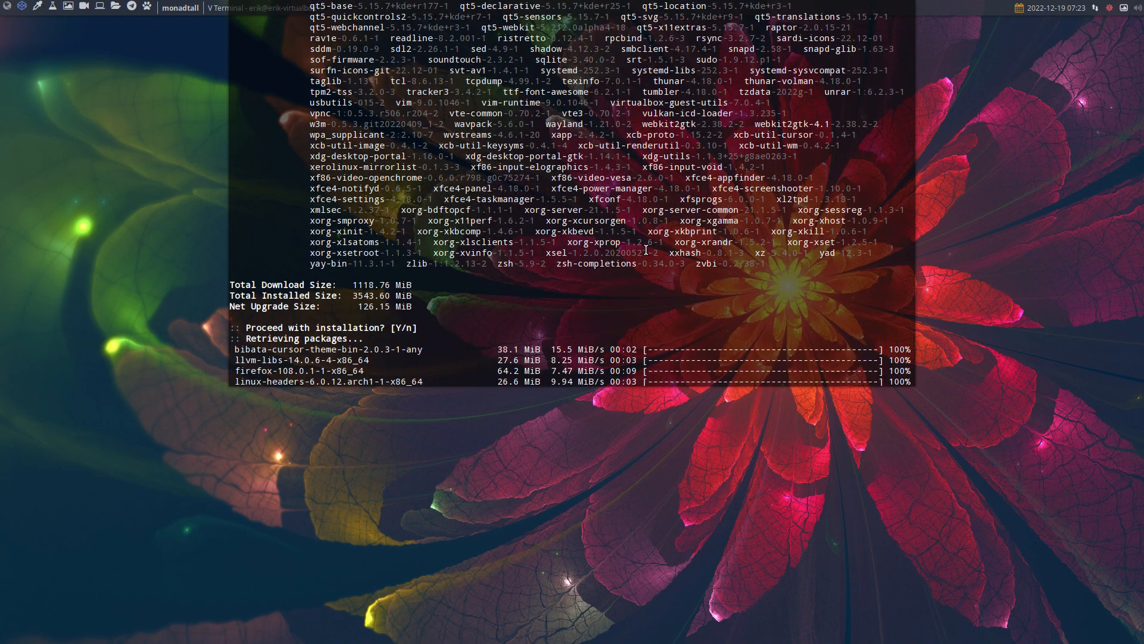
scroll(up, 3)
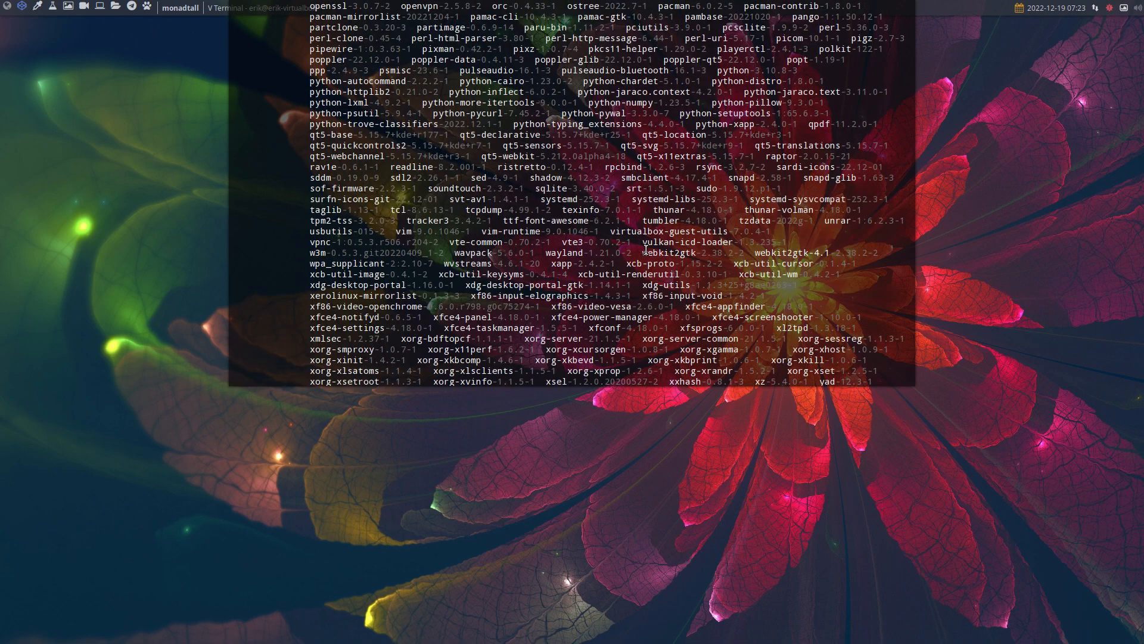
scroll(up, 3)
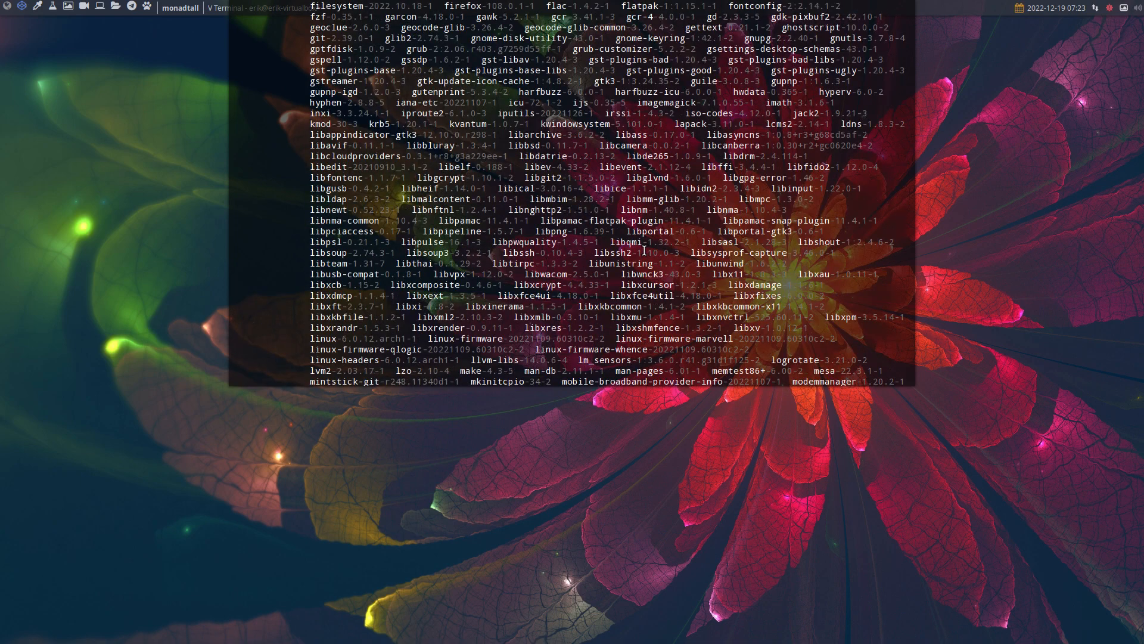
scroll(up, 3)
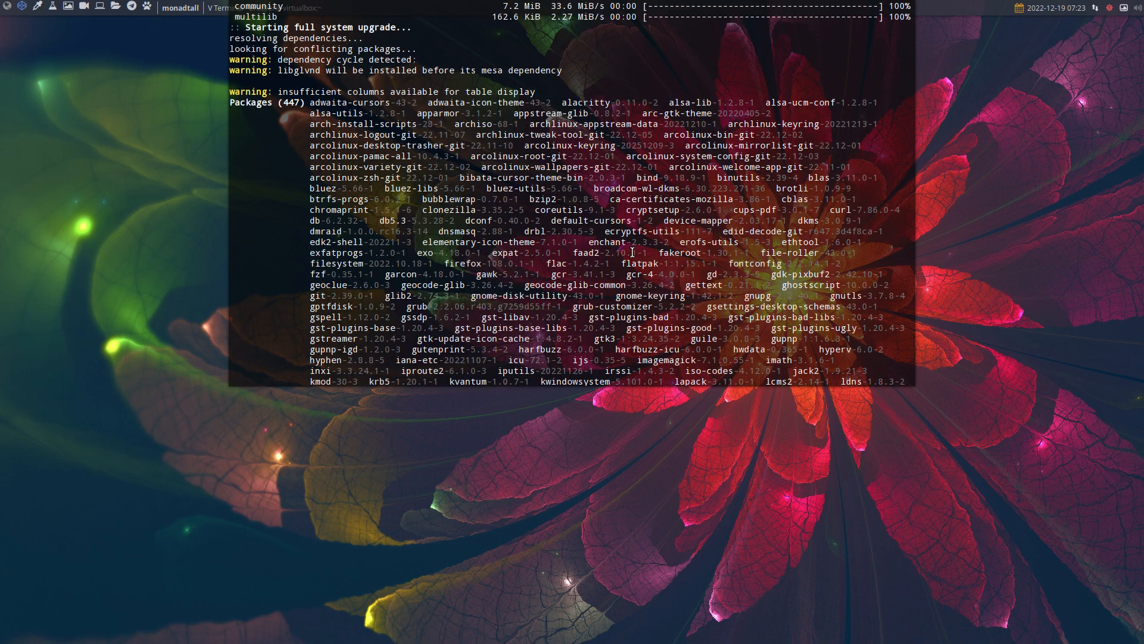
mouse_move(360, 177)
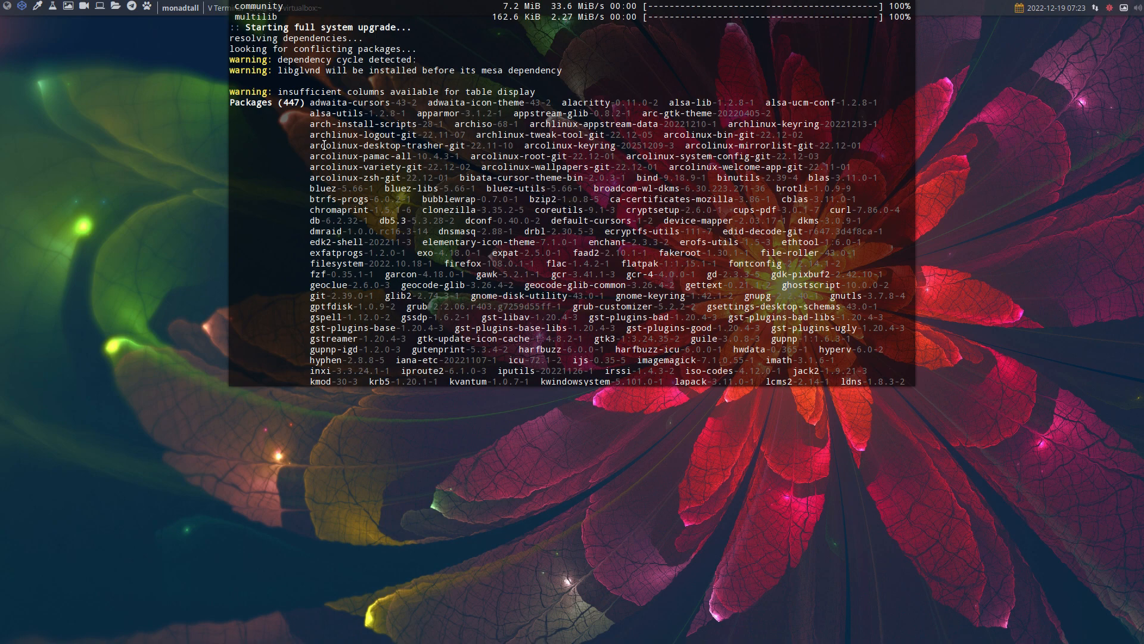
scroll(down, 3)
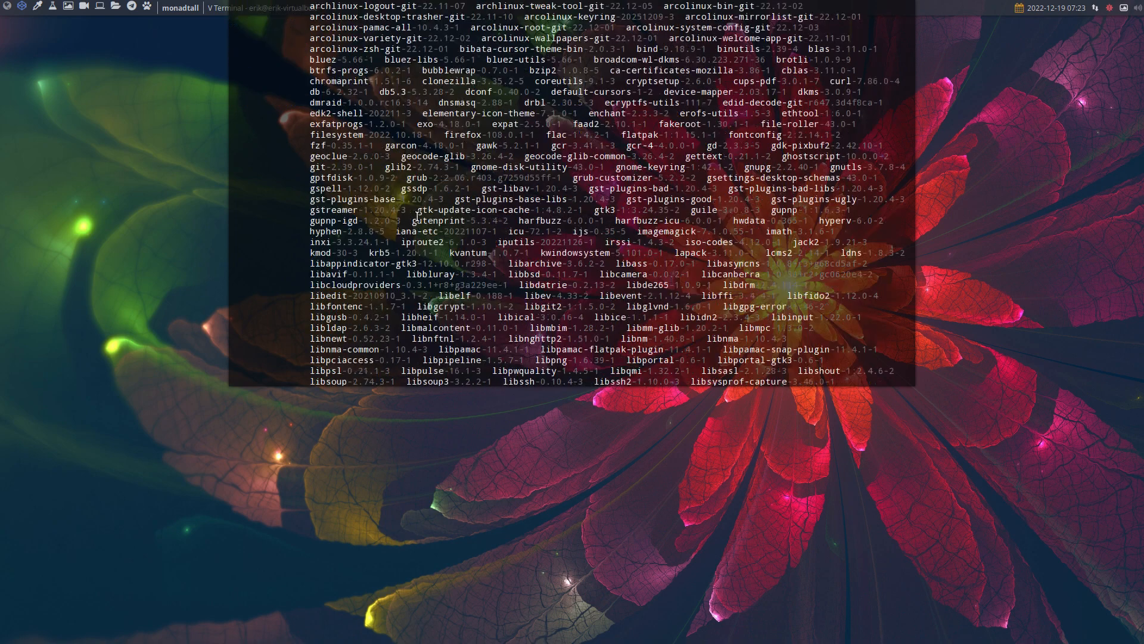
scroll(down, 3)
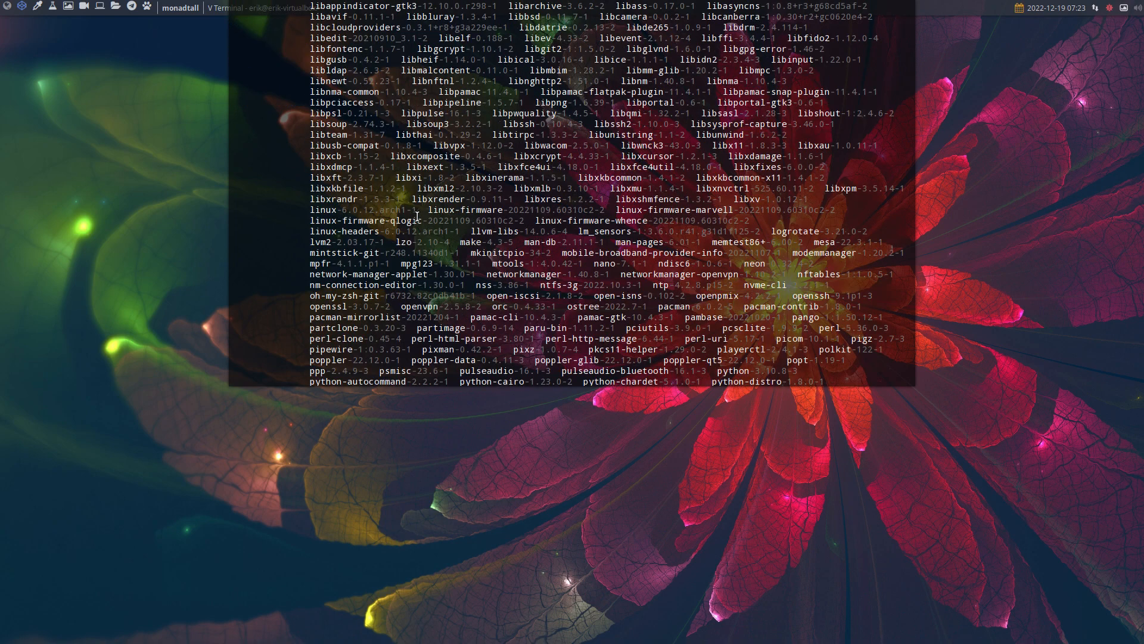
scroll(down, 3)
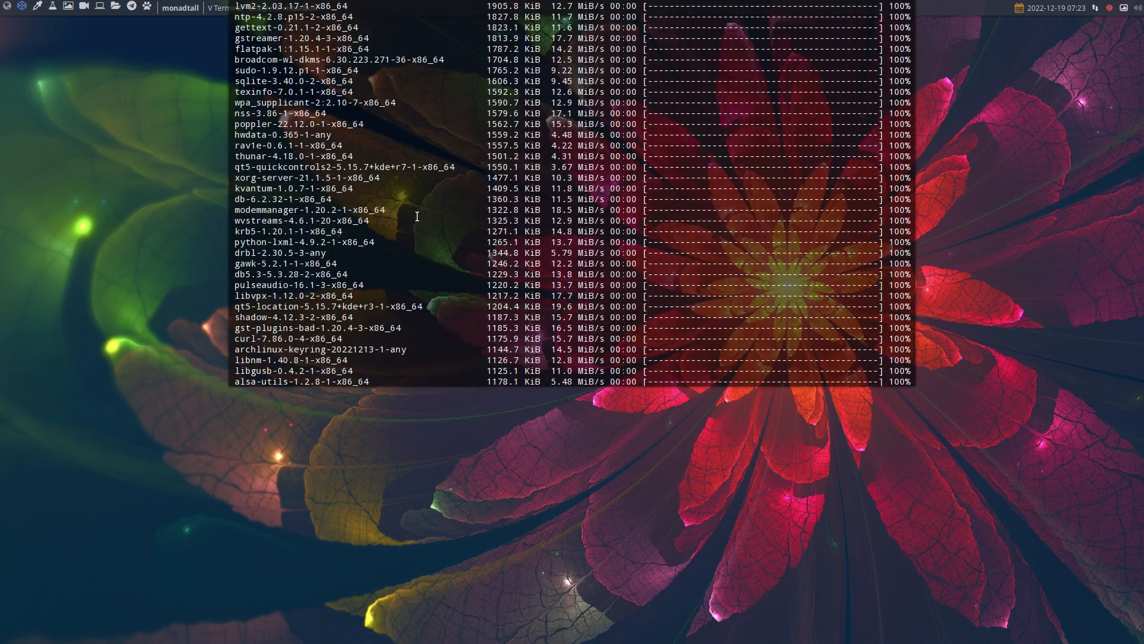
scroll(down, 3)
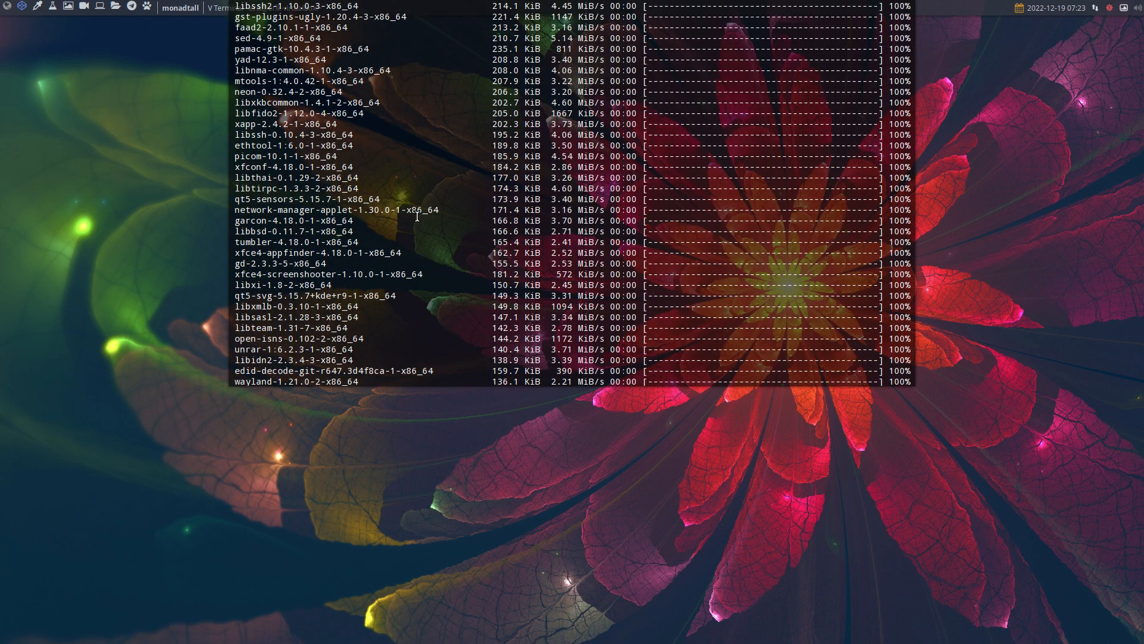
scroll(down, 3)
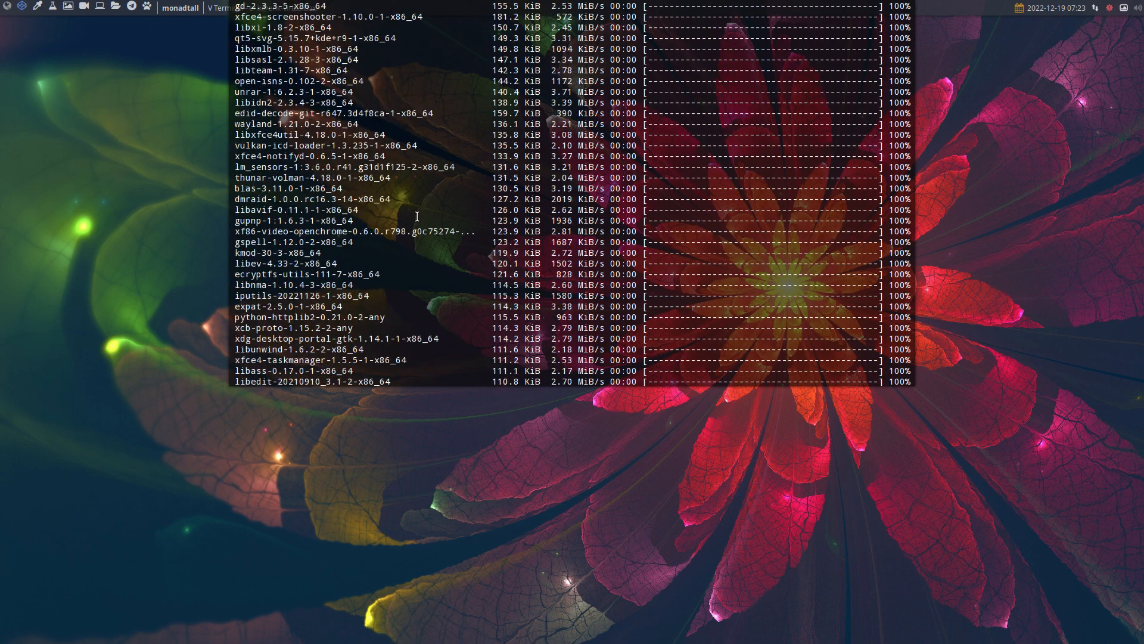
scroll(down, 3)
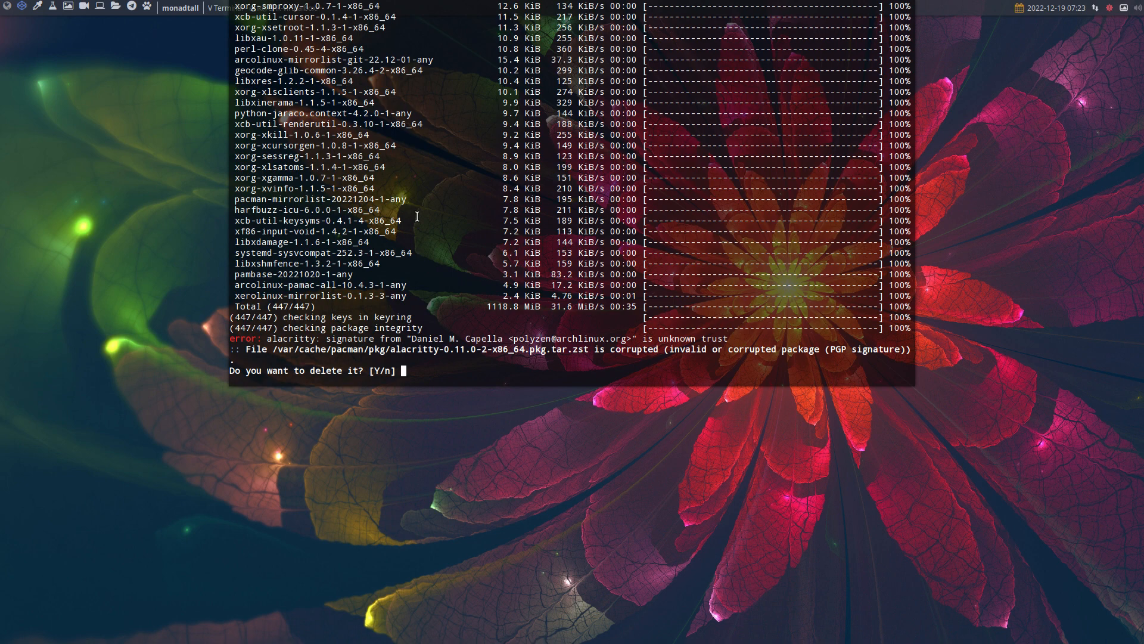
Step: Decline deleting the corrupted packages, abort the upgrade, and type 'sudo pacman -S archlinux-keyring'
text(n)
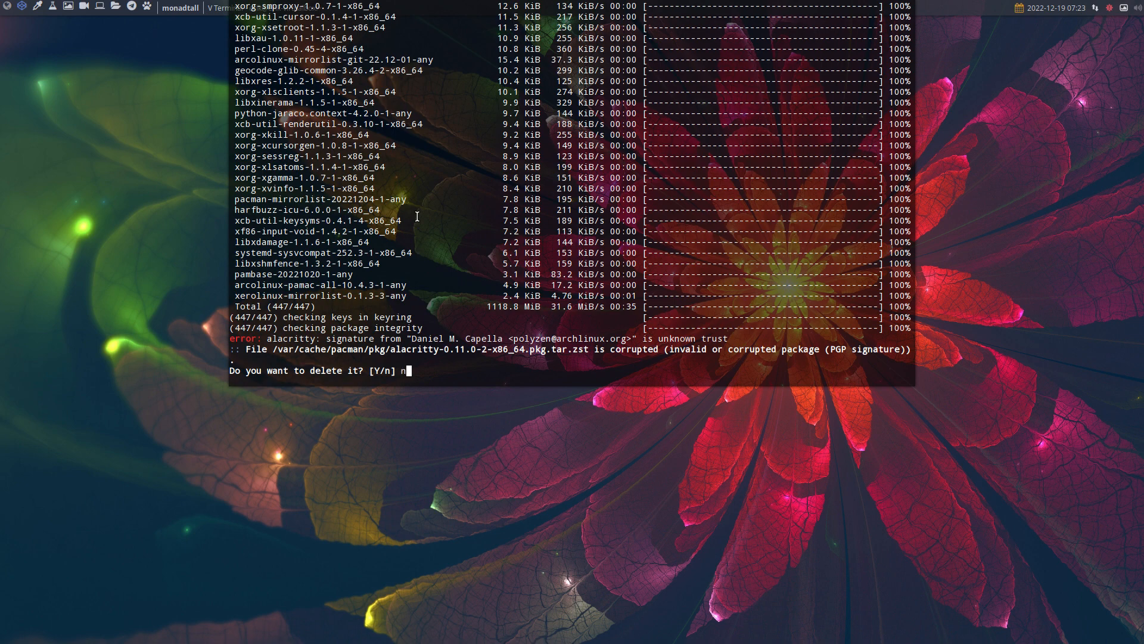
text(n)
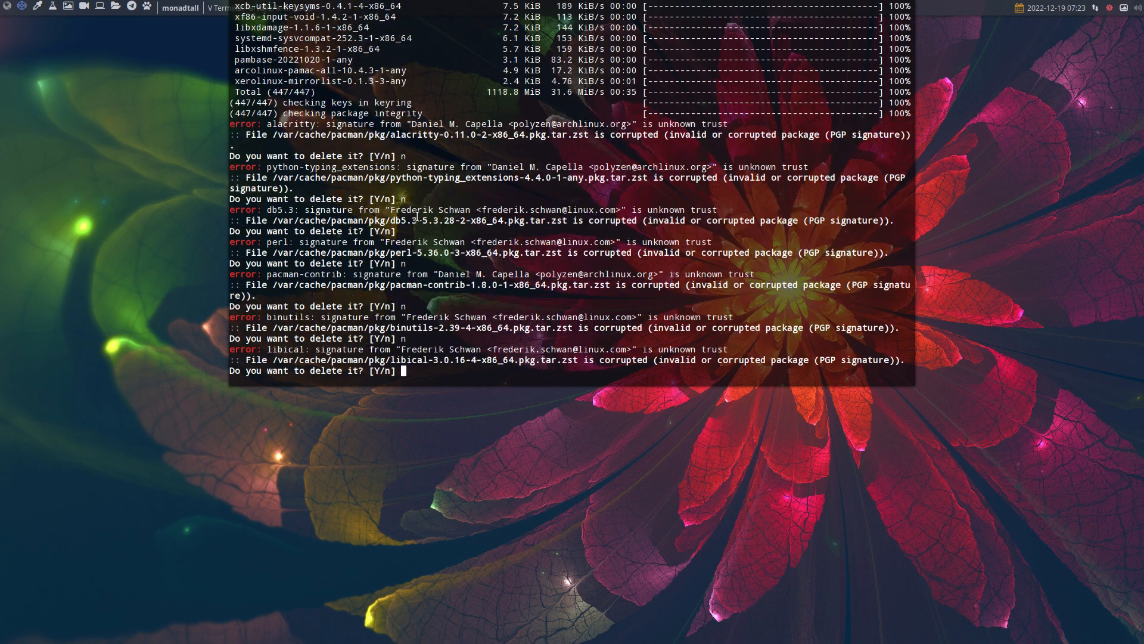
key(ctrl+c)
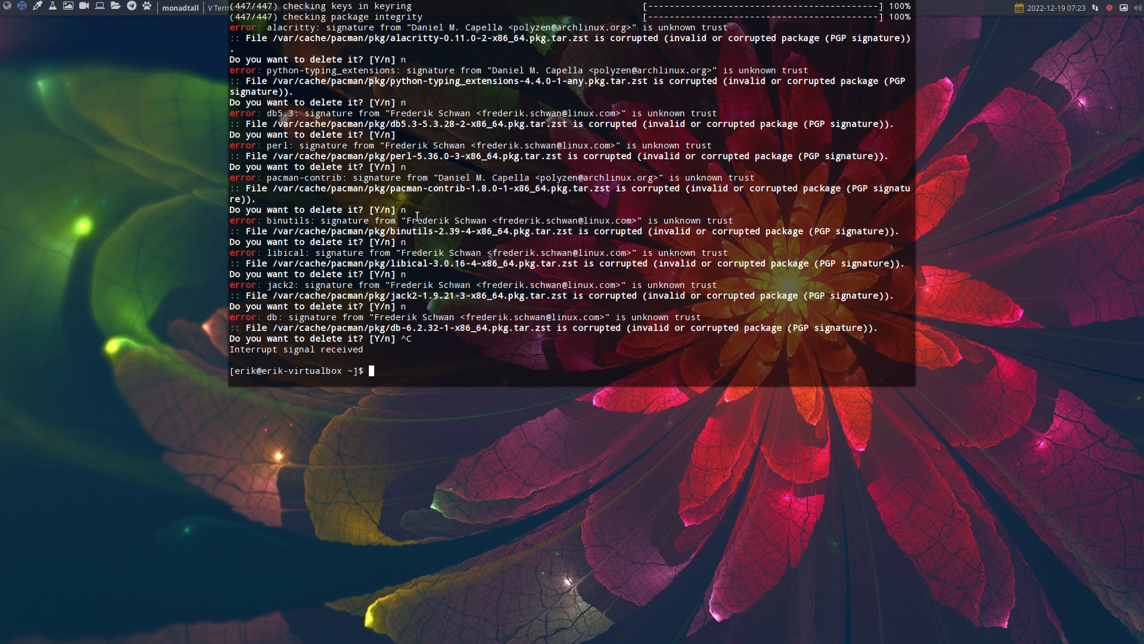
text(sudo pacman)
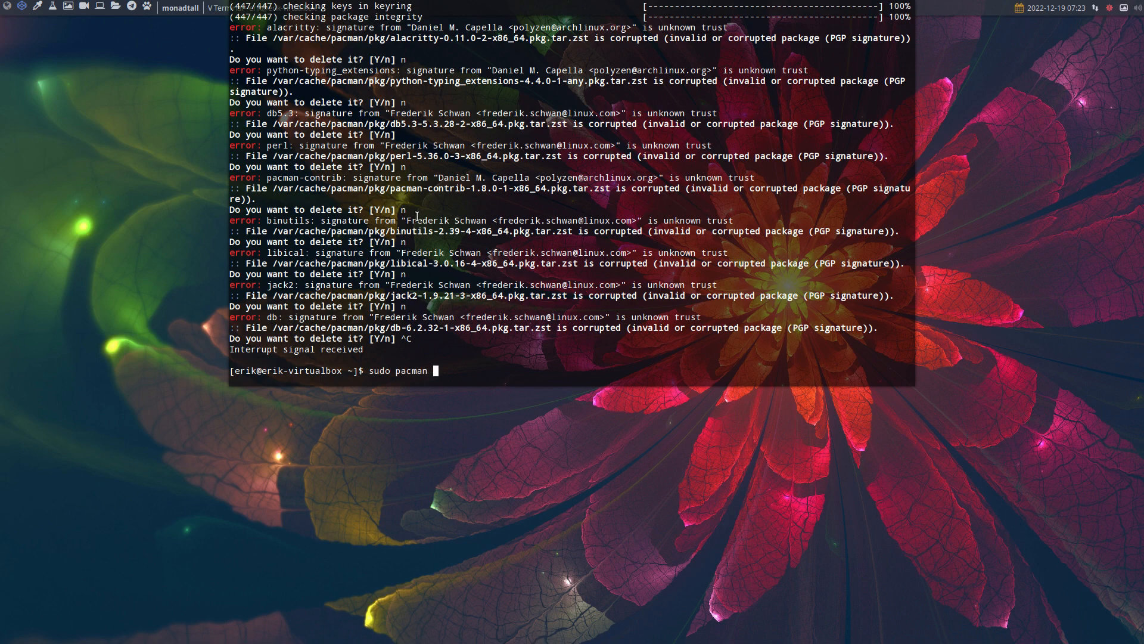
text(-S archlinux-keyring)
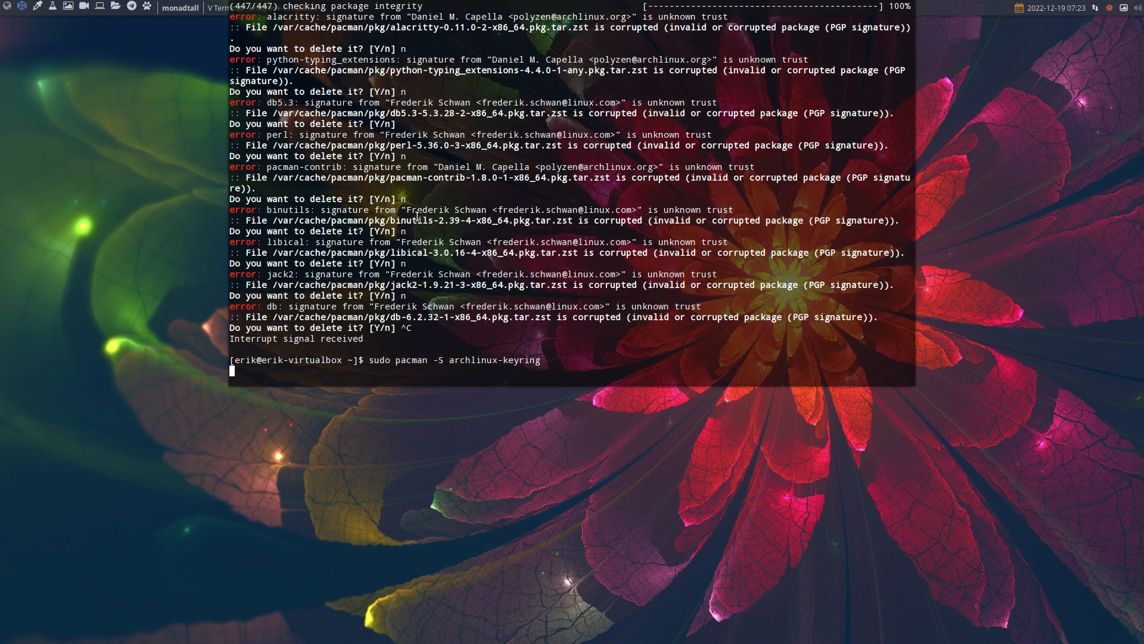
Step: Reinstall archlinux-keyring 20221213-1 with refreshed keys, then type 'update'
key(Return)
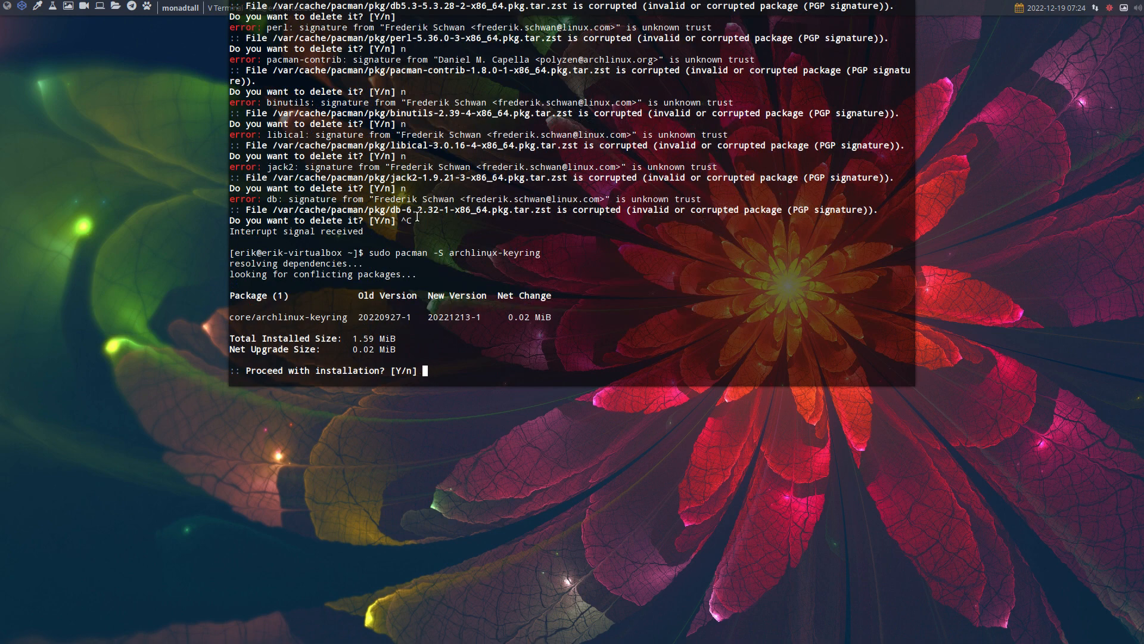
text(y)
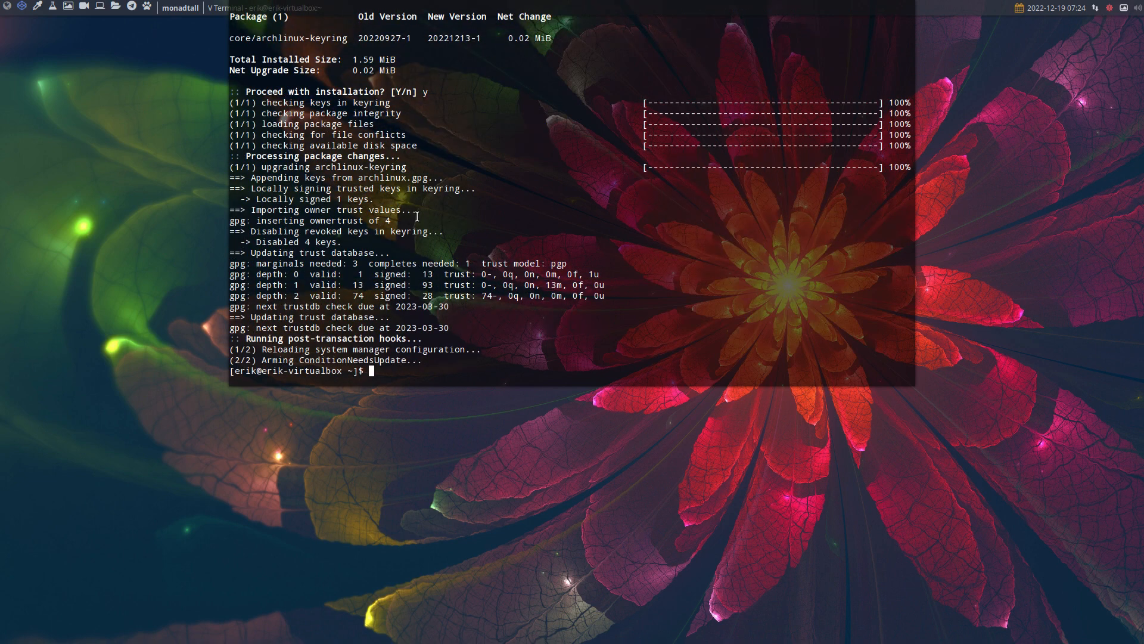
text(update)
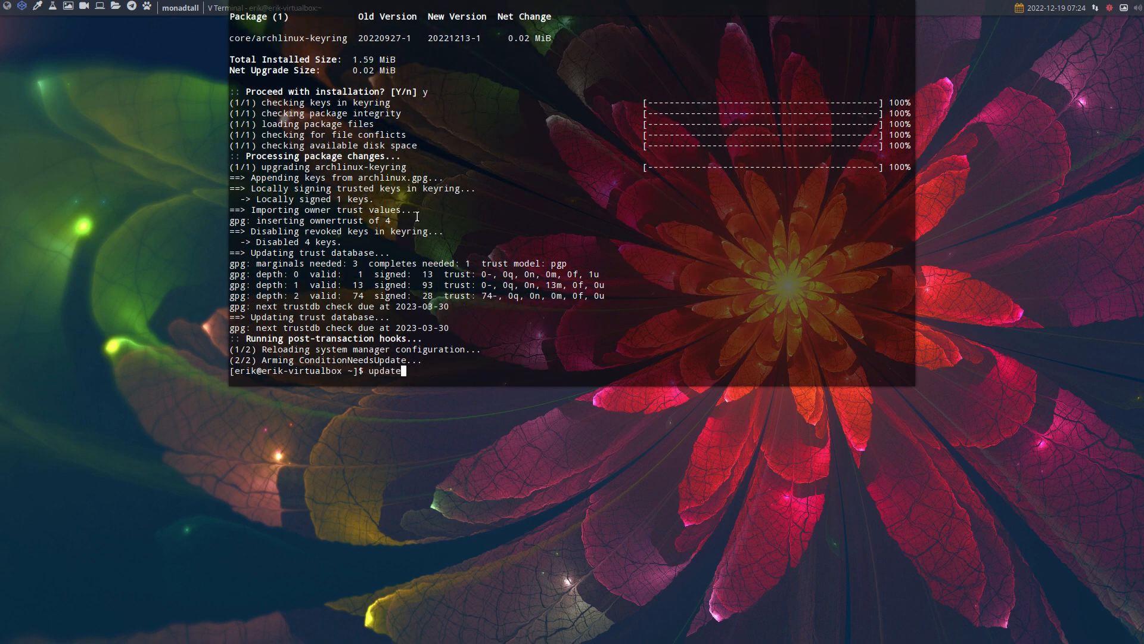
Step: Rerun 'update' so the 446 packages pass verification and start installing
key(Return)
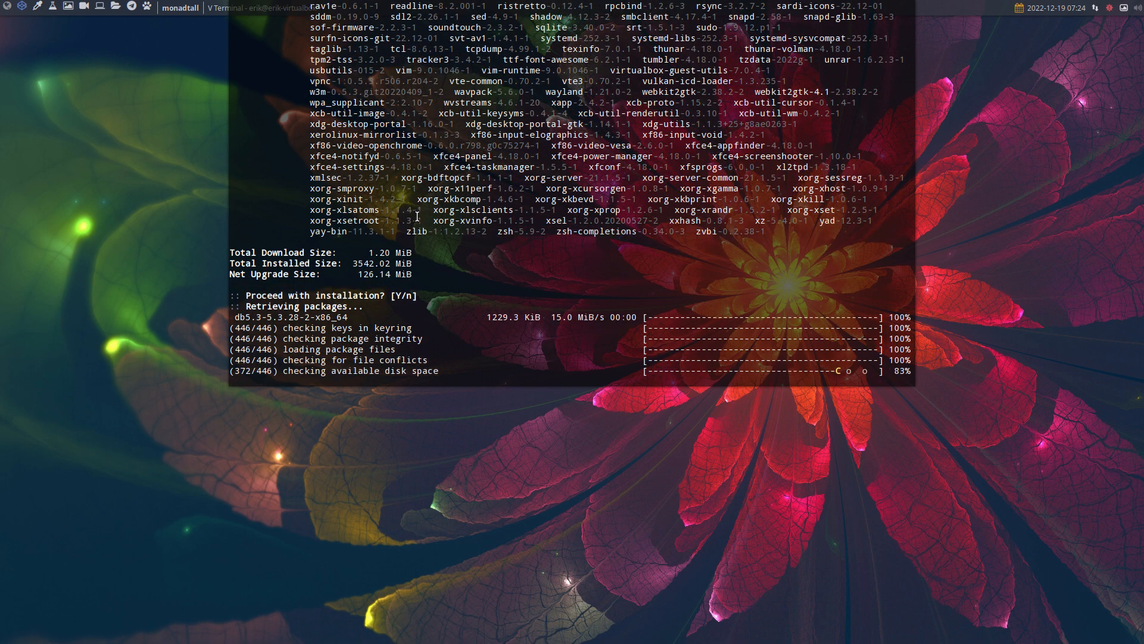
scroll(down, 3)
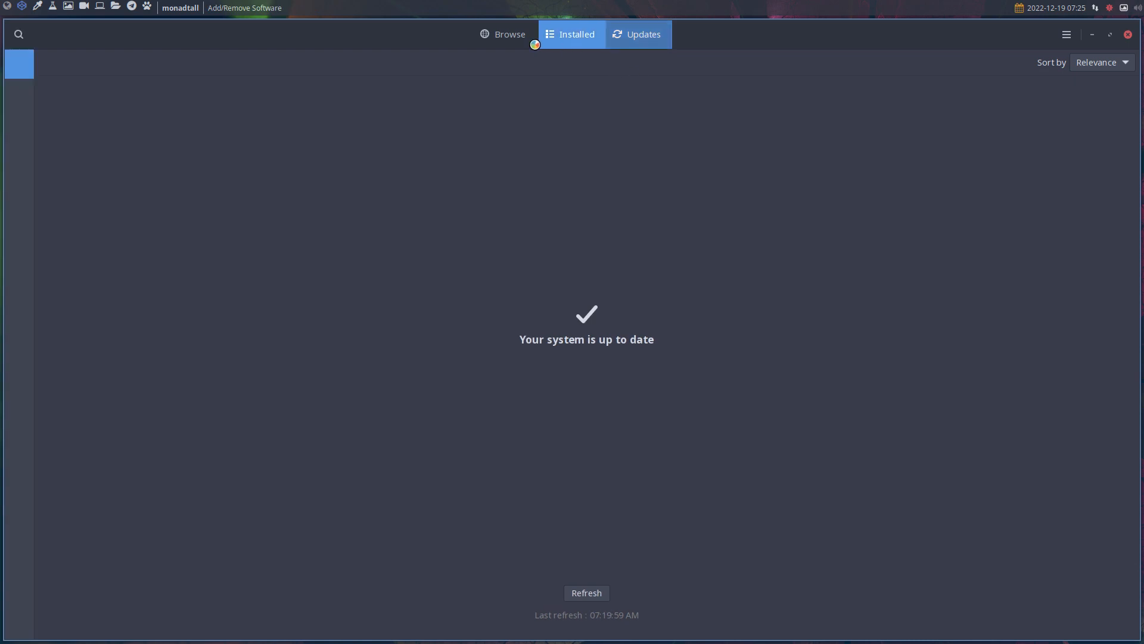
Step: Open Pamac's Browse tab of featured applications, then return to the terminal's upgrade
click(504, 35)
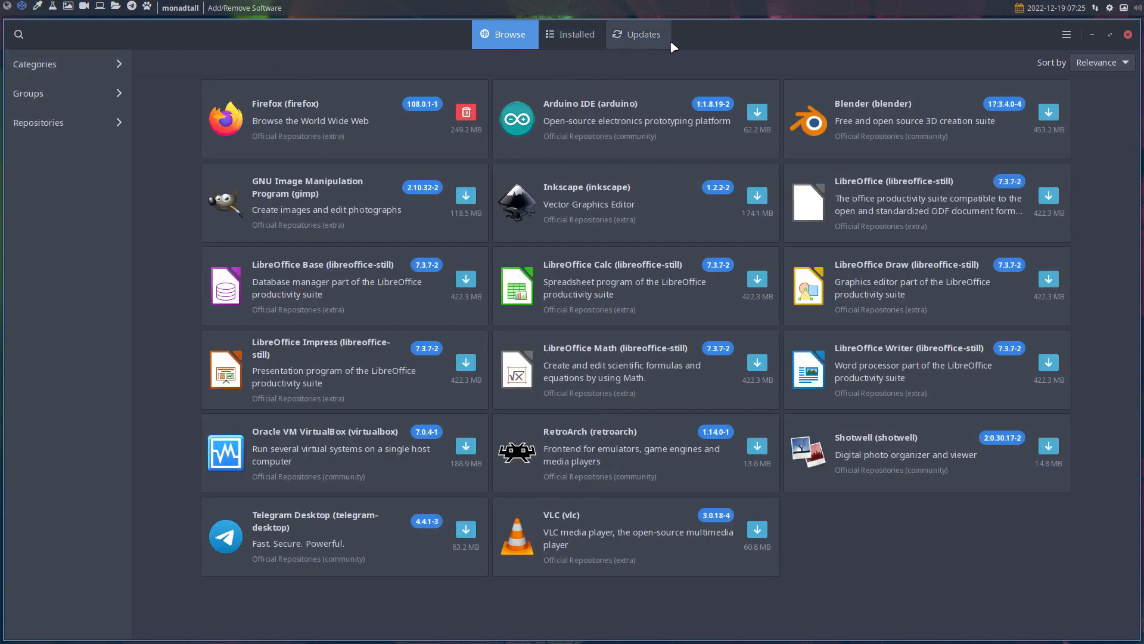
click(1125, 35)
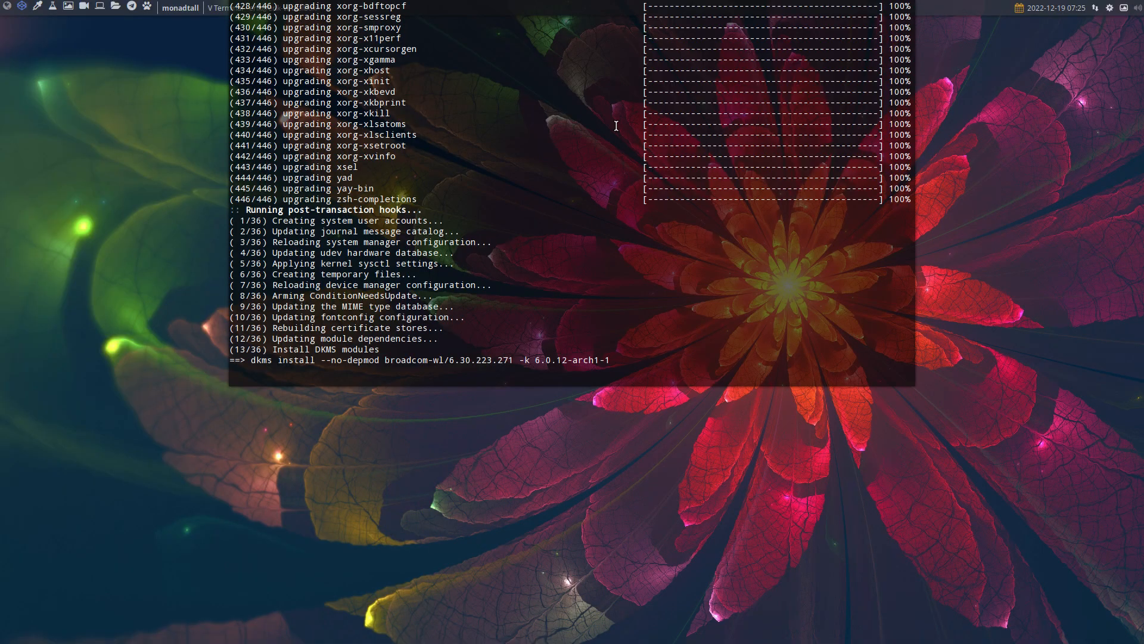
Step: Scroll up through the pacman upgrade log to review its .pacnew and libcrypto messages
scroll(up, 3)
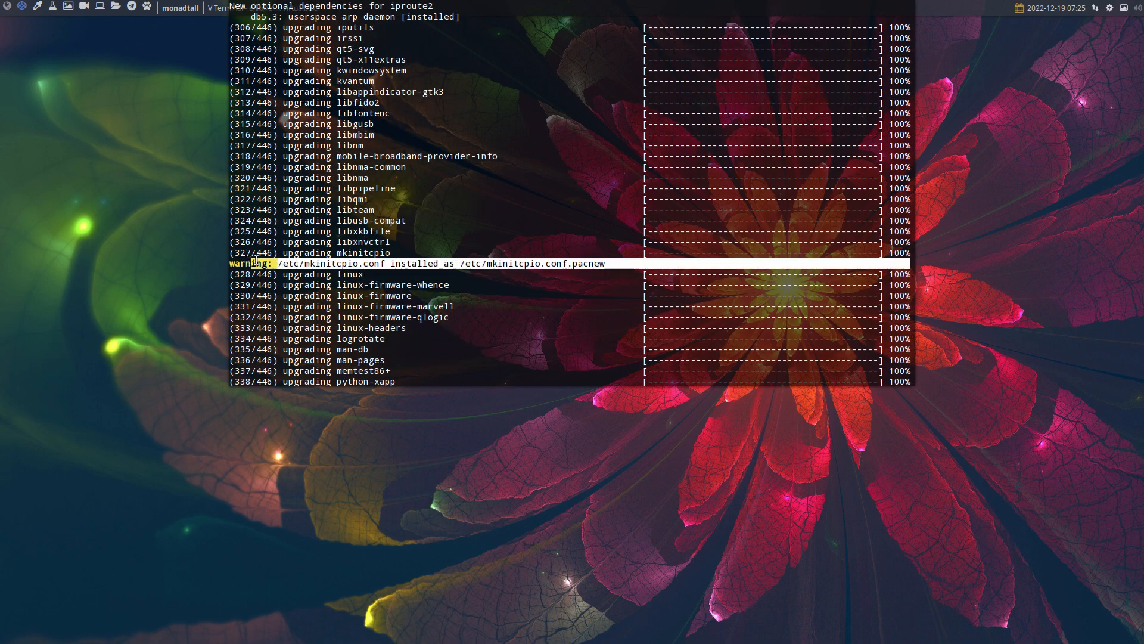
scroll(up, 3)
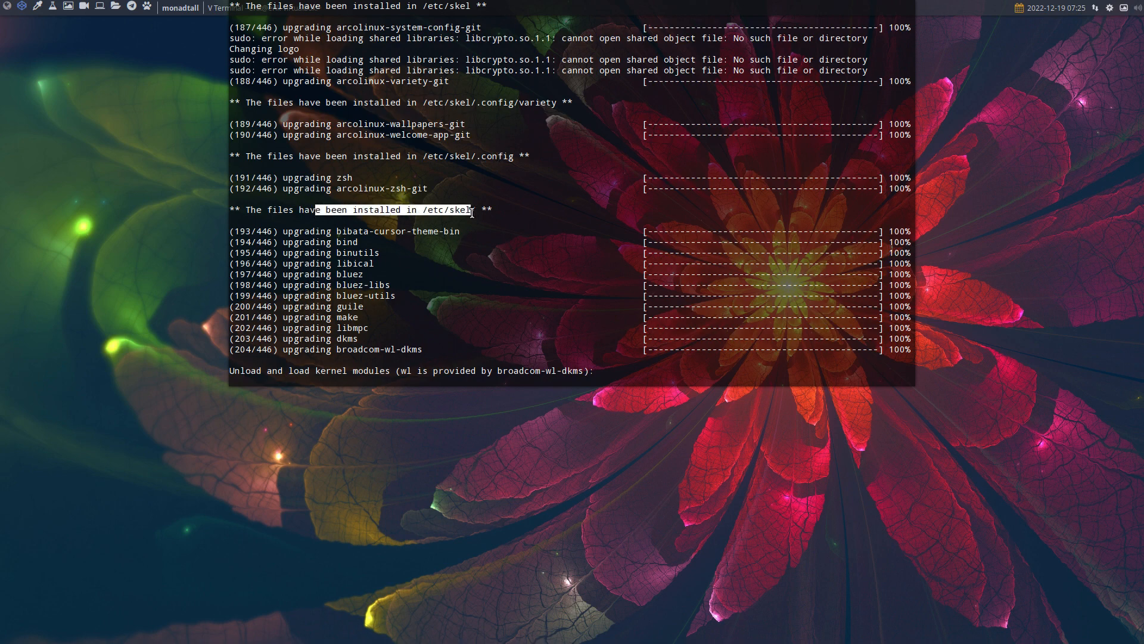
mouse_move(507, 224)
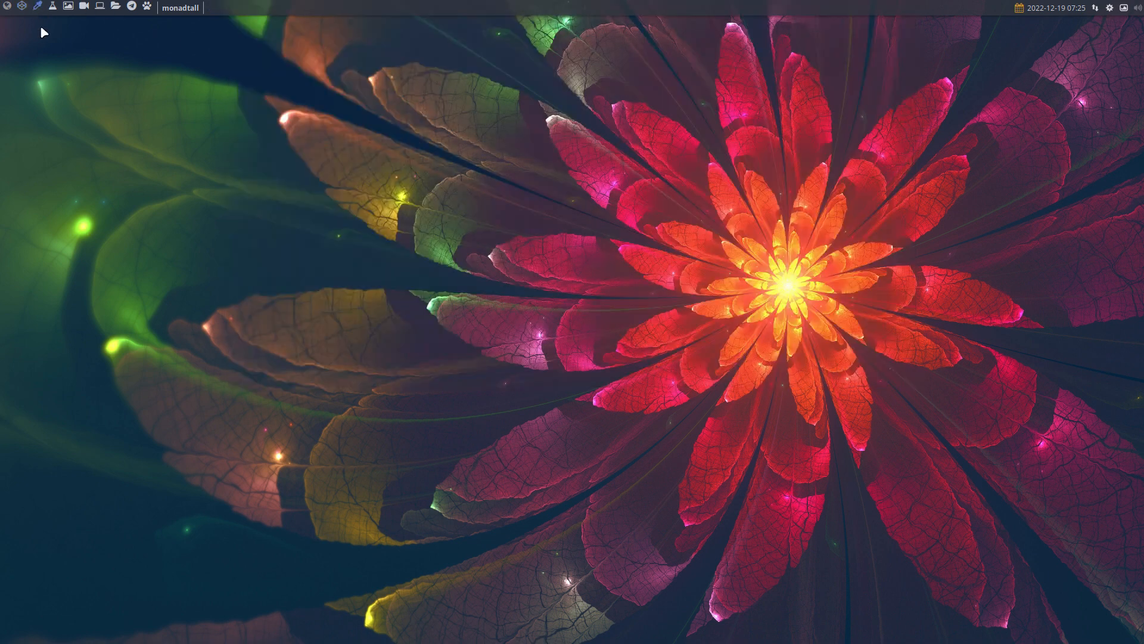
Step: Launch Firefox and try arcoilinux.com, getting Server Not Found, then select the address
click(36, 6)
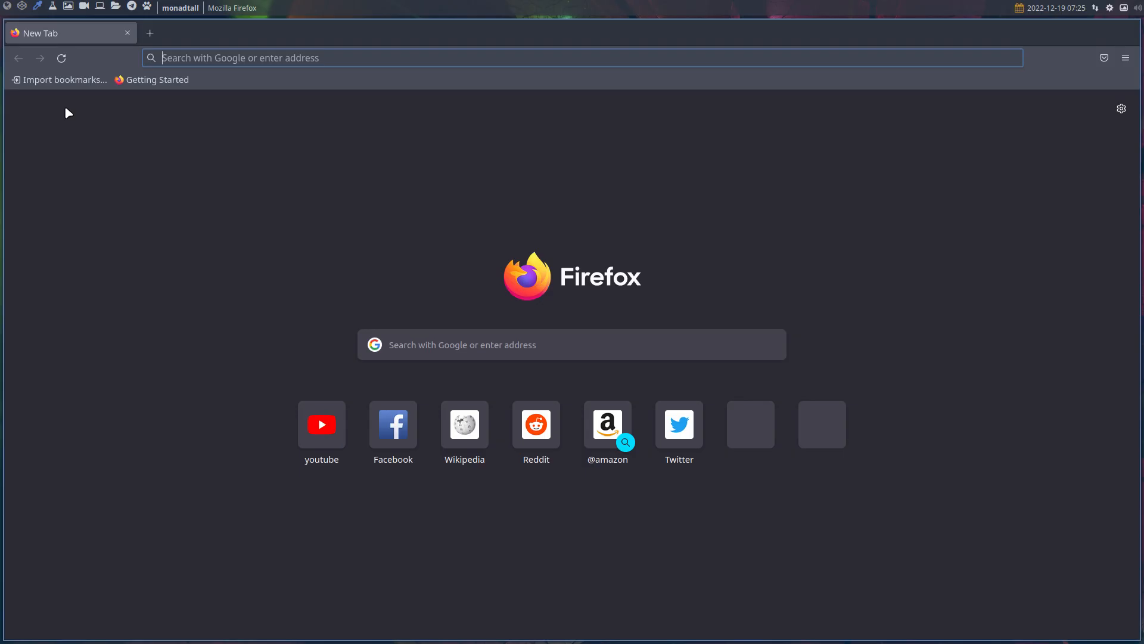
text(arcoilin)
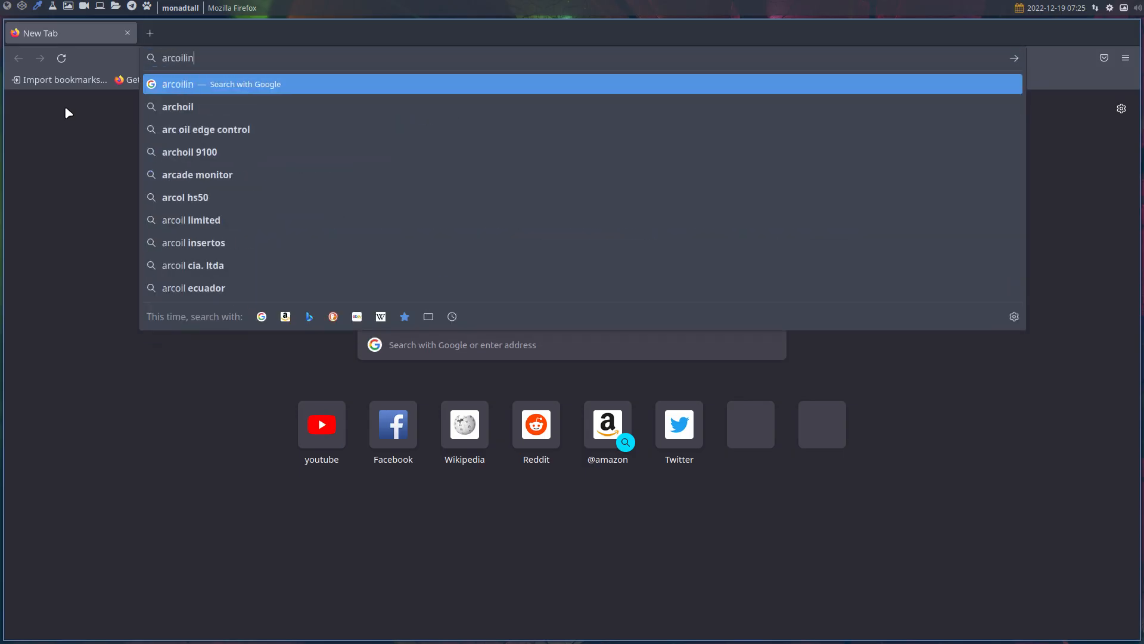
key(Return)
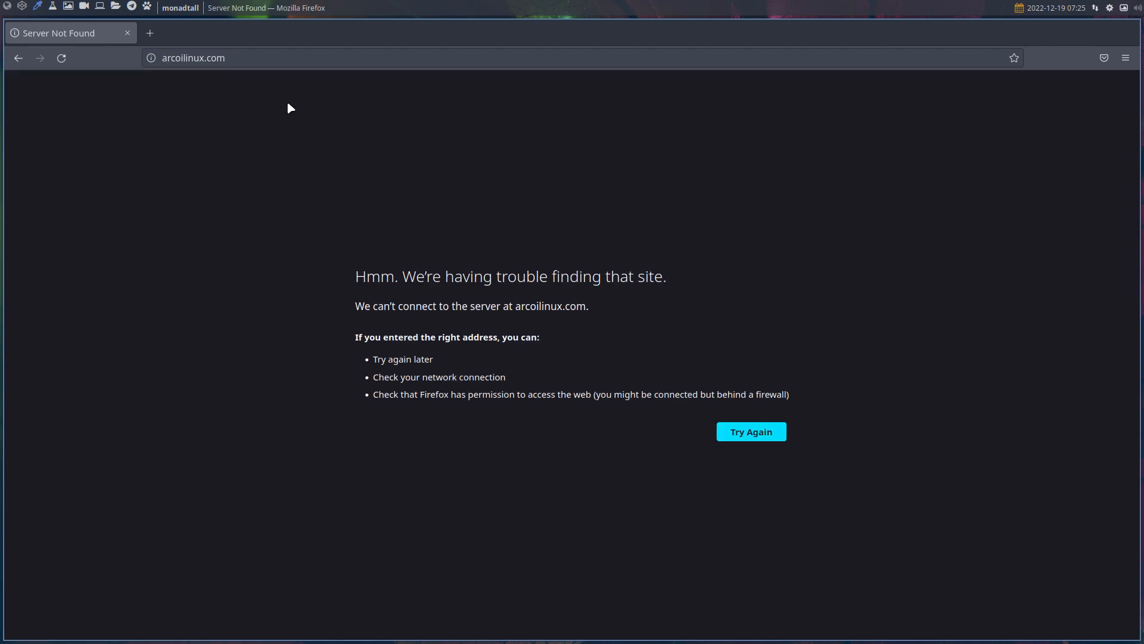
click(193, 58)
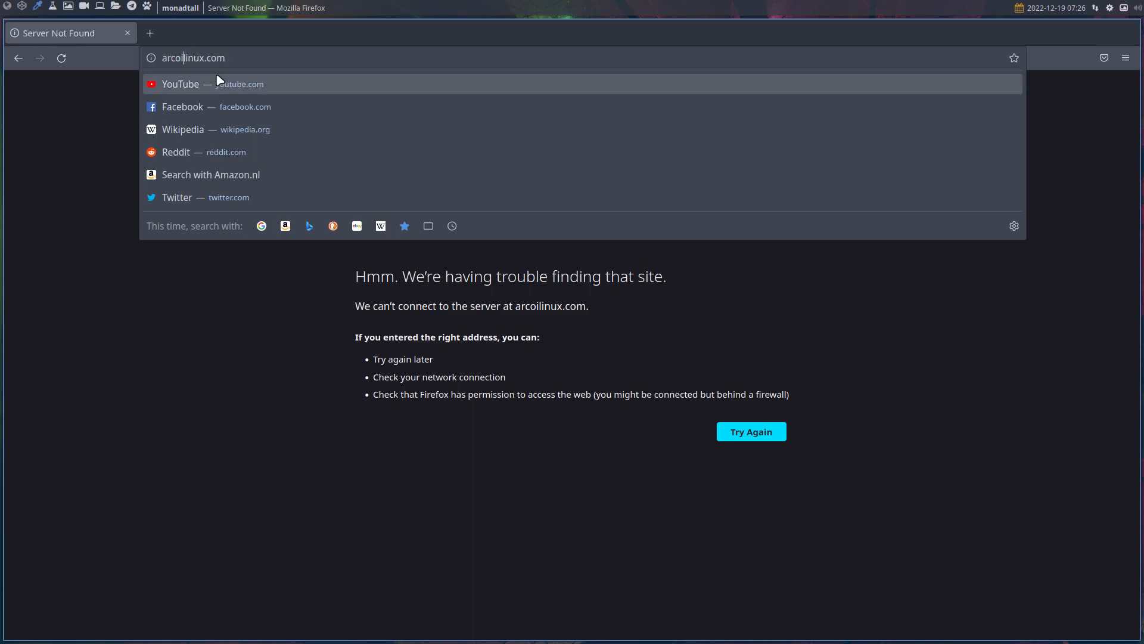
Step: Load arcolinux.com and scroll through its category tiles to Latest Articles and back up
key(Return)
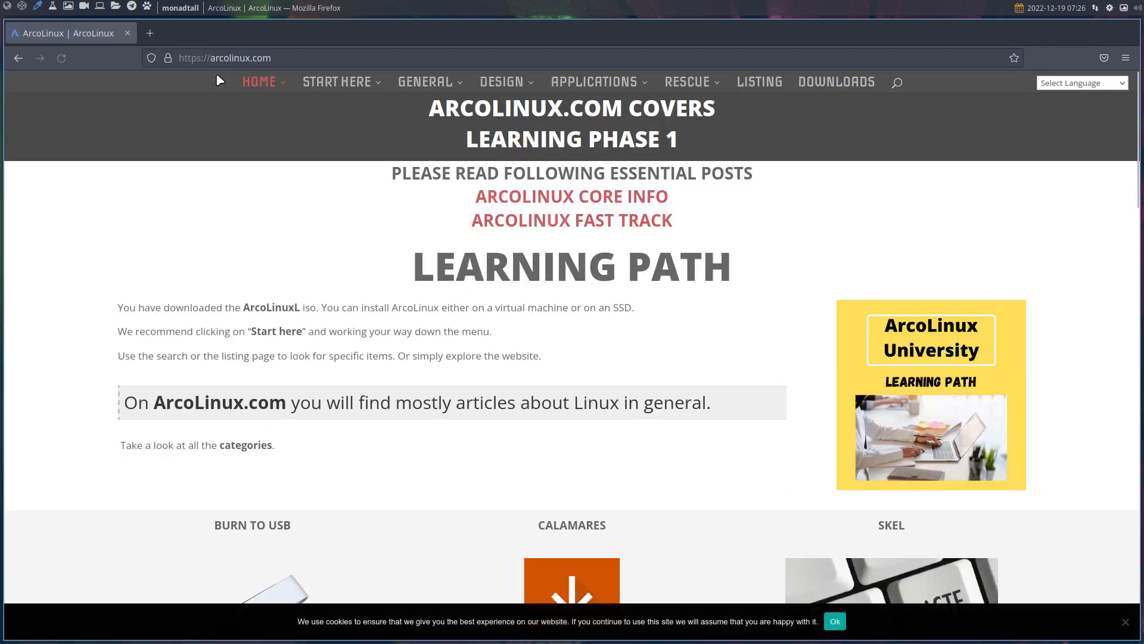
scroll(down, 3)
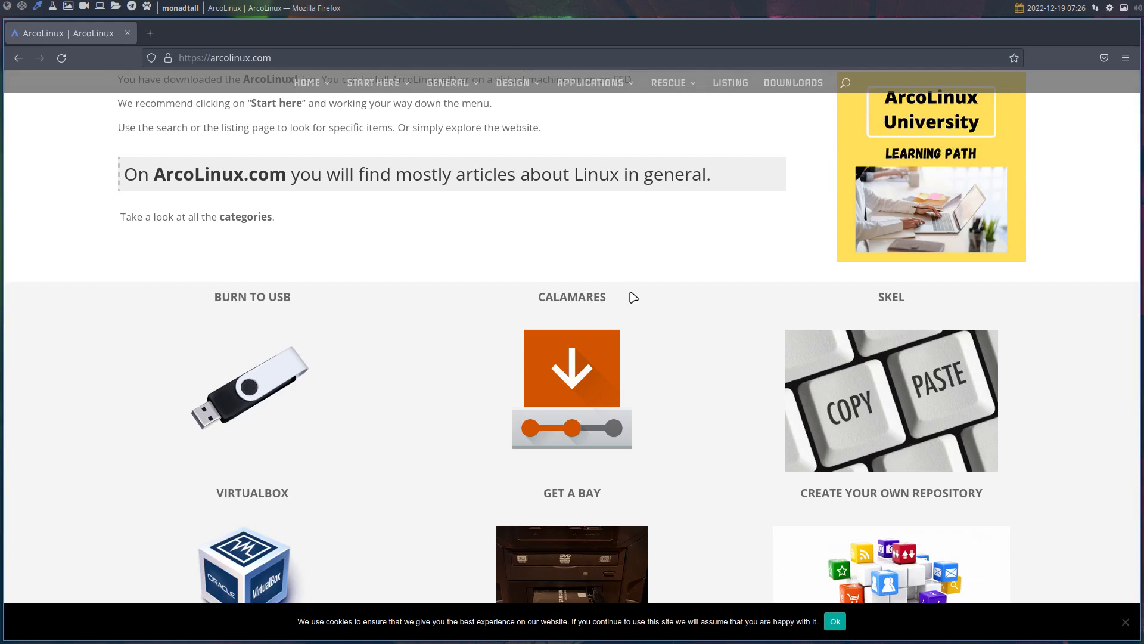
mouse_move(273, 218)
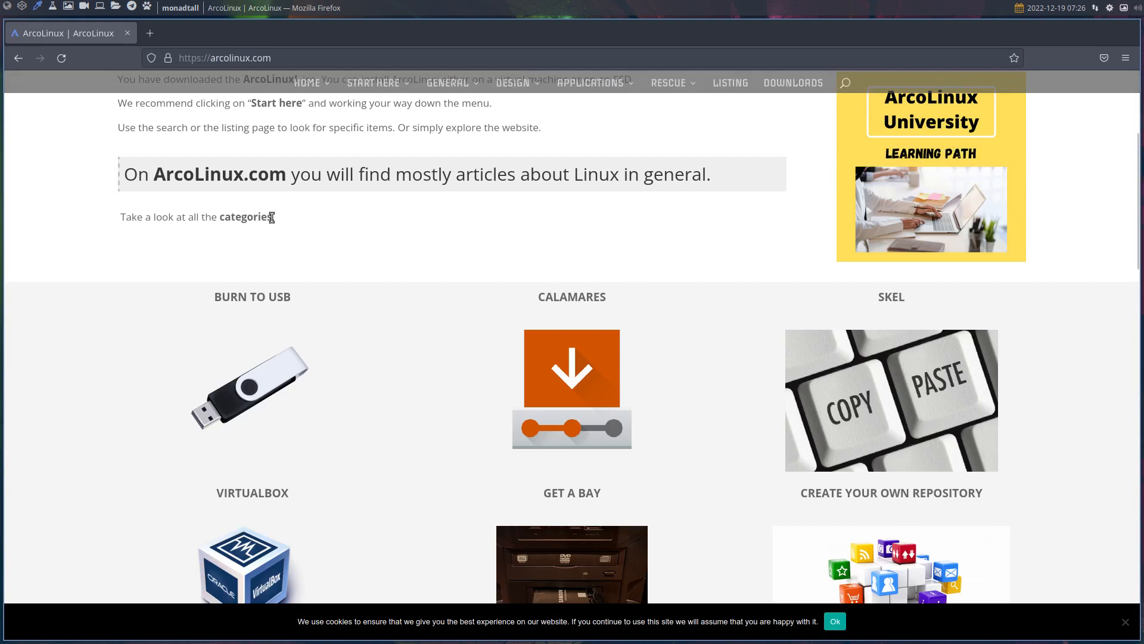
mouse_move(277, 324)
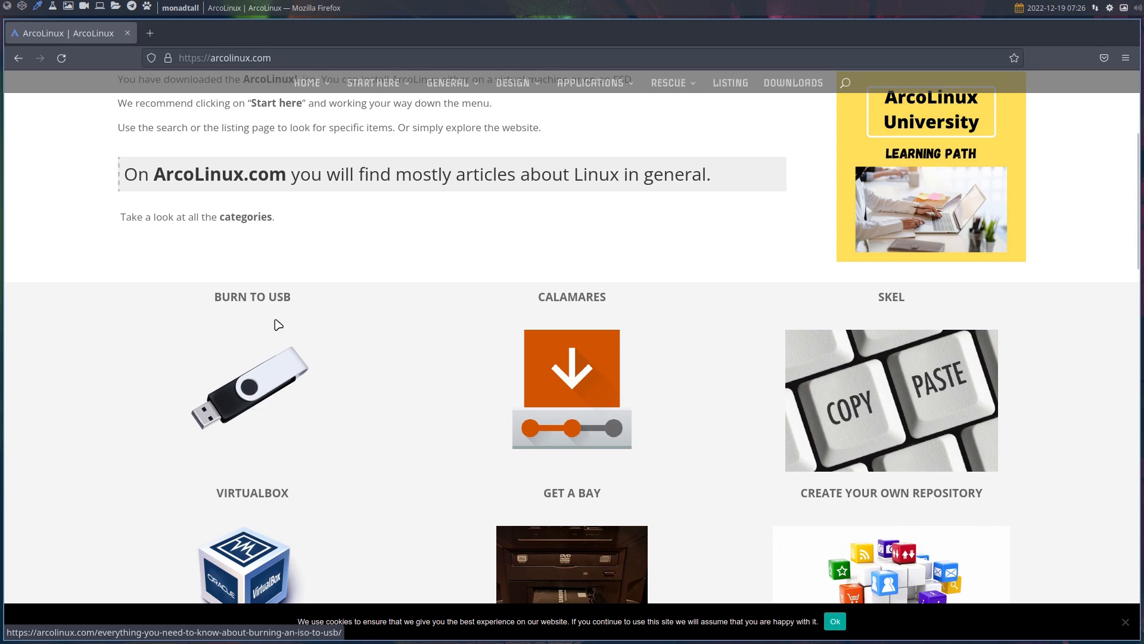
mouse_move(590, 364)
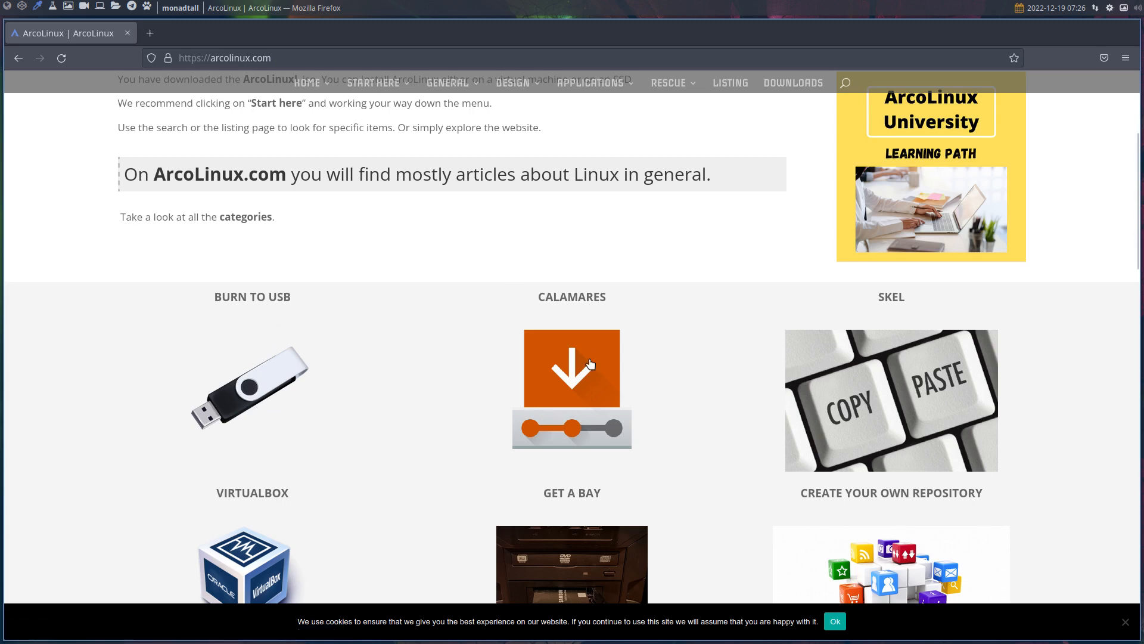
mouse_move(579, 387)
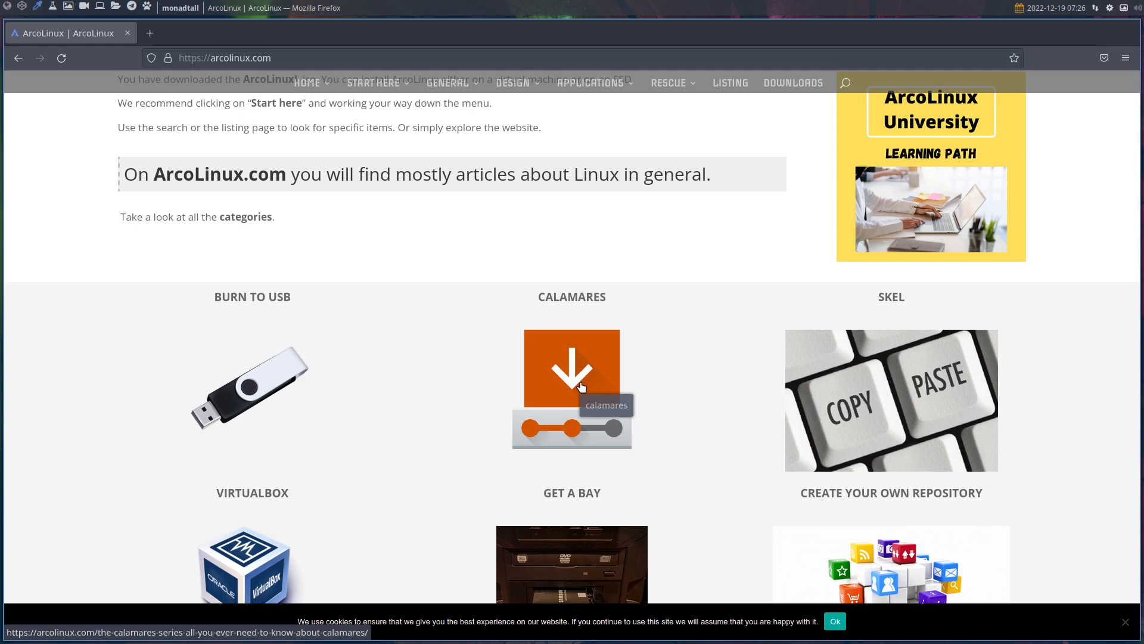
mouse_move(862, 447)
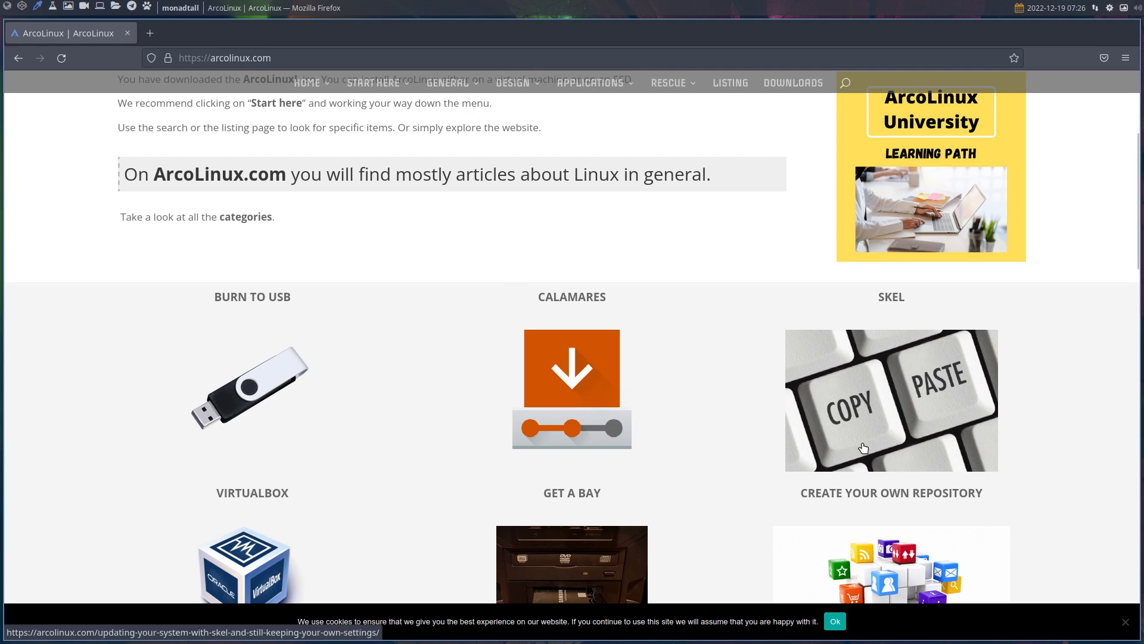
scroll(down, 3)
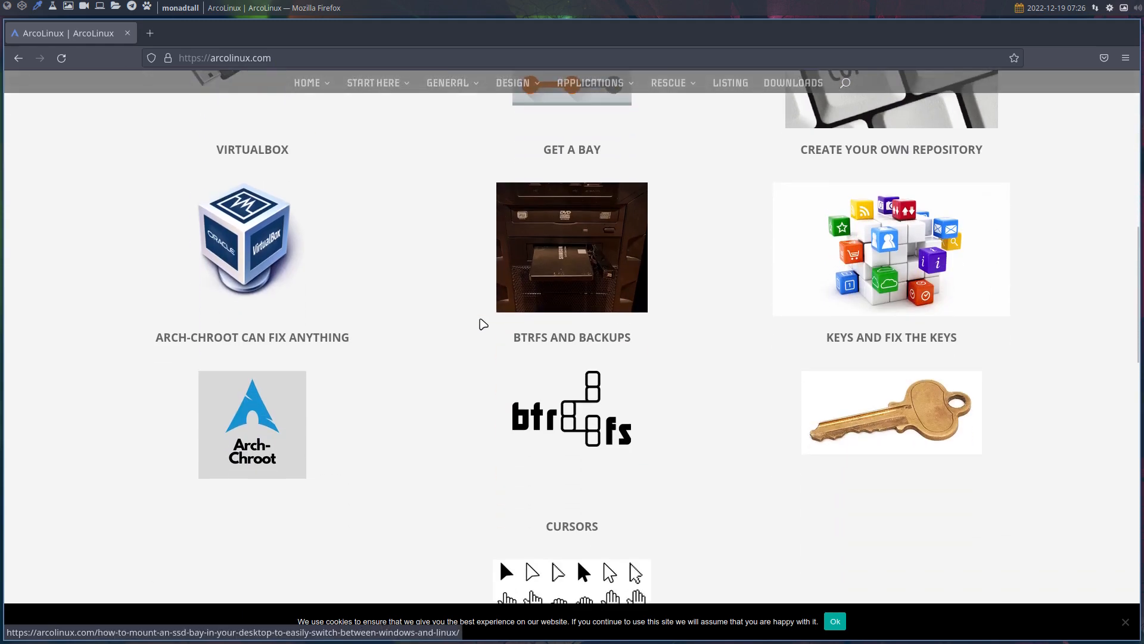
mouse_move(541, 292)
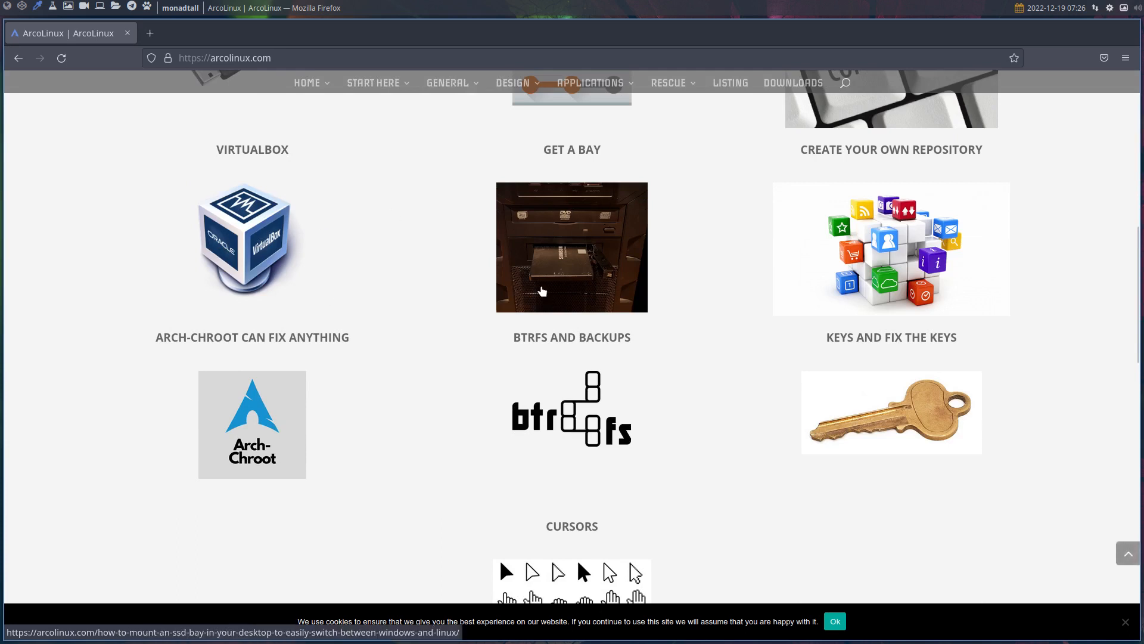
mouse_move(541, 289)
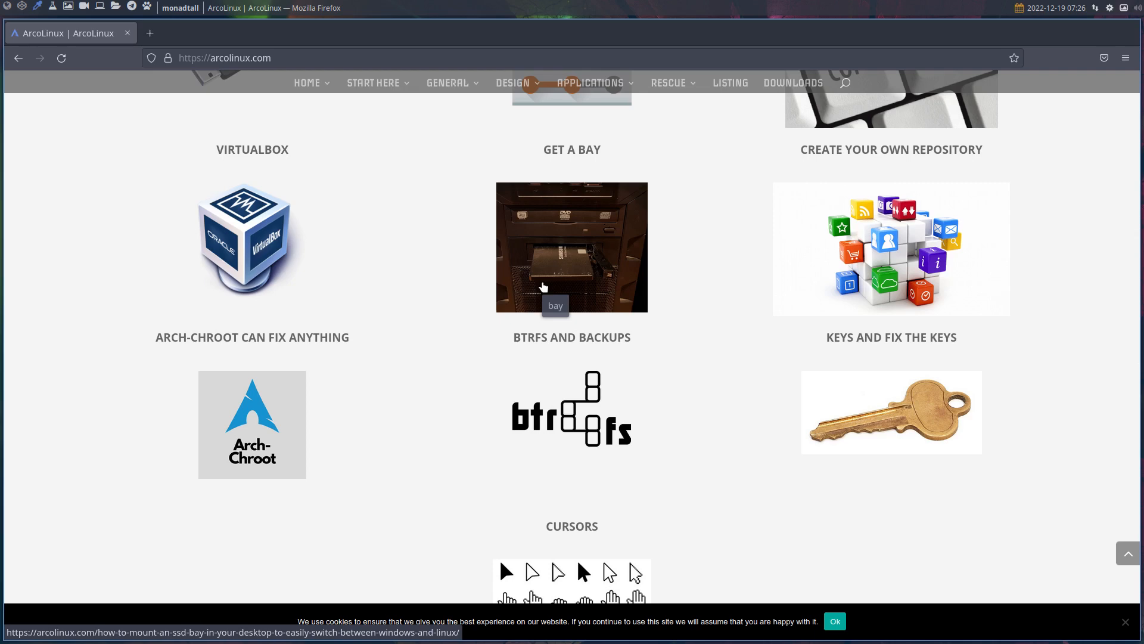
mouse_move(881, 264)
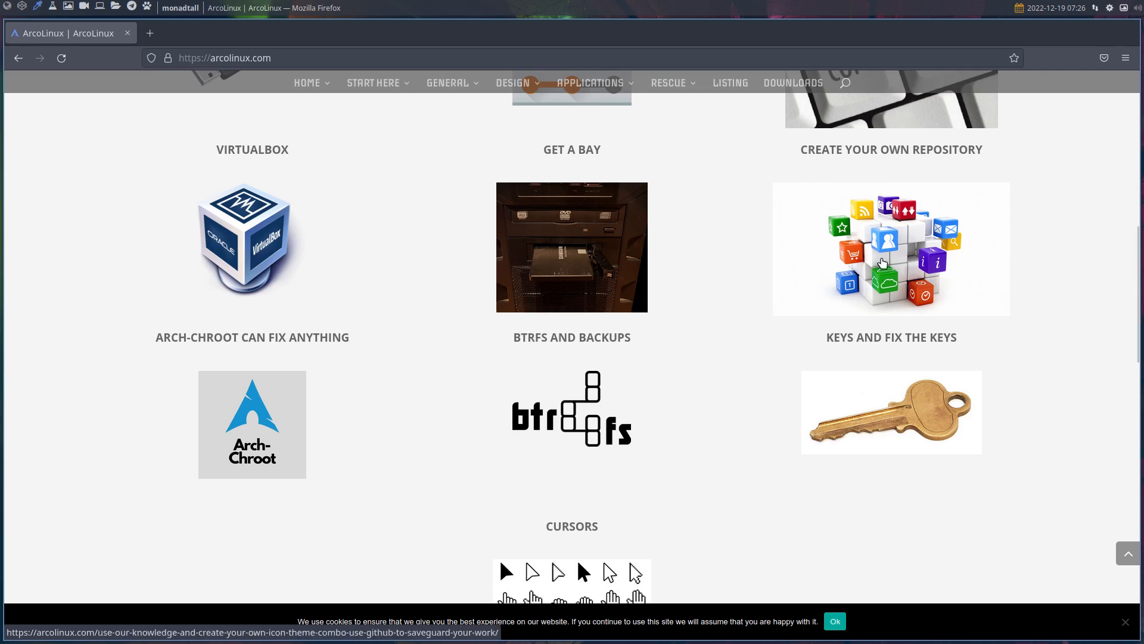
mouse_move(865, 363)
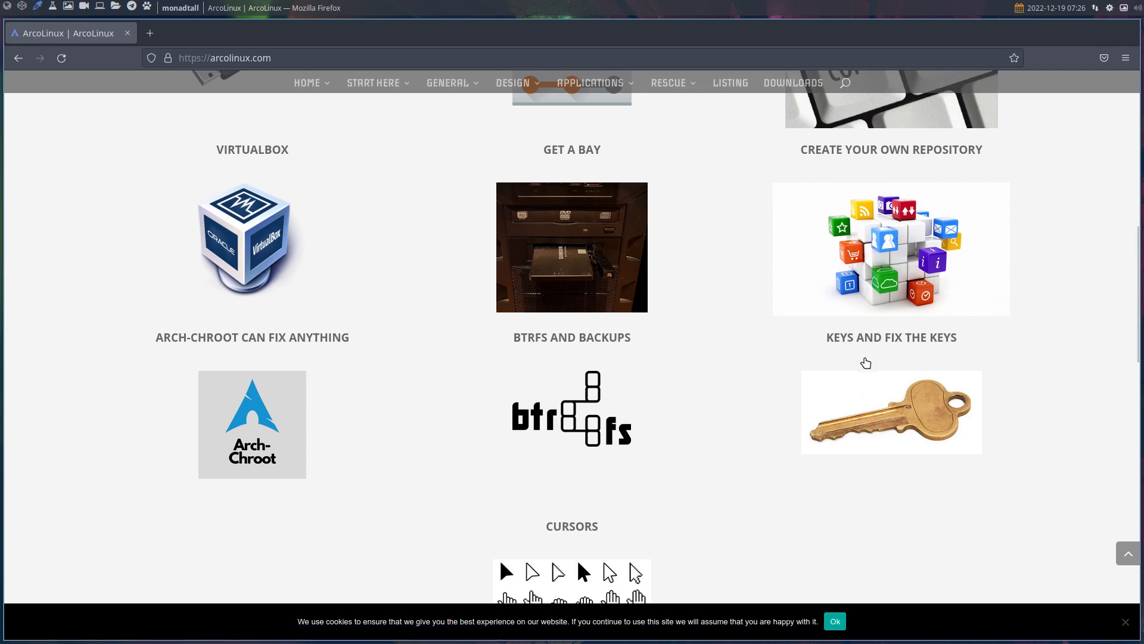
mouse_move(588, 426)
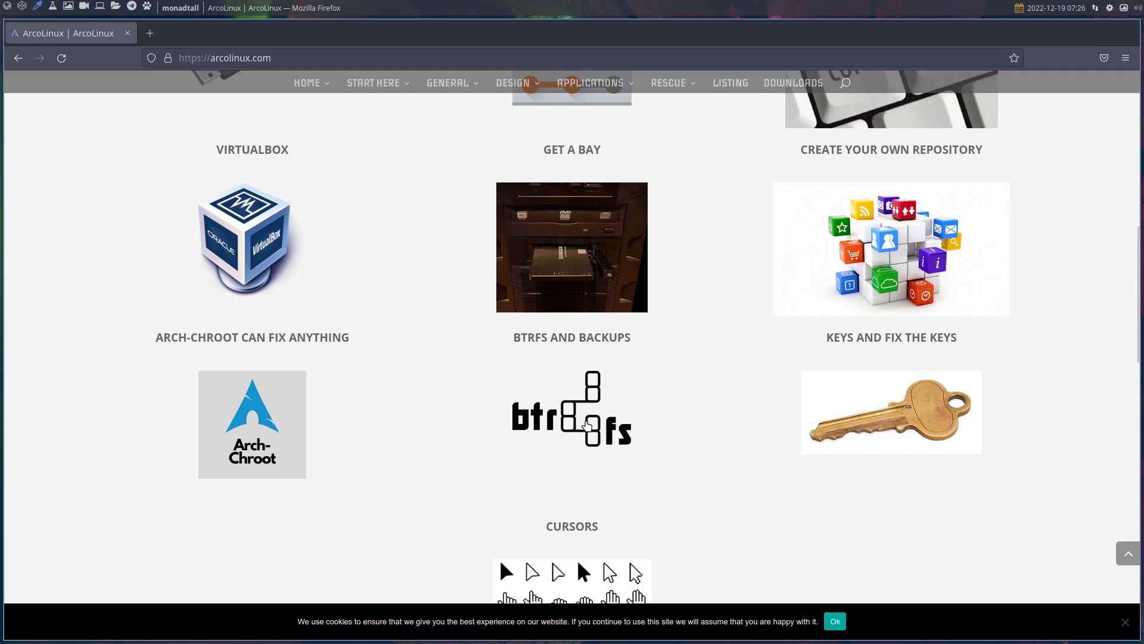
mouse_move(299, 410)
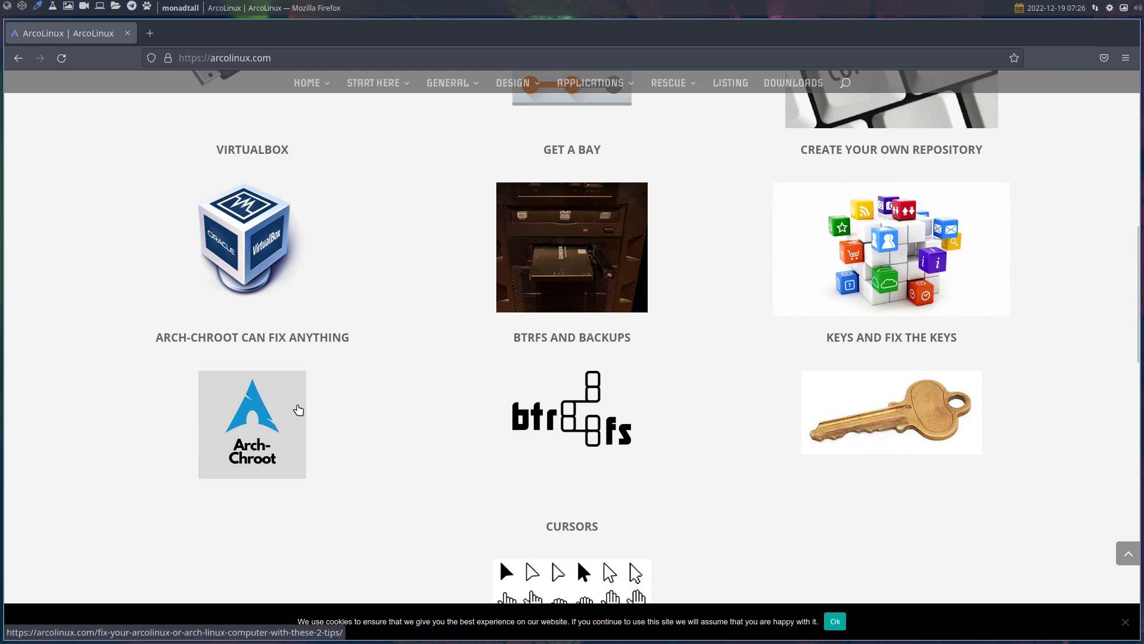
mouse_move(256, 471)
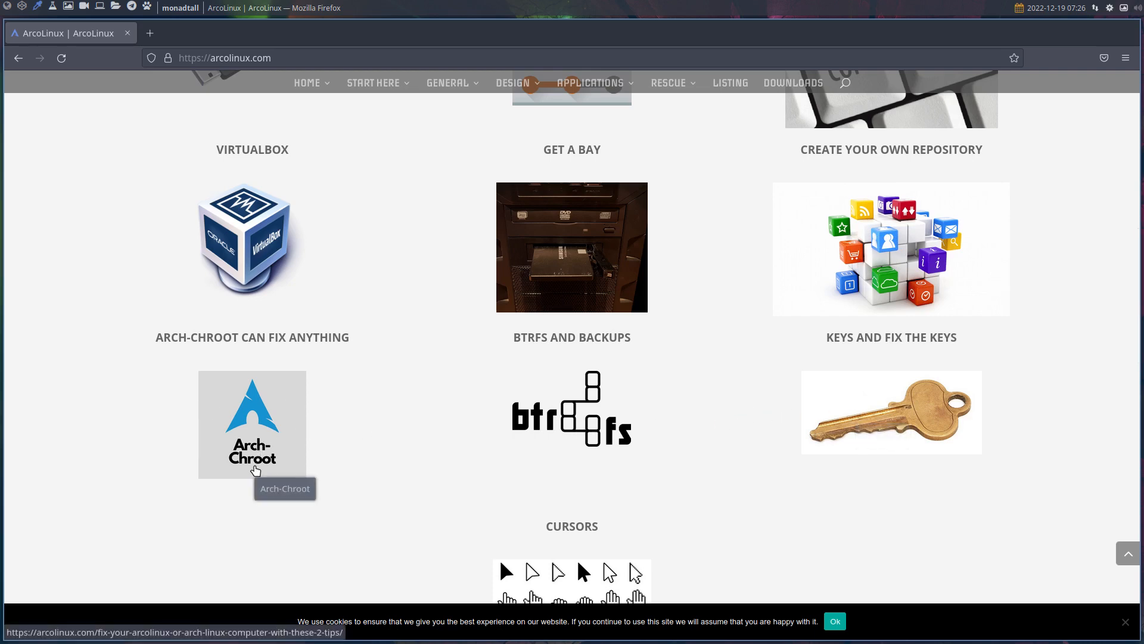
mouse_move(144, 371)
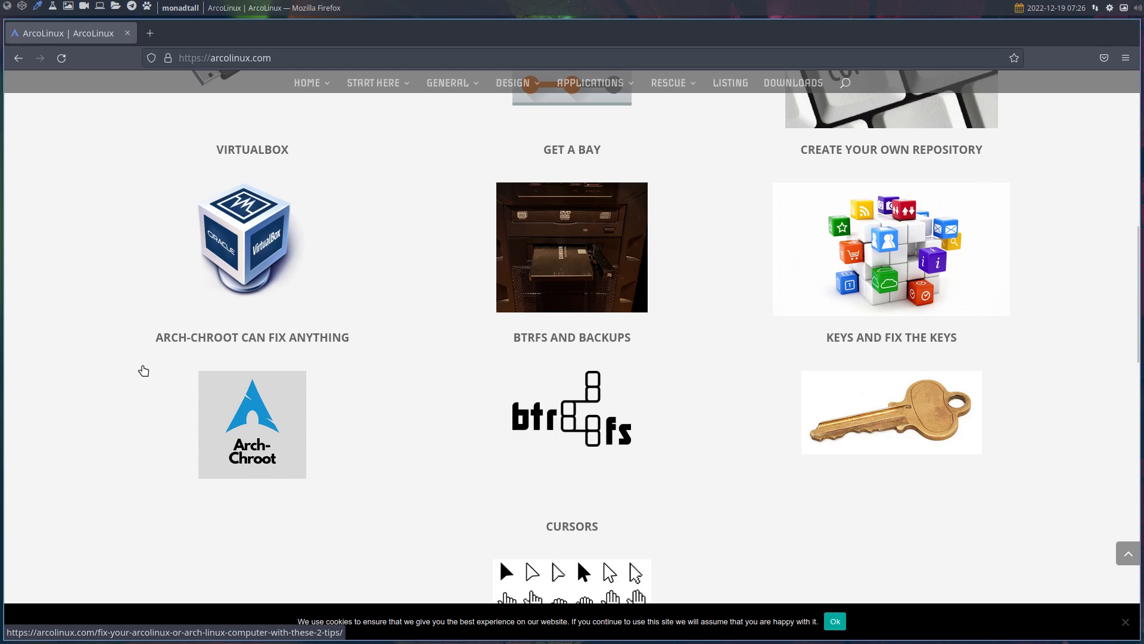
mouse_move(353, 351)
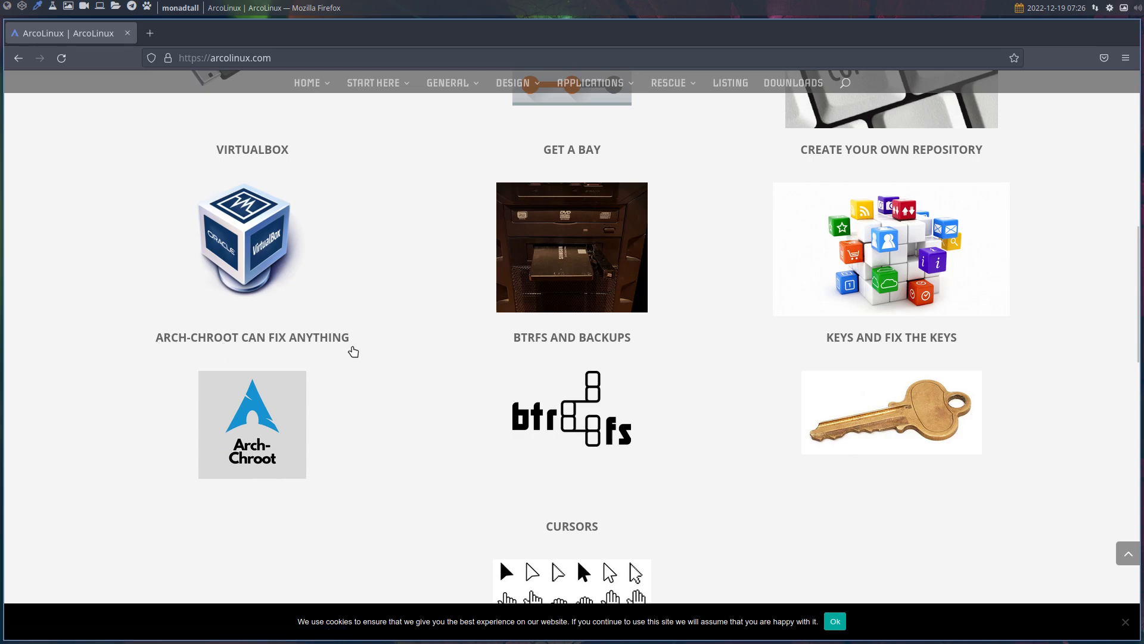
scroll(down, 3)
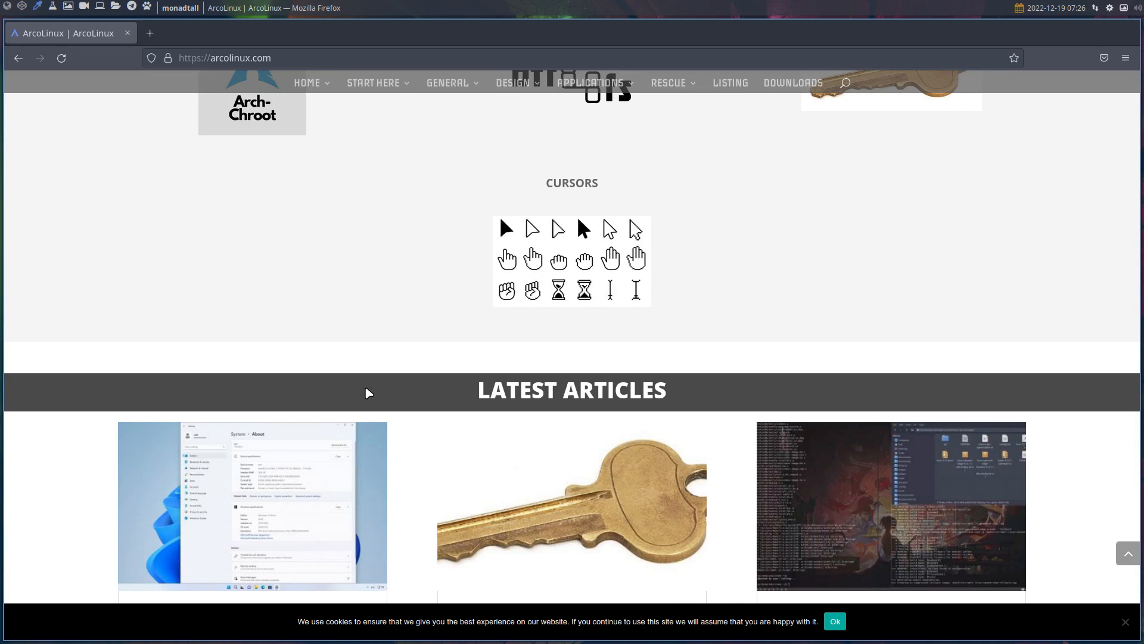
mouse_move(428, 347)
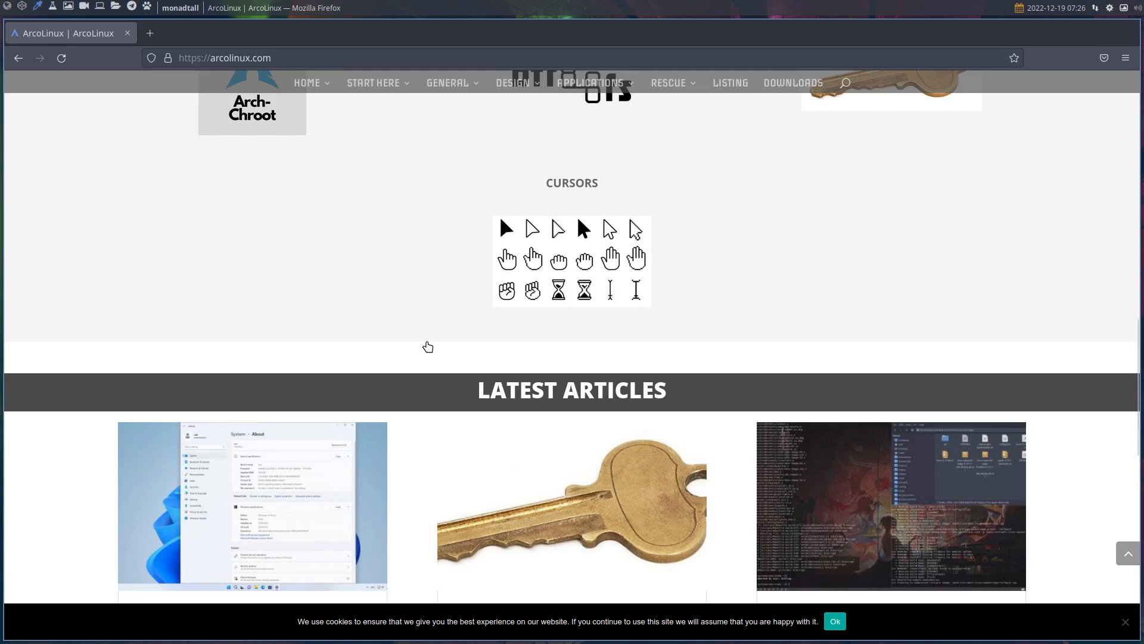
scroll(up, 3)
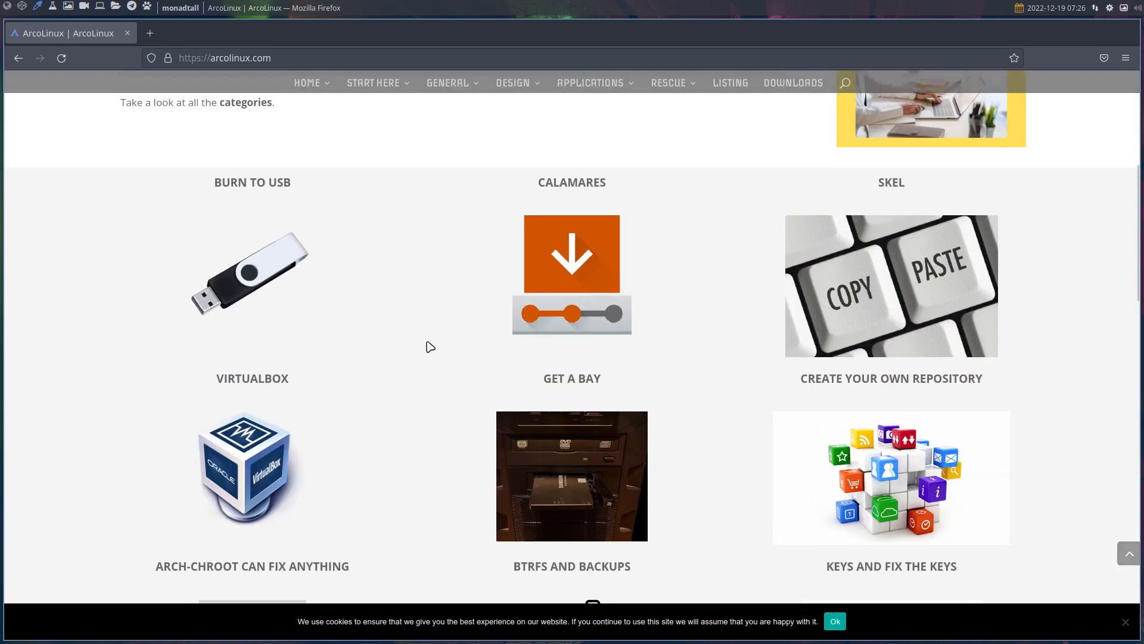
scroll(up, 3)
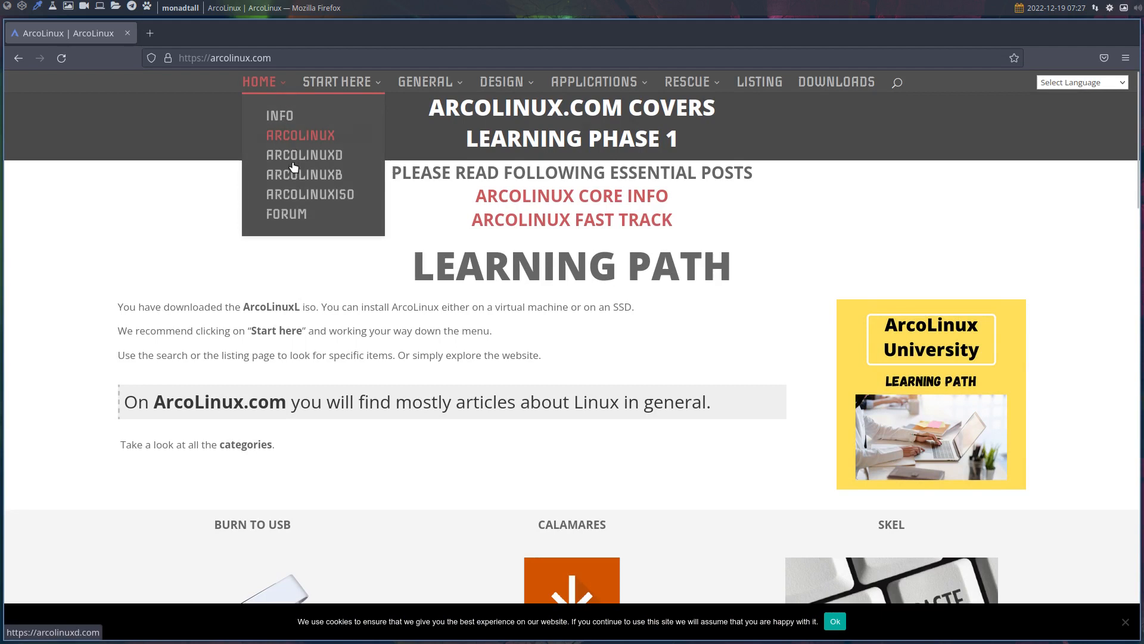
mouse_move(286, 214)
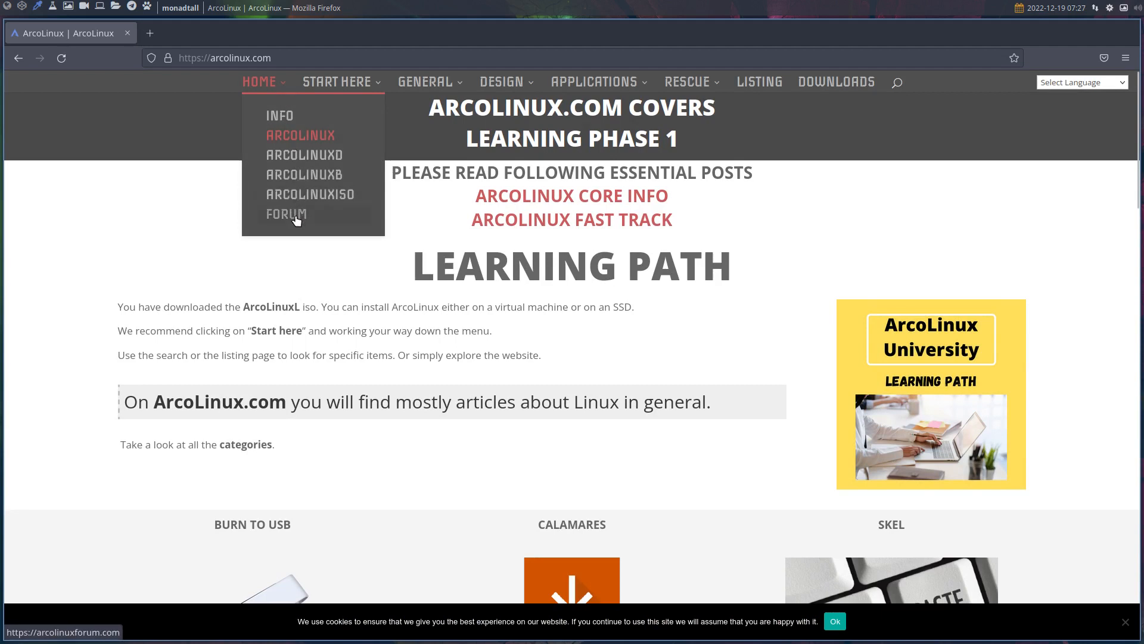
mouse_move(314, 194)
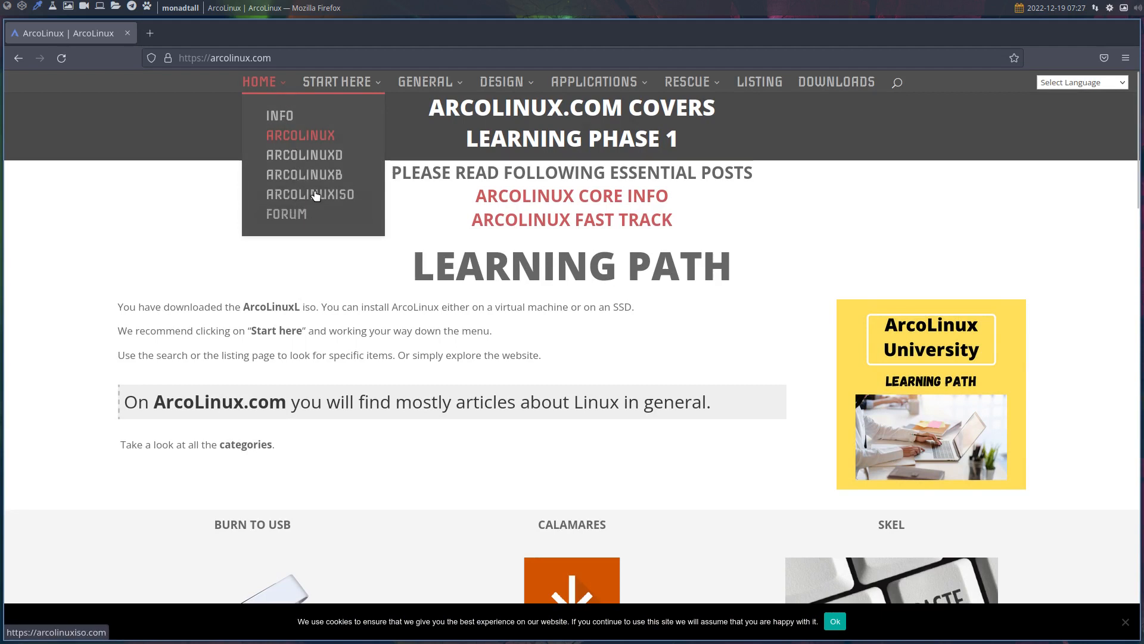
mouse_move(317, 182)
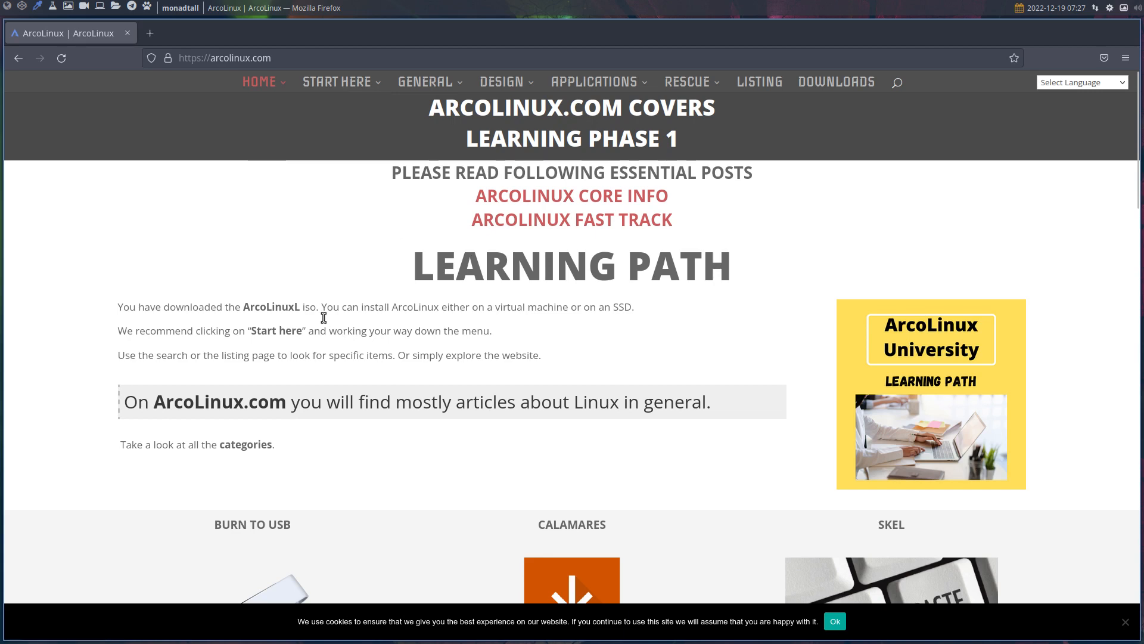
mouse_move(312, 253)
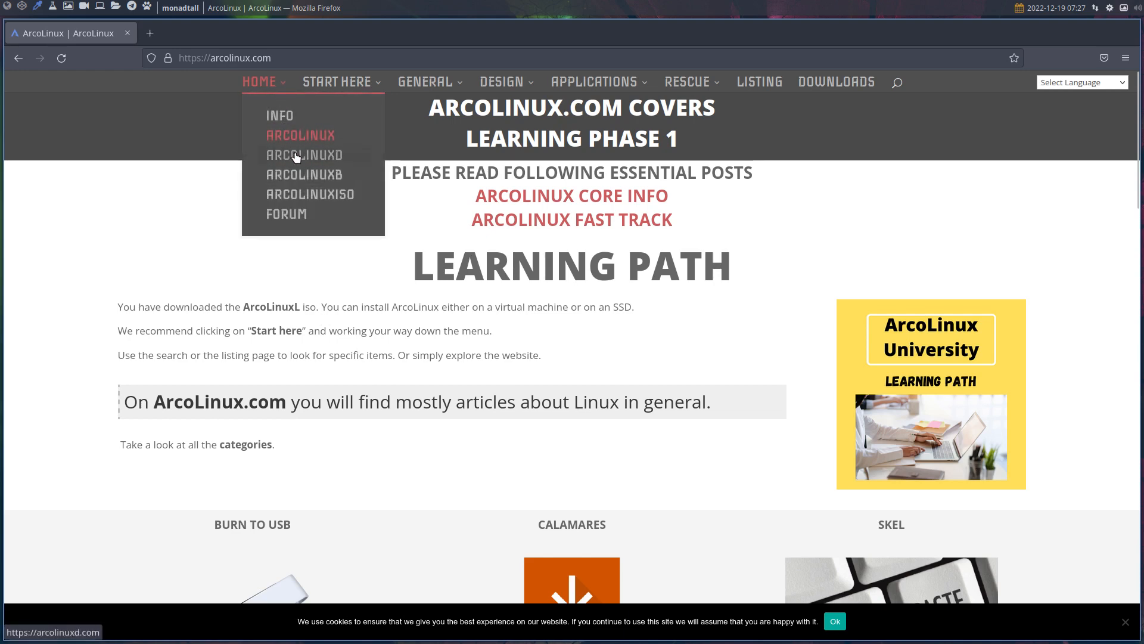
Step: Open the ArcoLinuxD website from the ArcoLinux Home menu
click(304, 155)
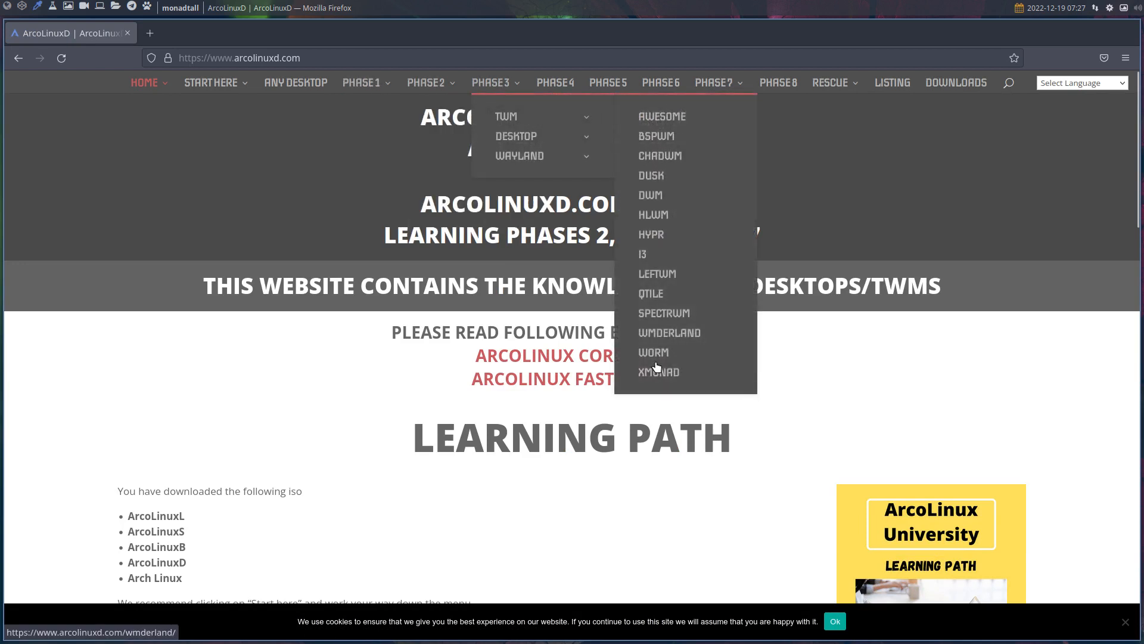
mouse_move(520, 155)
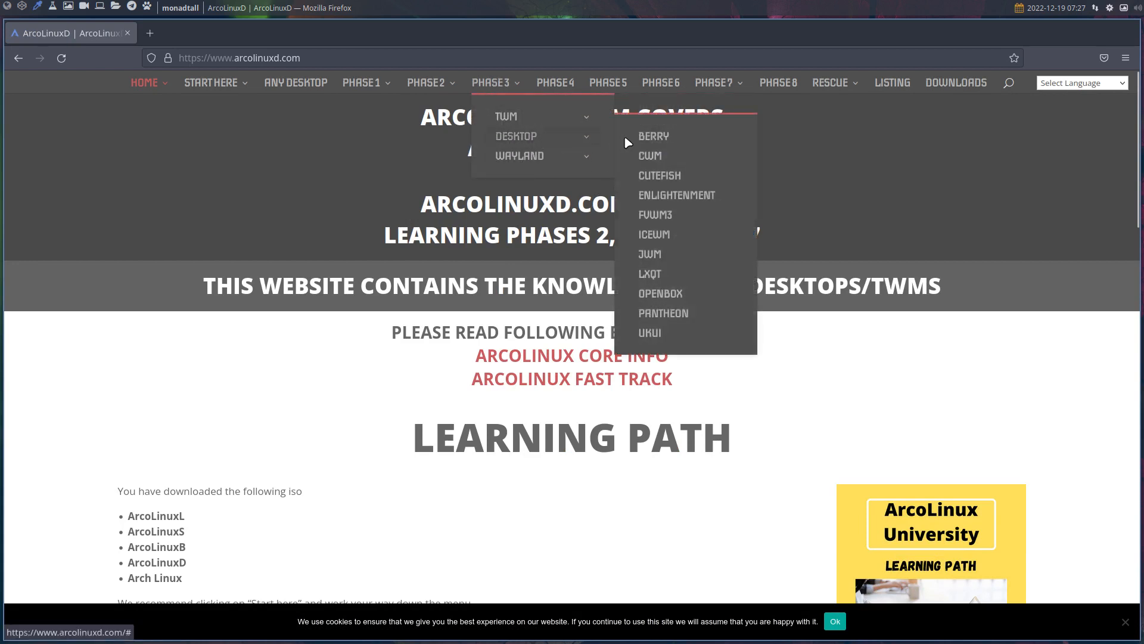
mouse_move(844, 386)
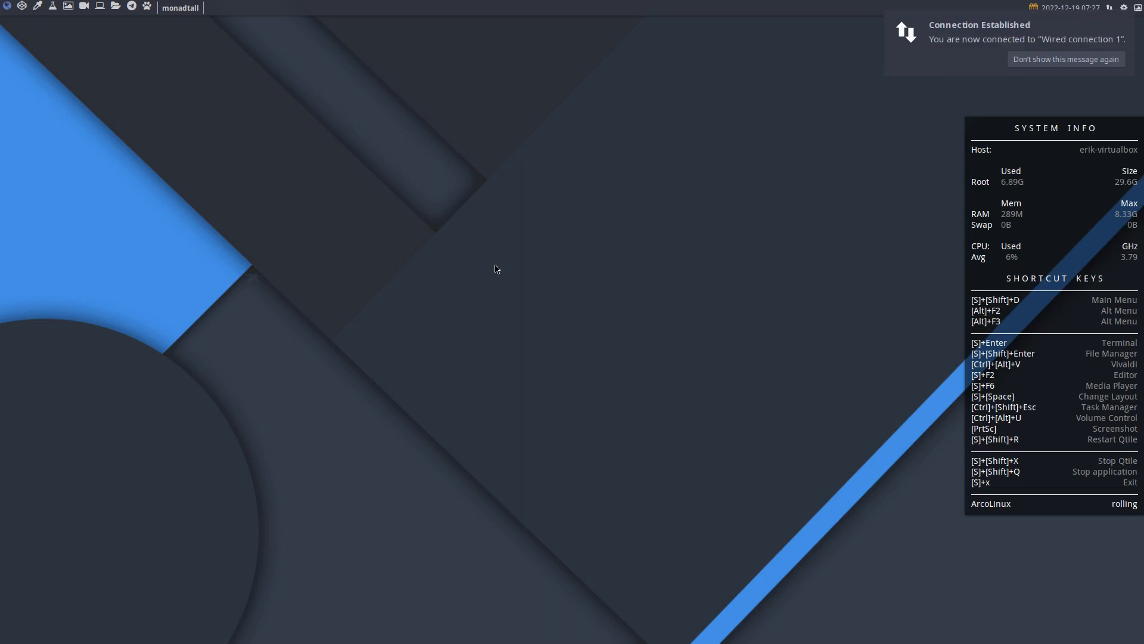
mouse_move(1007, 46)
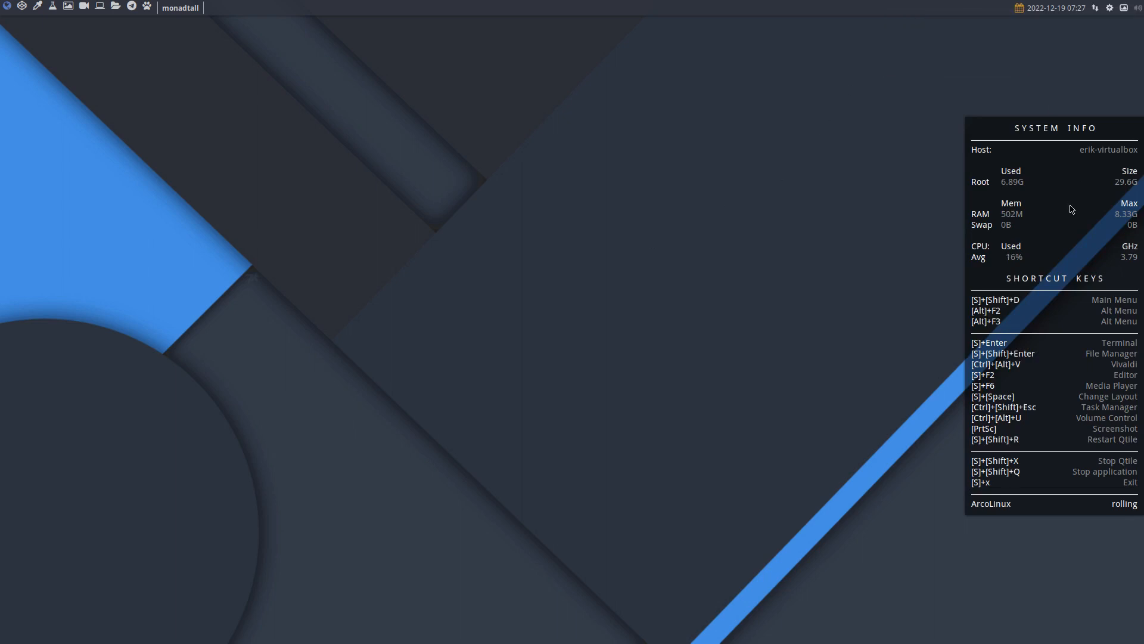
mouse_move(544, 164)
text(s)
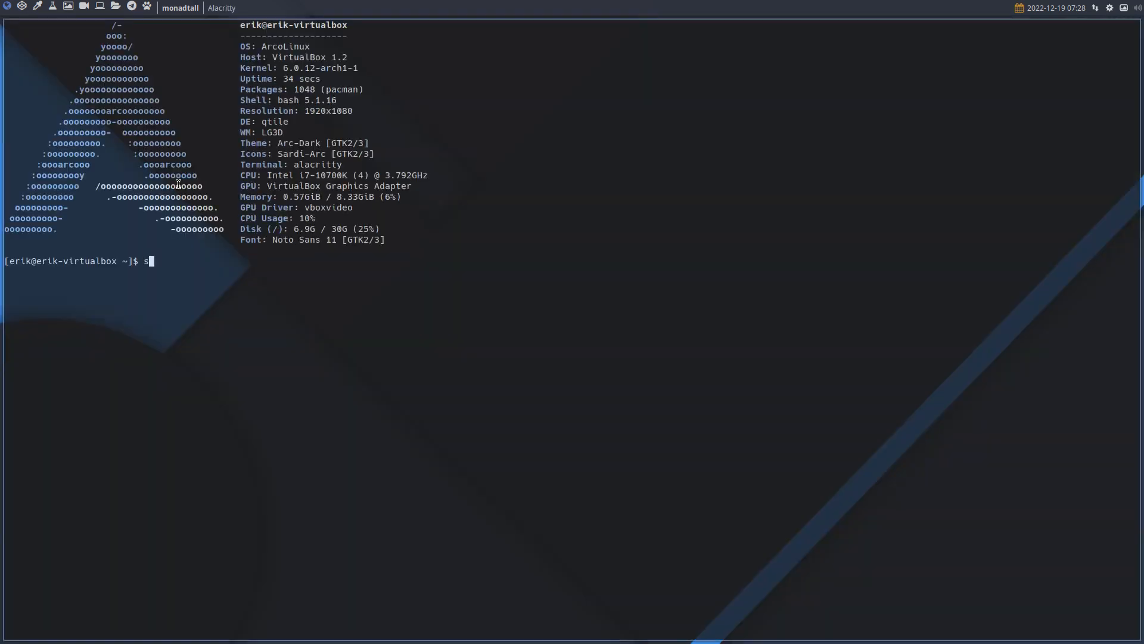
Step: Type the 'sudo pacman -S sublime-text-4' install command in the terminal
text(udo pacman -S)
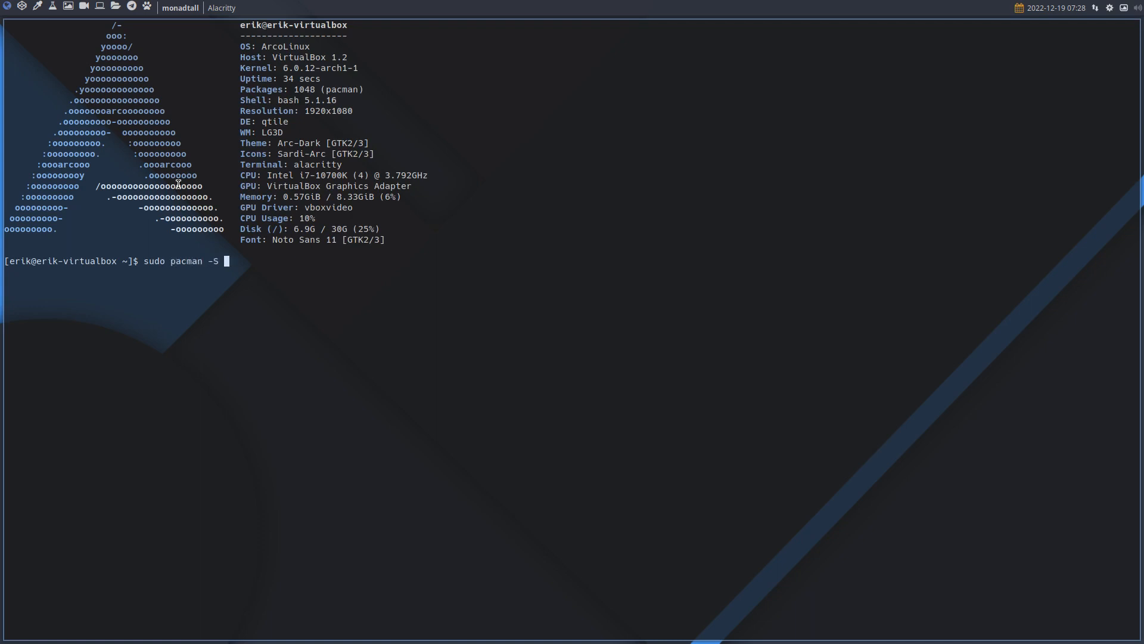
text(sub)
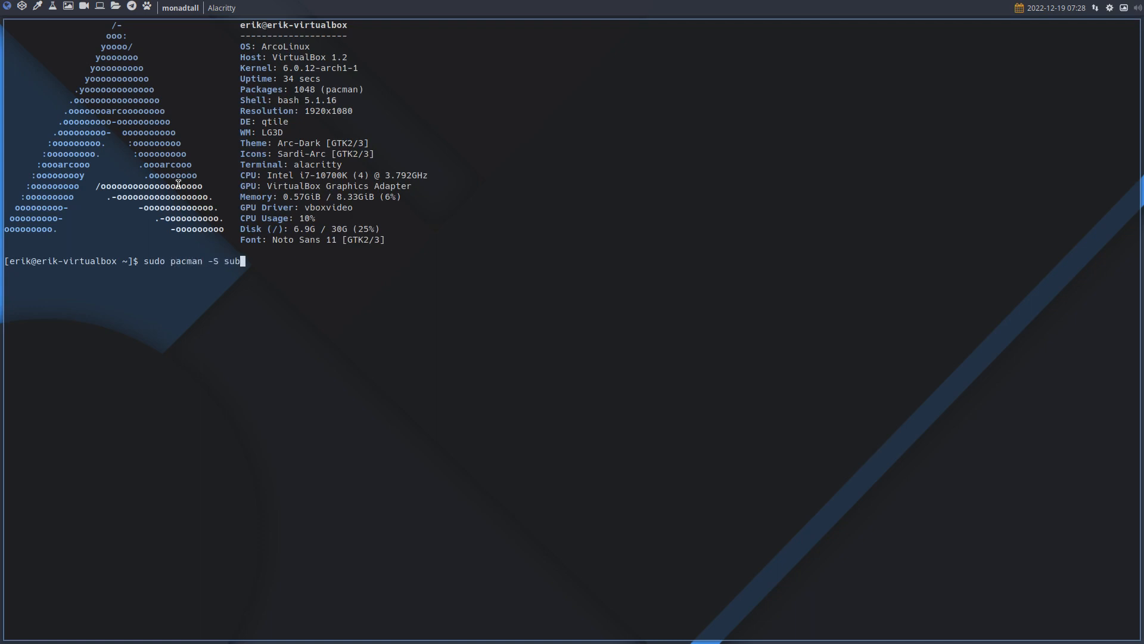
text(lime-text-4 m)
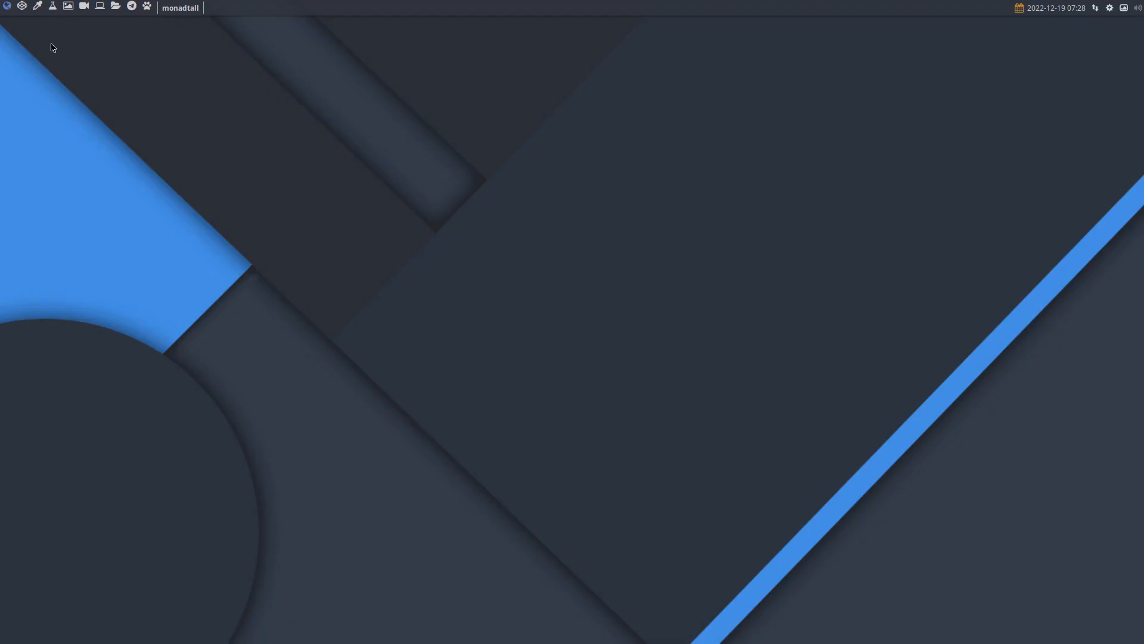
Step: Open Thunar on the home folder and turn on Show Hidden Files
click(114, 6)
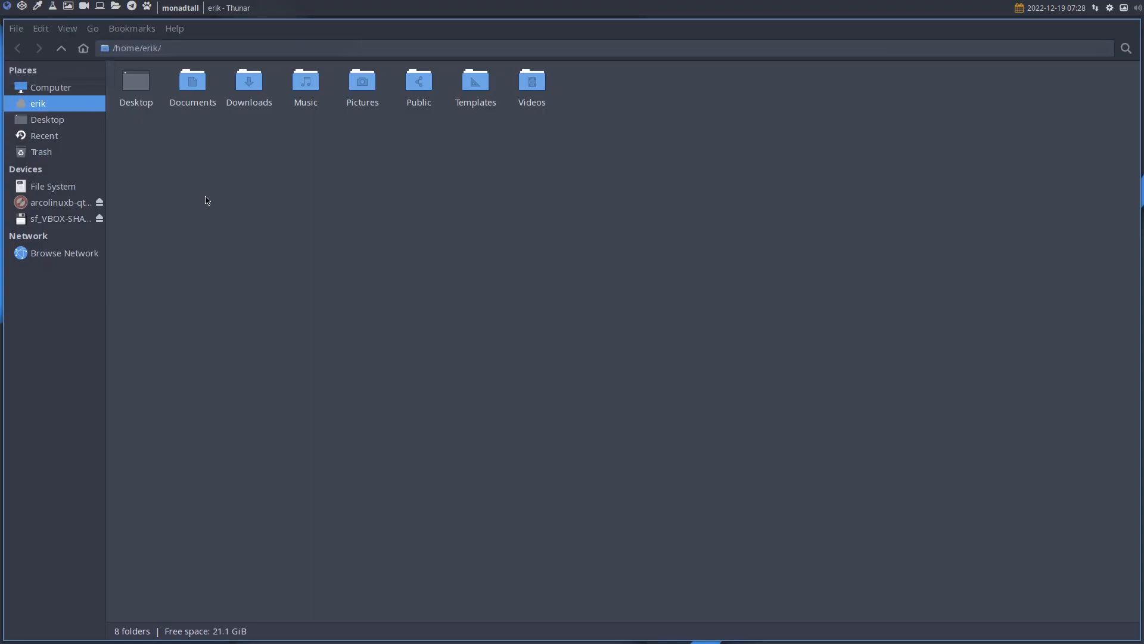
click(66, 28)
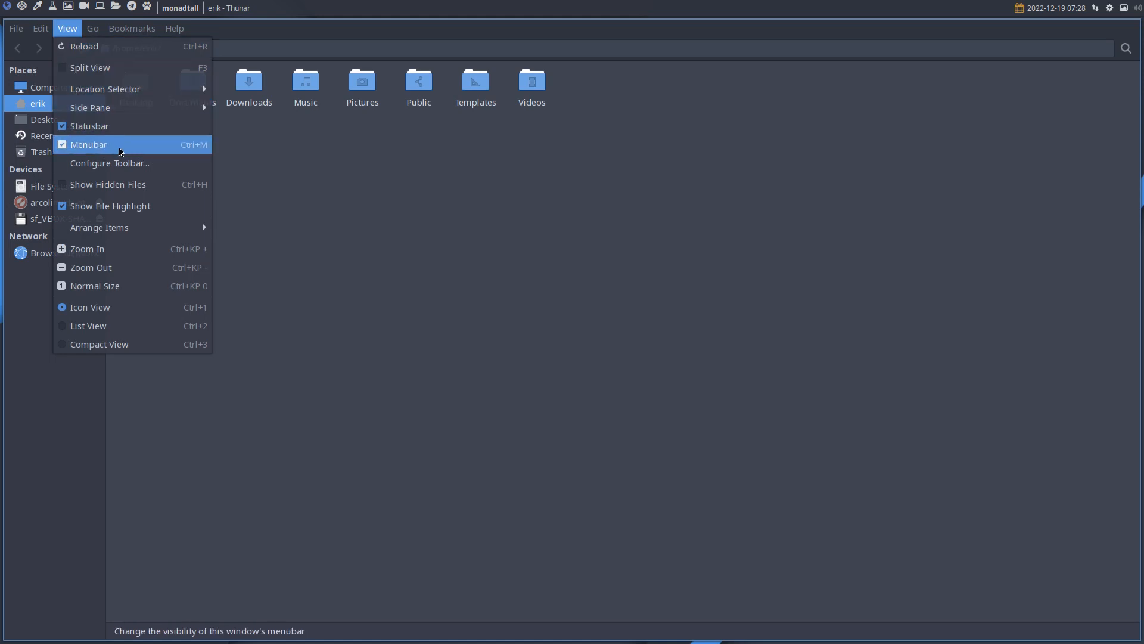
mouse_move(144, 184)
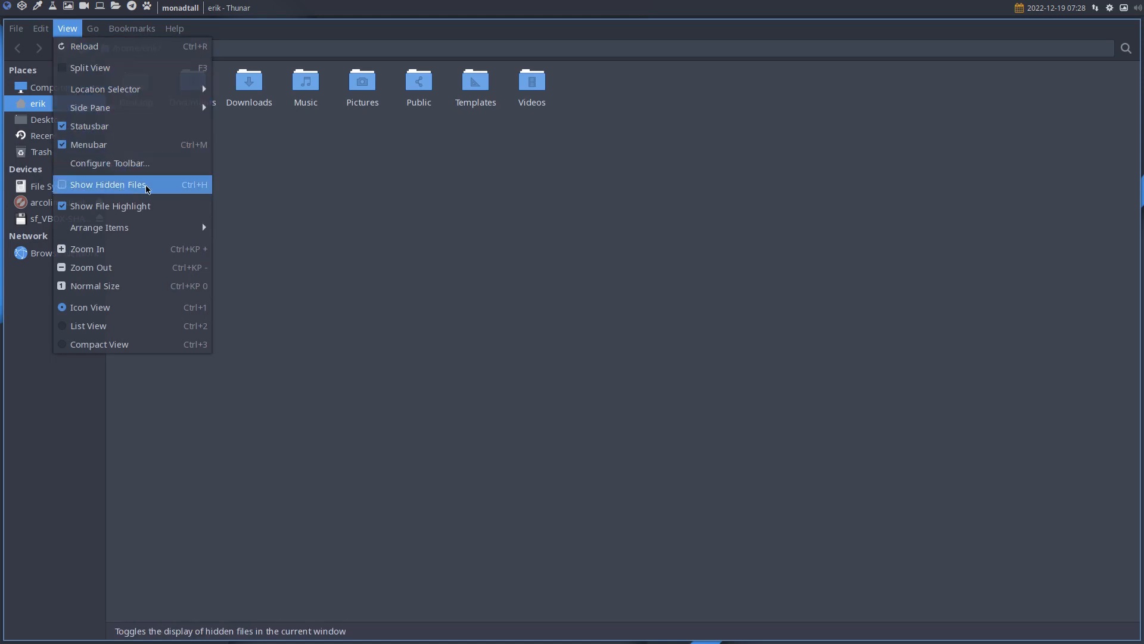
click(108, 185)
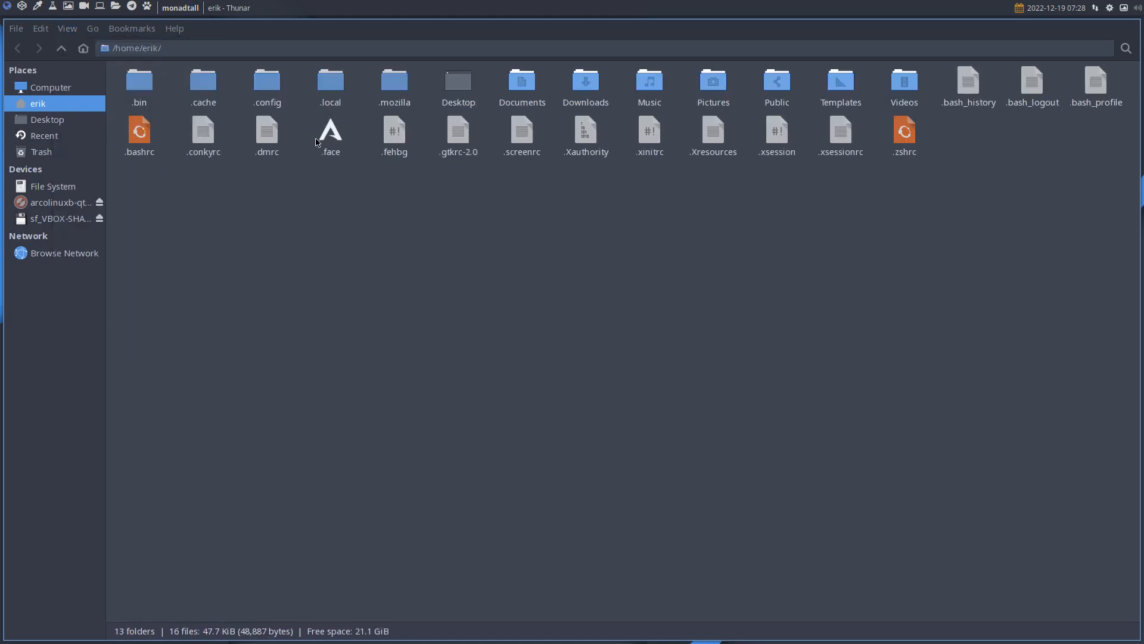
Step: Open the .config folder and then its qtile subfolder
click(267, 85)
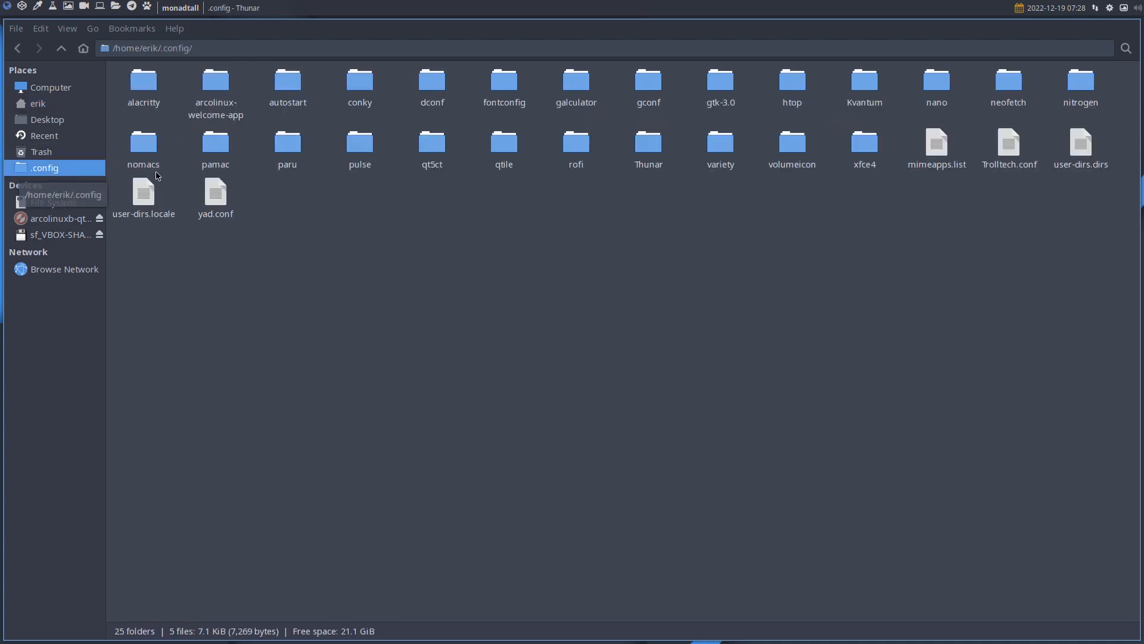
mouse_move(809, 195)
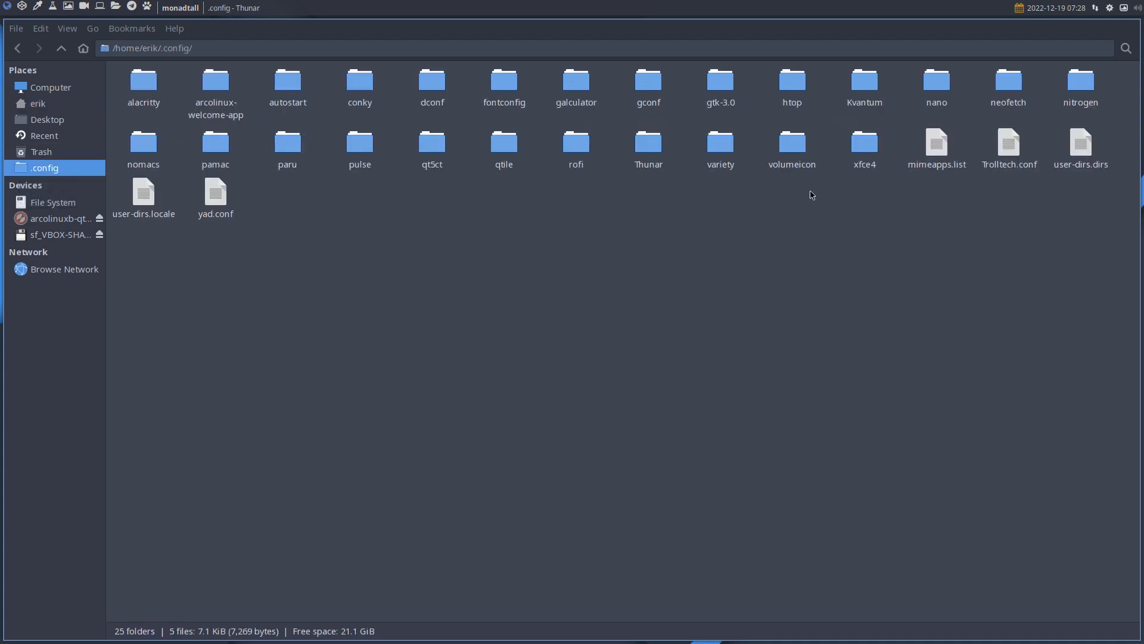
mouse_move(862, 198)
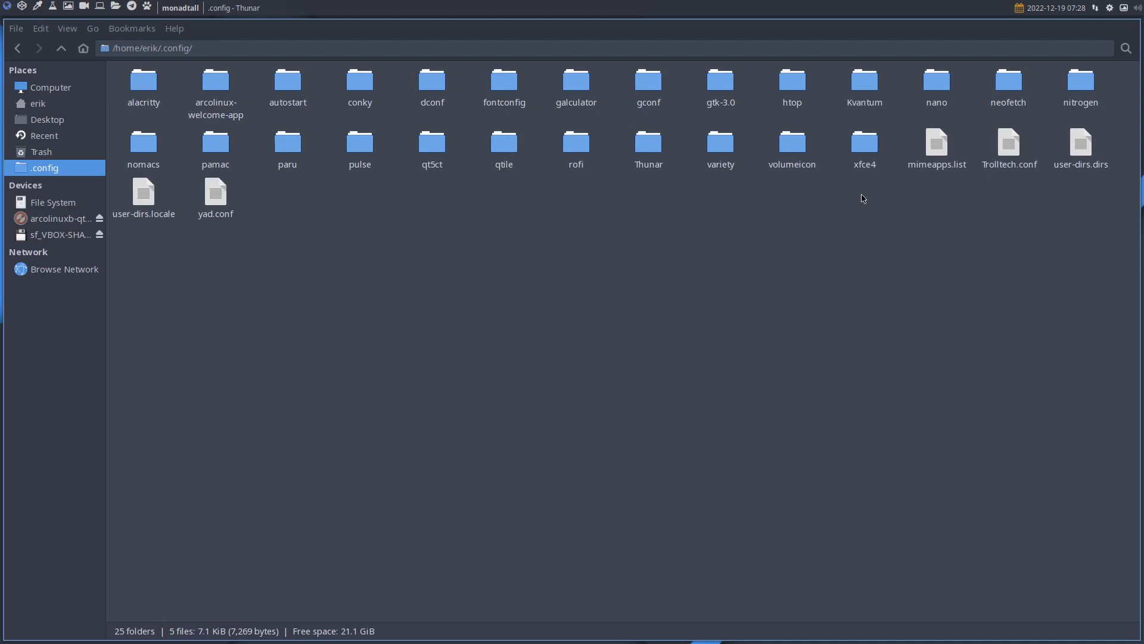
mouse_move(742, 201)
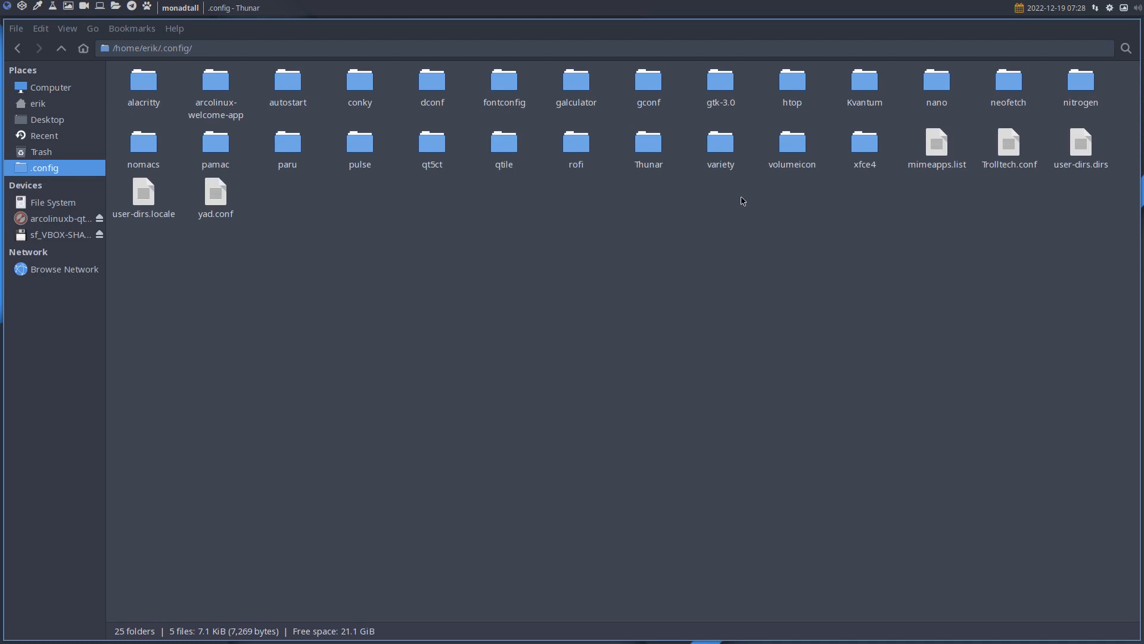
click(504, 143)
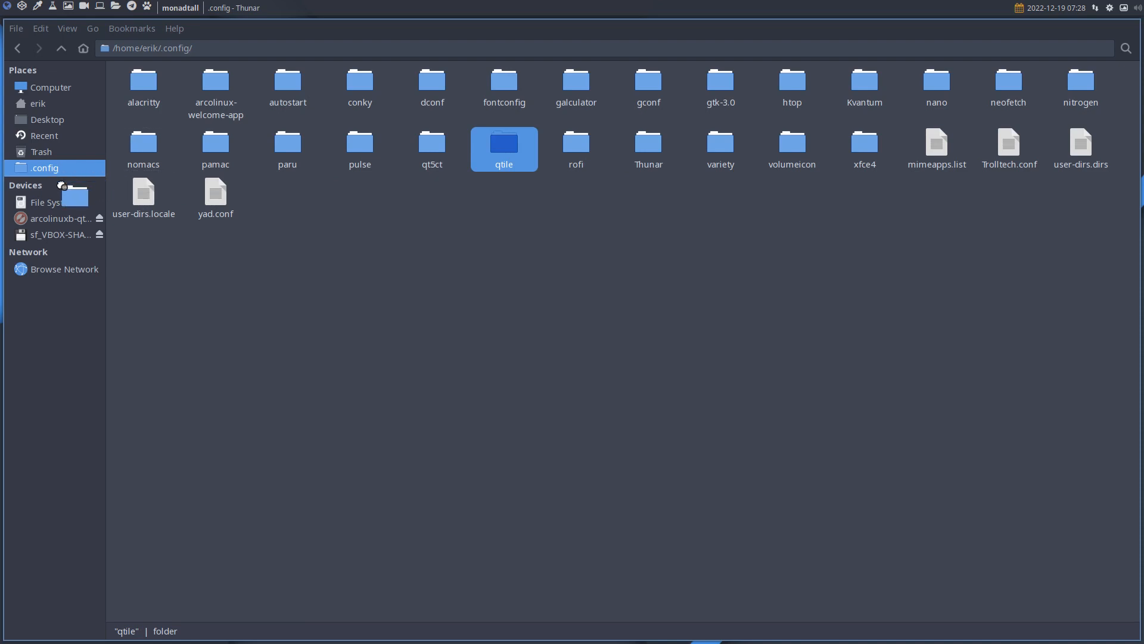
double_click(503, 143)
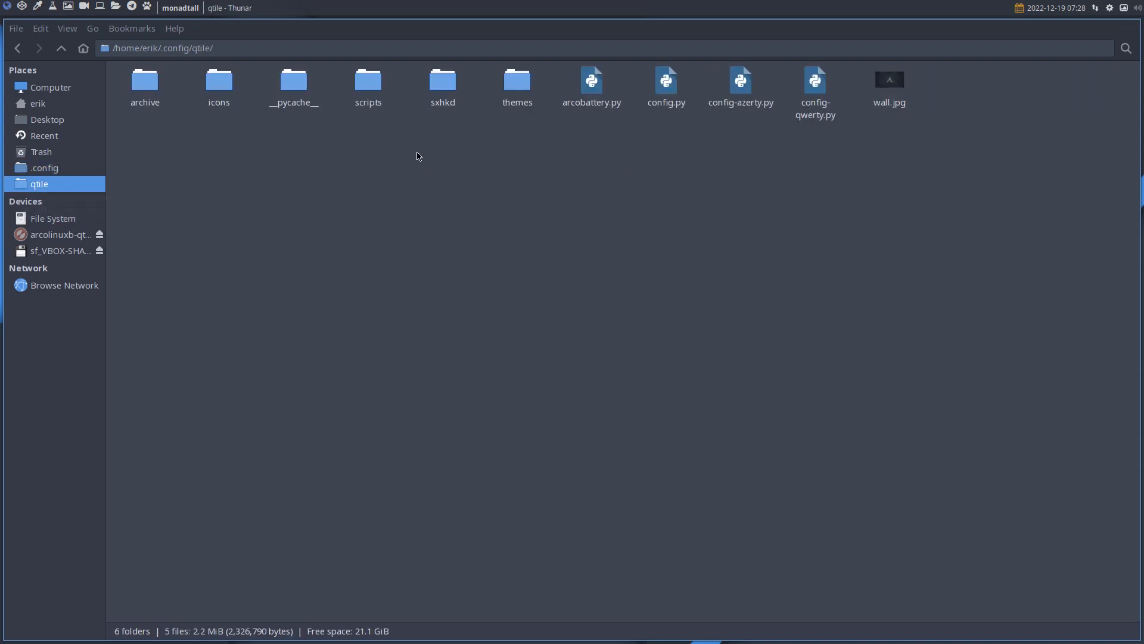
mouse_move(664, 366)
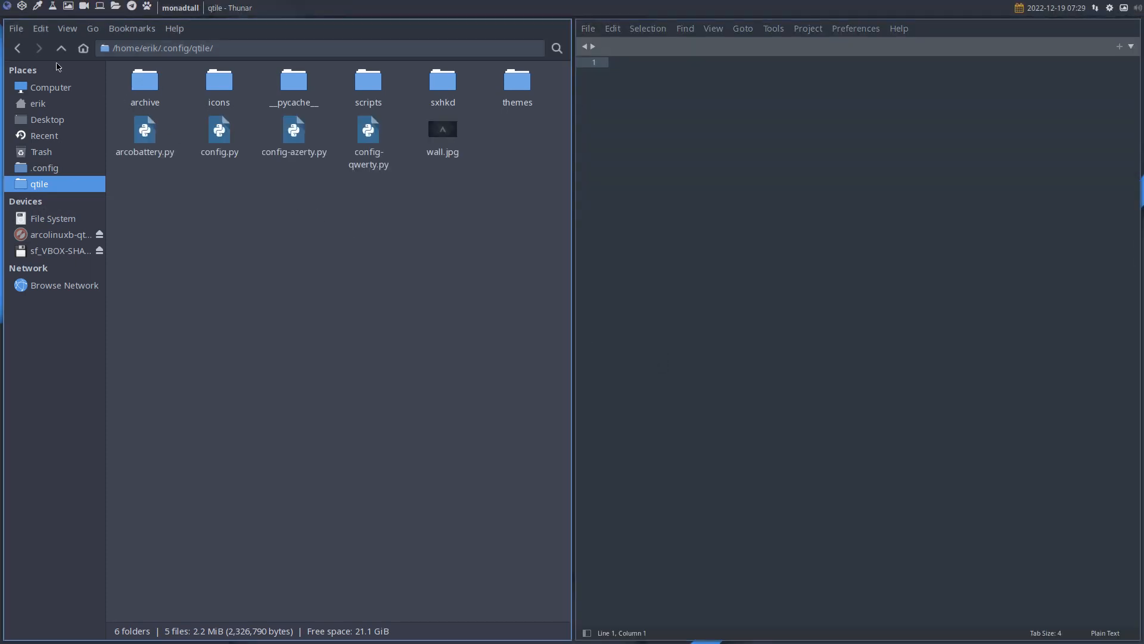
click(44, 167)
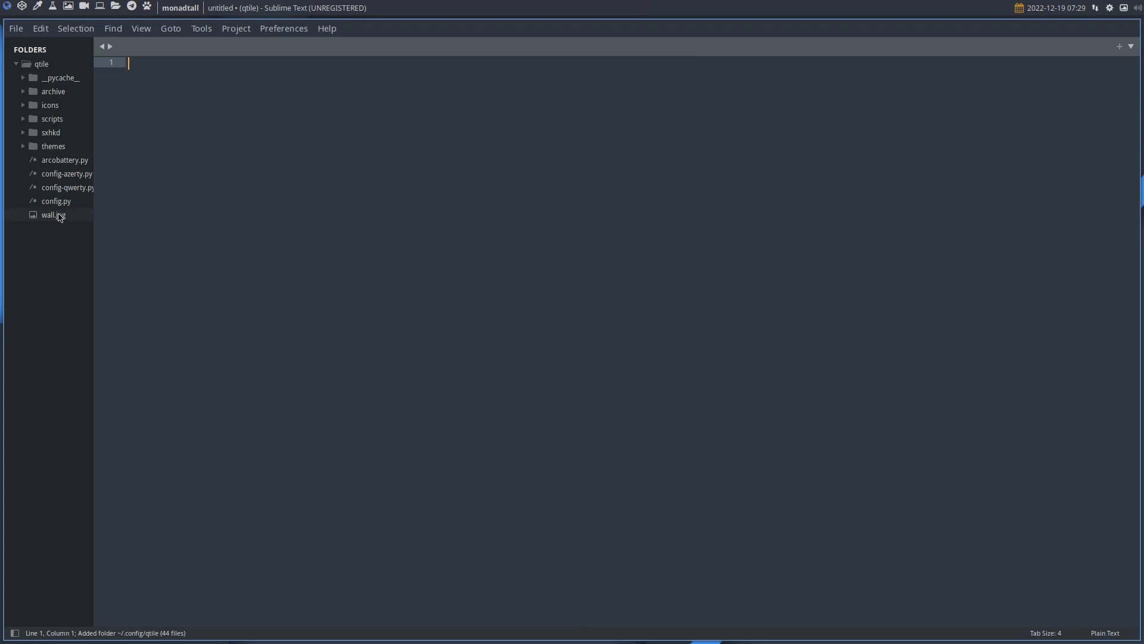
double_click(56, 201)
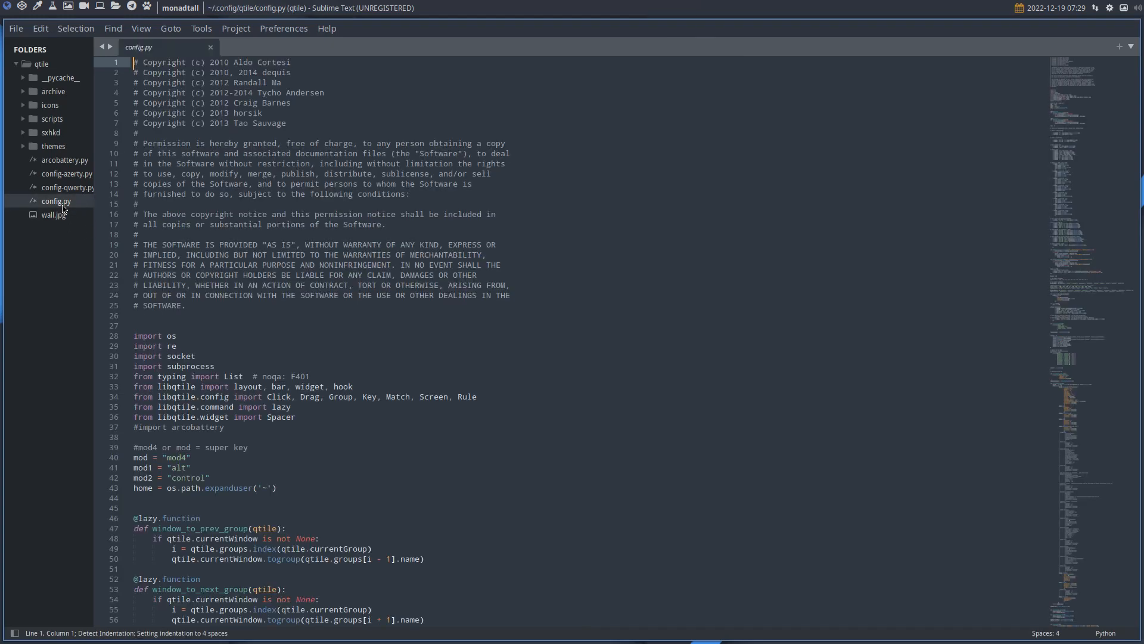
mouse_move(583, 314)
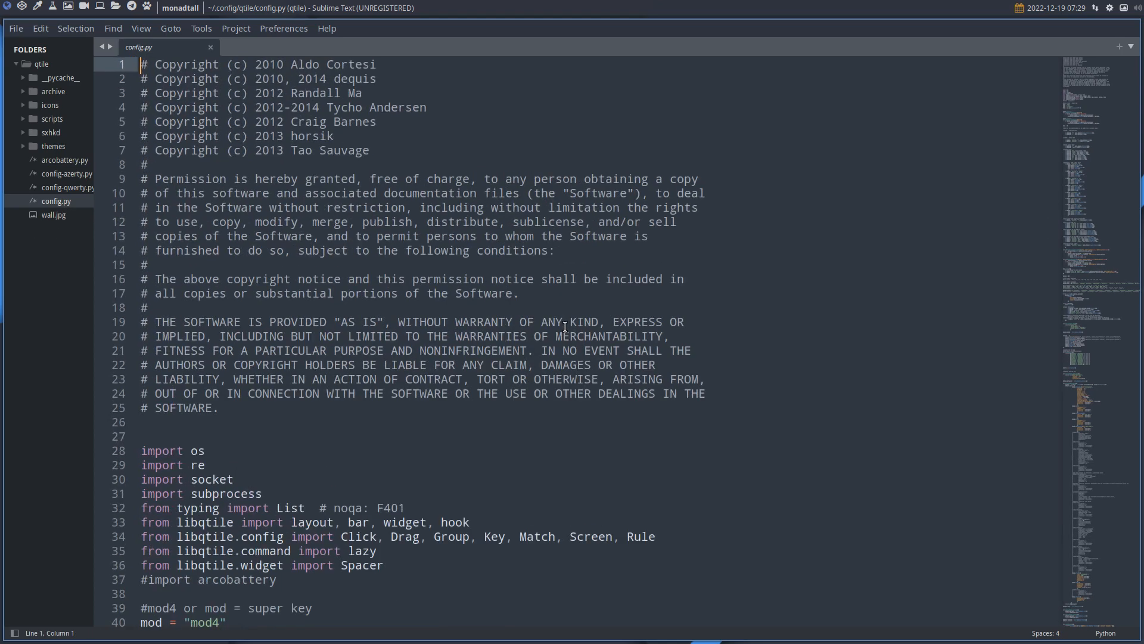
scroll(down, 3)
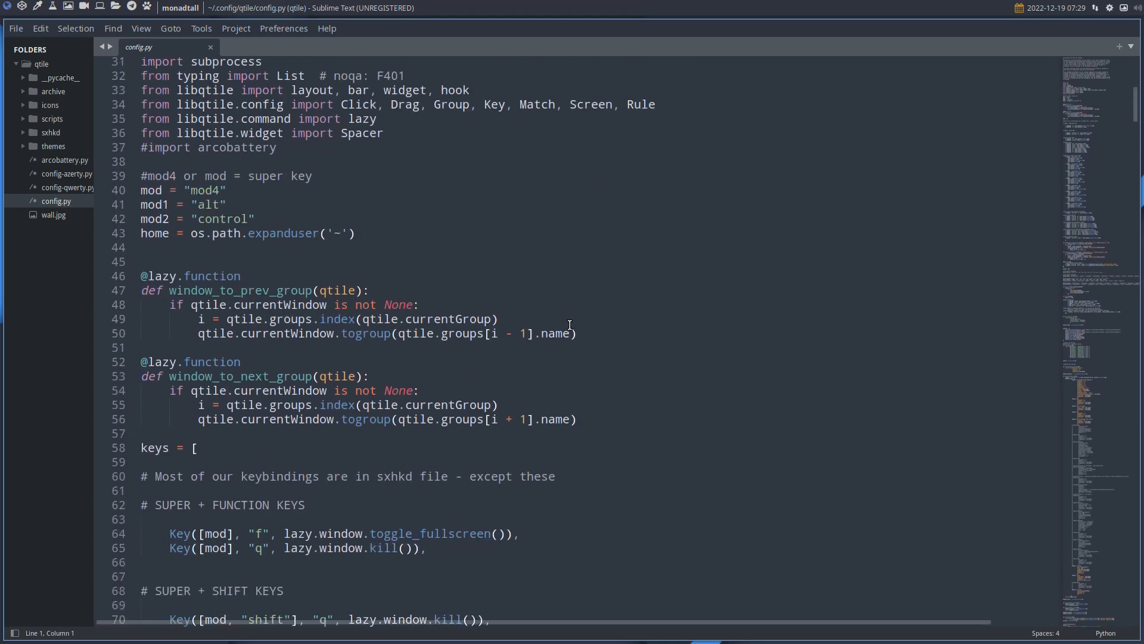
scroll(down, 3)
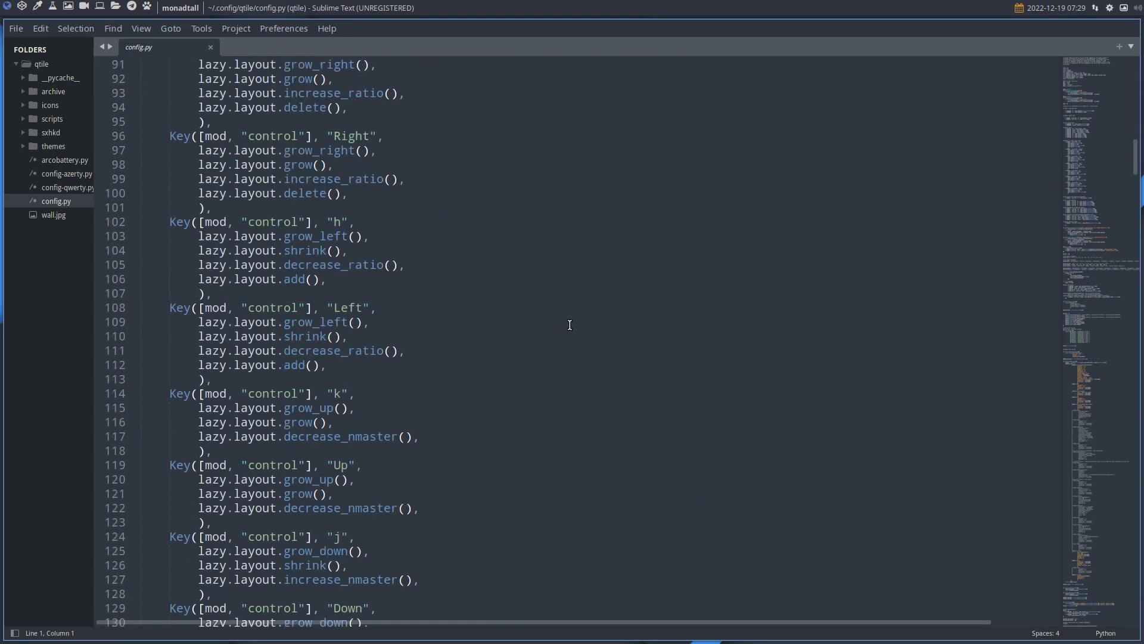
scroll(down, 3)
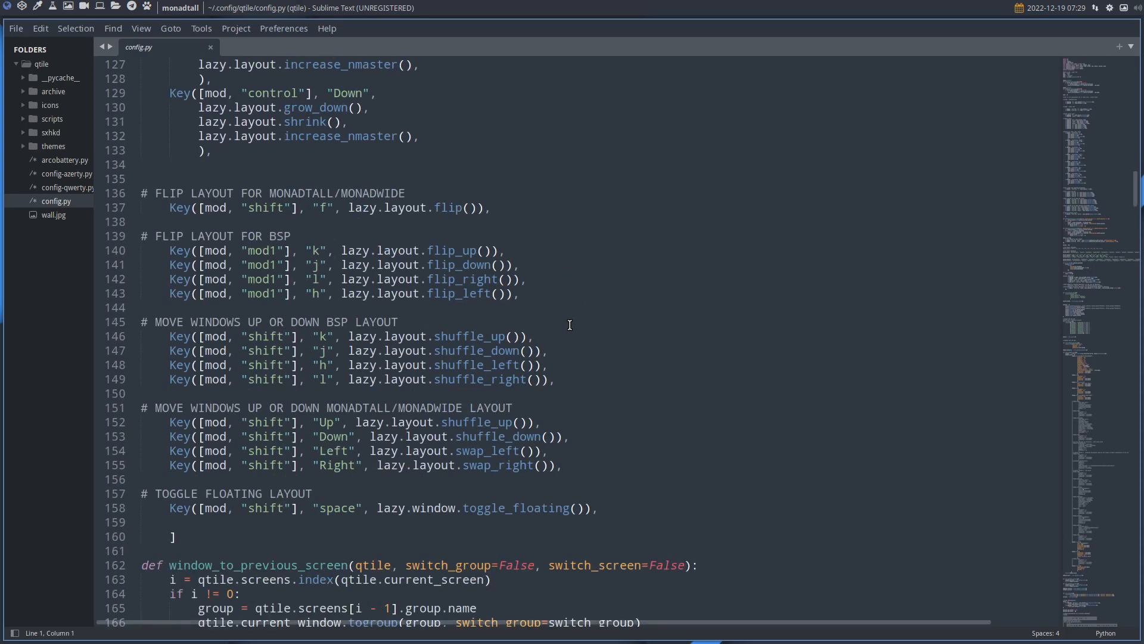
scroll(down, 3)
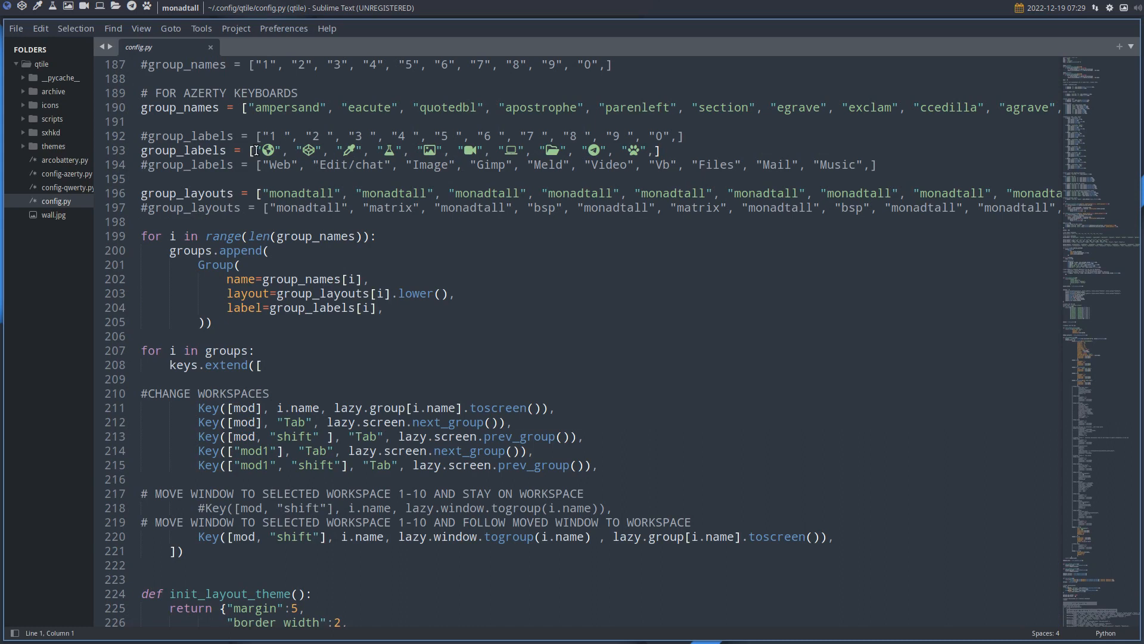
mouse_move(626, 136)
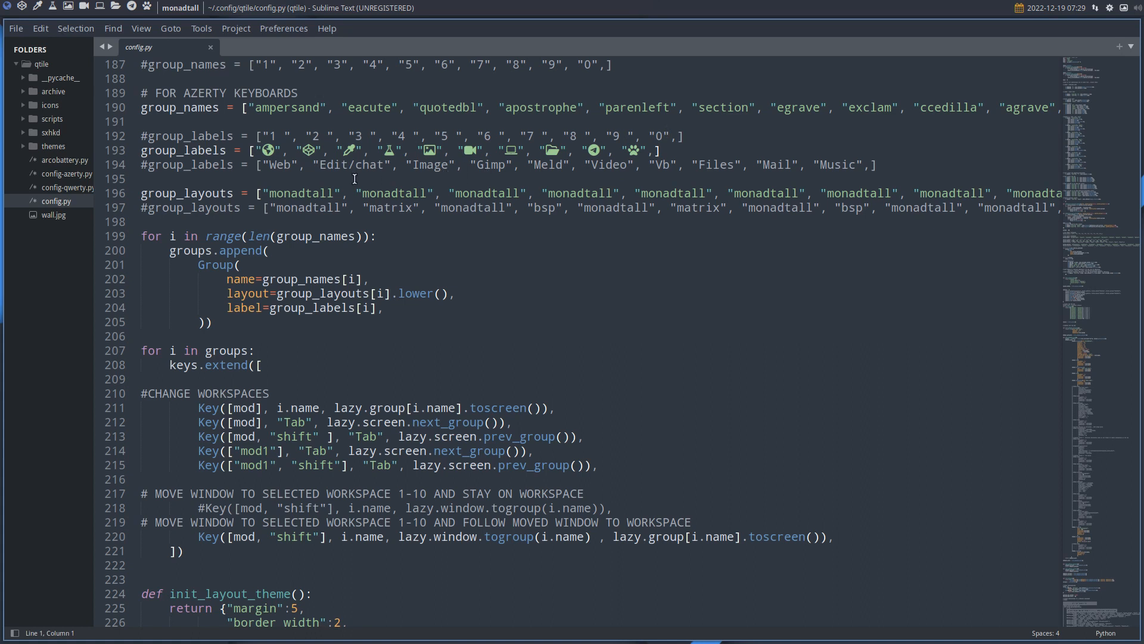
mouse_move(352, 211)
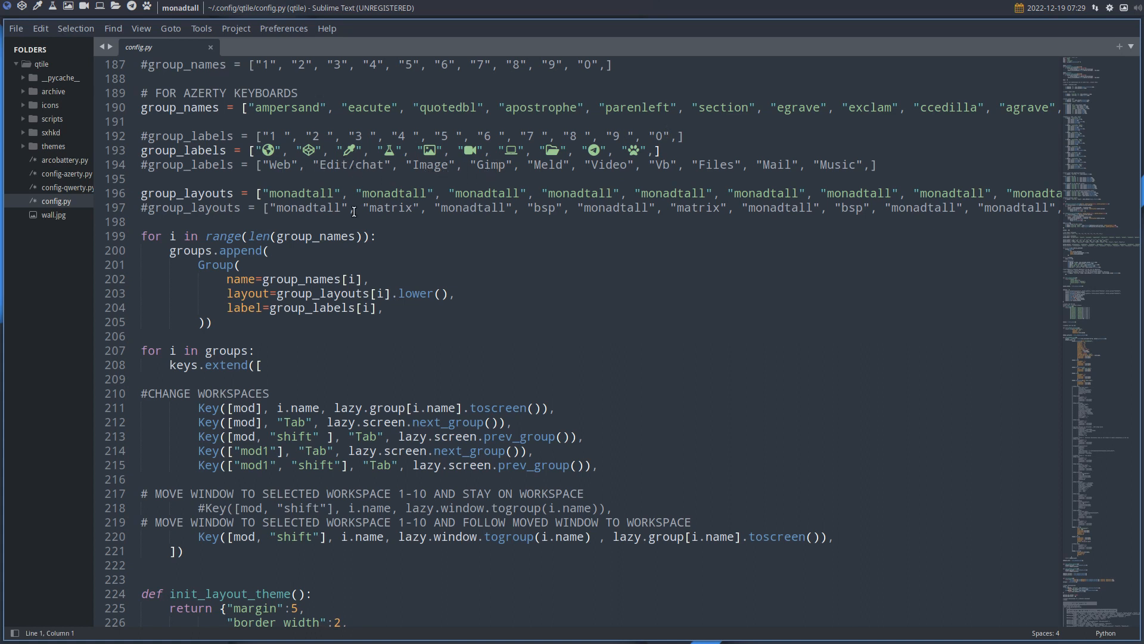
mouse_move(489, 159)
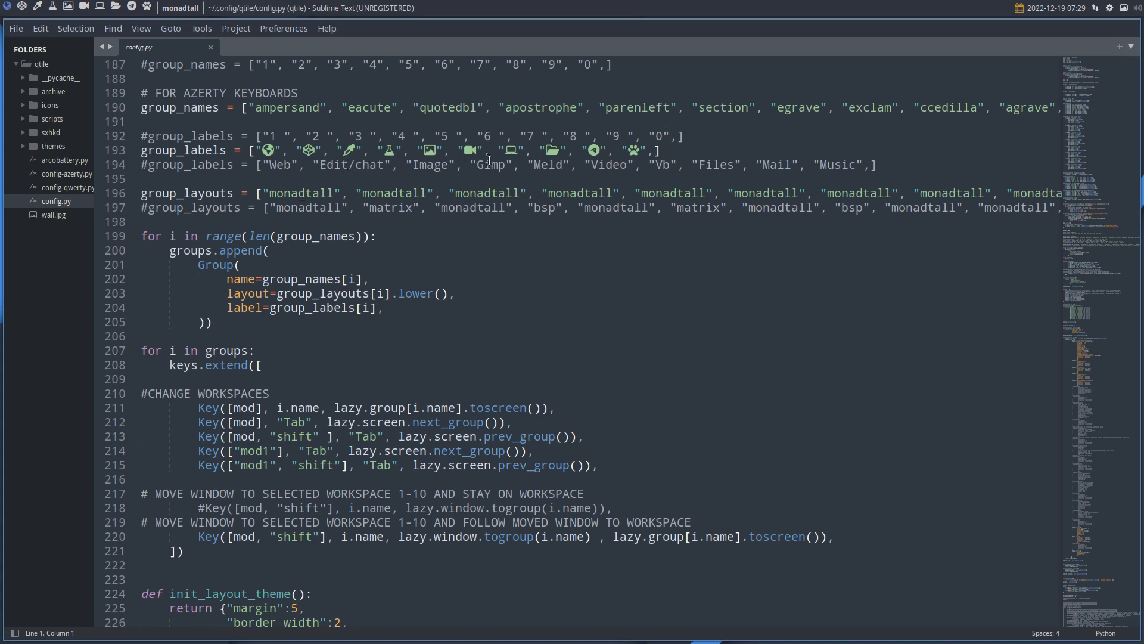
double_click(490, 165)
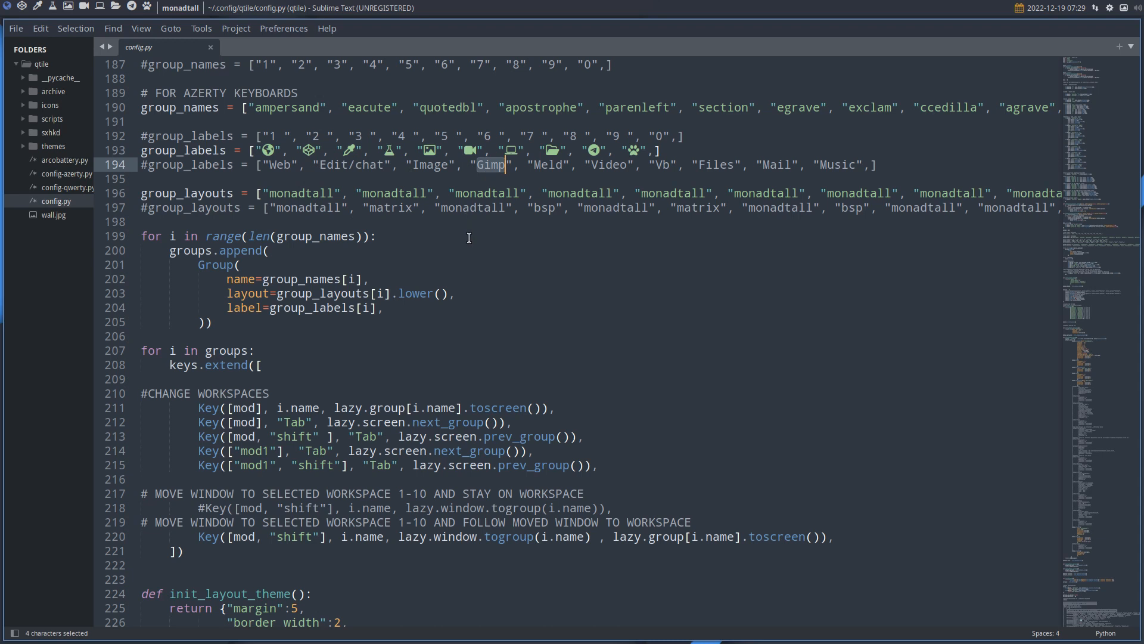
mouse_move(858, 154)
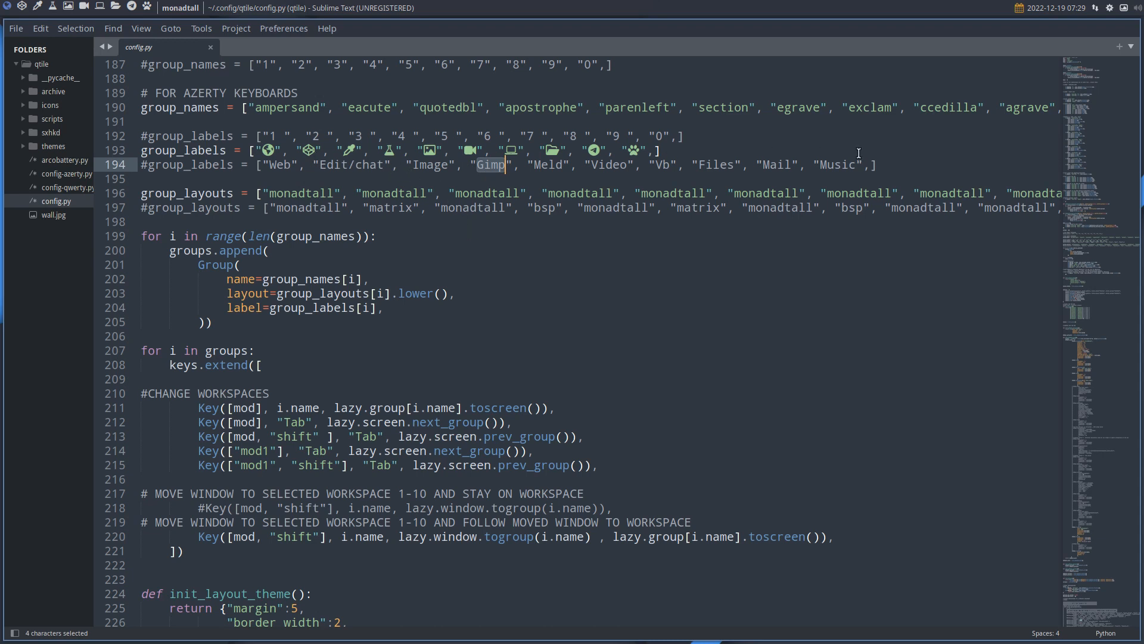
mouse_move(292, 199)
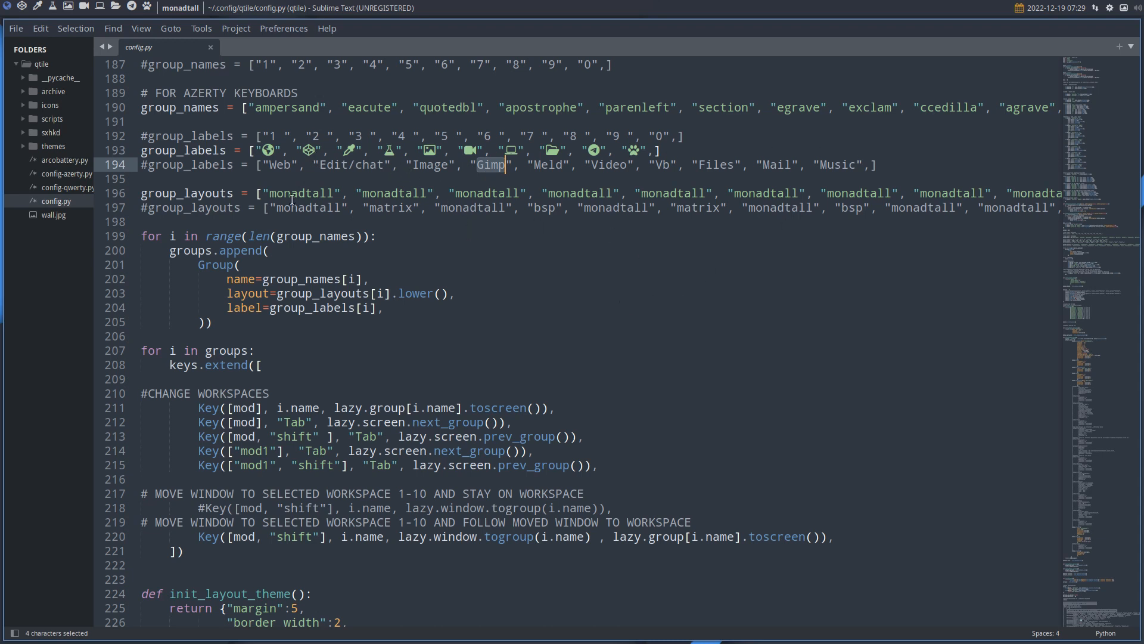
mouse_move(766, 370)
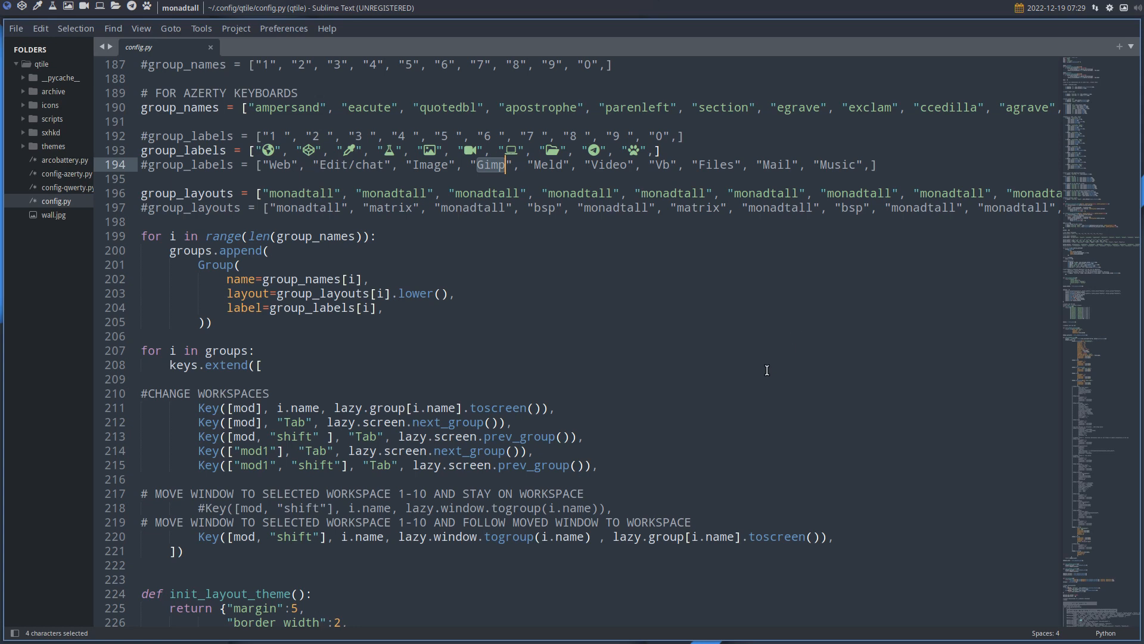
scroll(down, 3)
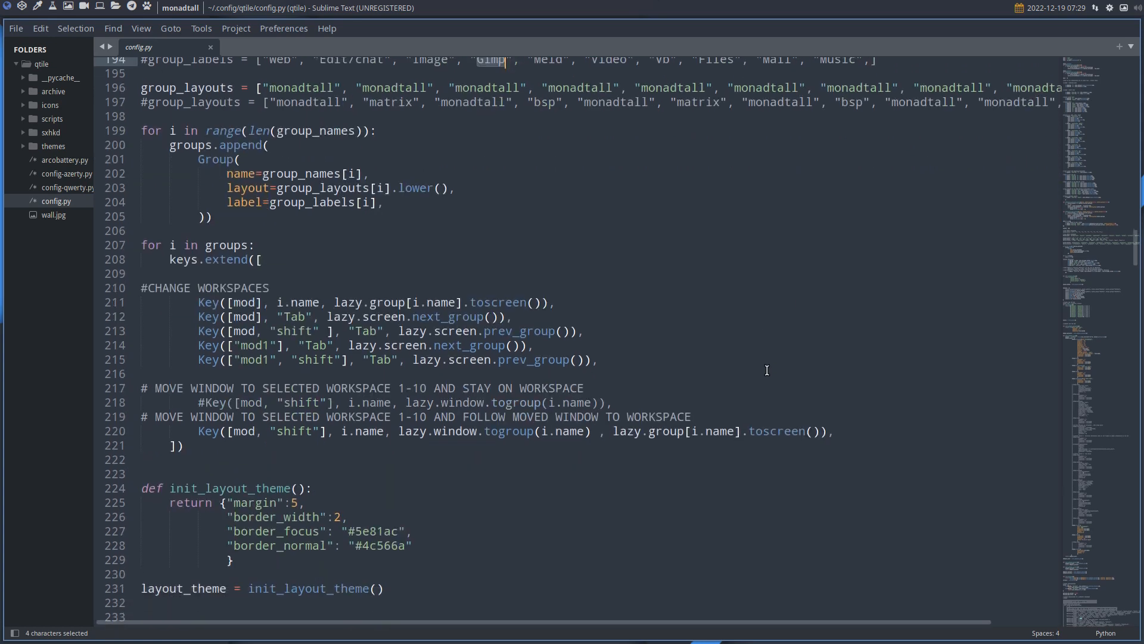
scroll(down, 3)
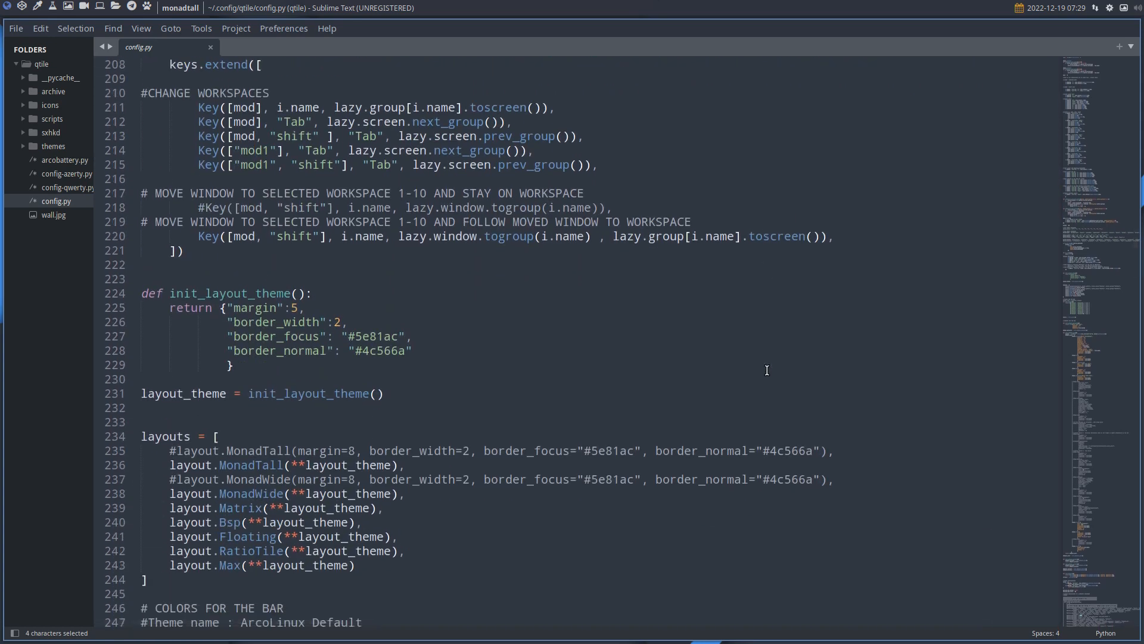
scroll(down, 3)
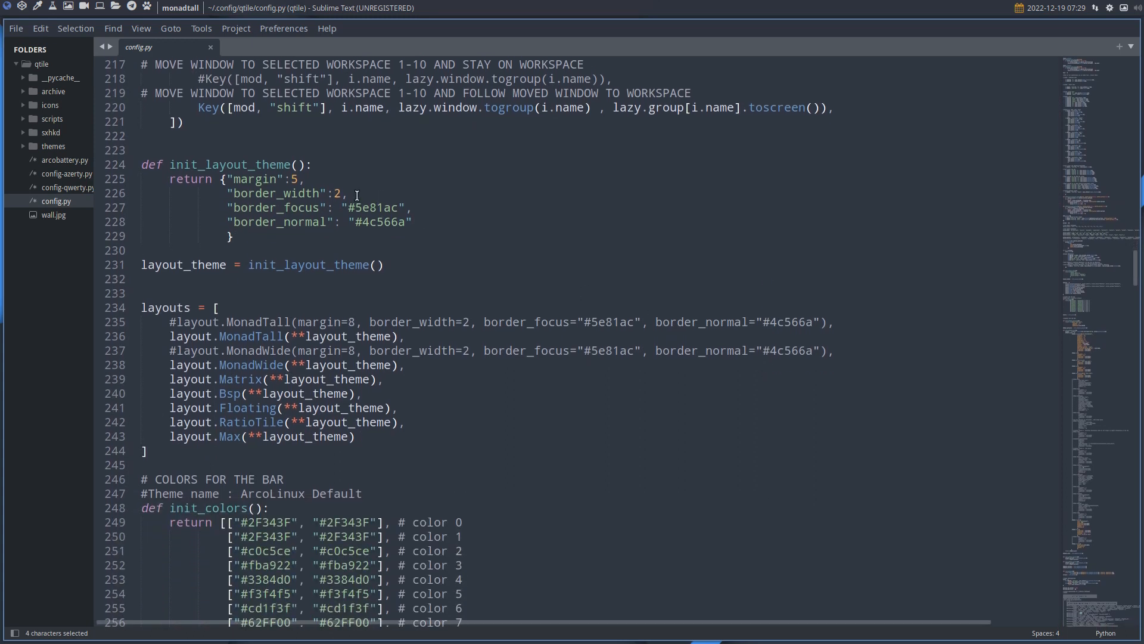
mouse_move(388, 207)
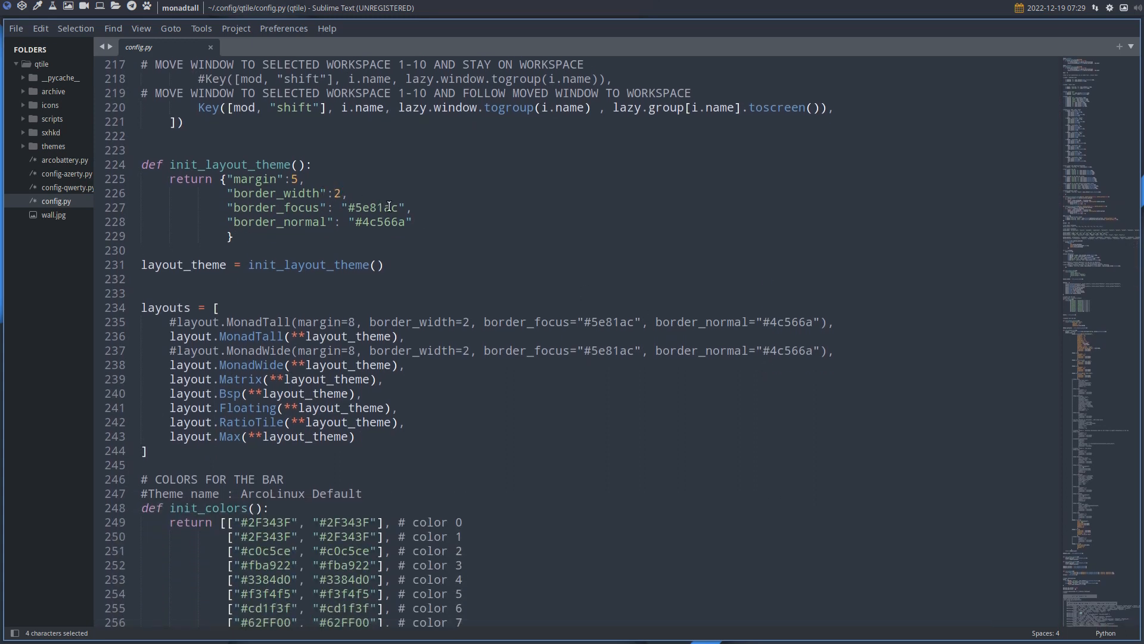
click(383, 222)
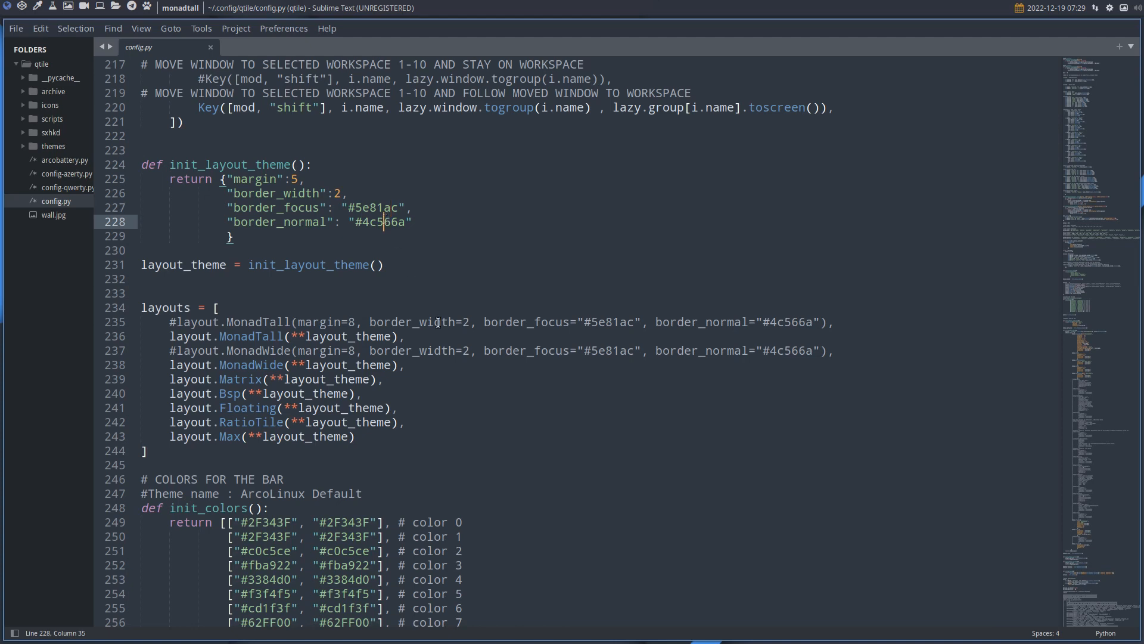
scroll(down, 3)
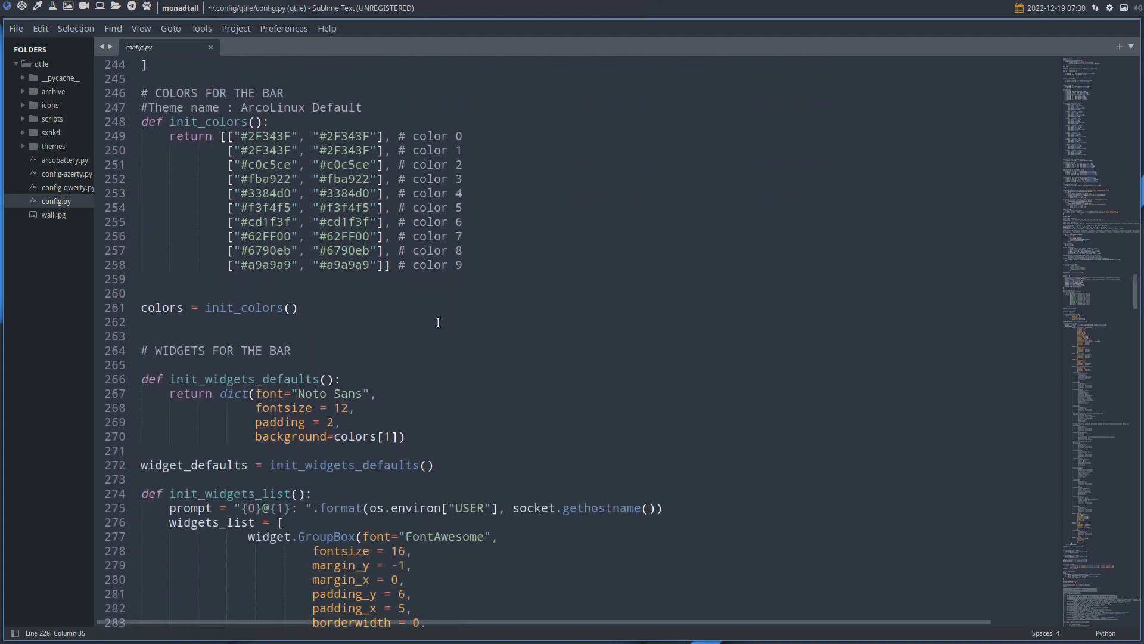
scroll(down, 3)
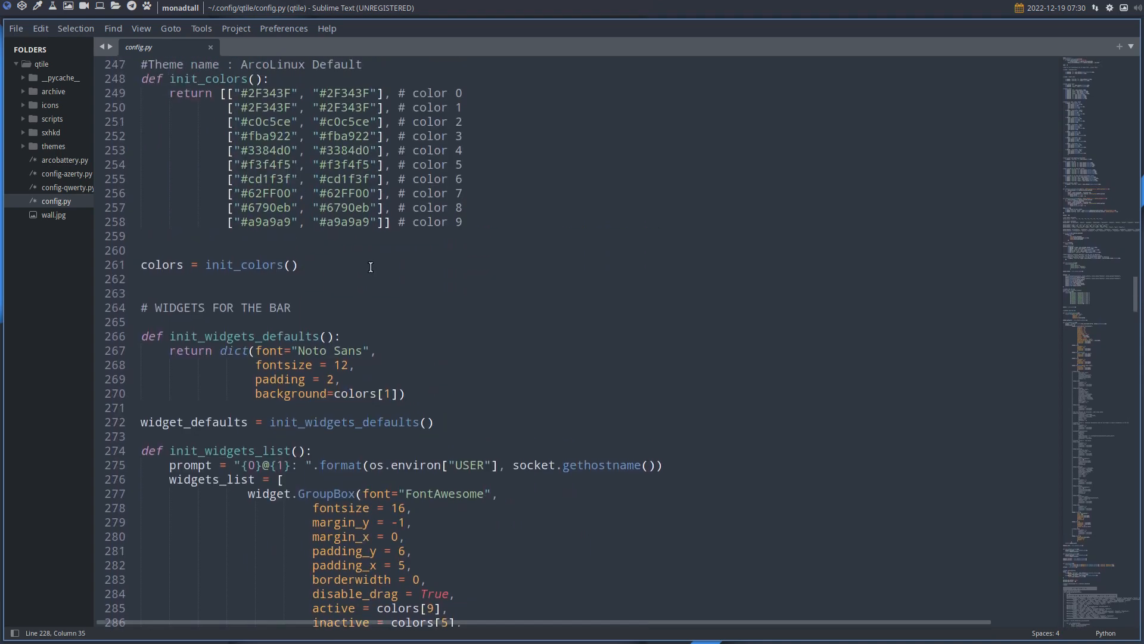
mouse_move(295, 180)
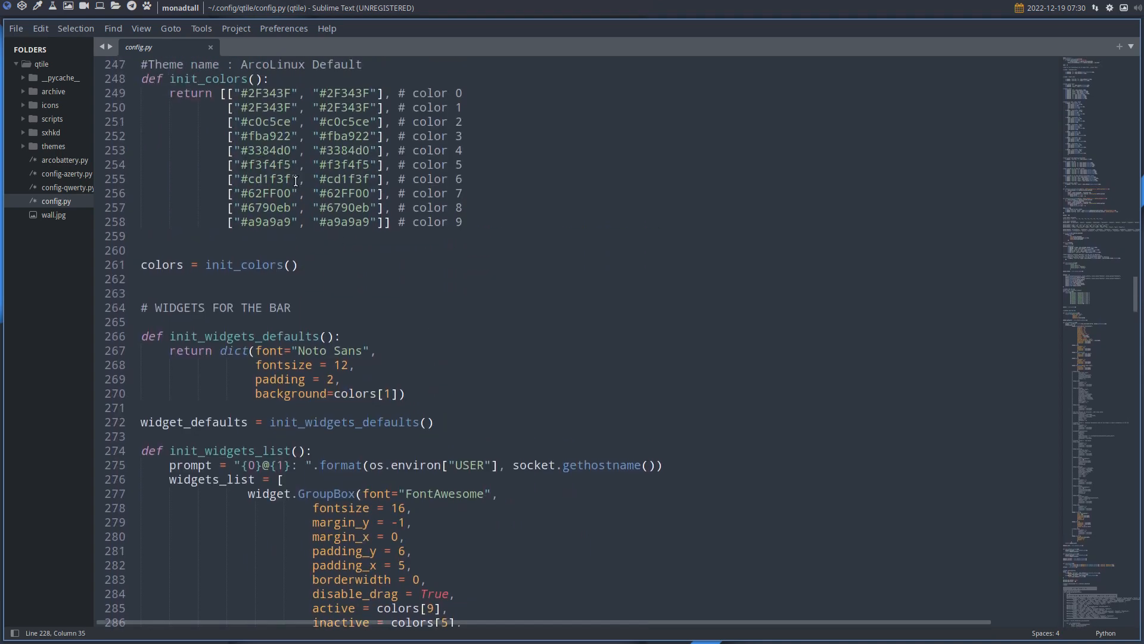
double_click(335, 93)
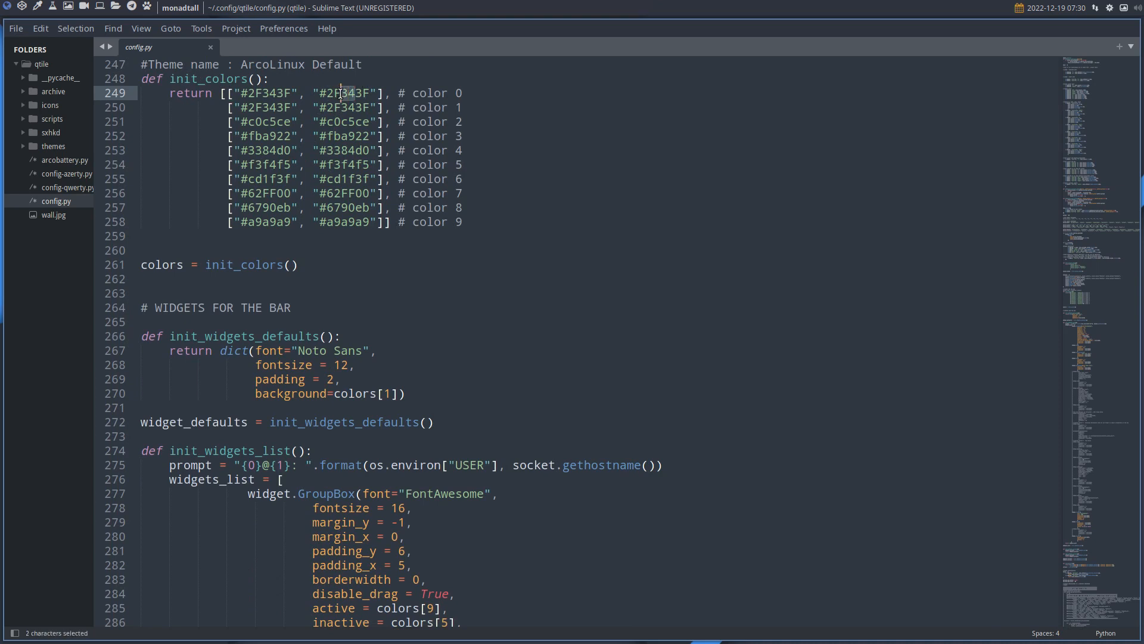
mouse_move(358, 93)
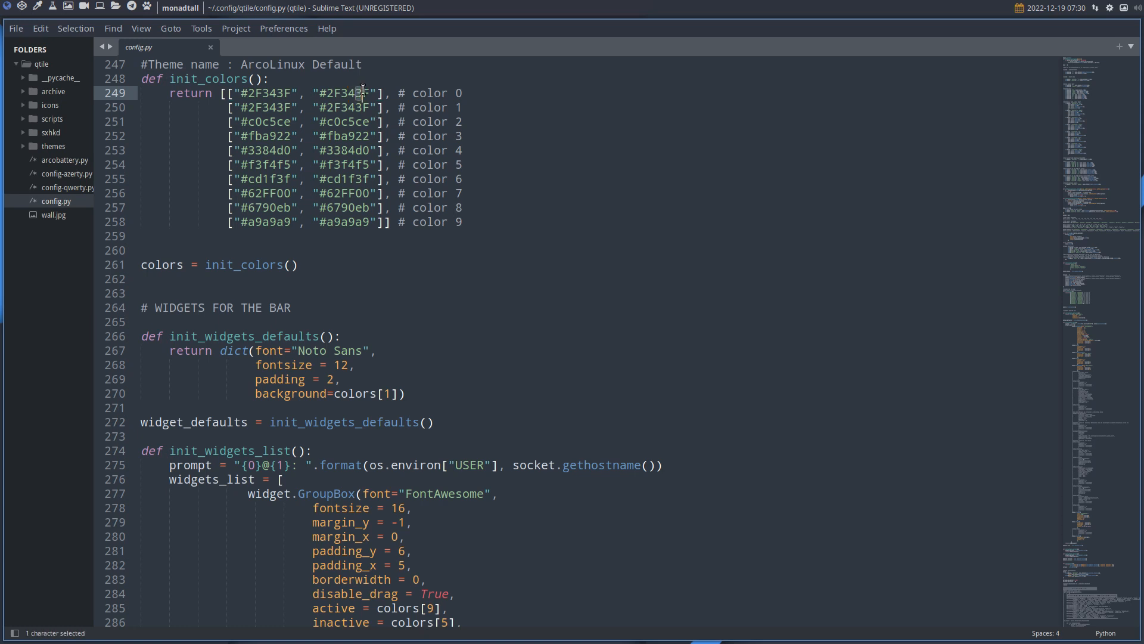
scroll(down, 3)
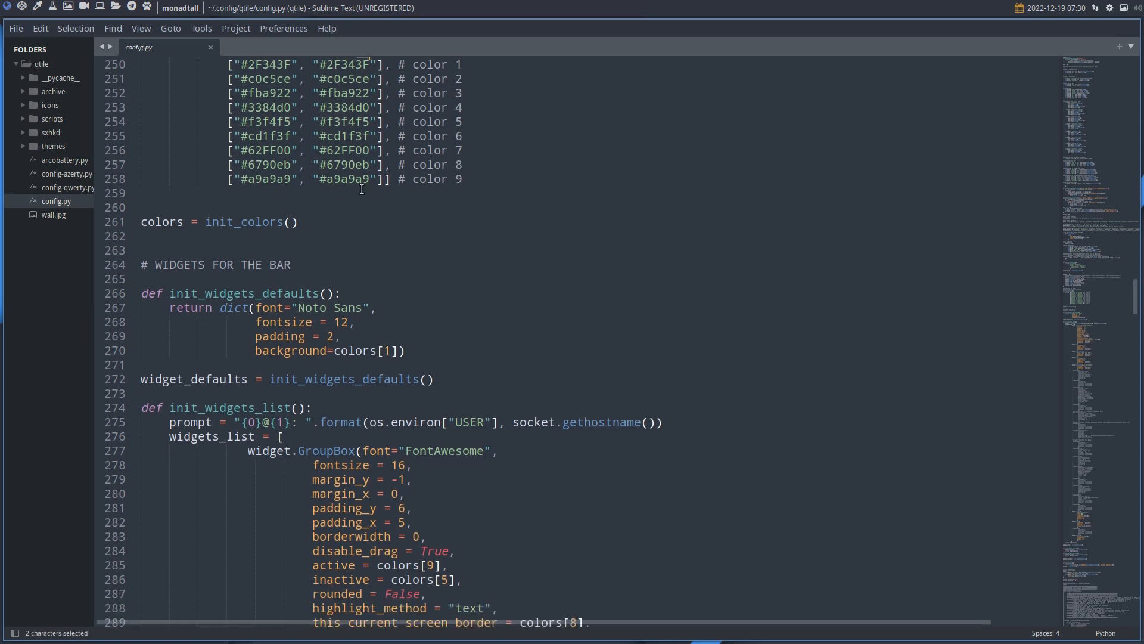
scroll(down, 3)
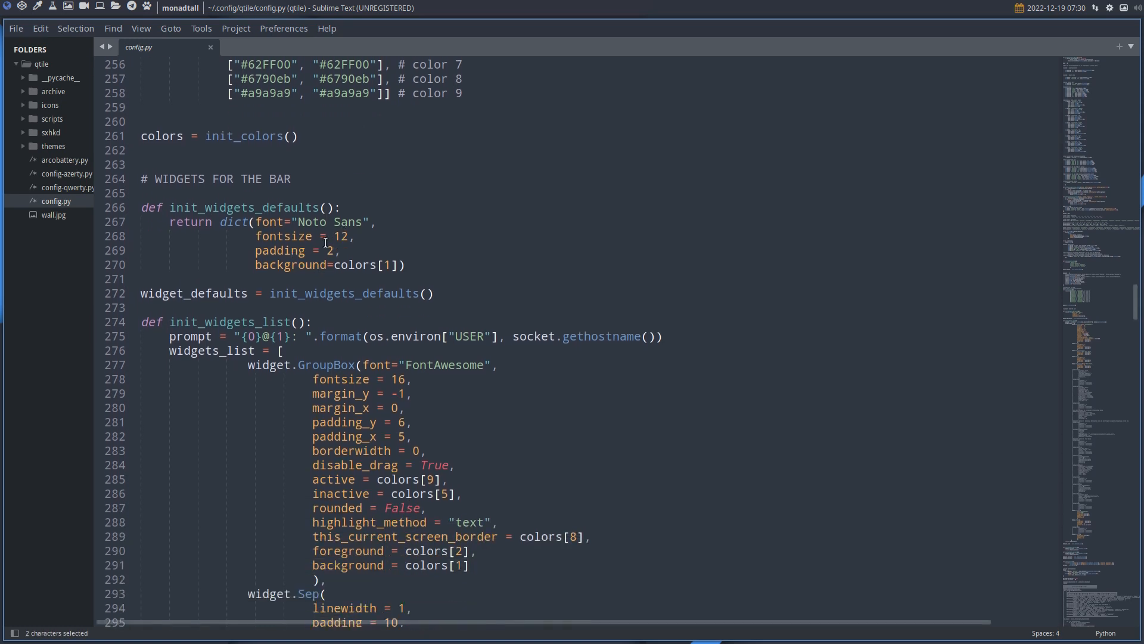
scroll(down, 3)
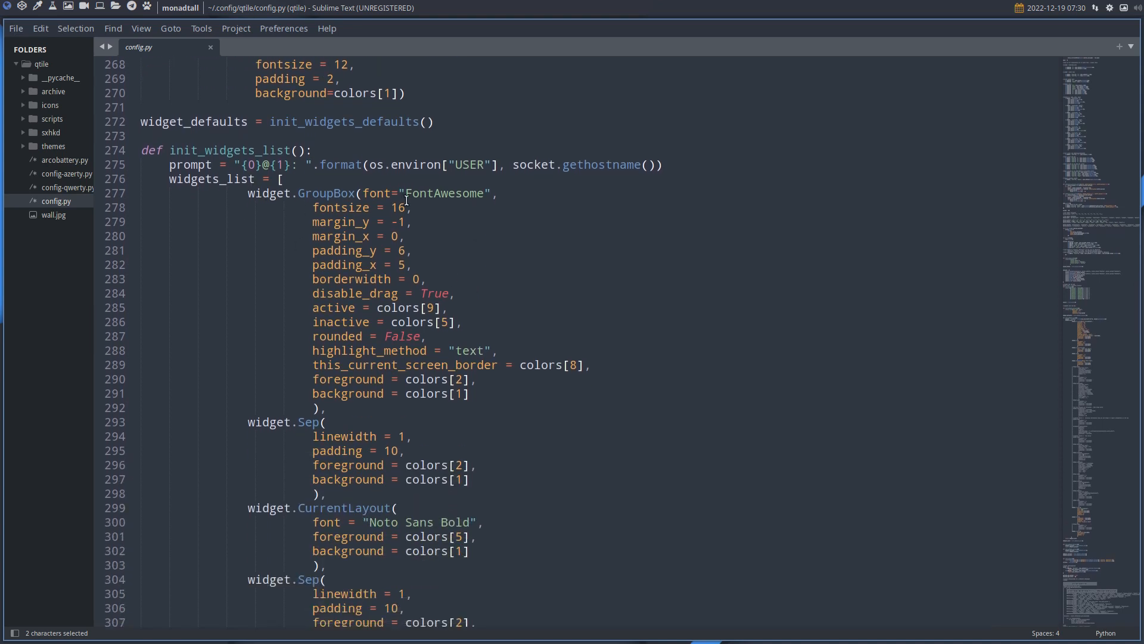
scroll(down, 3)
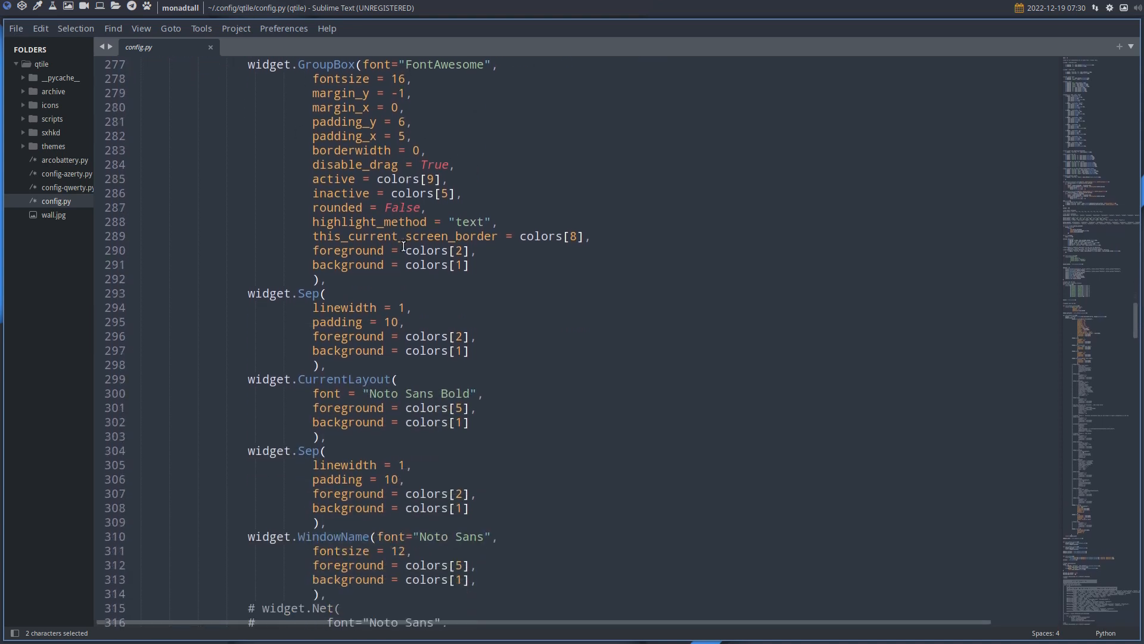
scroll(down, 3)
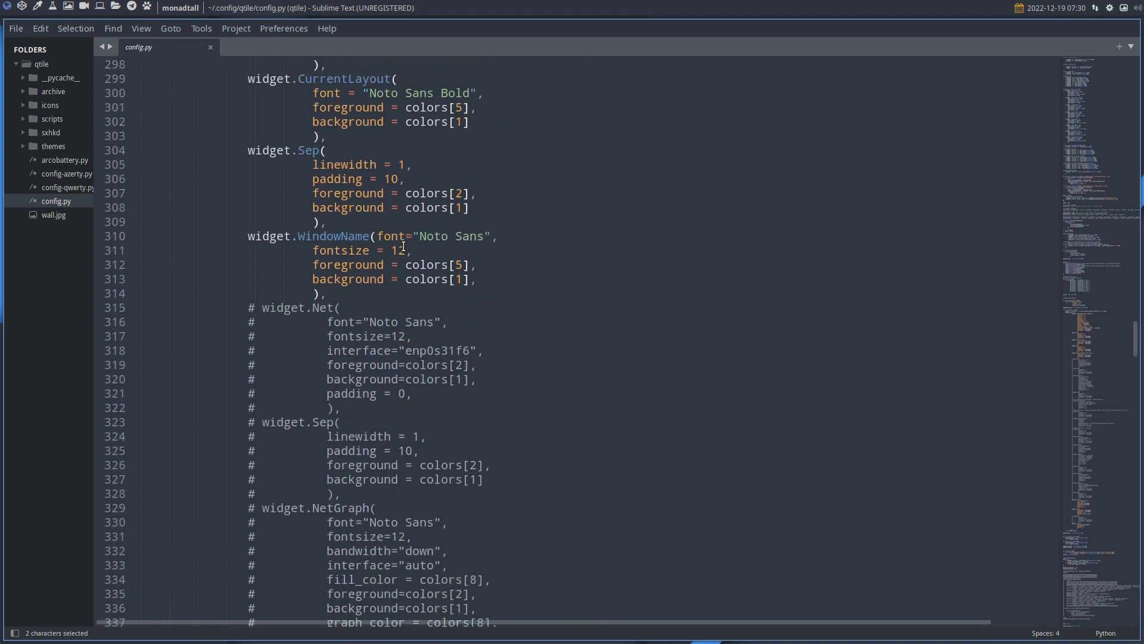
scroll(down, 3)
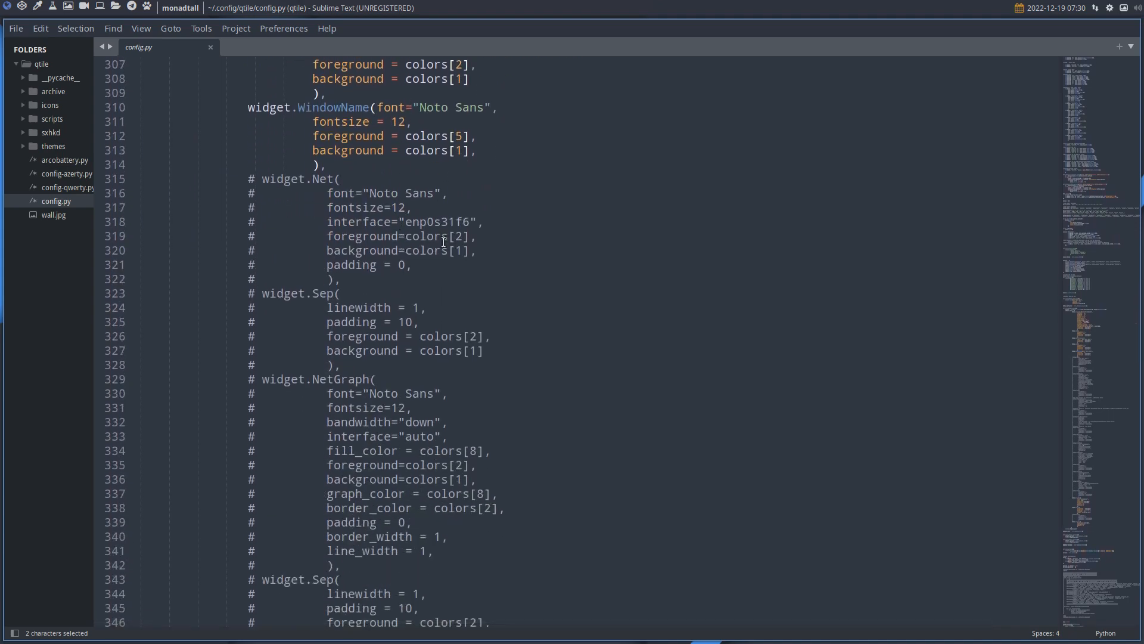
mouse_move(452, 165)
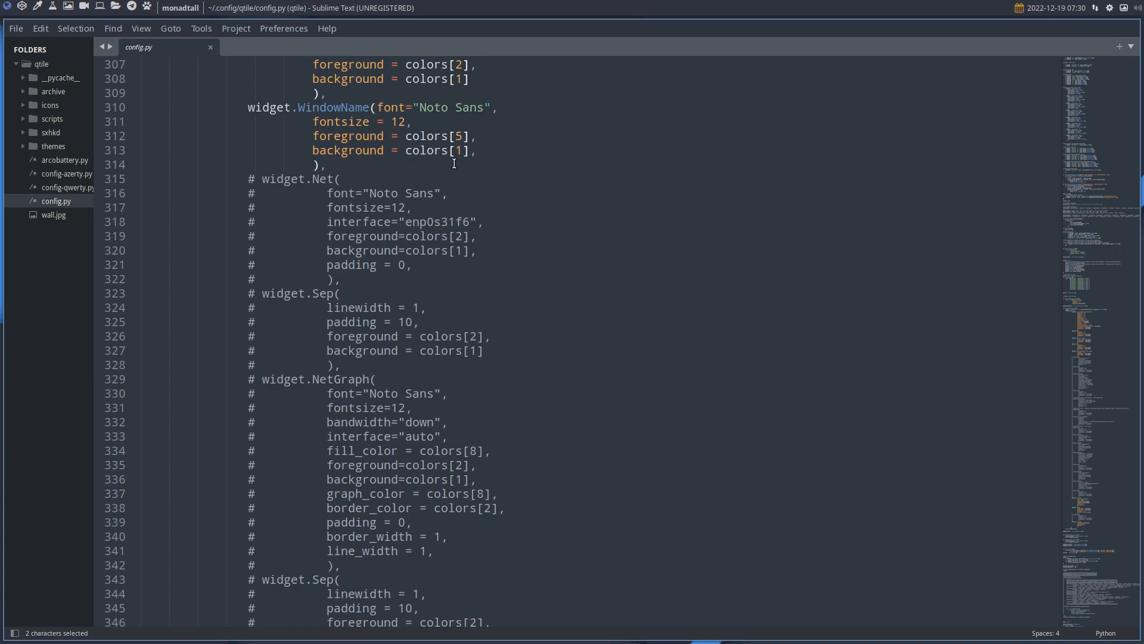
scroll(down, 3)
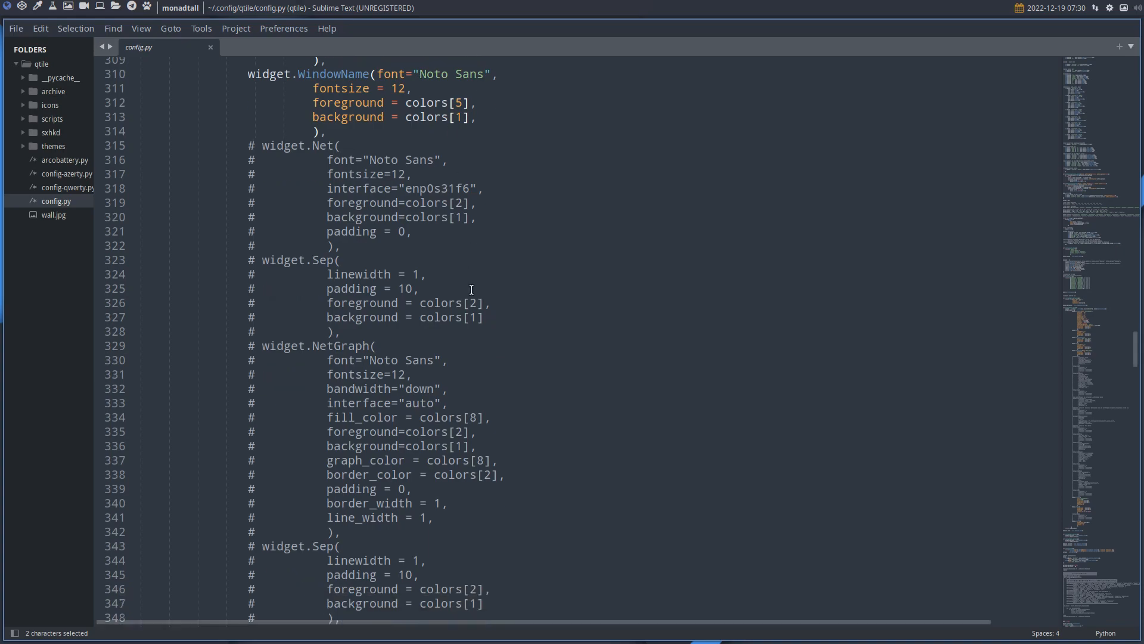
scroll(down, 3)
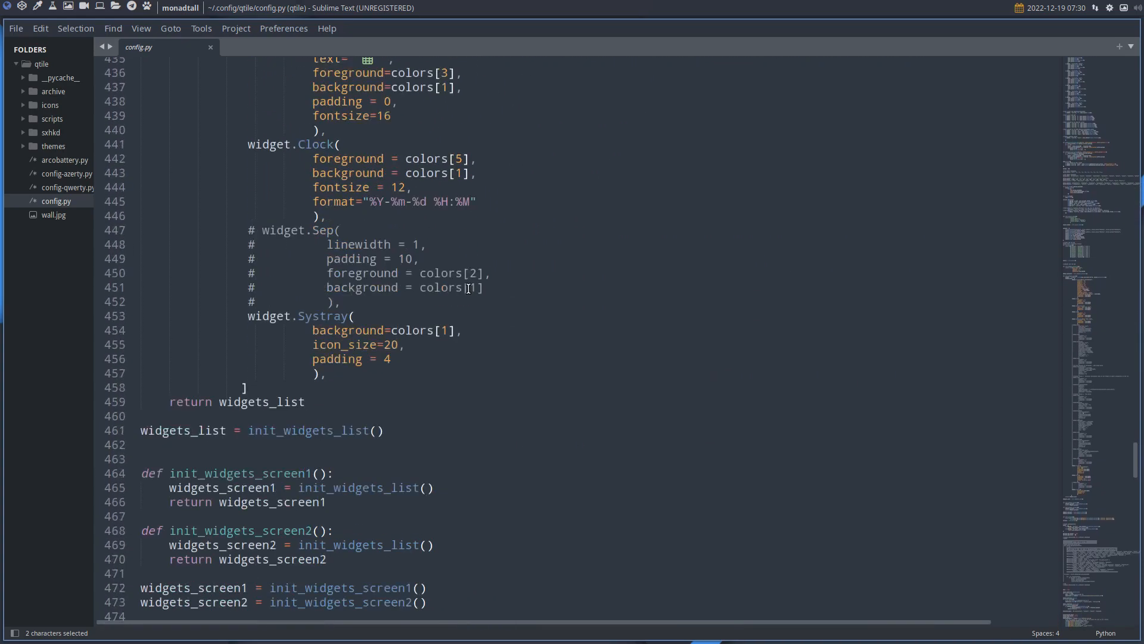
scroll(down, 3)
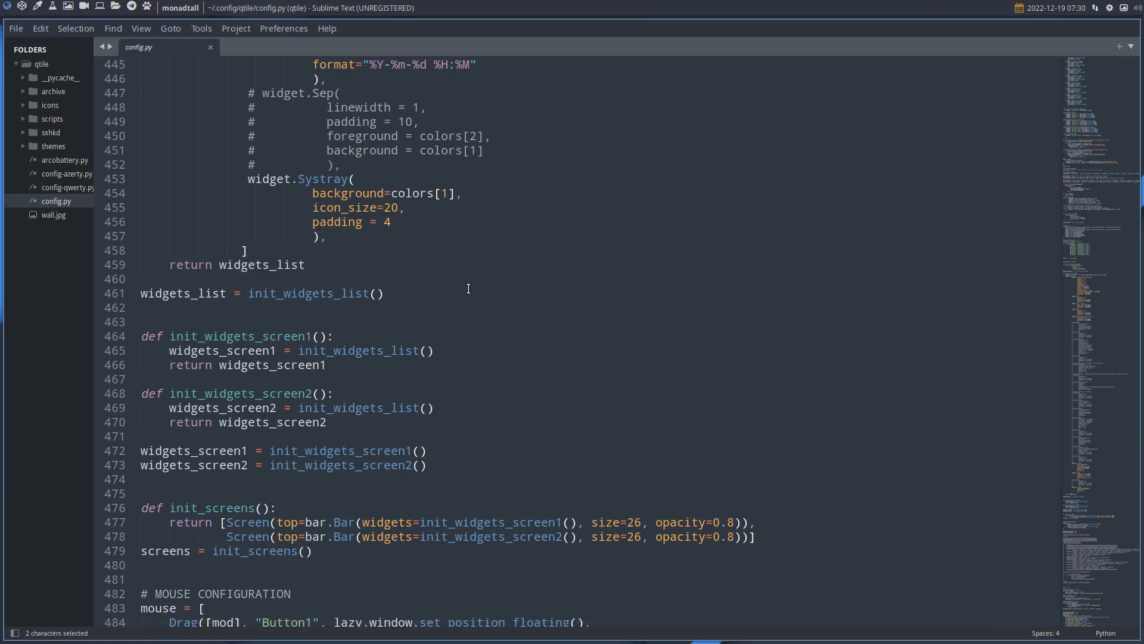
scroll(down, 3)
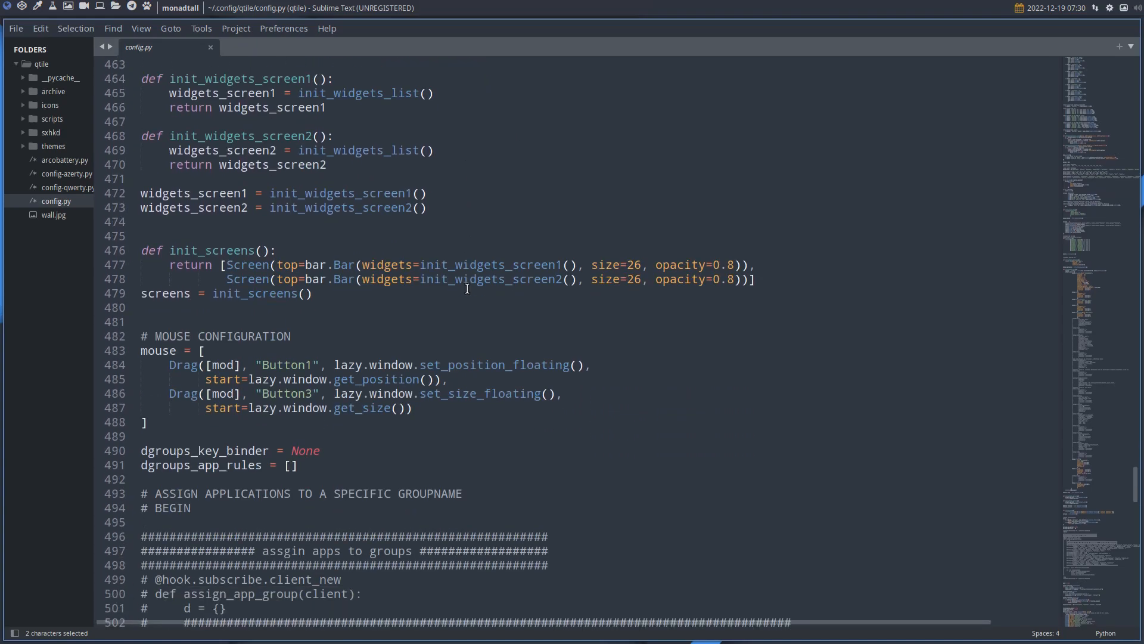
scroll(down, 3)
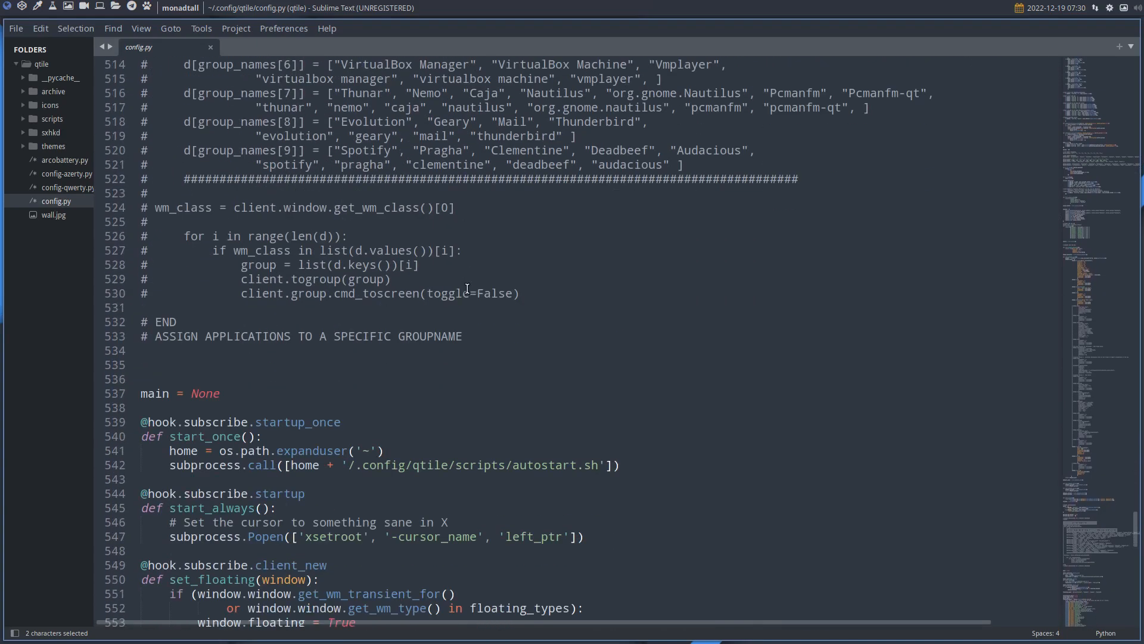
scroll(down, 3)
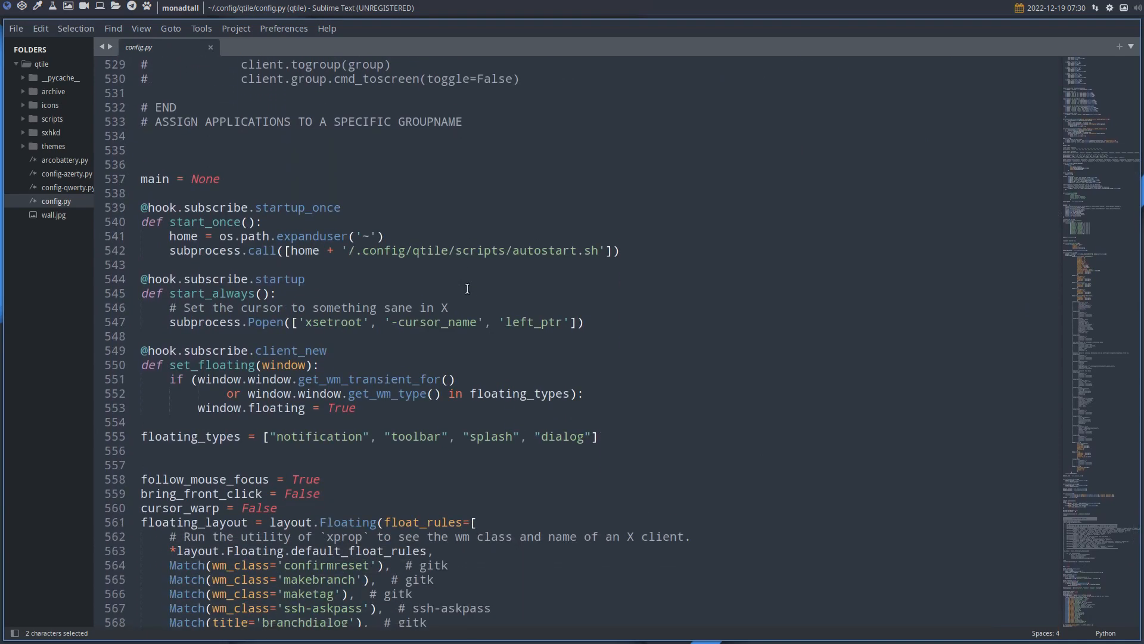
mouse_move(517, 245)
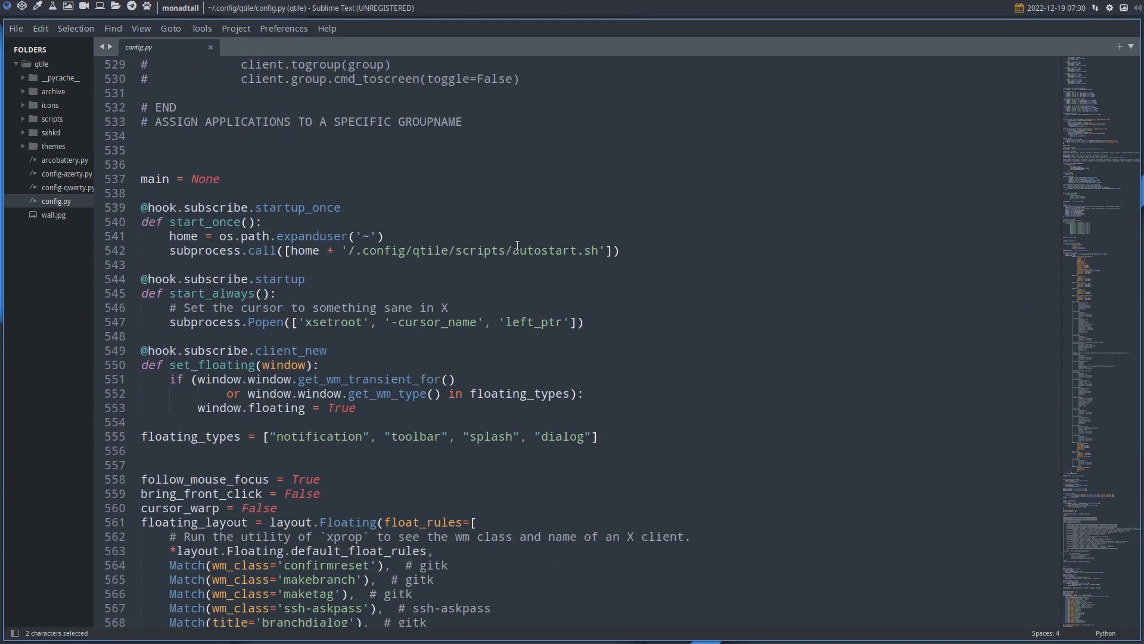
double_click(544, 251)
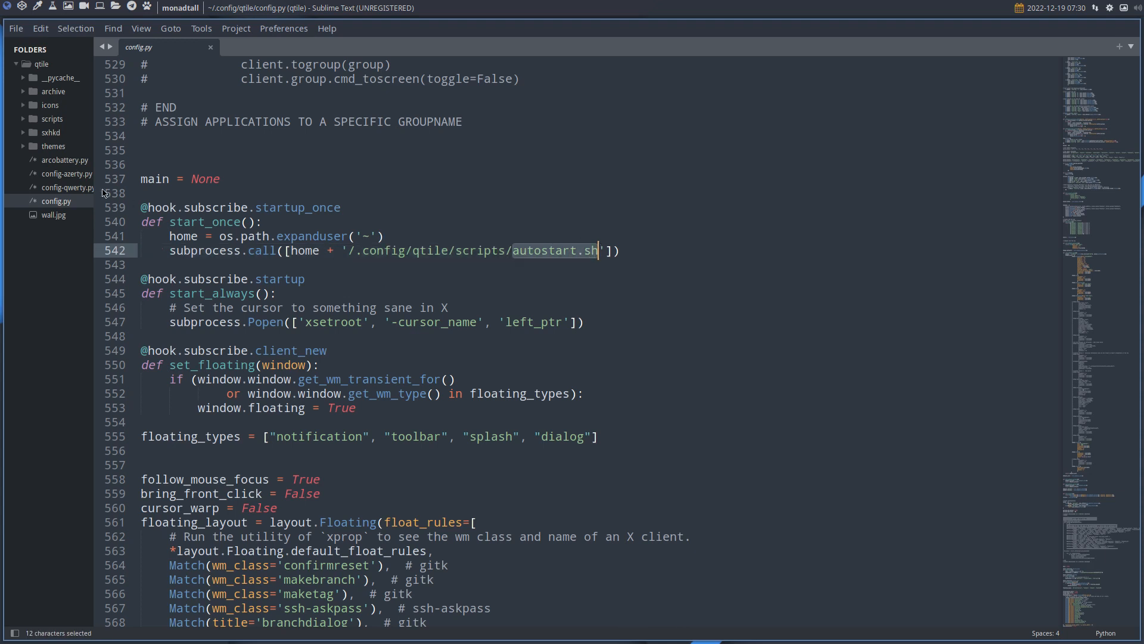
mouse_move(553, 253)
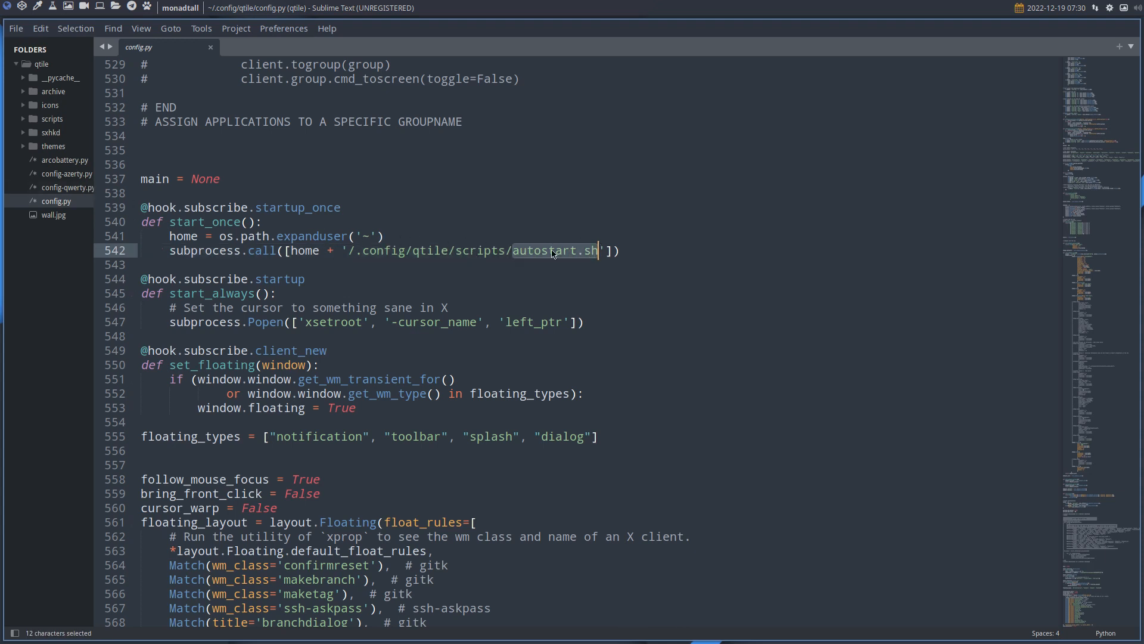
Step: Open autostart.sh and highlight the be keyboard layout check and config-azerty.py
click(52, 118)
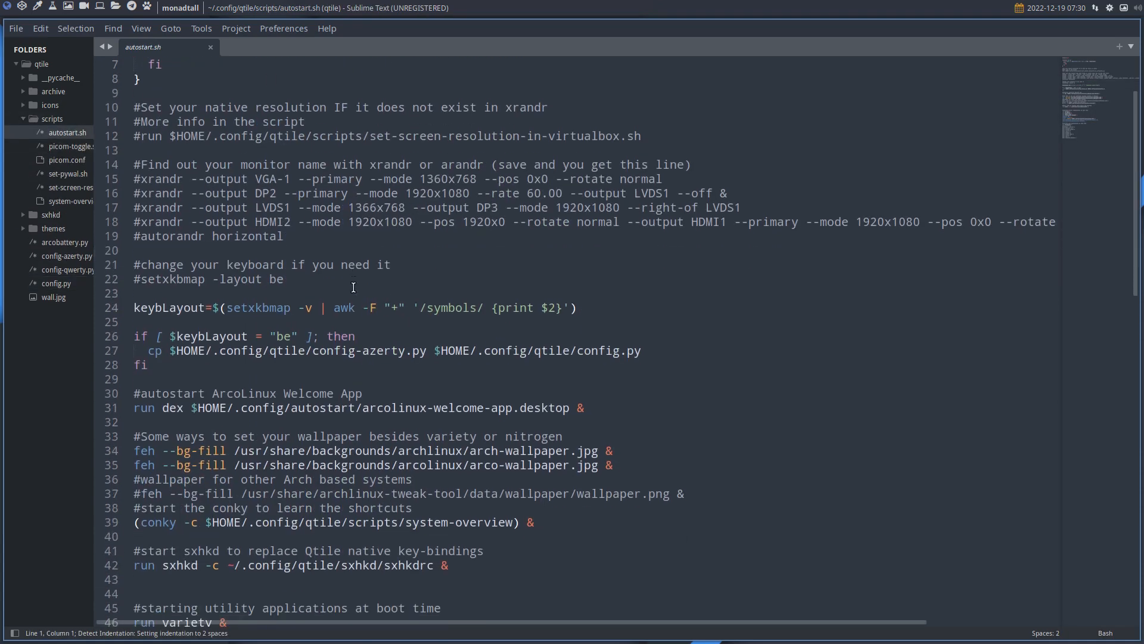
click(283, 335)
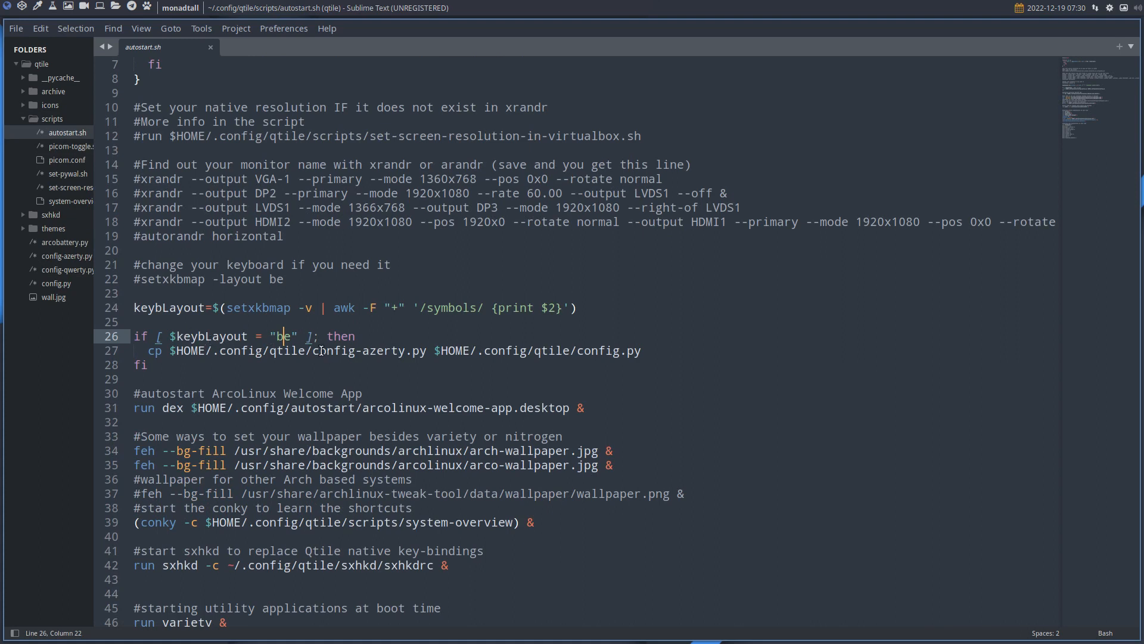
double_click(368, 351)
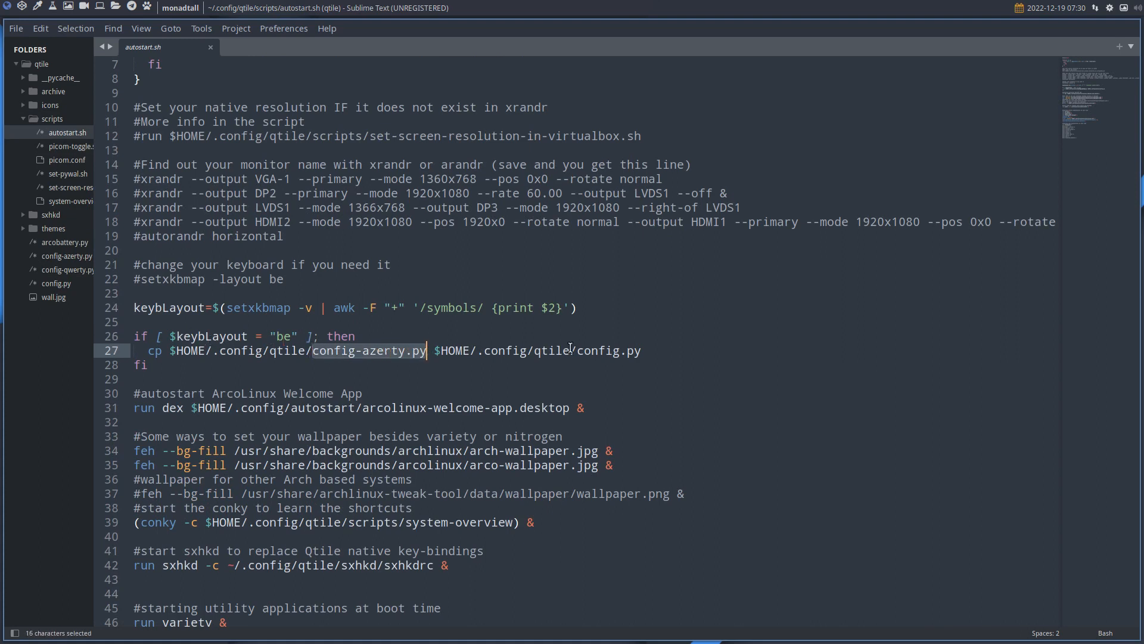
mouse_move(372, 336)
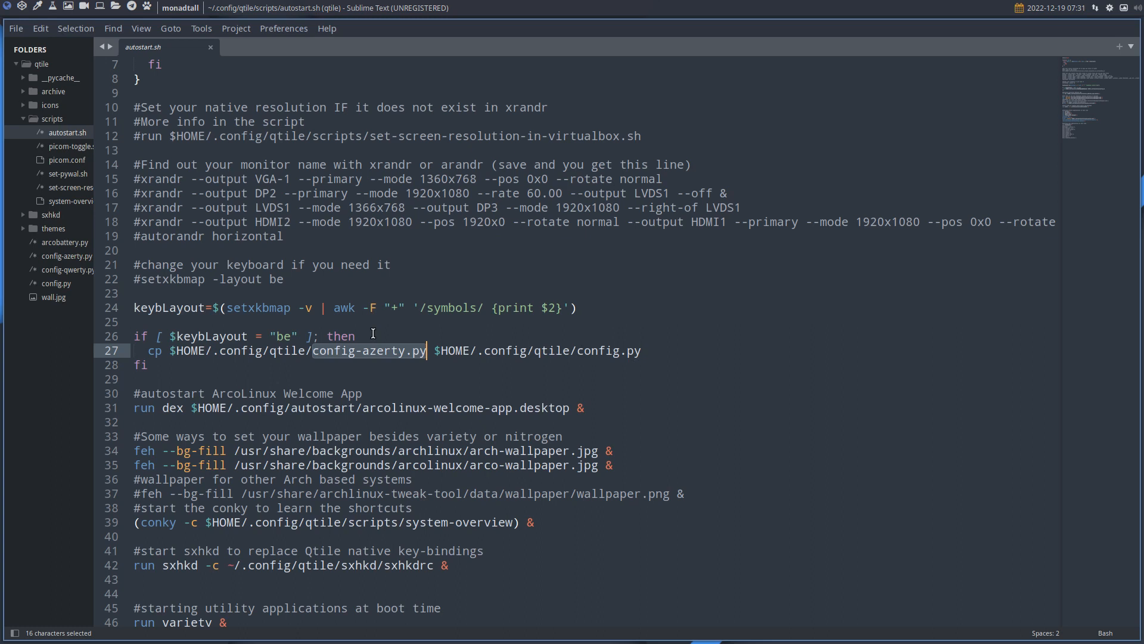
scroll(down, 3)
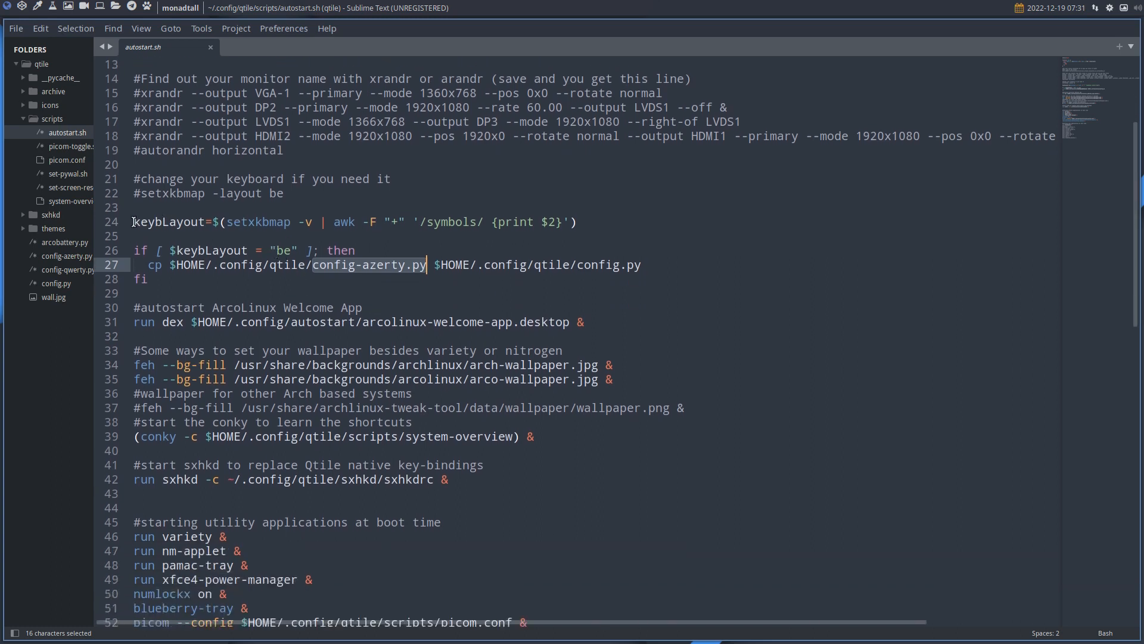
click(134, 222)
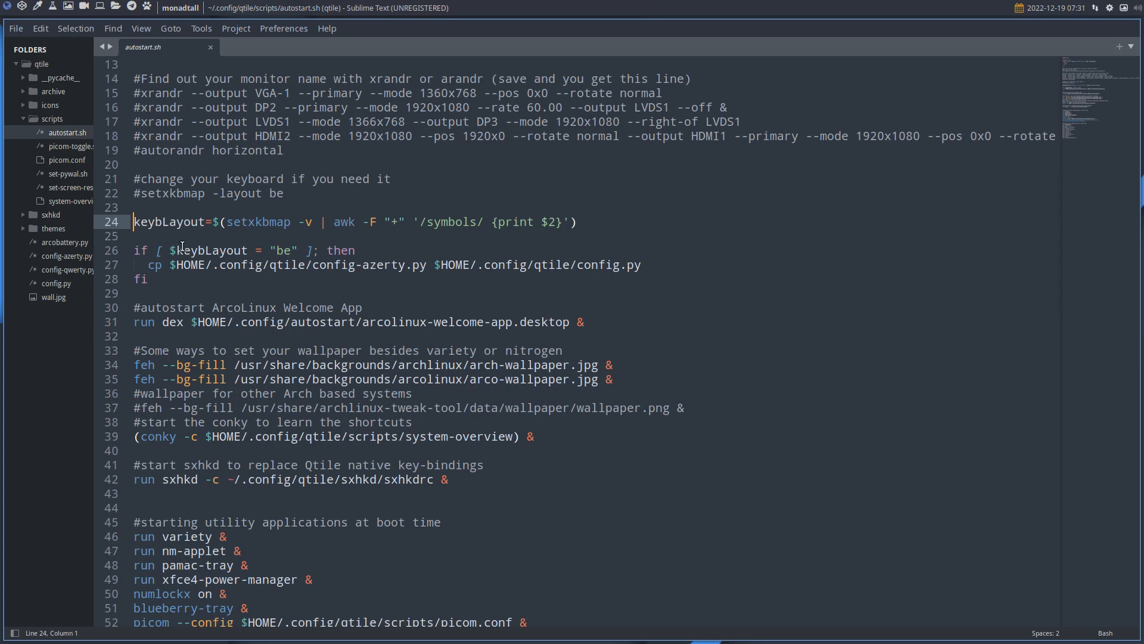
mouse_move(280, 250)
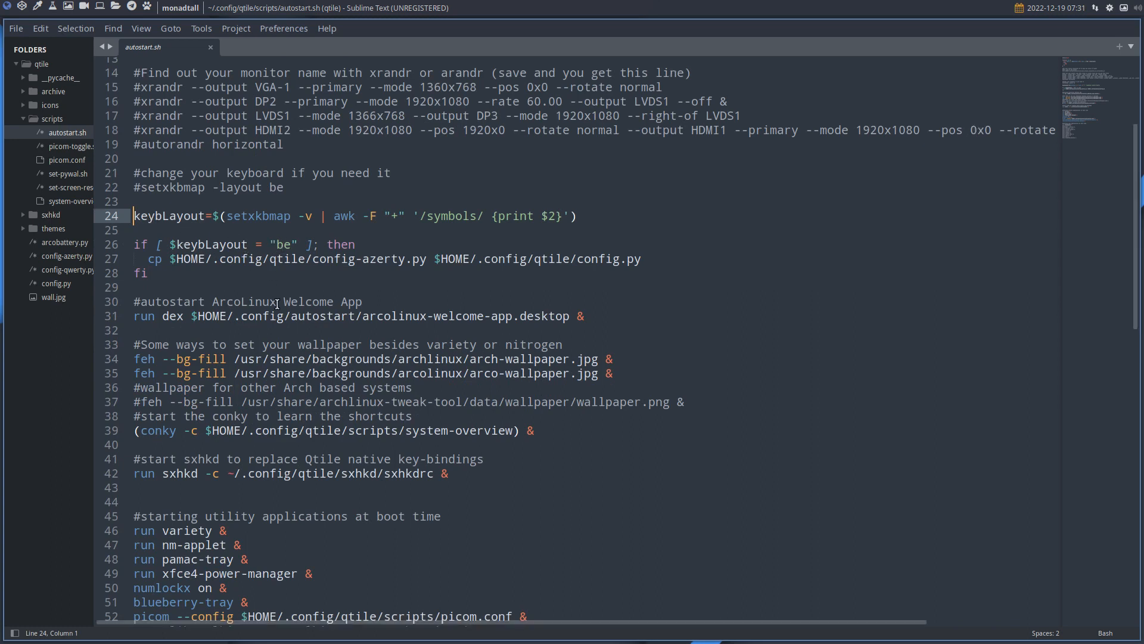
Step: Highlight the sxhkdrc launch line, read the boot apps, and expand the icons folder
scroll(down, 3)
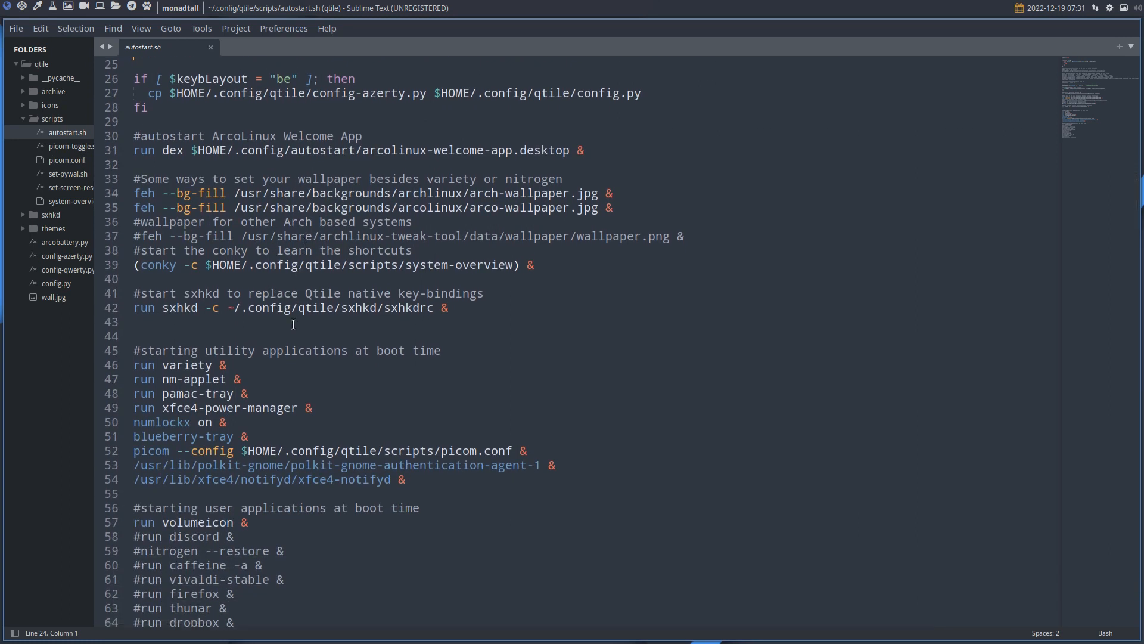
double_click(409, 307)
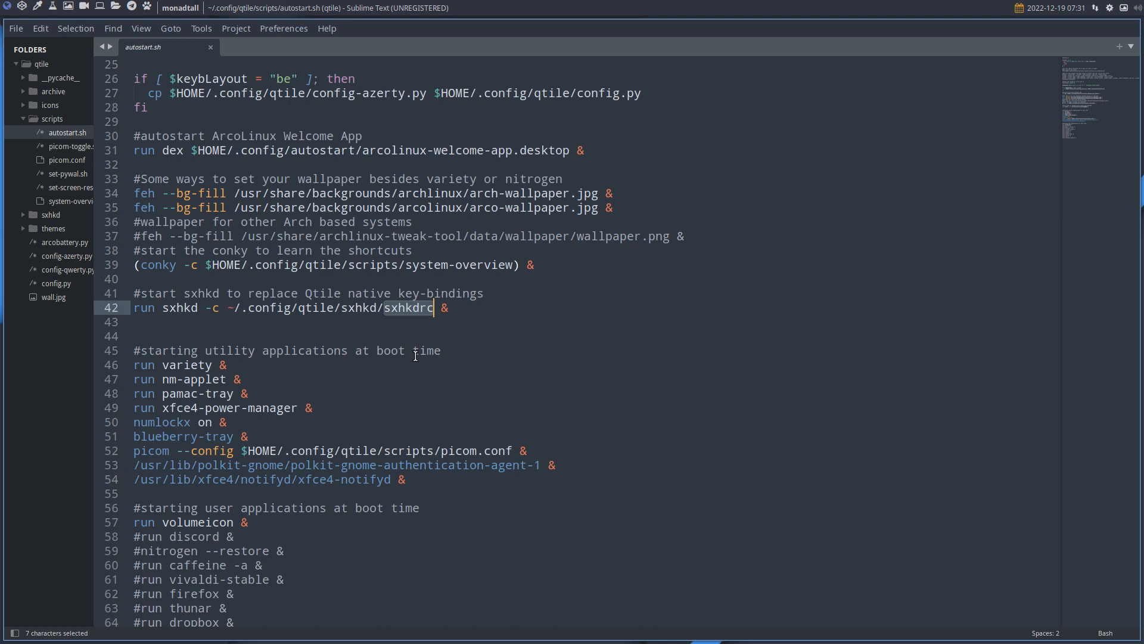
mouse_move(193, 358)
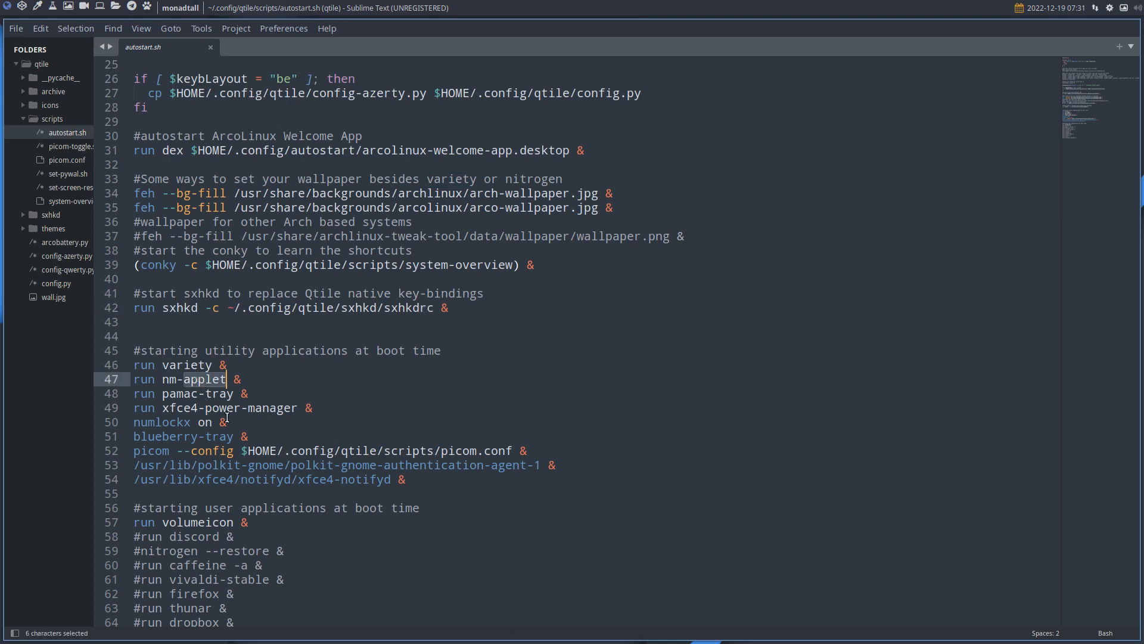
scroll(down, 3)
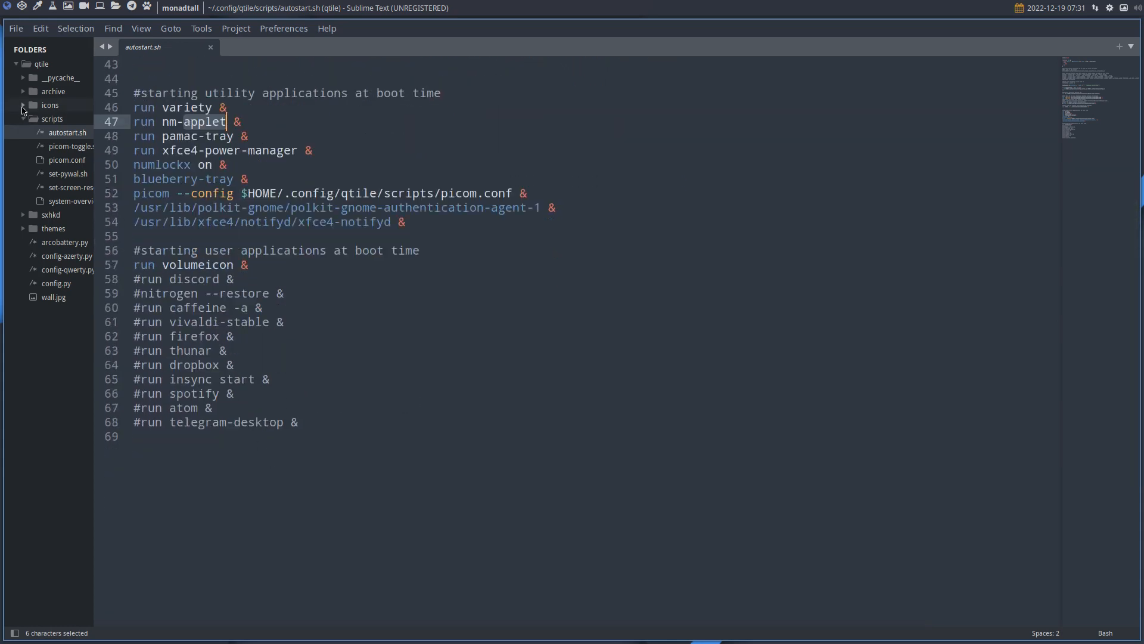
click(23, 105)
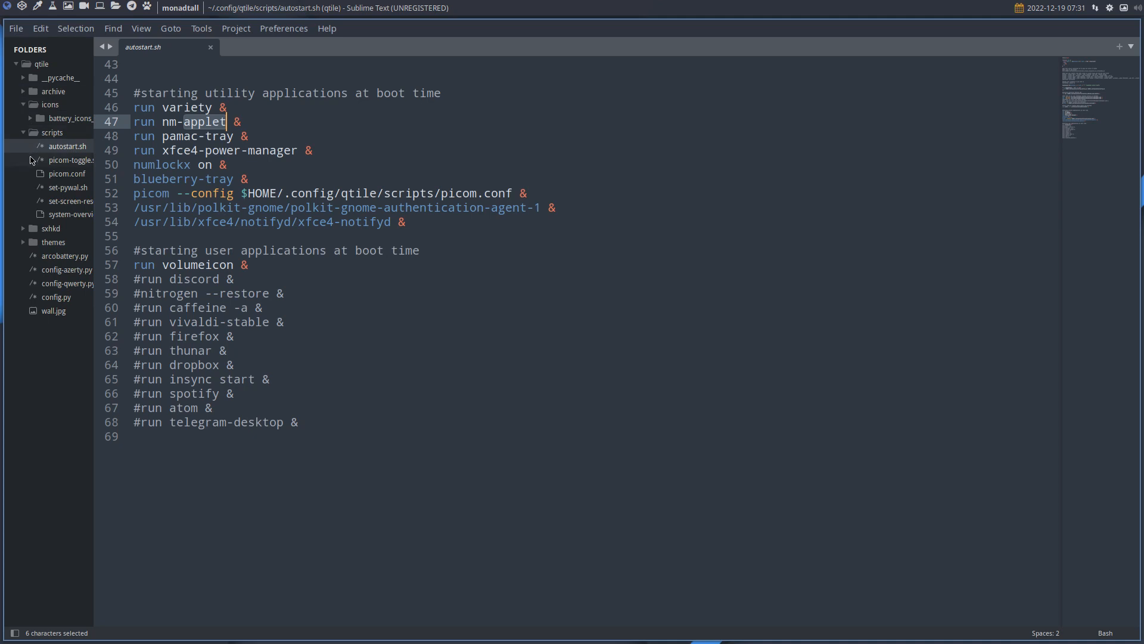
mouse_move(59, 205)
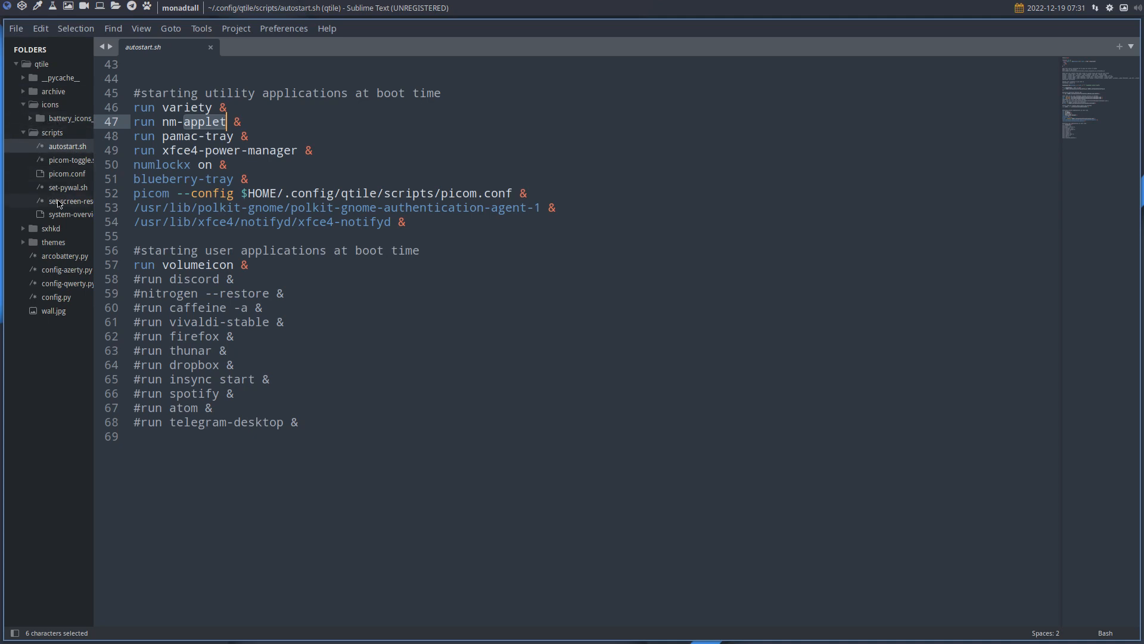
mouse_move(77, 203)
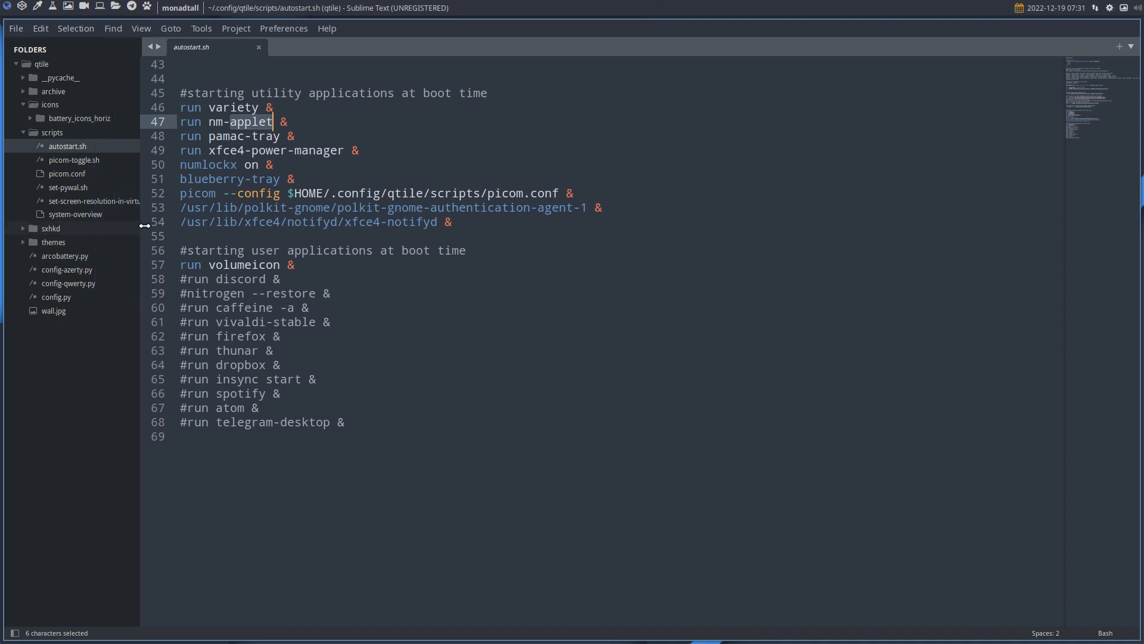
Step: Open the system-overview conky file and scroll down through it
click(75, 214)
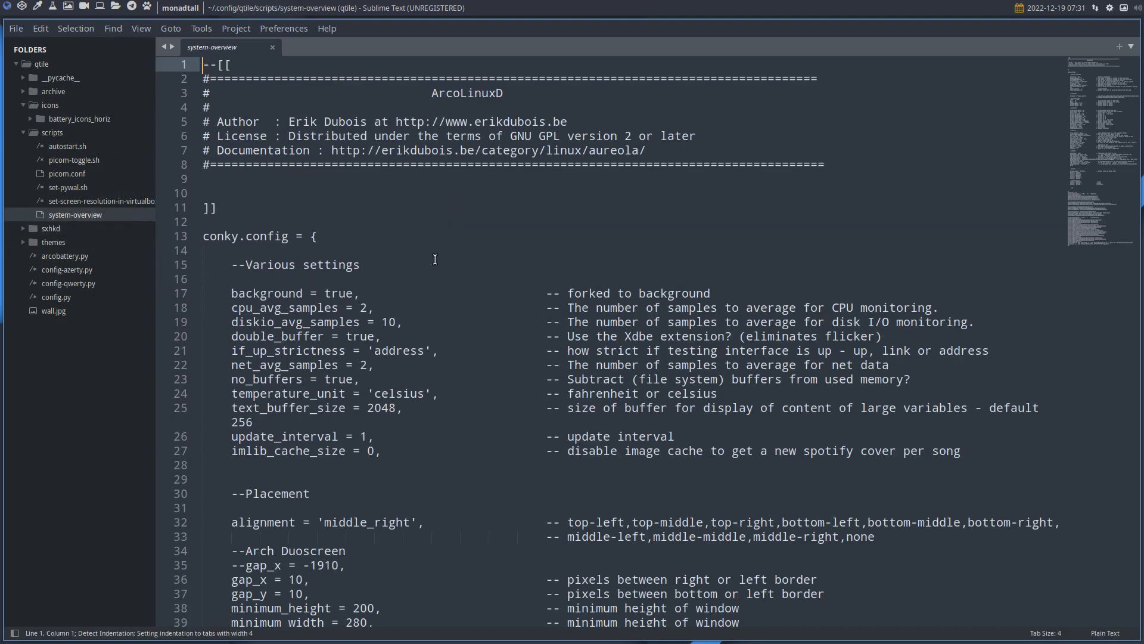
scroll(down, 3)
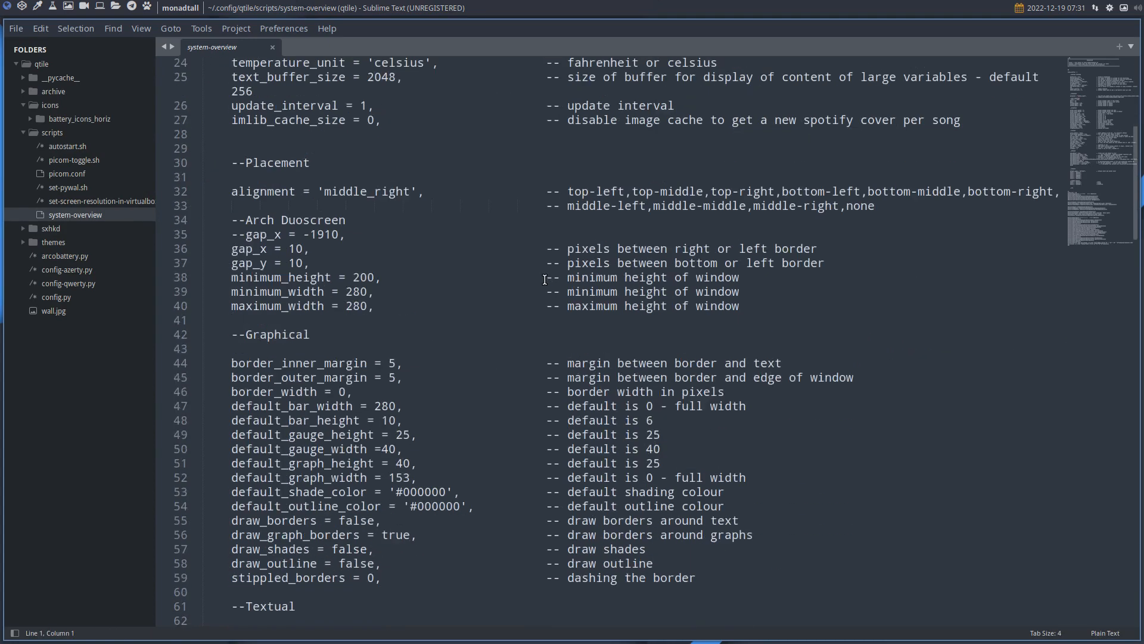
scroll(down, 3)
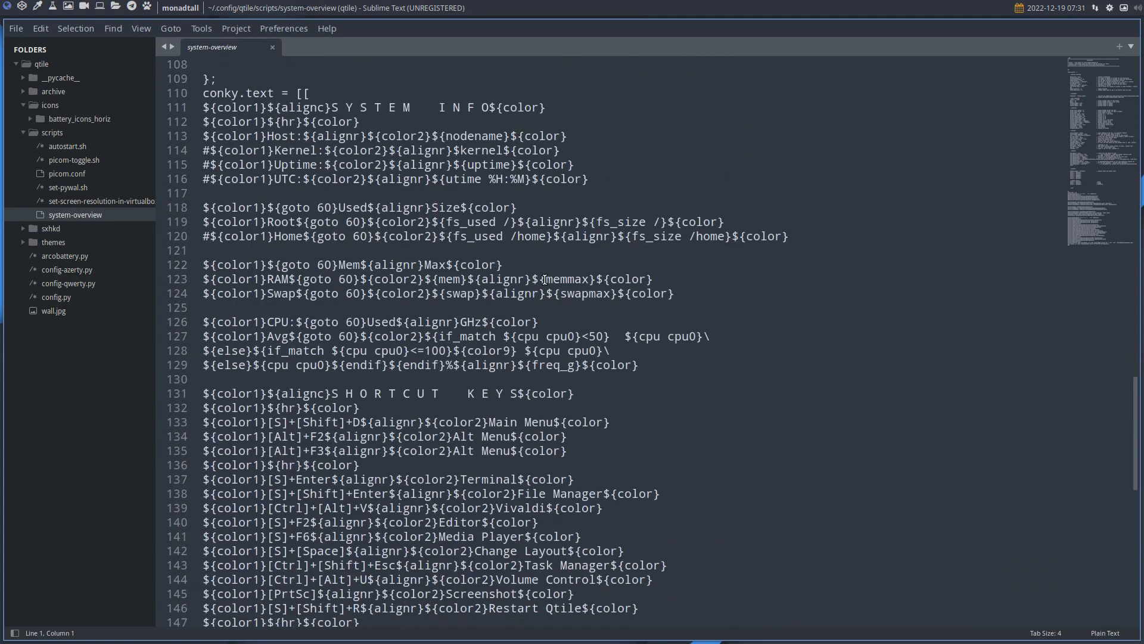
scroll(down, 3)
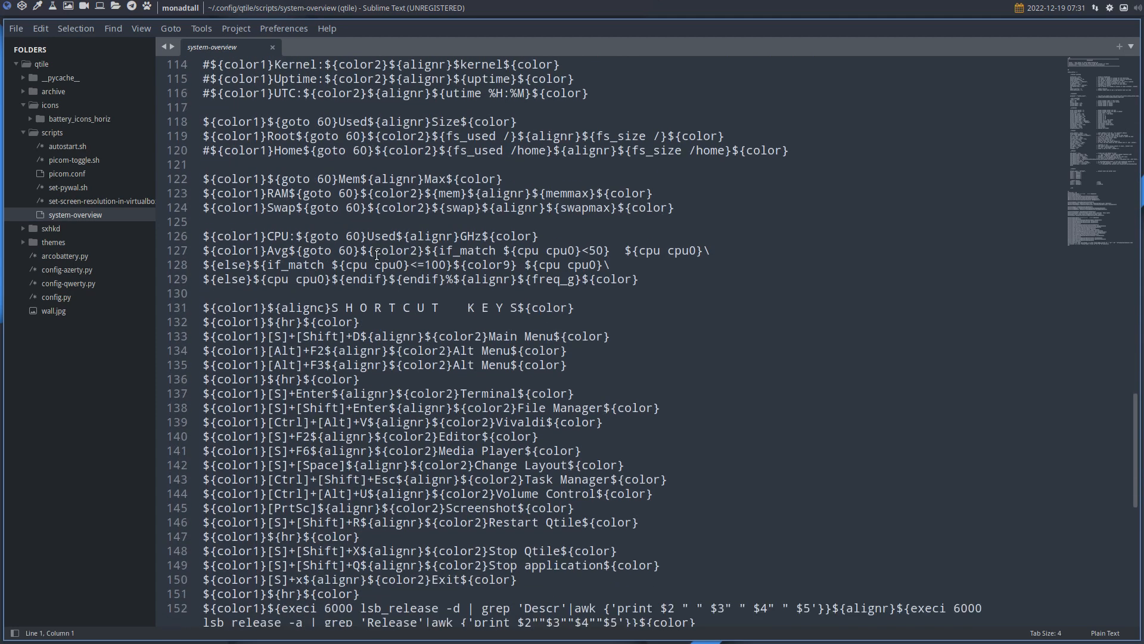
scroll(down, 3)
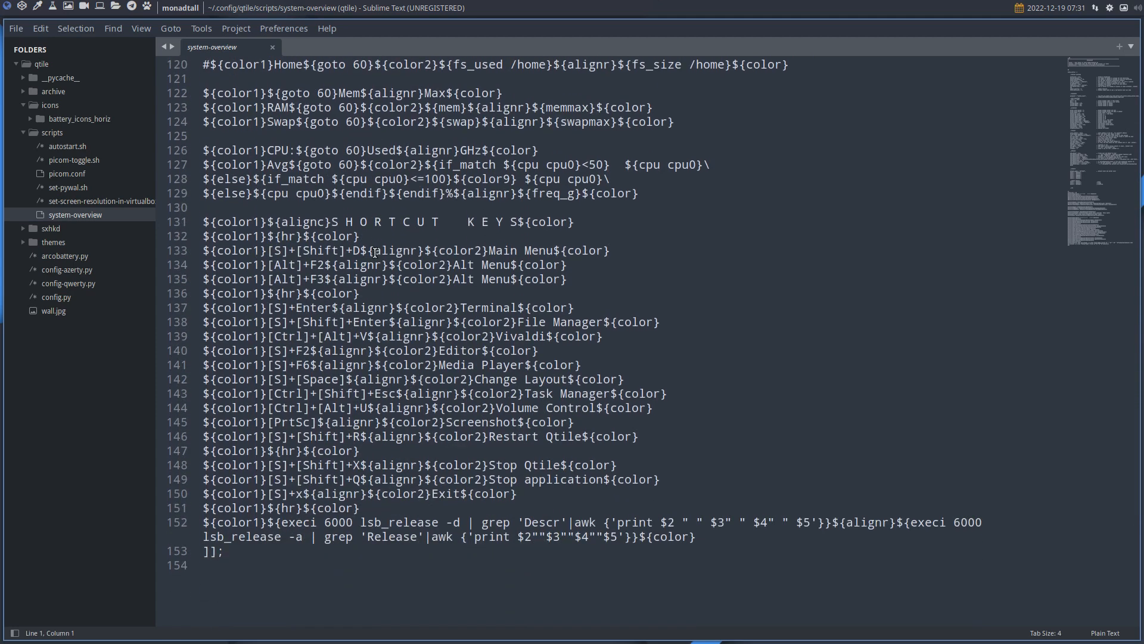
Step: Highlight the Main Menu shortcut line, then open sxhkdrc from the sxhkd folder
click(274, 251)
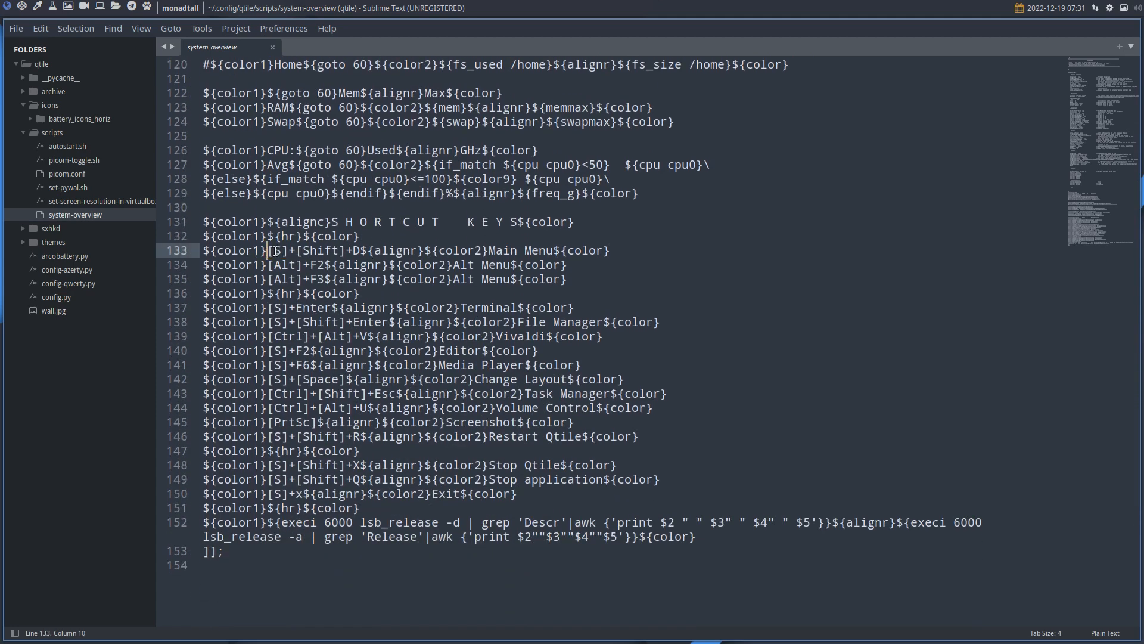
double_click(316, 251)
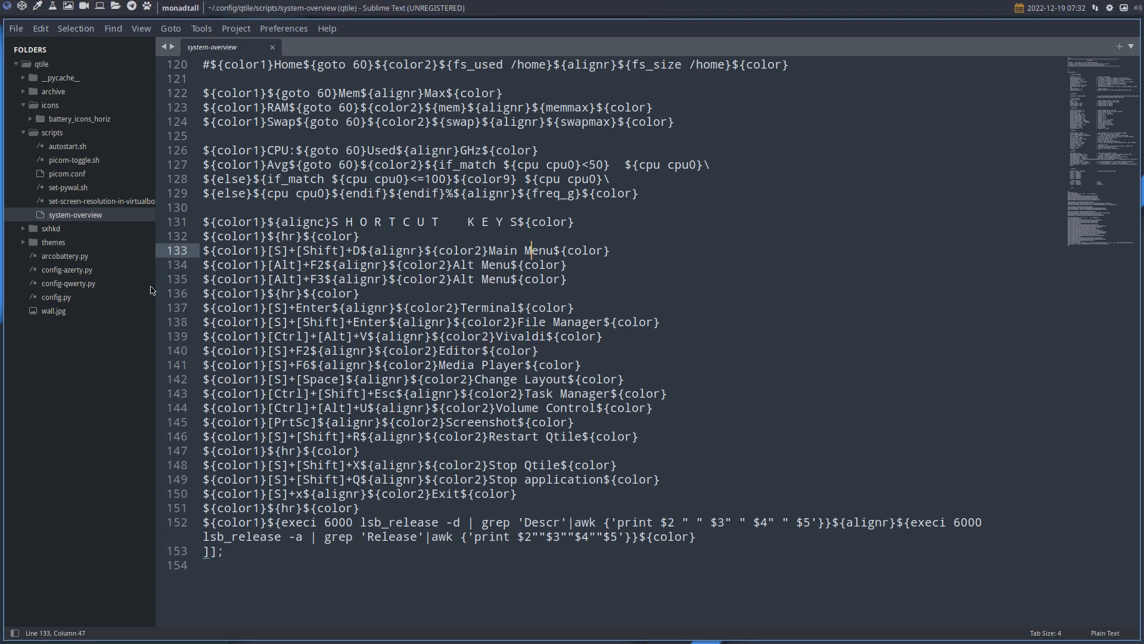
click(51, 227)
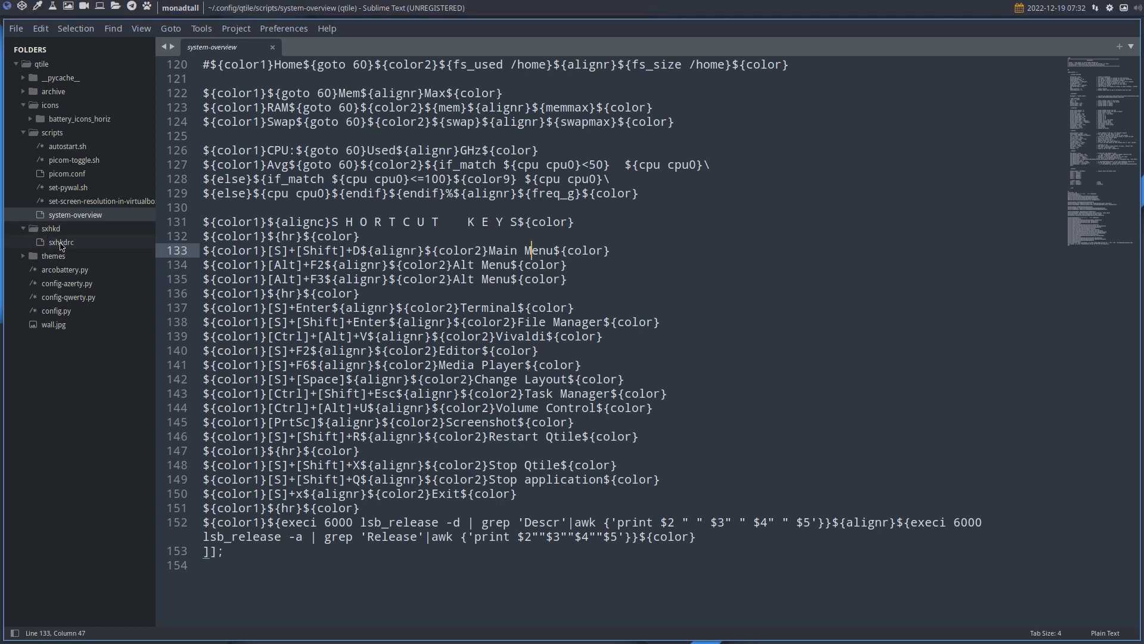
click(60, 241)
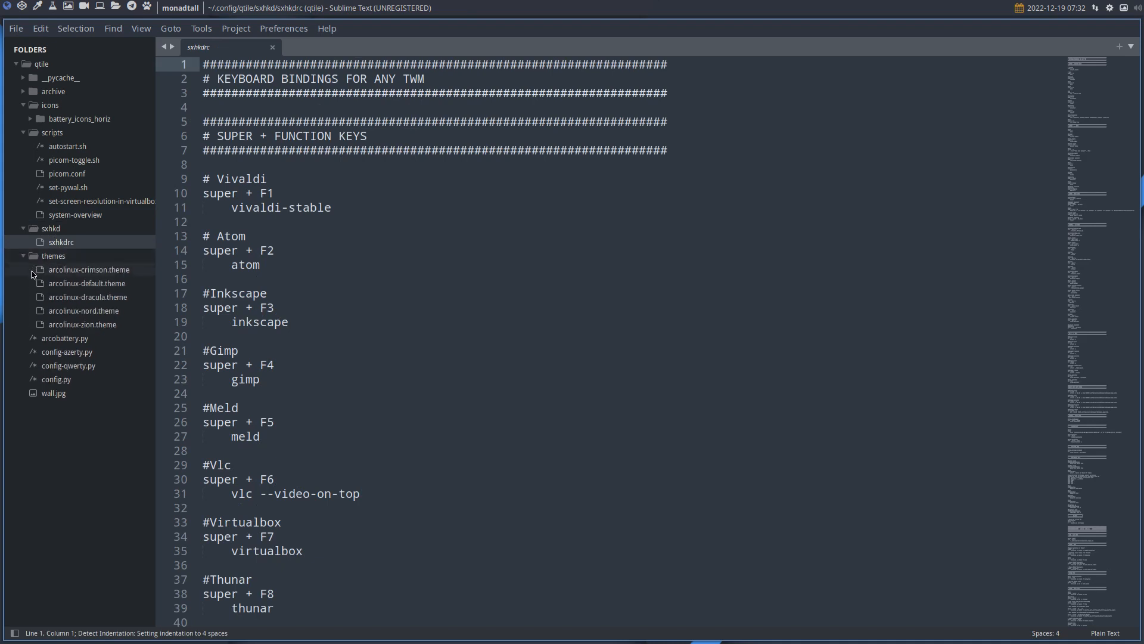
mouse_move(57, 263)
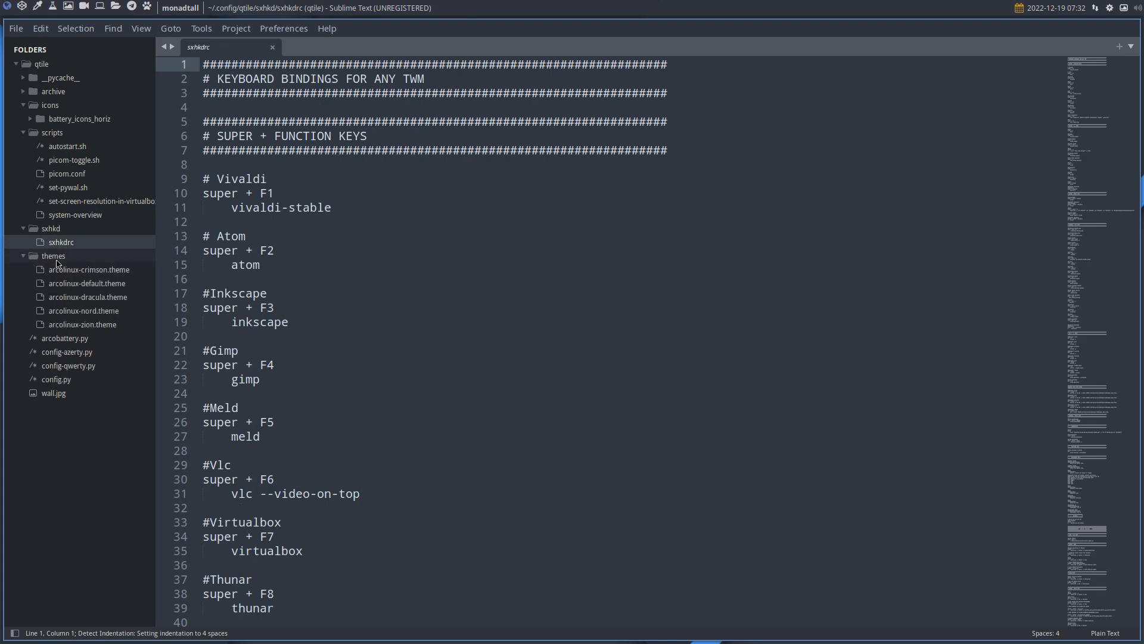
Step: Open arcolinux-crimson.theme and highlight its bar colours heading and theme name
click(91, 269)
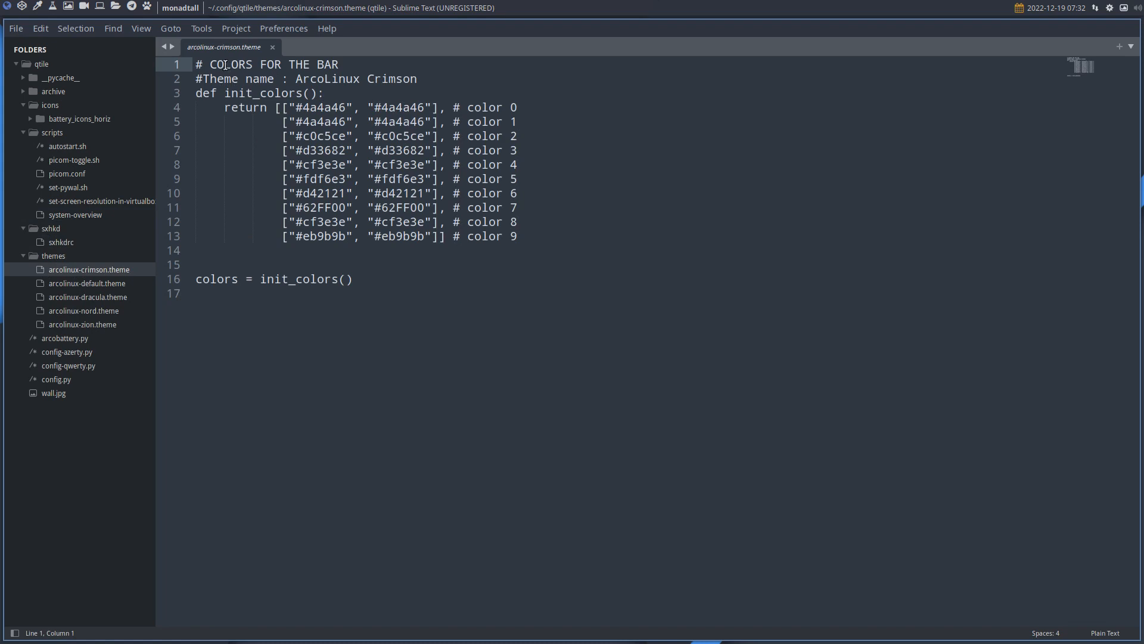
mouse_move(302, 65)
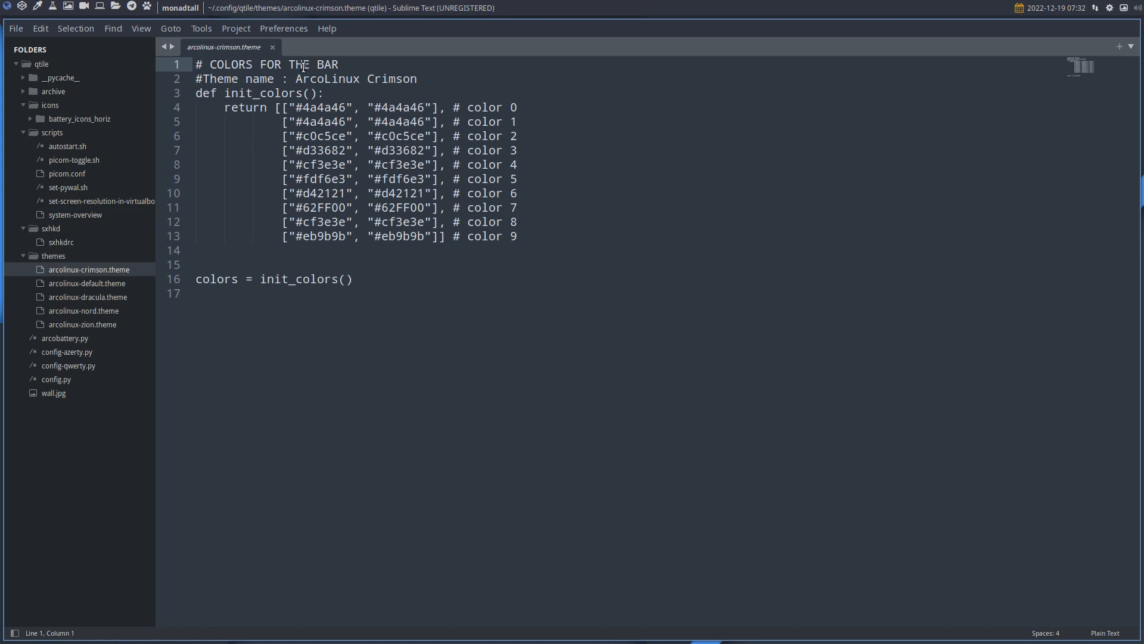
double_click(309, 79)
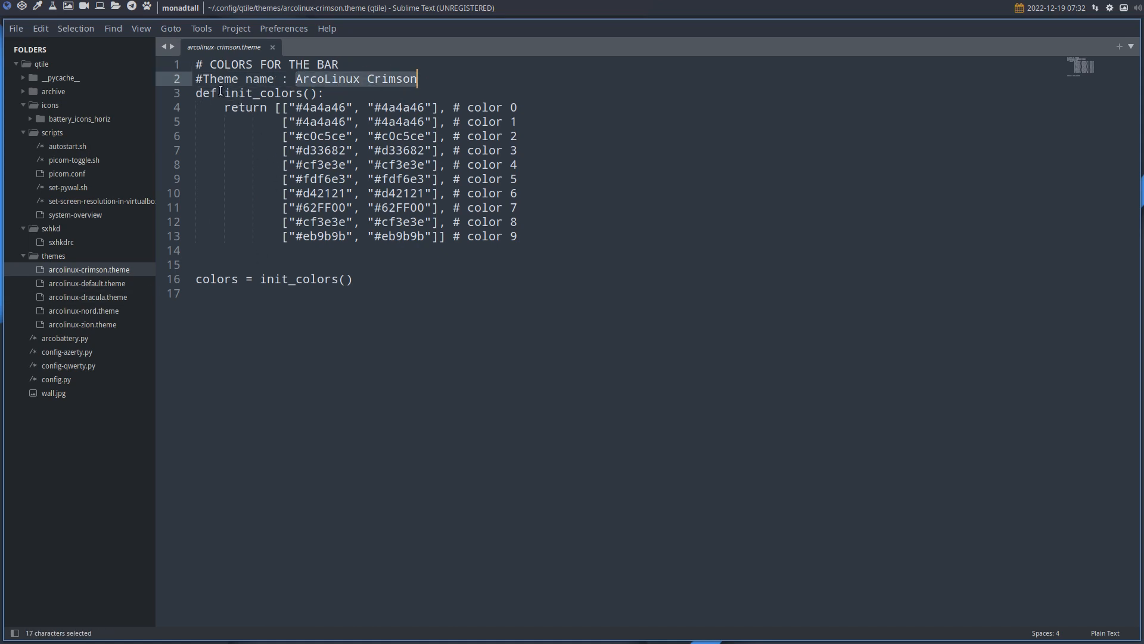
double_click(265, 93)
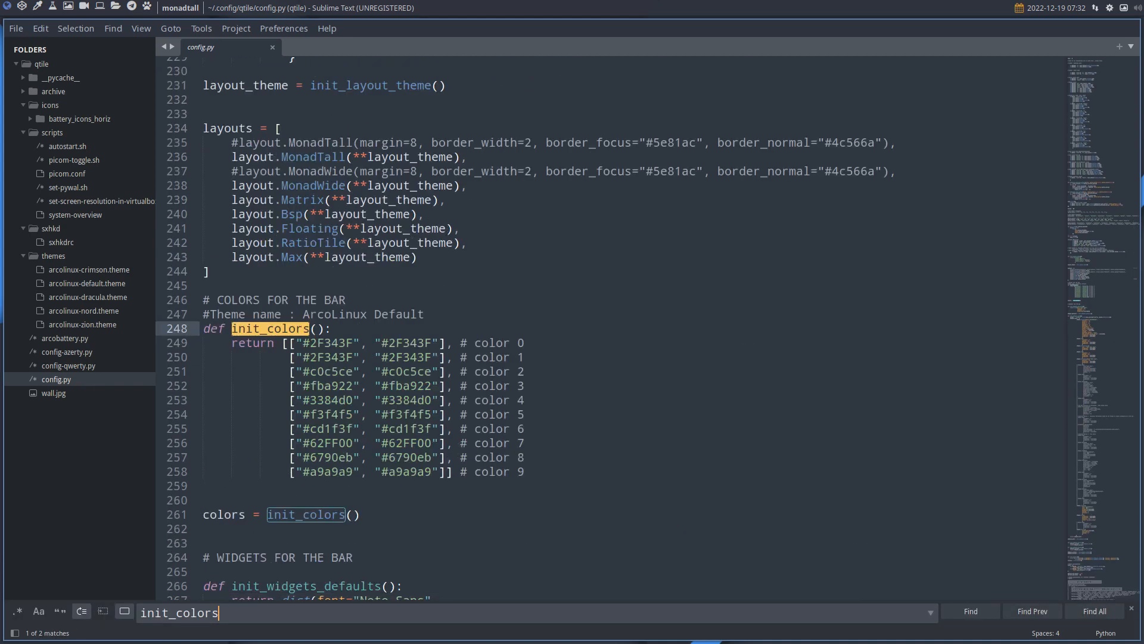
mouse_move(364, 497)
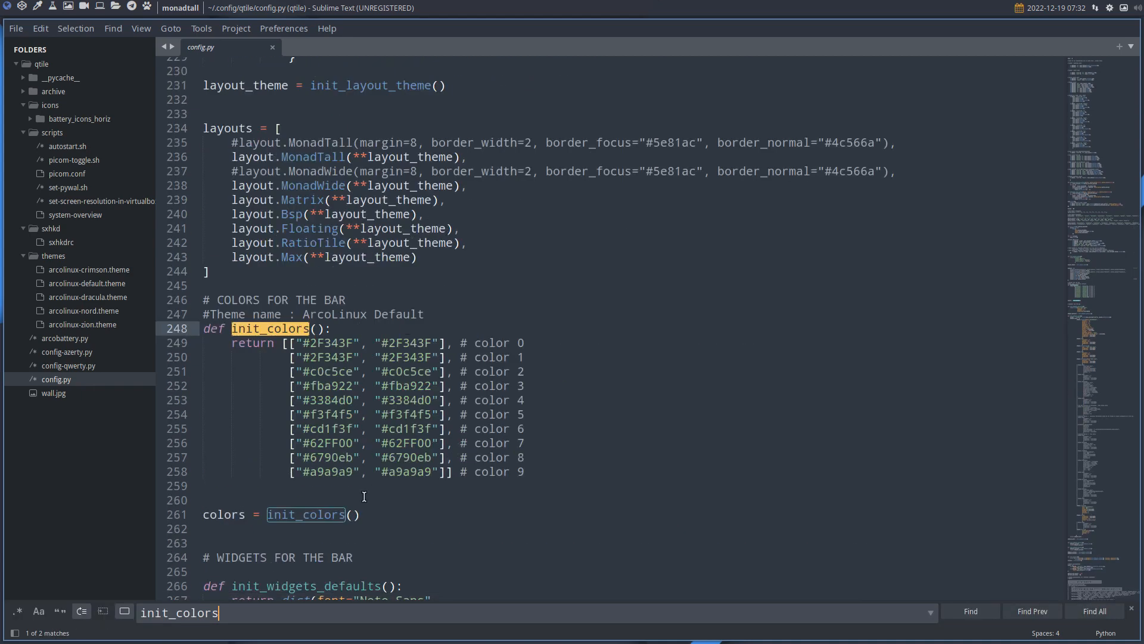
mouse_move(960, 6)
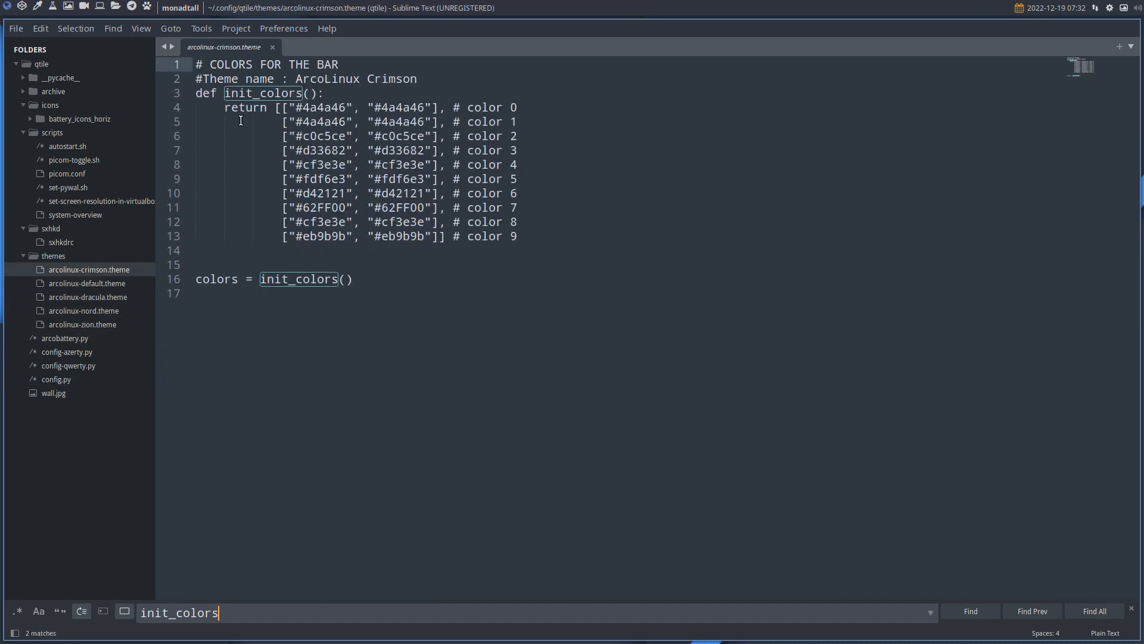
mouse_move(218, 216)
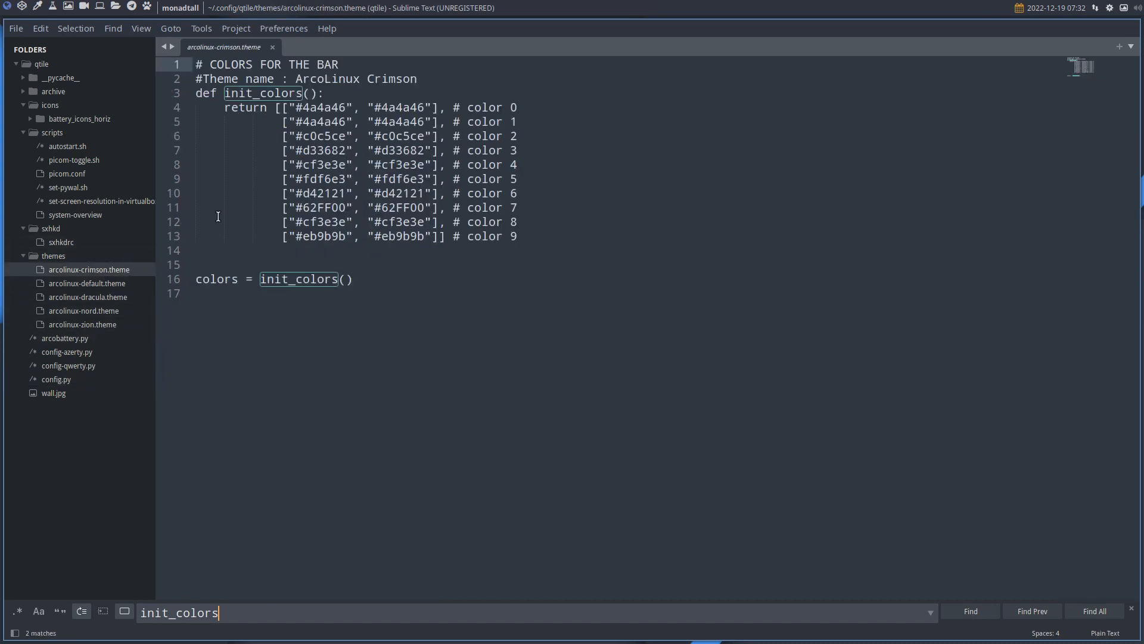
mouse_move(87, 283)
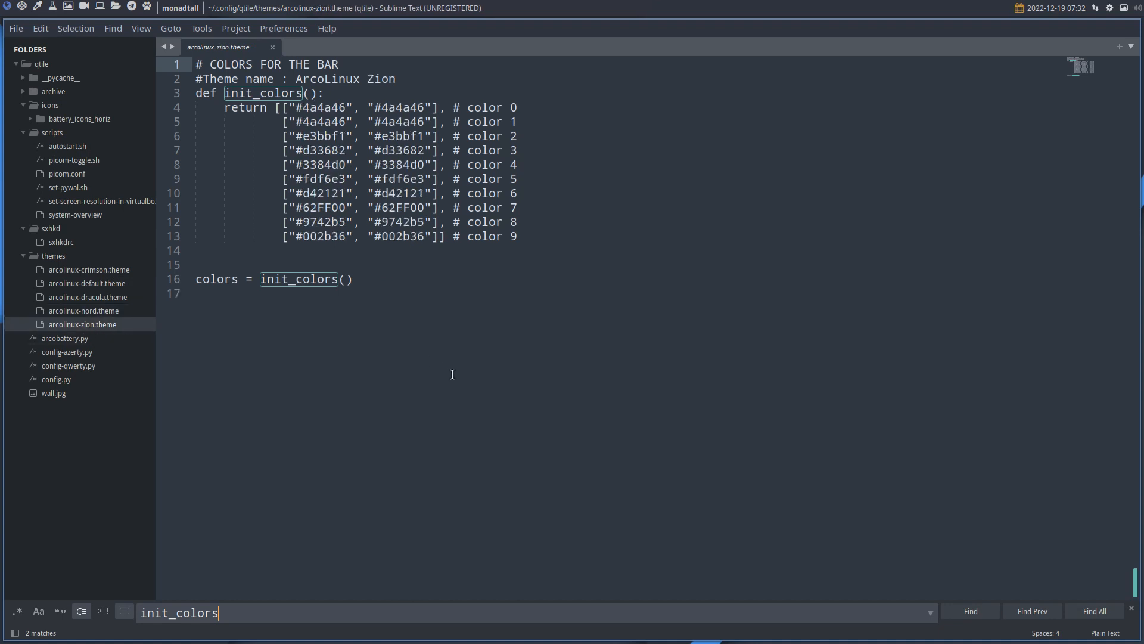
mouse_move(320, 108)
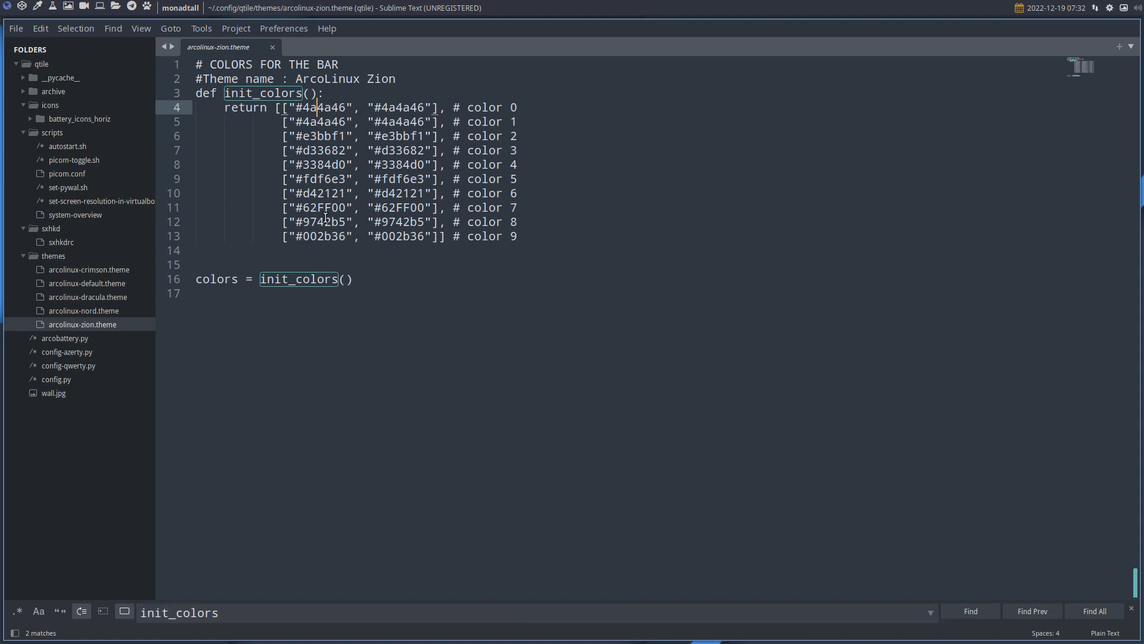
Step: Open config.py and scroll down through it
click(56, 379)
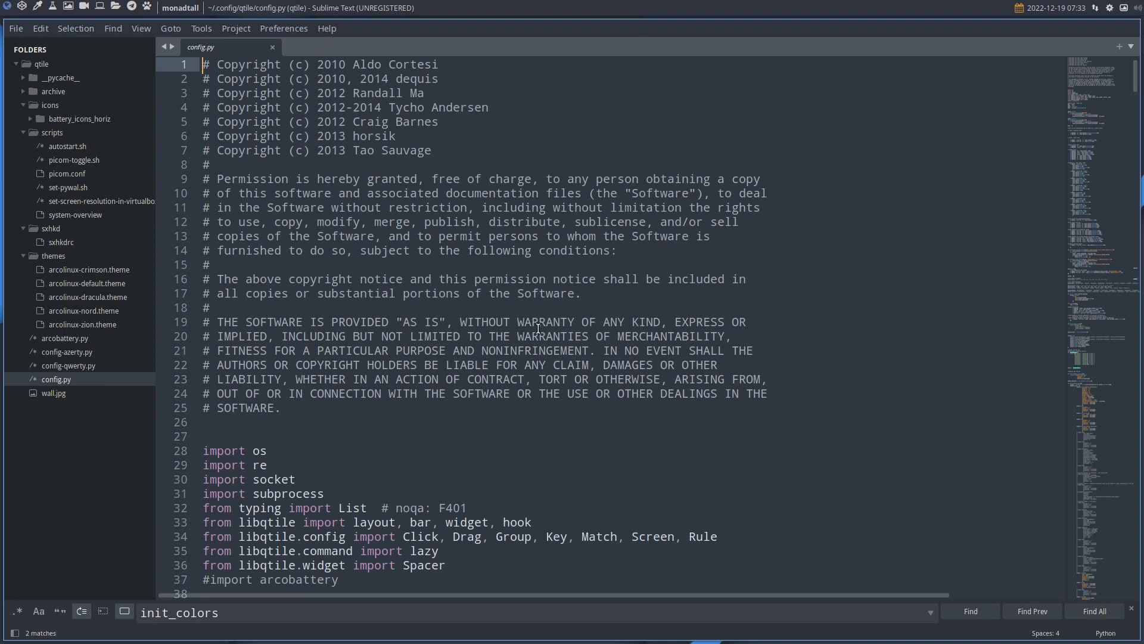
scroll(down, 3)
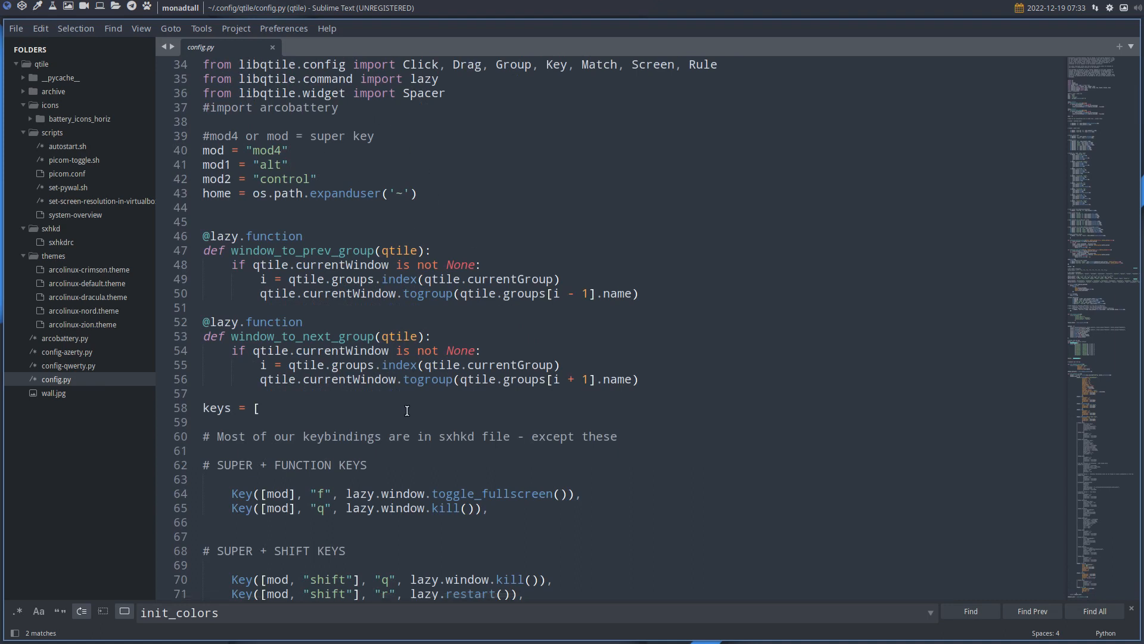
scroll(down, 3)
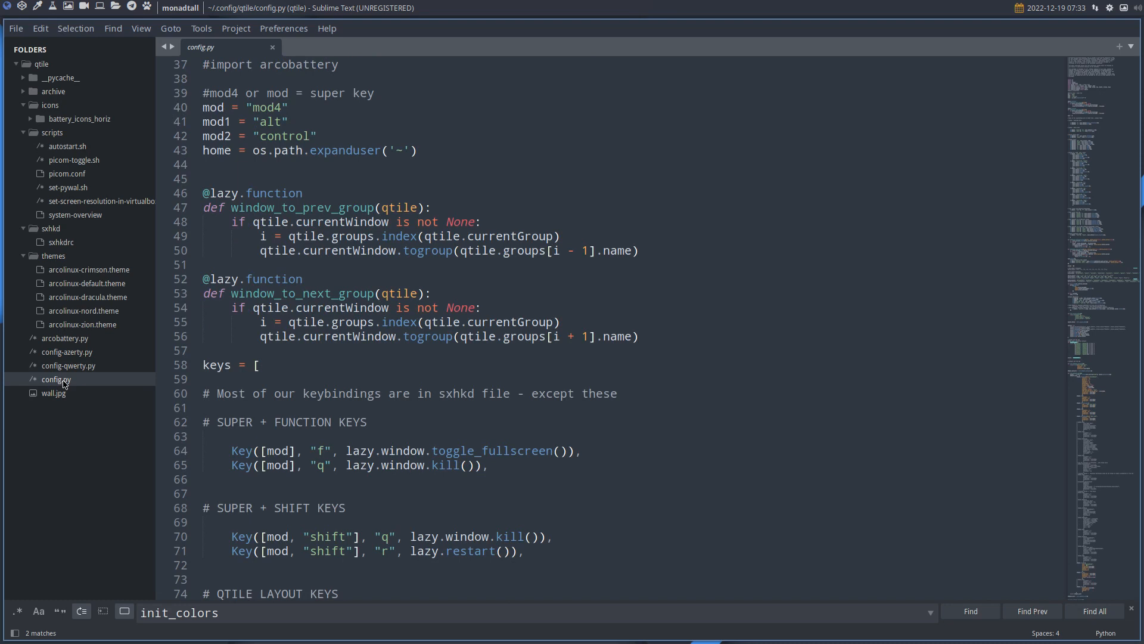
mouse_move(348, 274)
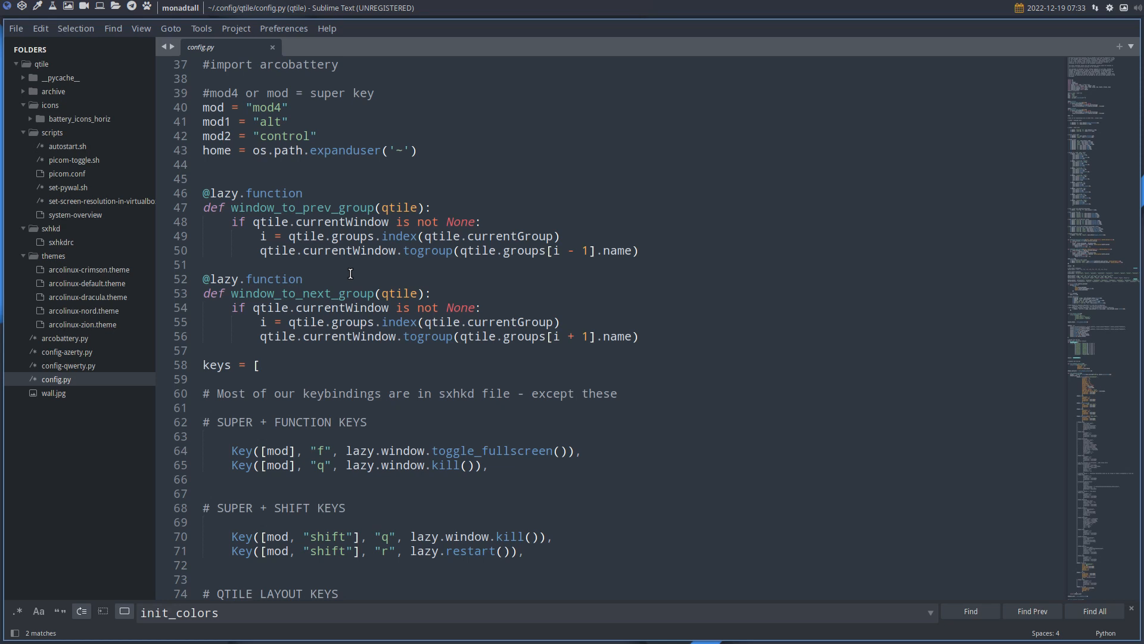
mouse_move(20, 11)
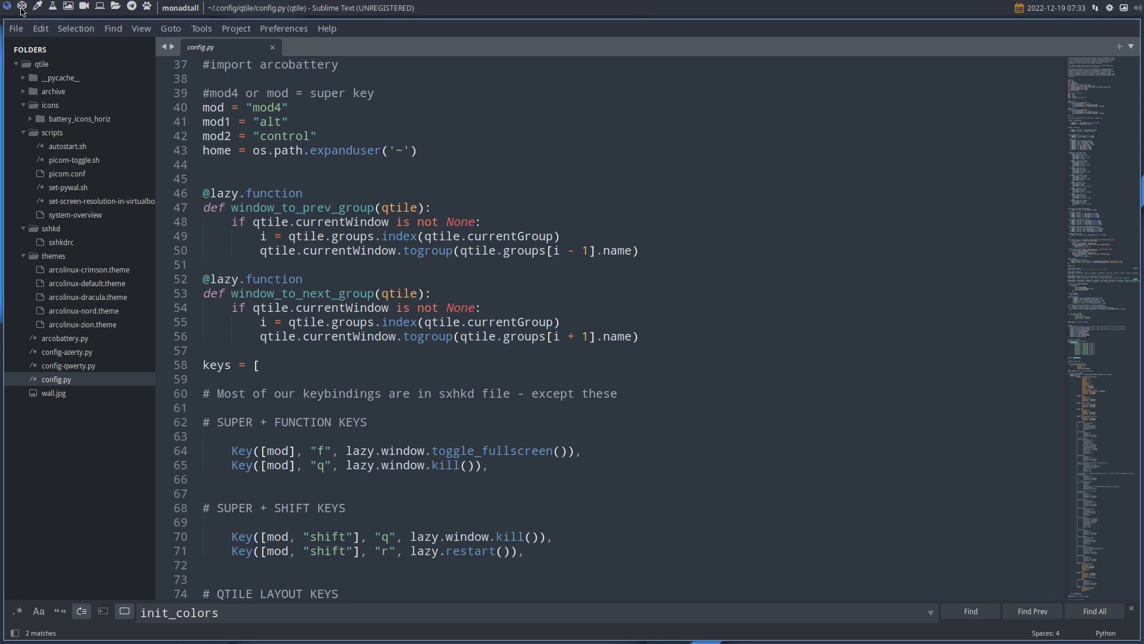
mouse_move(41, 151)
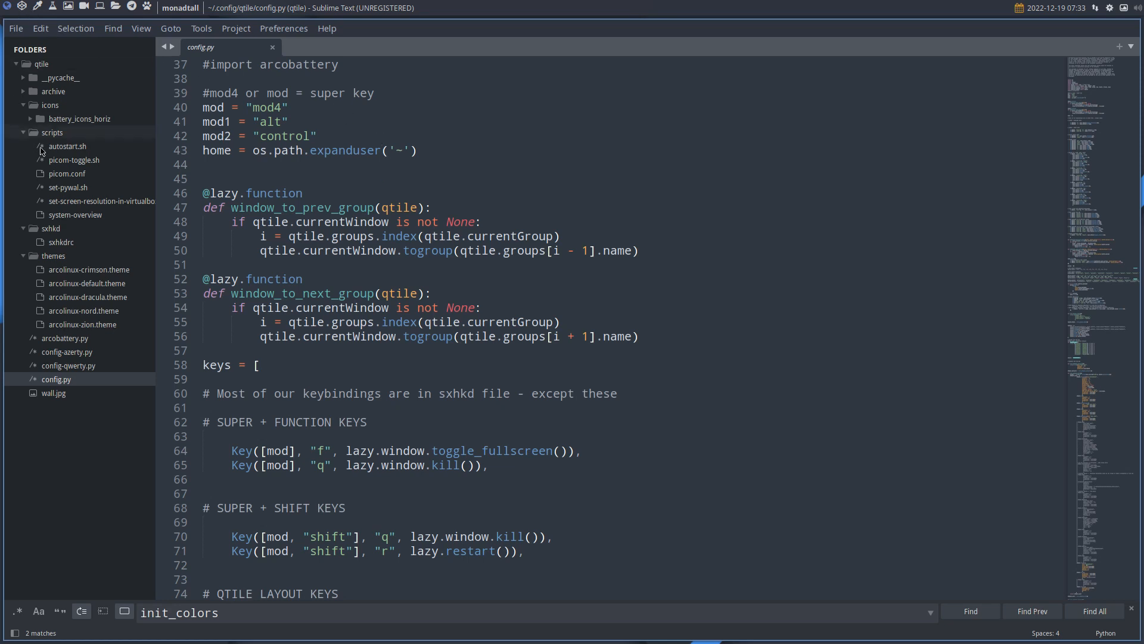
Step: Jump to the init_colors section of config.py and save the file
click(90, 270)
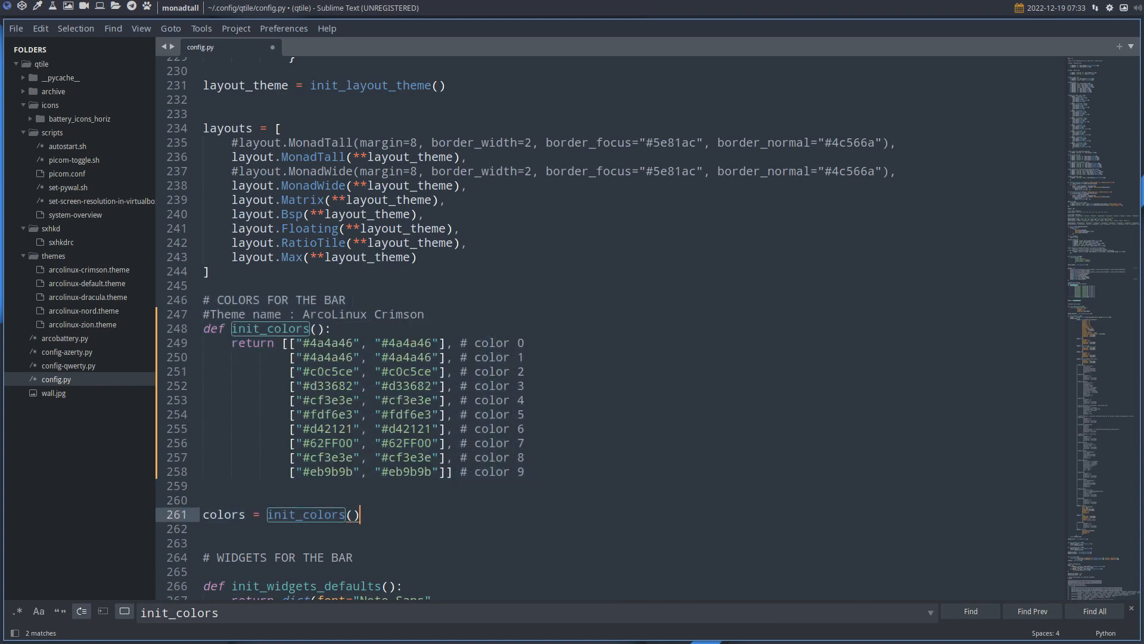
key(ctrl+s)
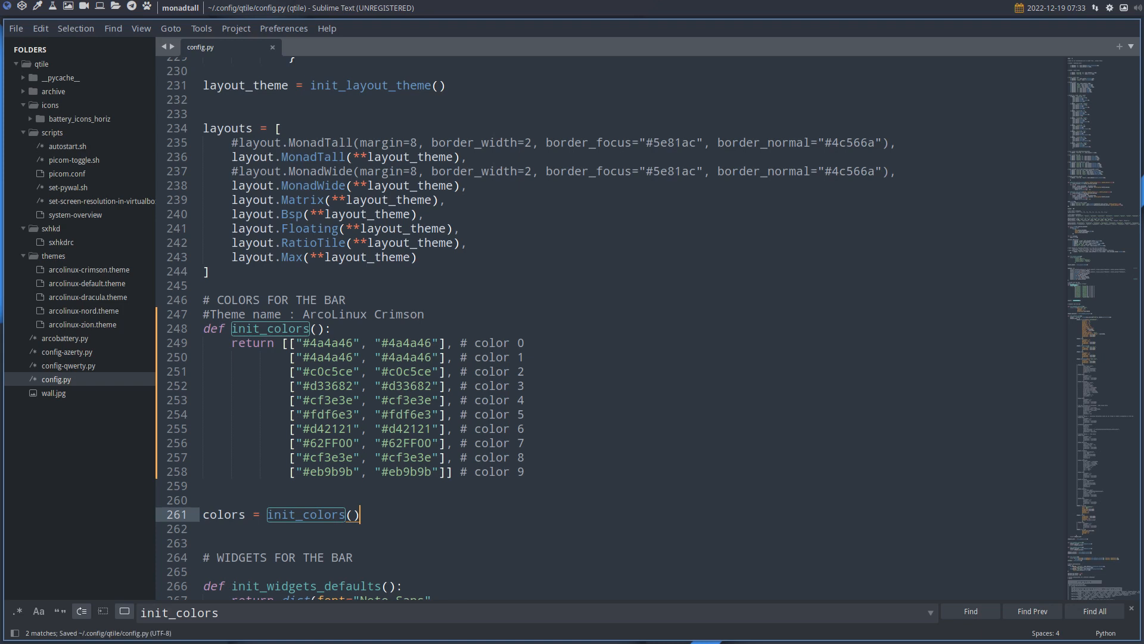
mouse_move(181, 309)
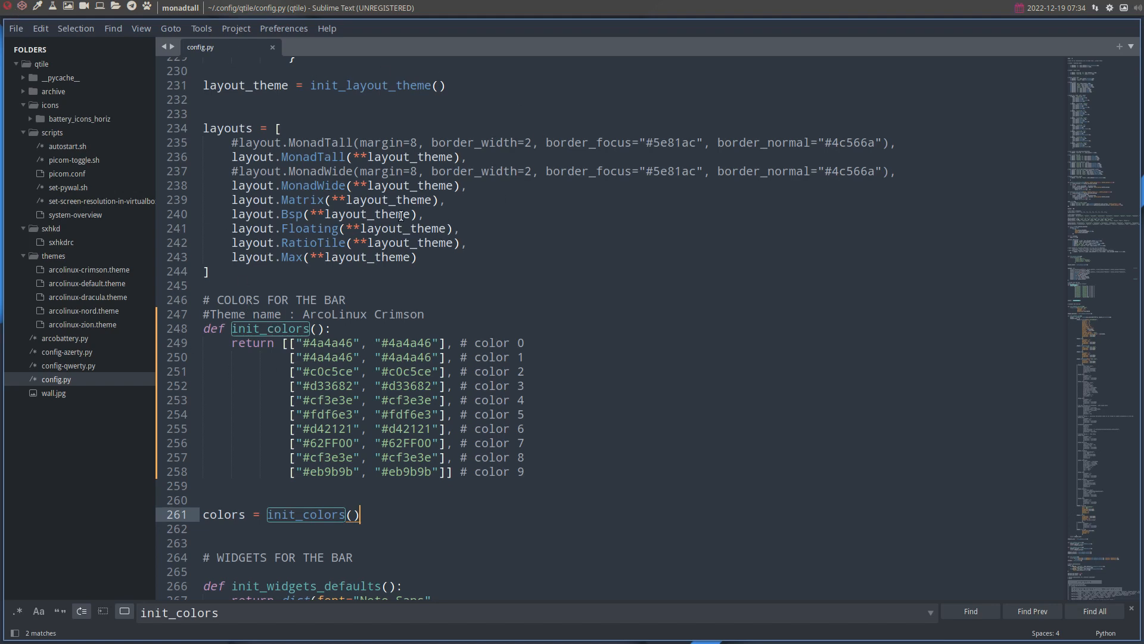
mouse_move(175, 174)
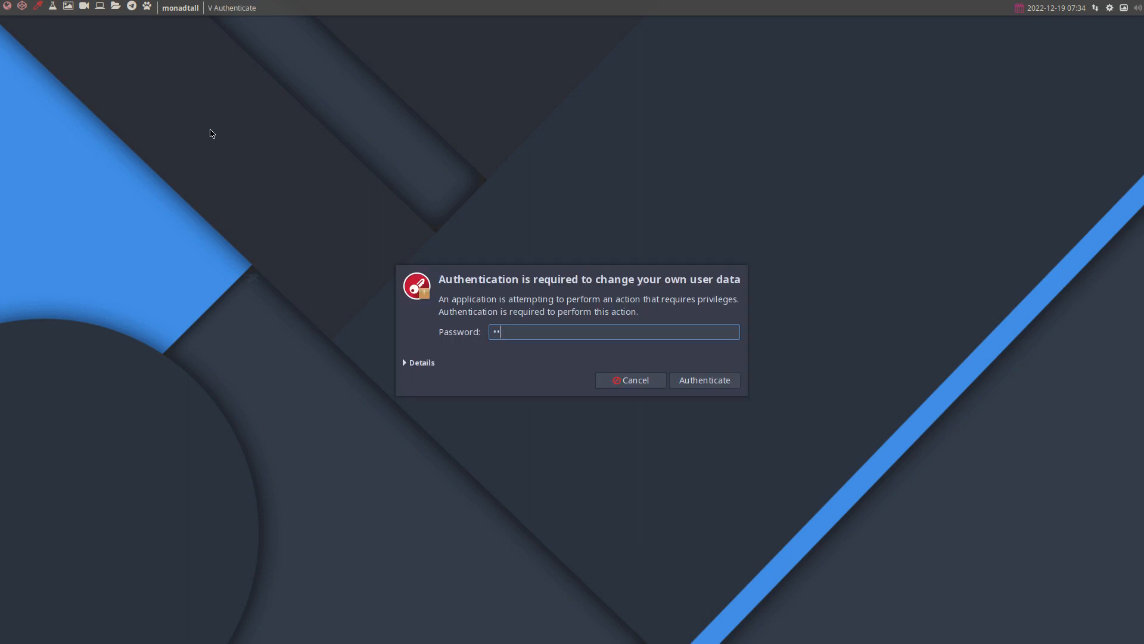
Step: Confirm the password so ArcoLinux Tweak Tool starts with elevated privileges
click(703, 380)
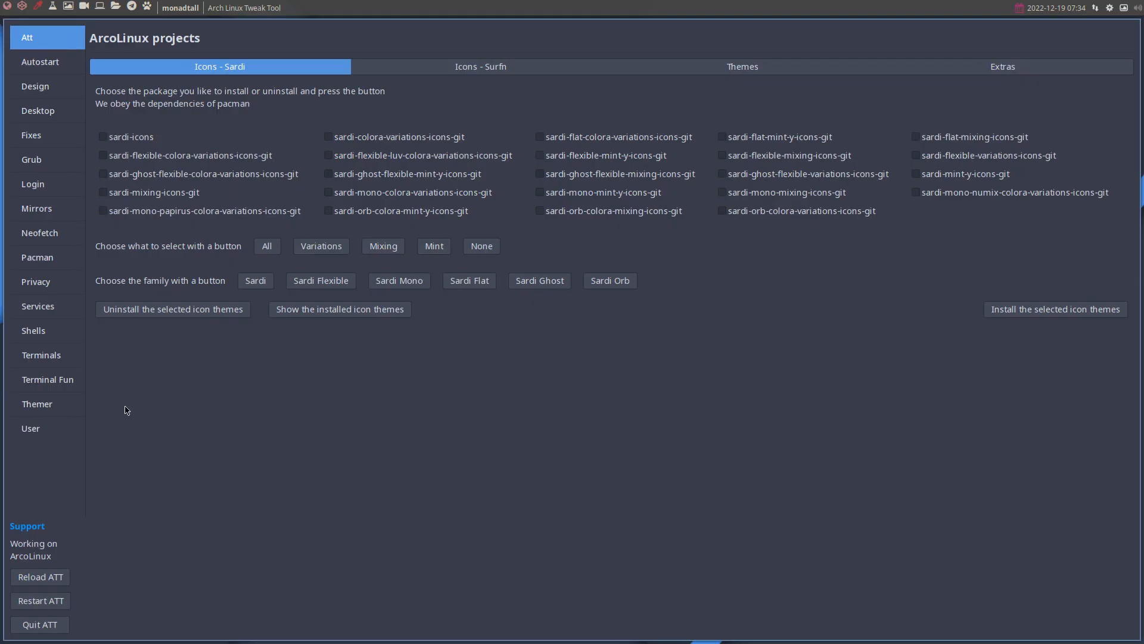
Step: In the Themer section, browse the Qtile, Leftwm and i3 theme tabs
click(36, 404)
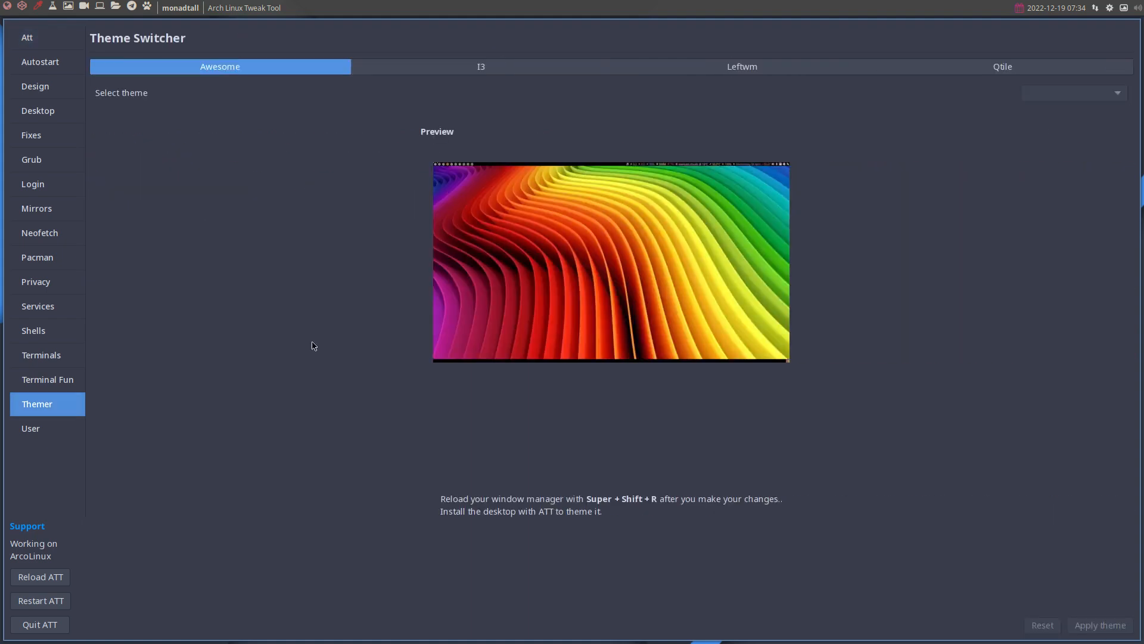
click(1001, 66)
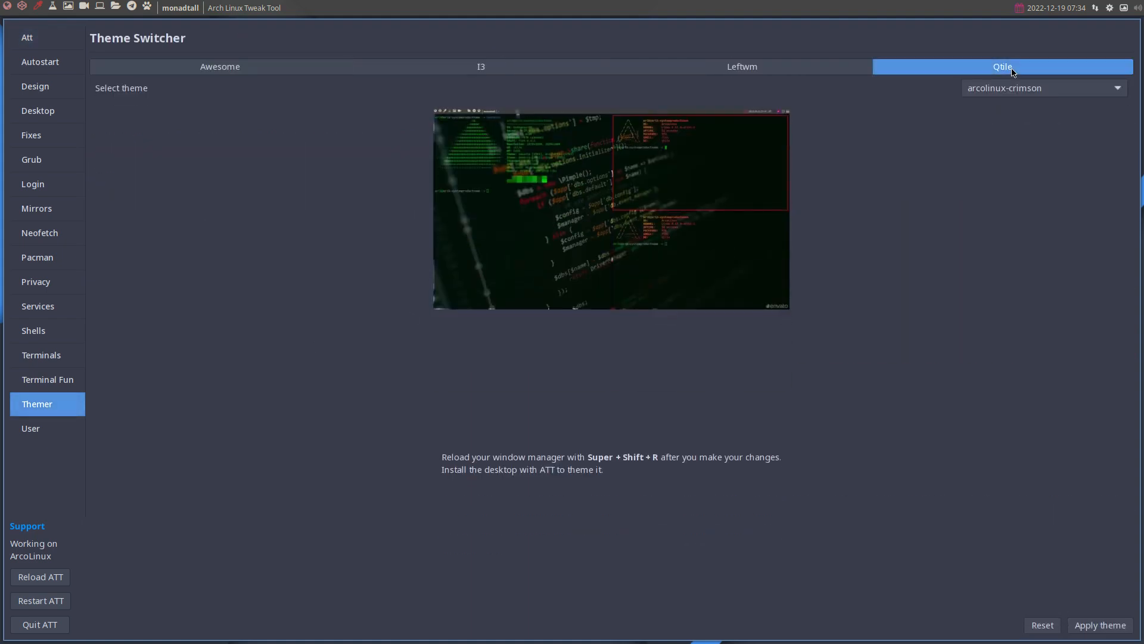
mouse_move(789, 86)
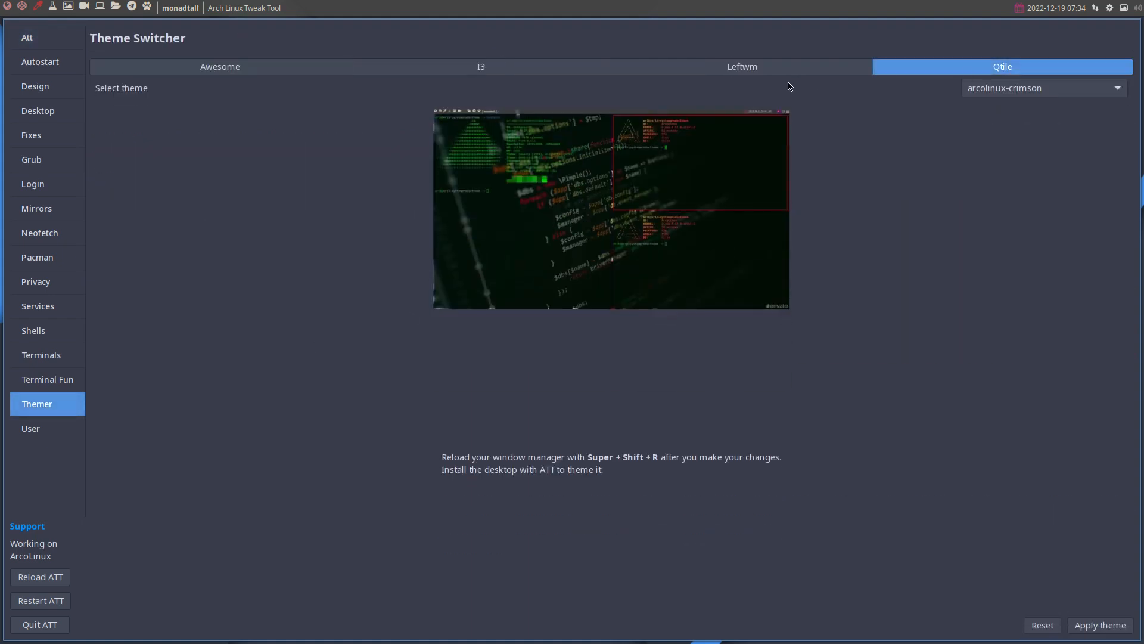
click(741, 67)
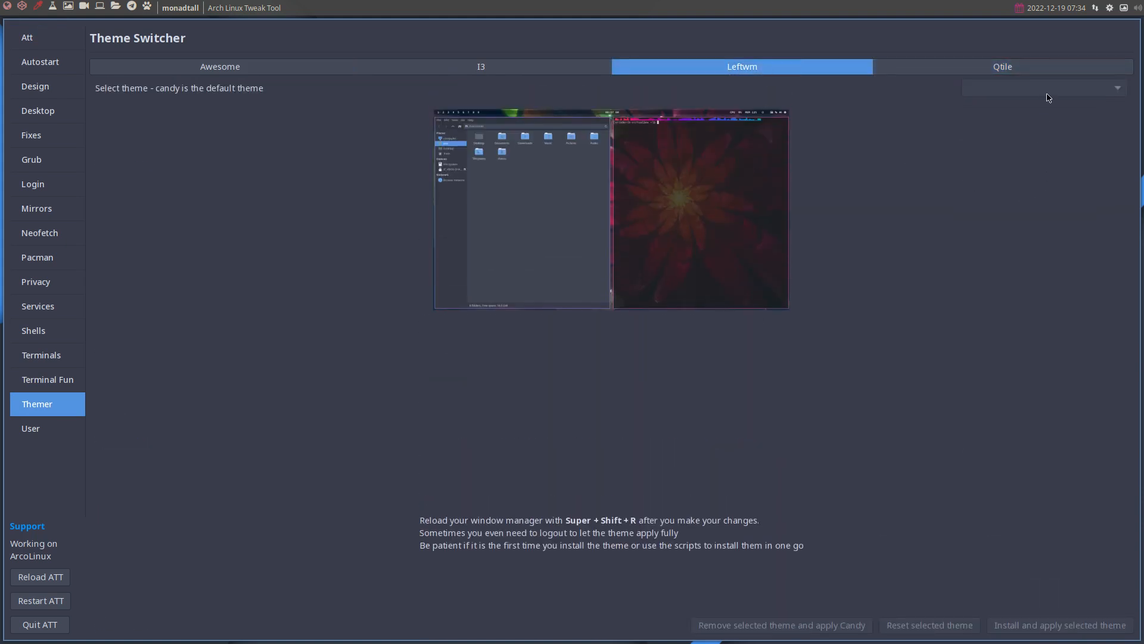
mouse_move(1016, 627)
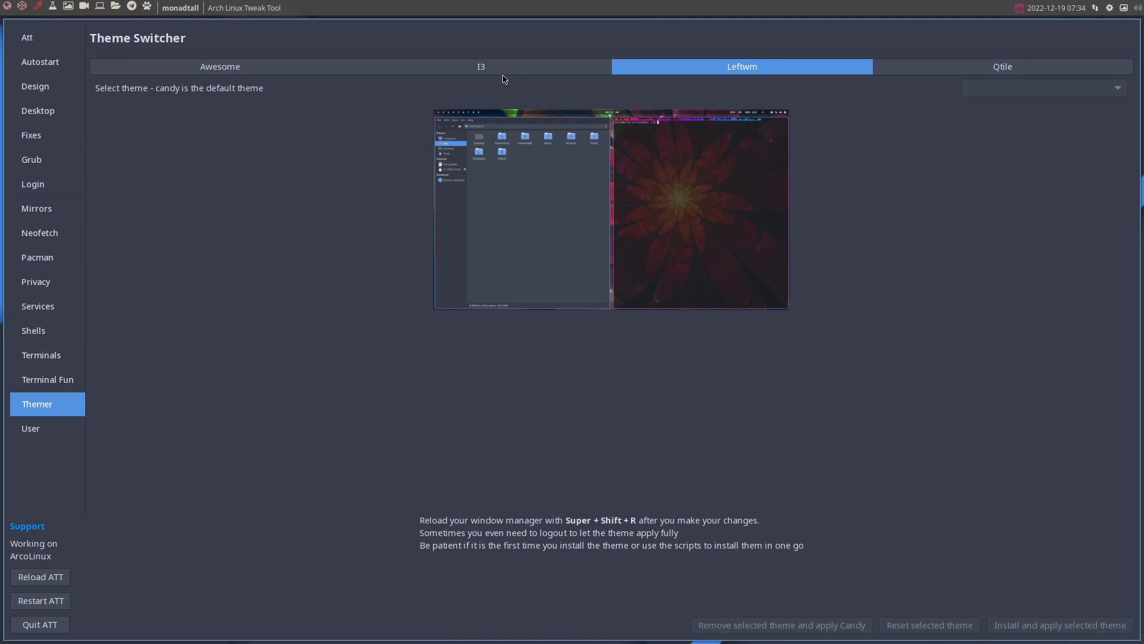
click(481, 66)
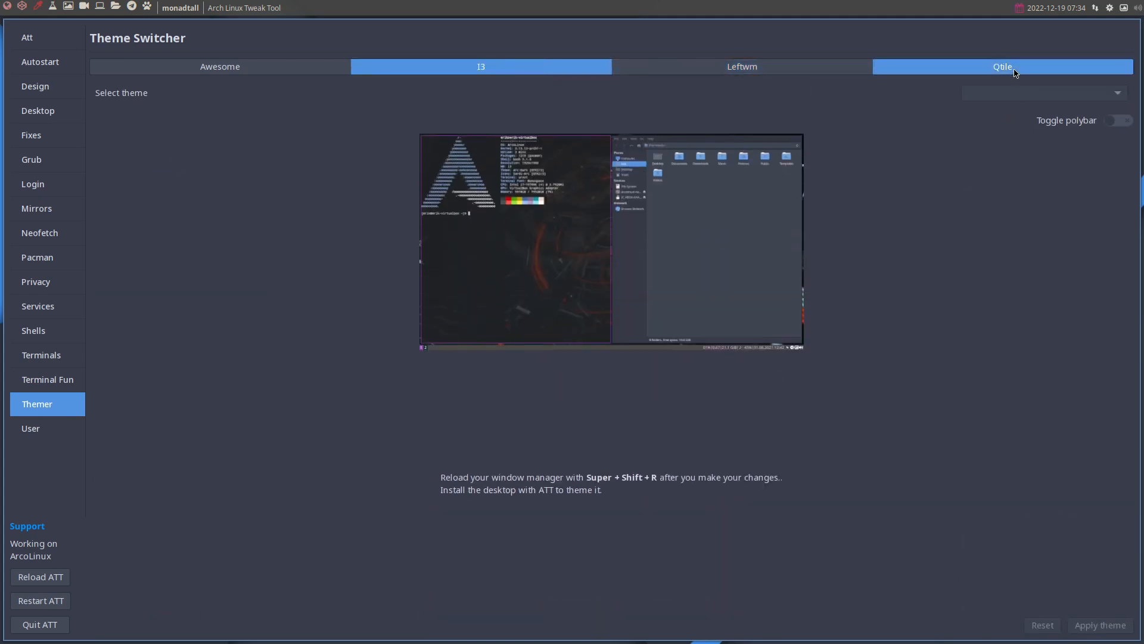
Step: Apply the arcolinux-nord Qtile theme and save config.py
click(1001, 66)
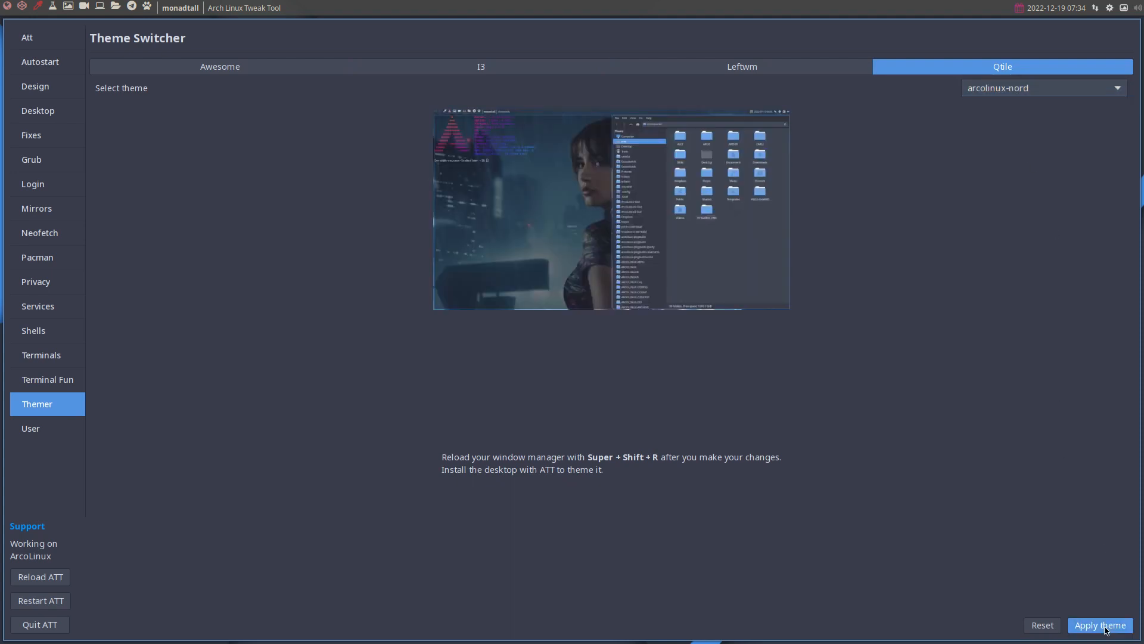
click(1099, 624)
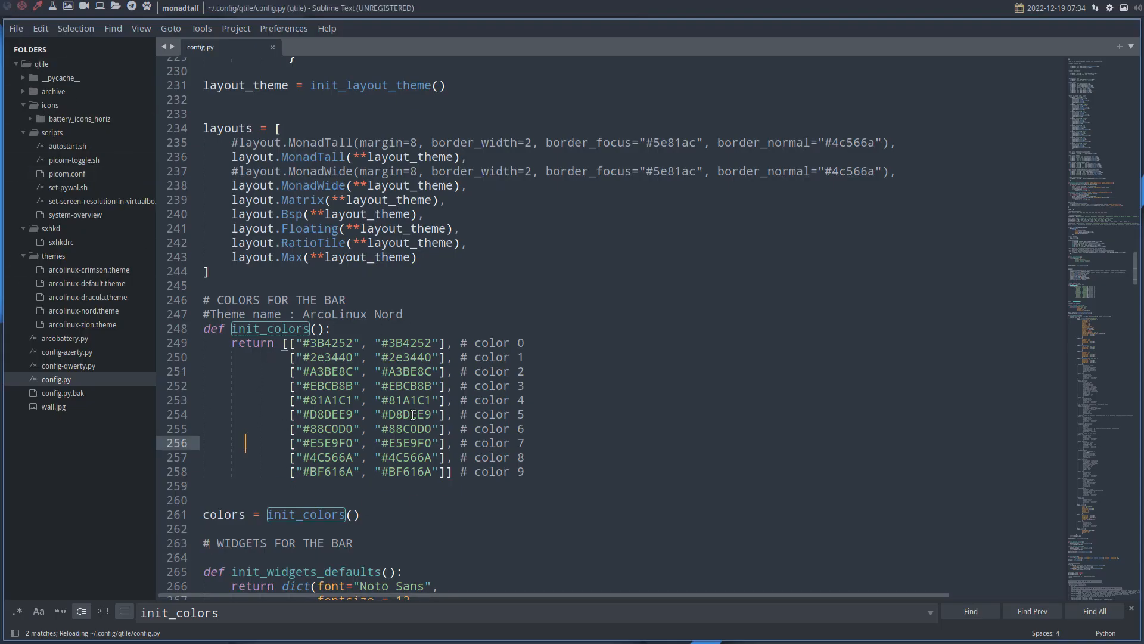
key(ctrl+s)
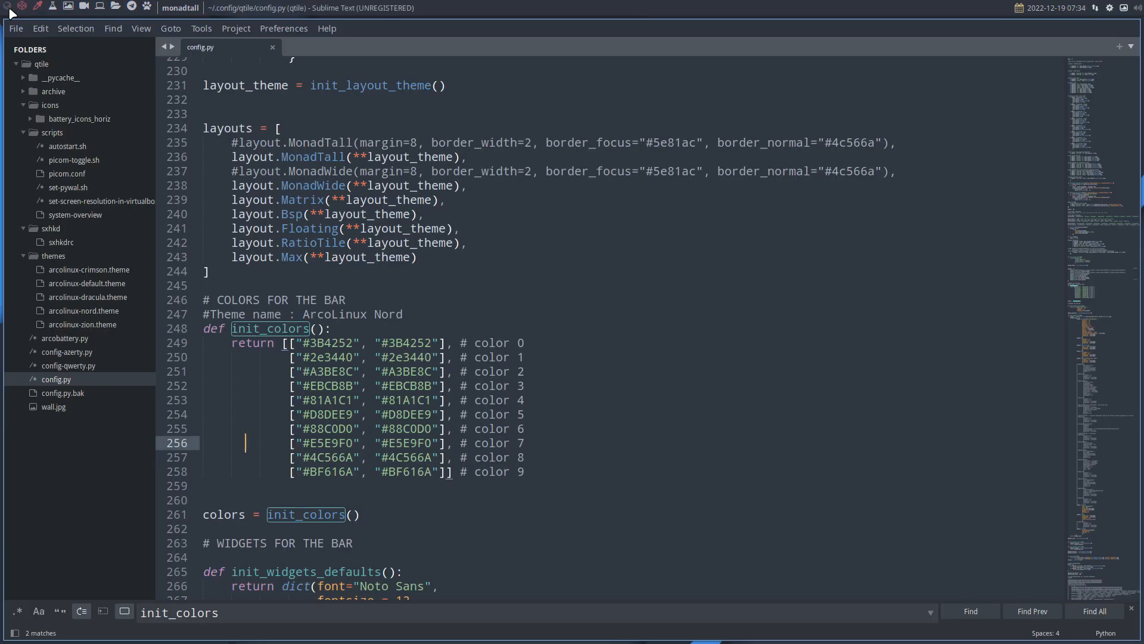
mouse_move(38, 12)
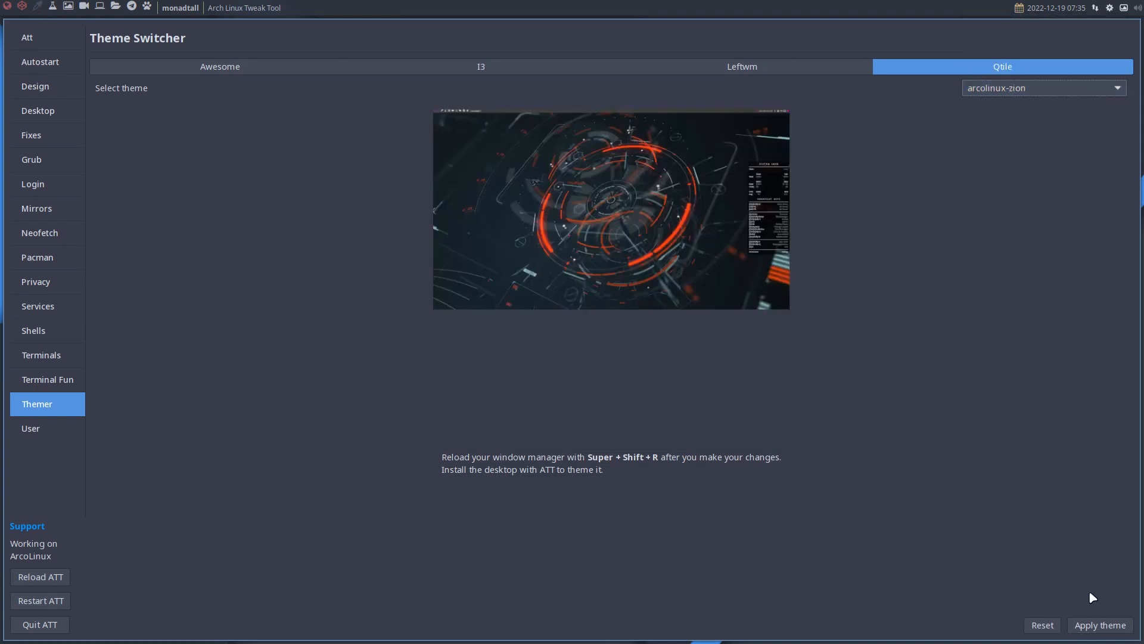
mouse_move(436, 113)
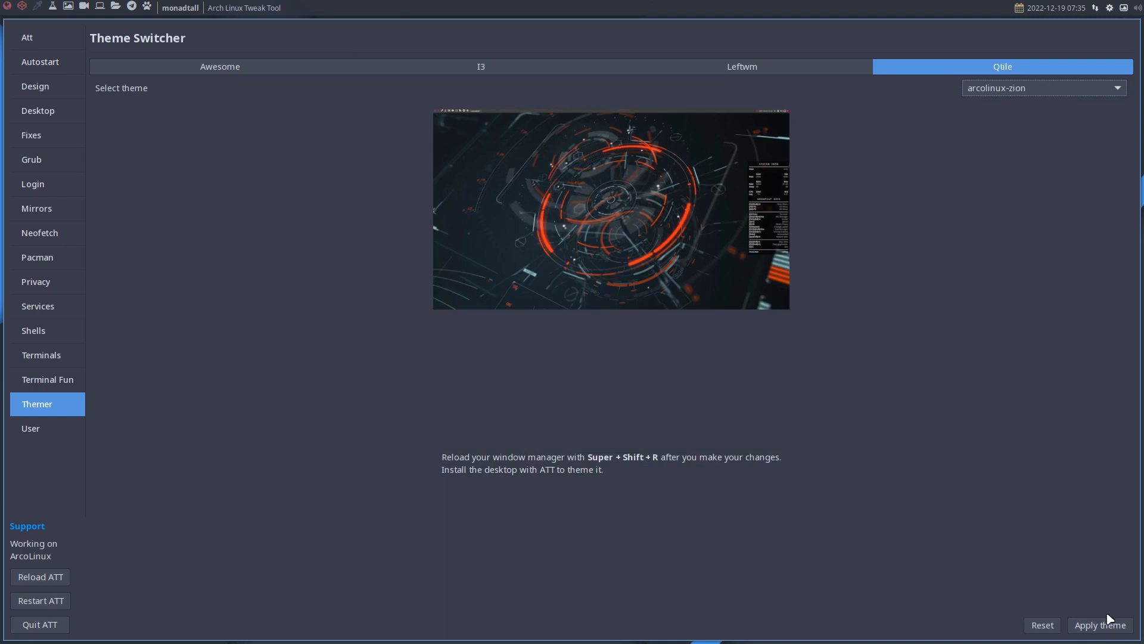
Step: Apply arcolinux-zion to Qtile and save config.py with the Zion bar colours
click(1098, 624)
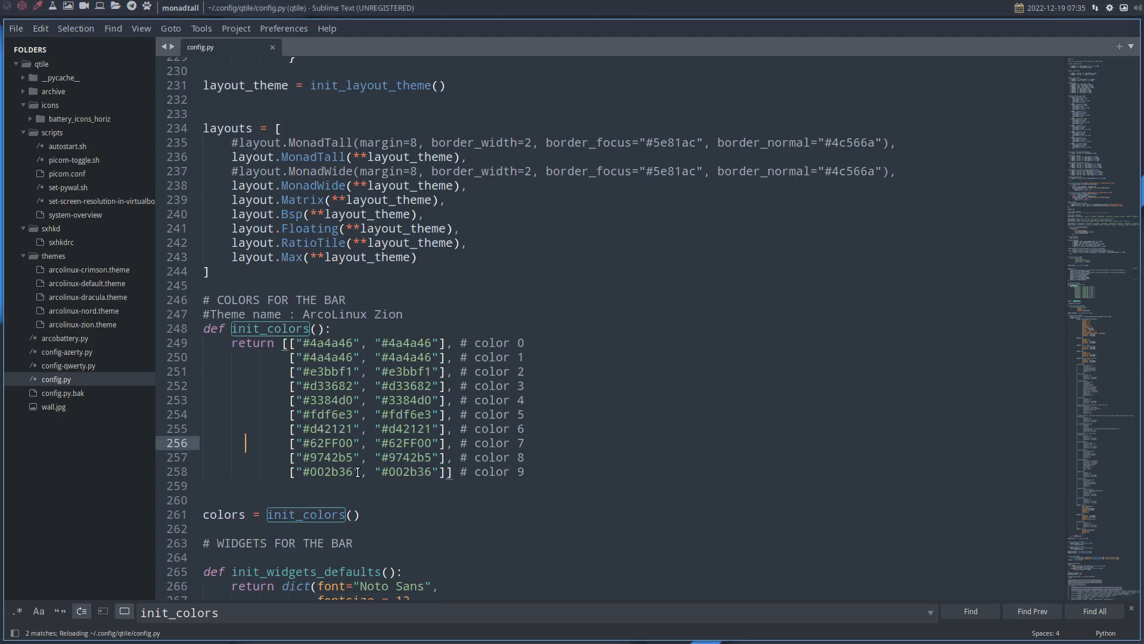
click(261, 428)
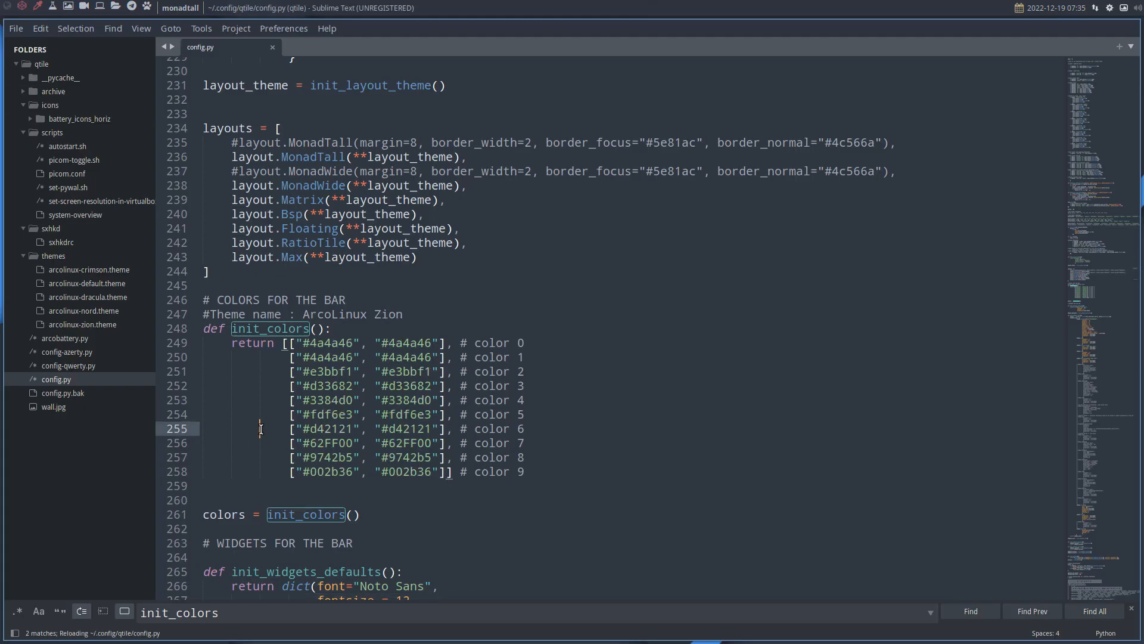
mouse_move(370, 288)
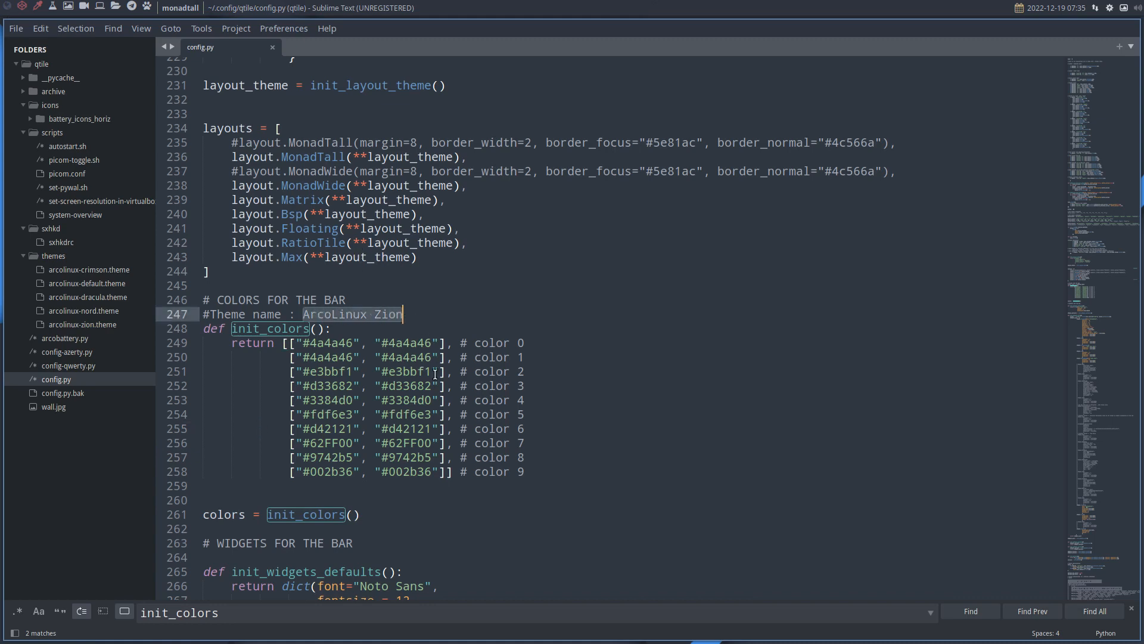
key(ctrl+s)
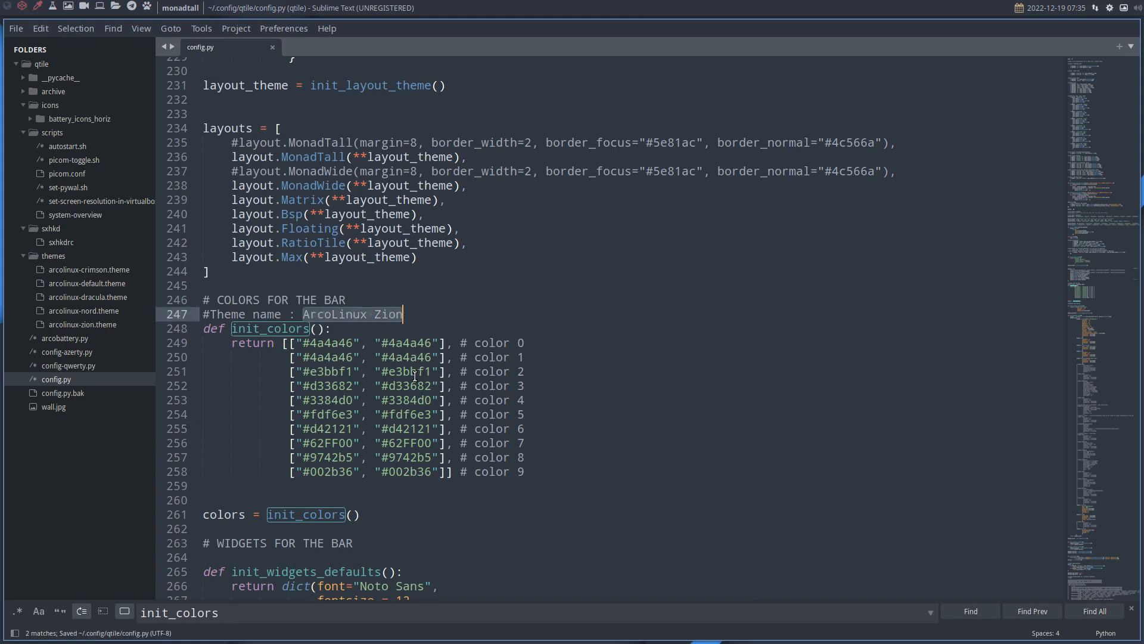
mouse_move(131, 173)
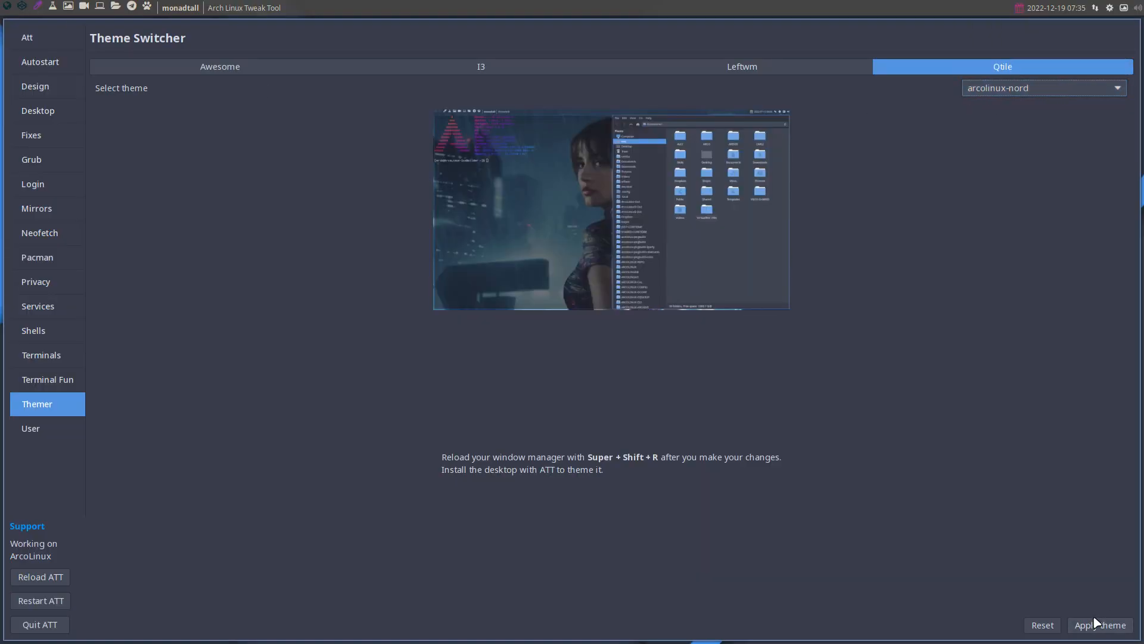
Step: Reapply arcolinux-nord and check the theme name above init_colors in config.py
click(1100, 624)
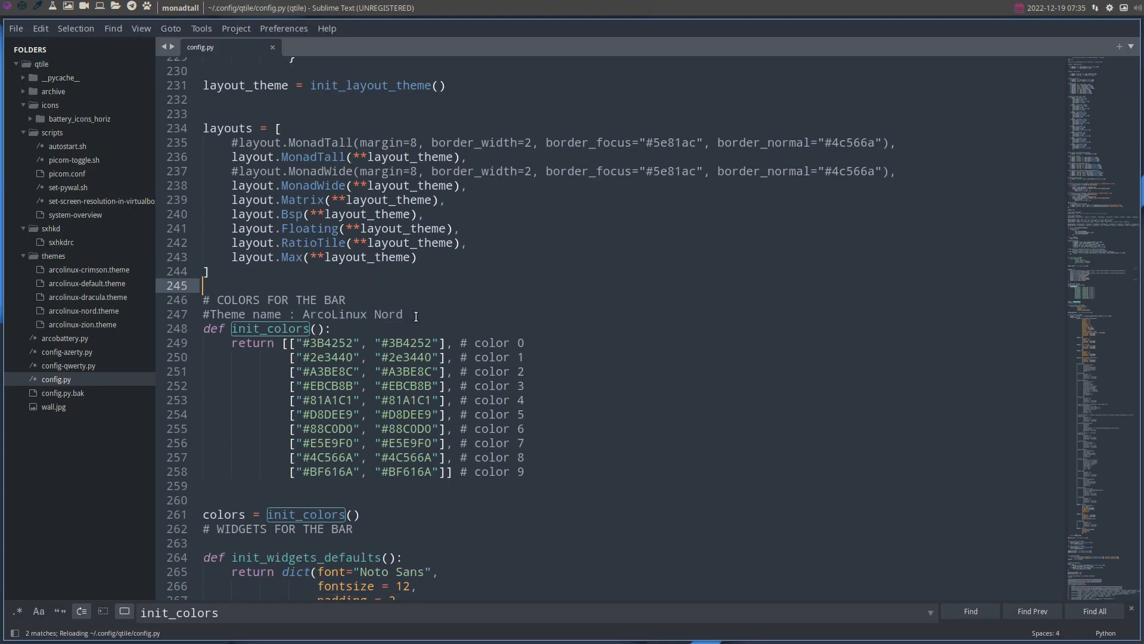
double_click(388, 314)
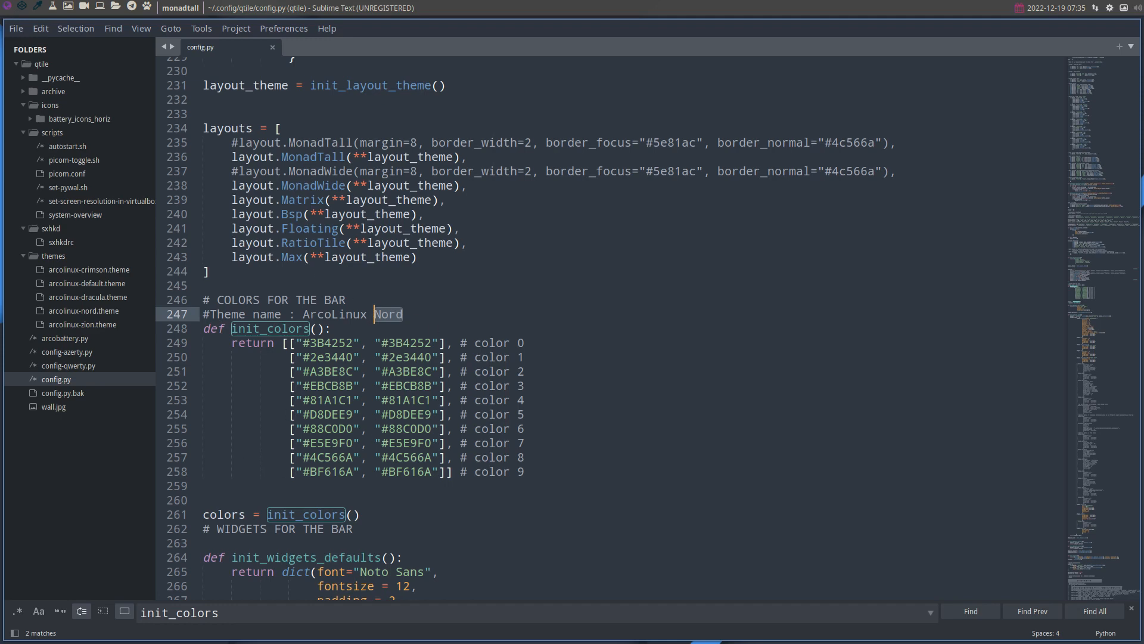
key(ctrl+s)
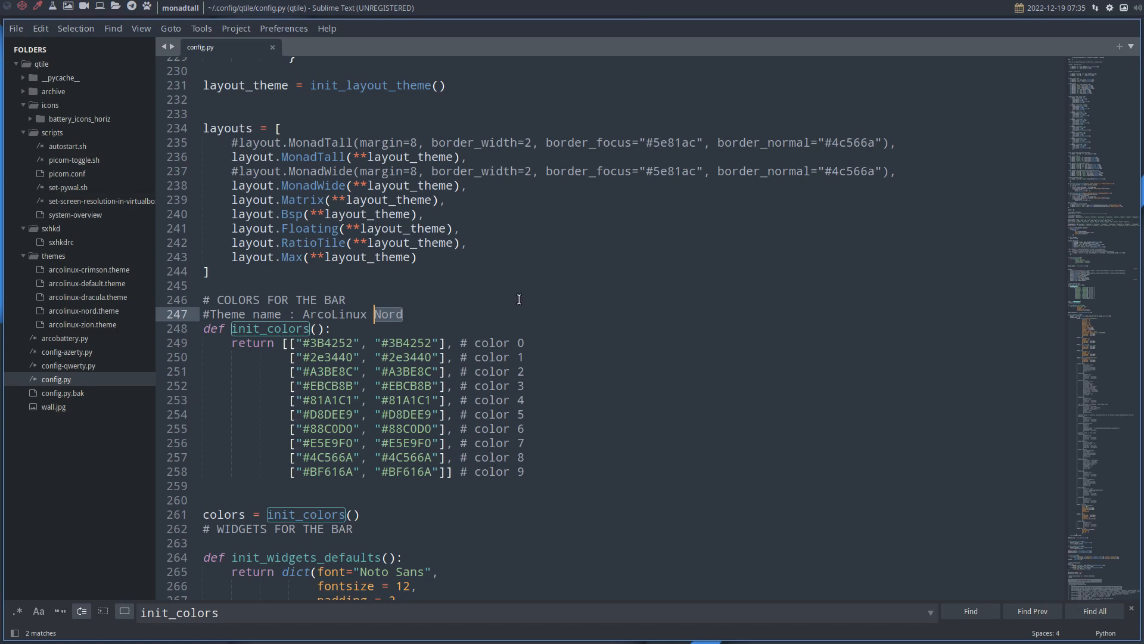
mouse_move(726, 48)
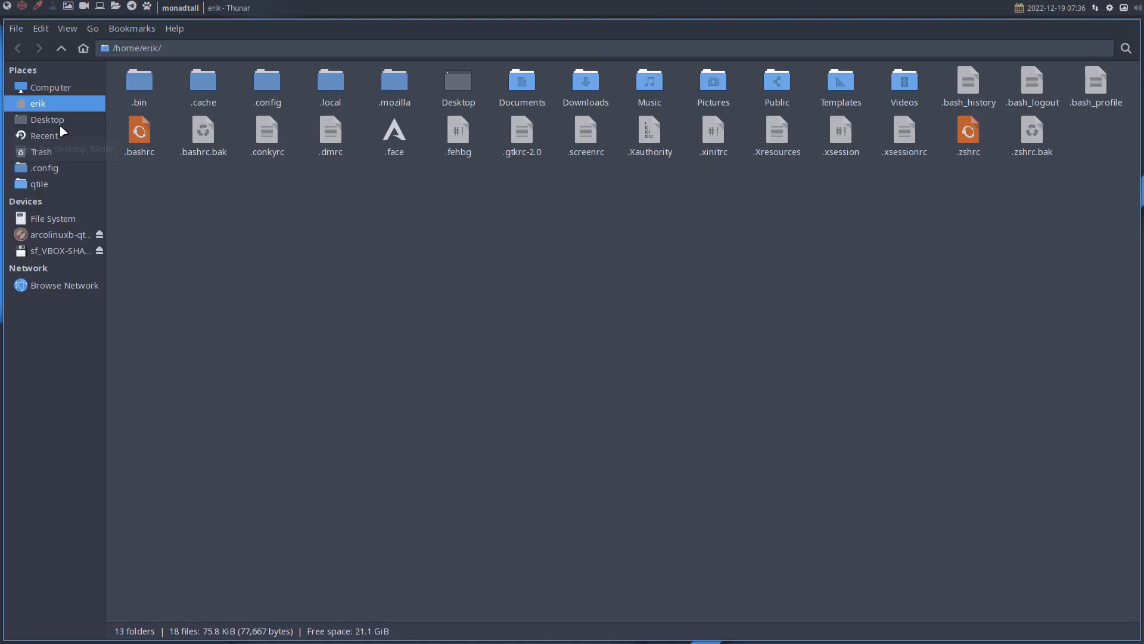
mouse_move(62, 219)
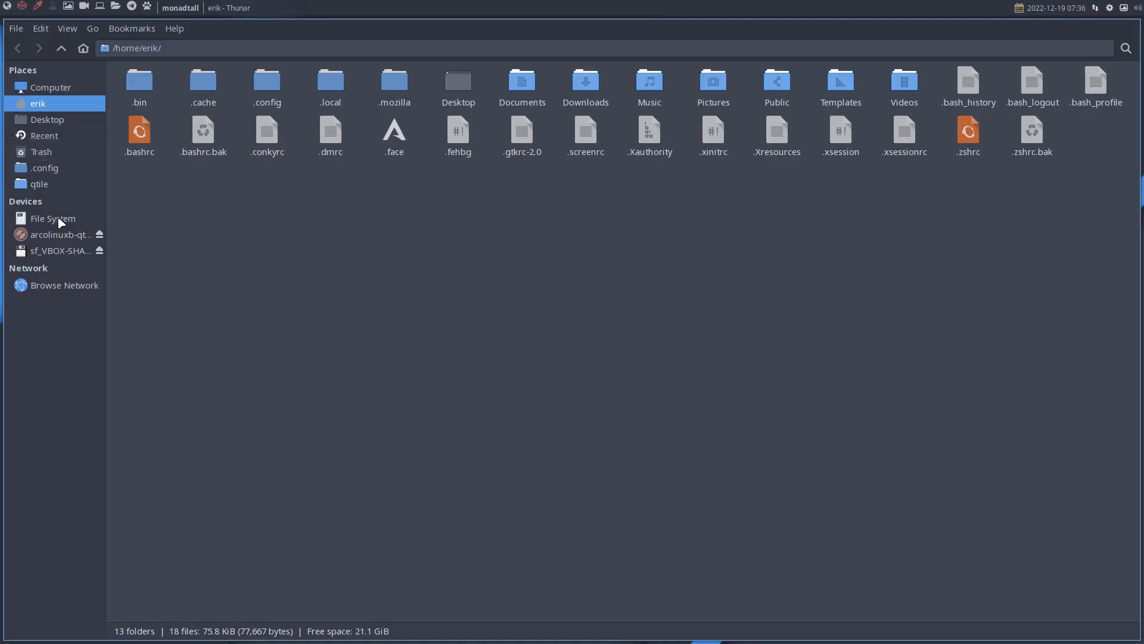
Step: Browse to /usr/share/icons/default and select index.theme, index.theme.bak and index.theme.pacsave
click(53, 218)
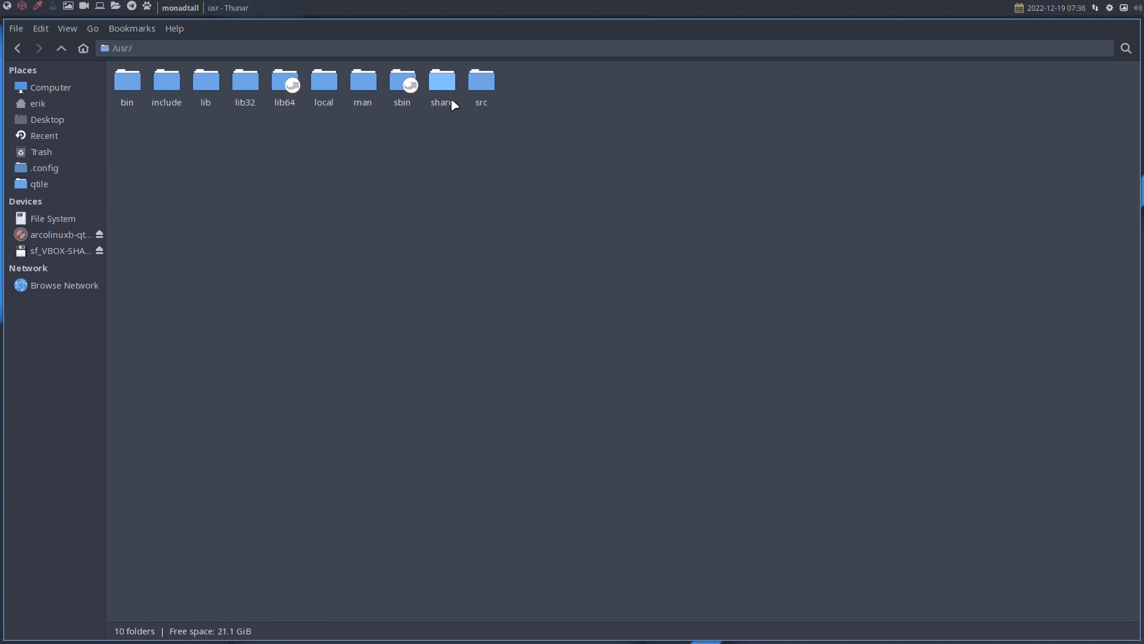
double_click(440, 80)
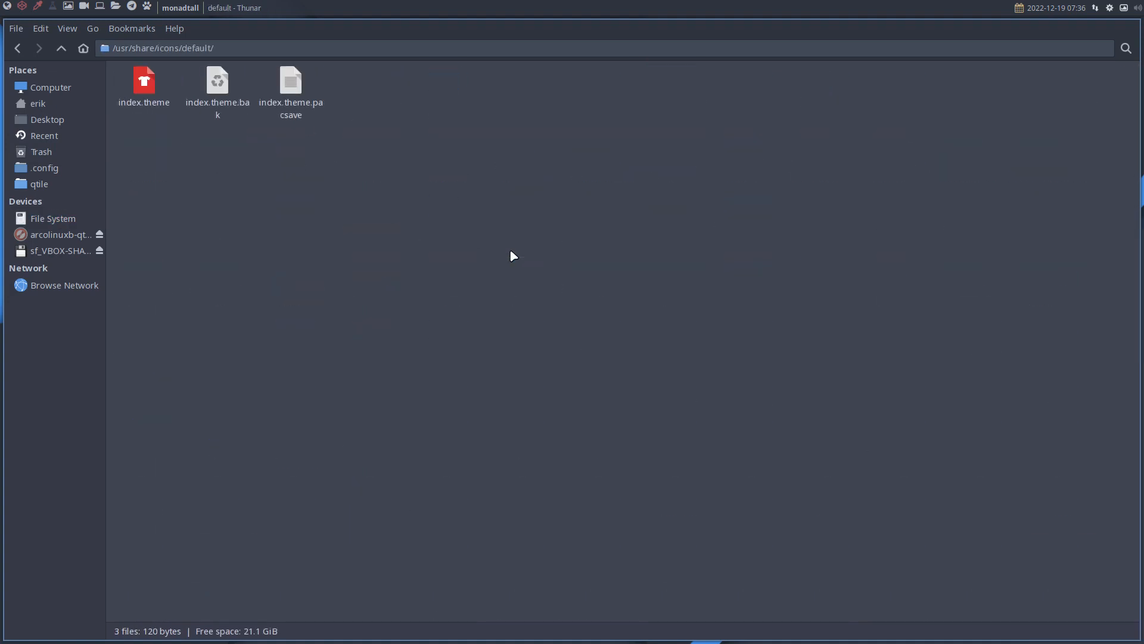
click(144, 82)
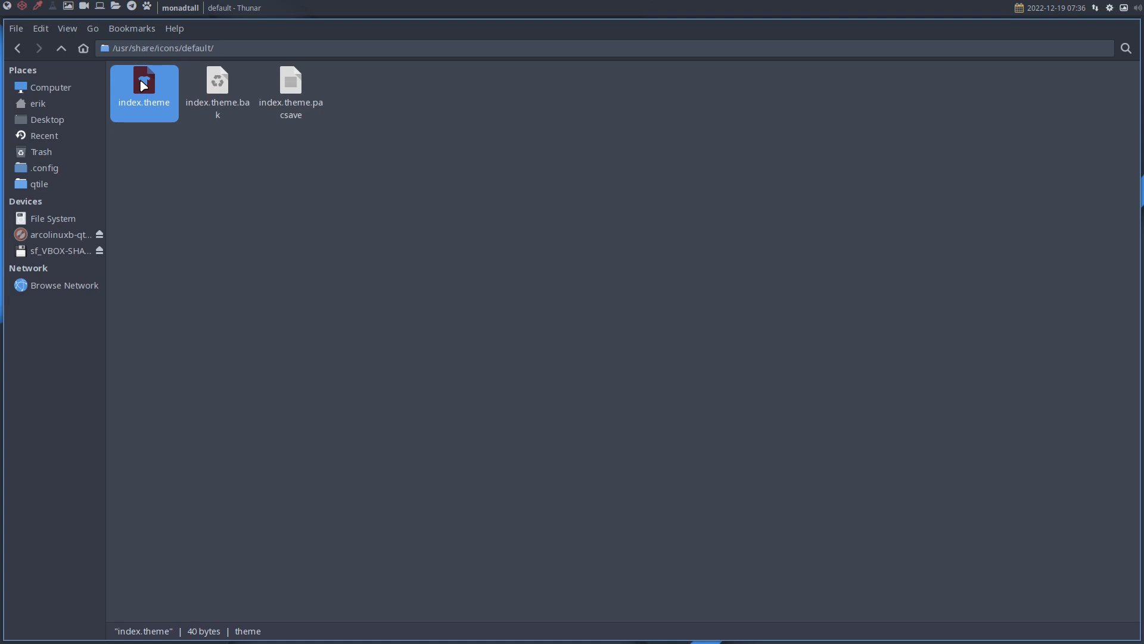
mouse_move(368, 130)
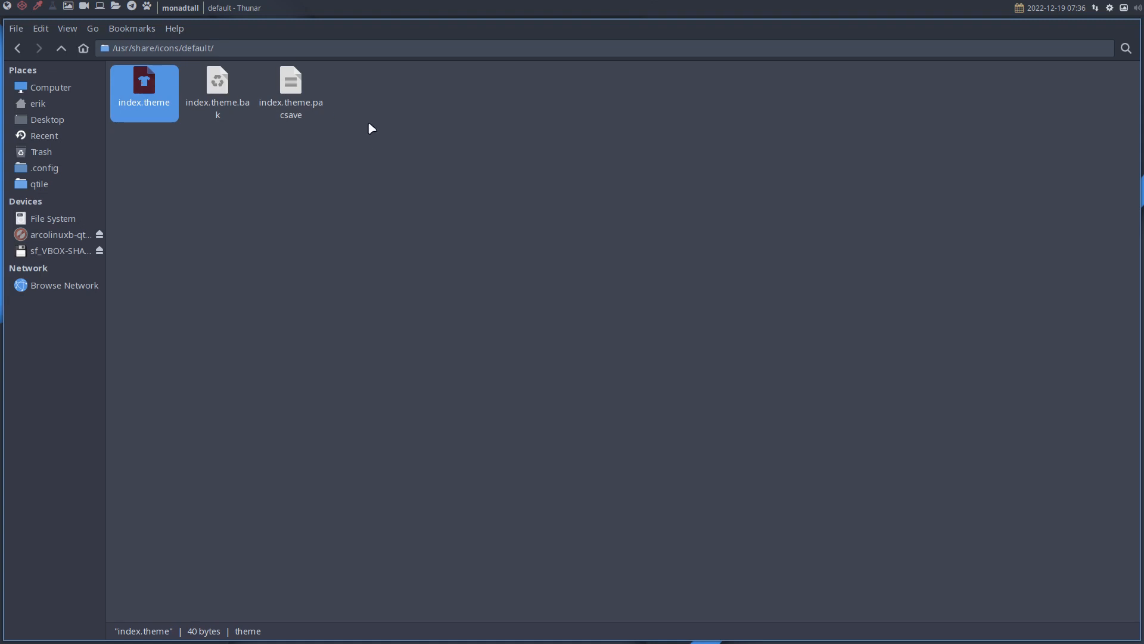
mouse_move(389, 147)
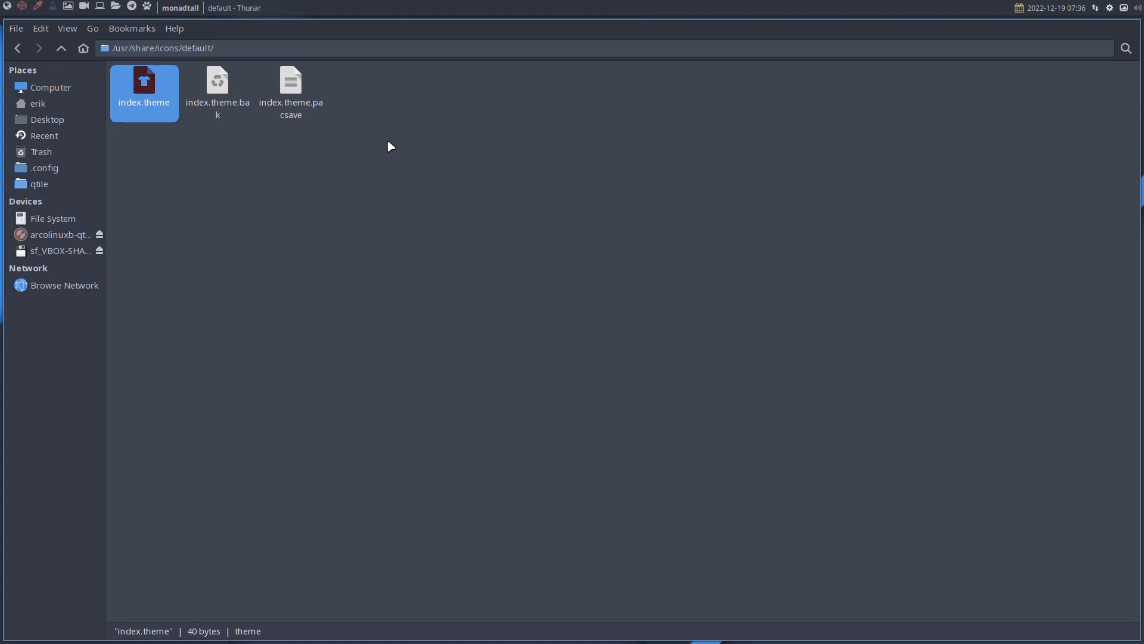
click(217, 82)
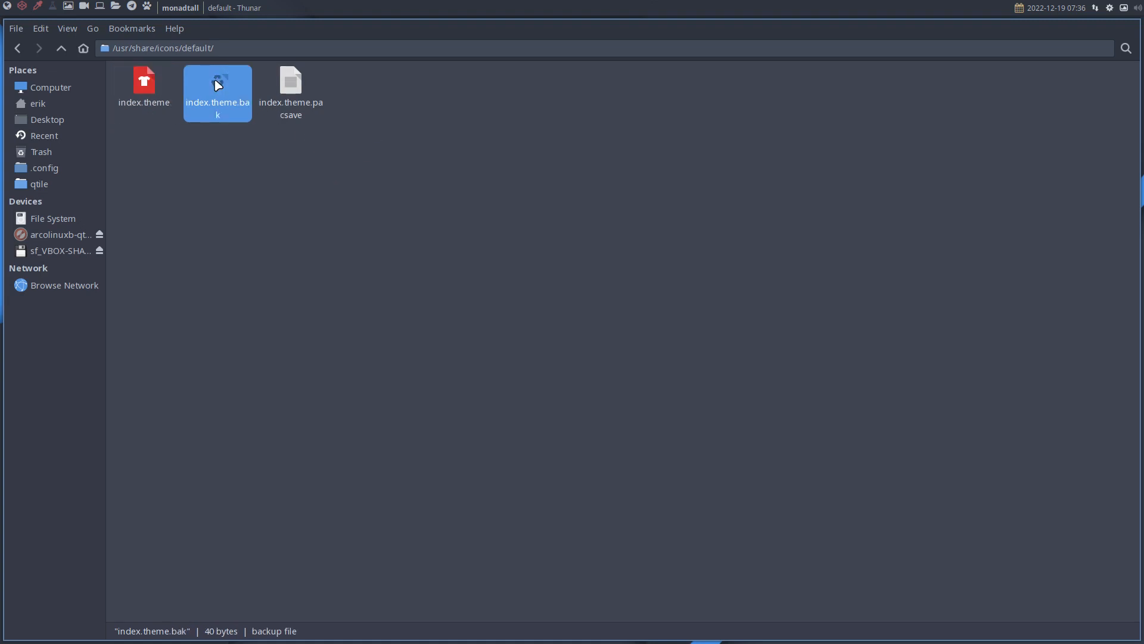
mouse_move(222, 135)
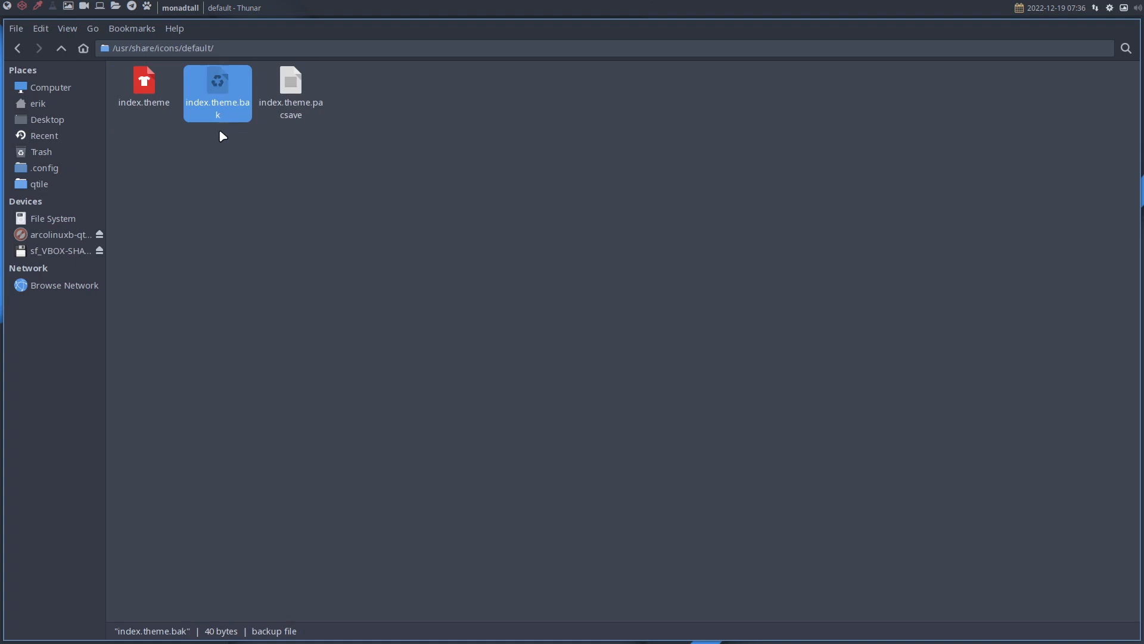
mouse_move(146, 114)
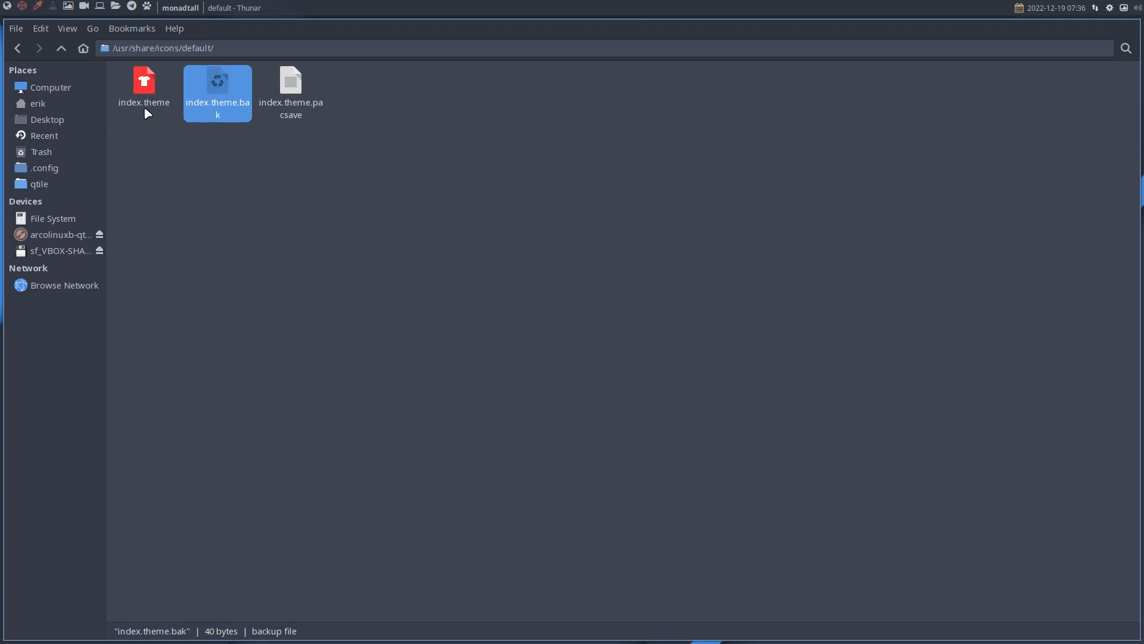
mouse_move(143, 80)
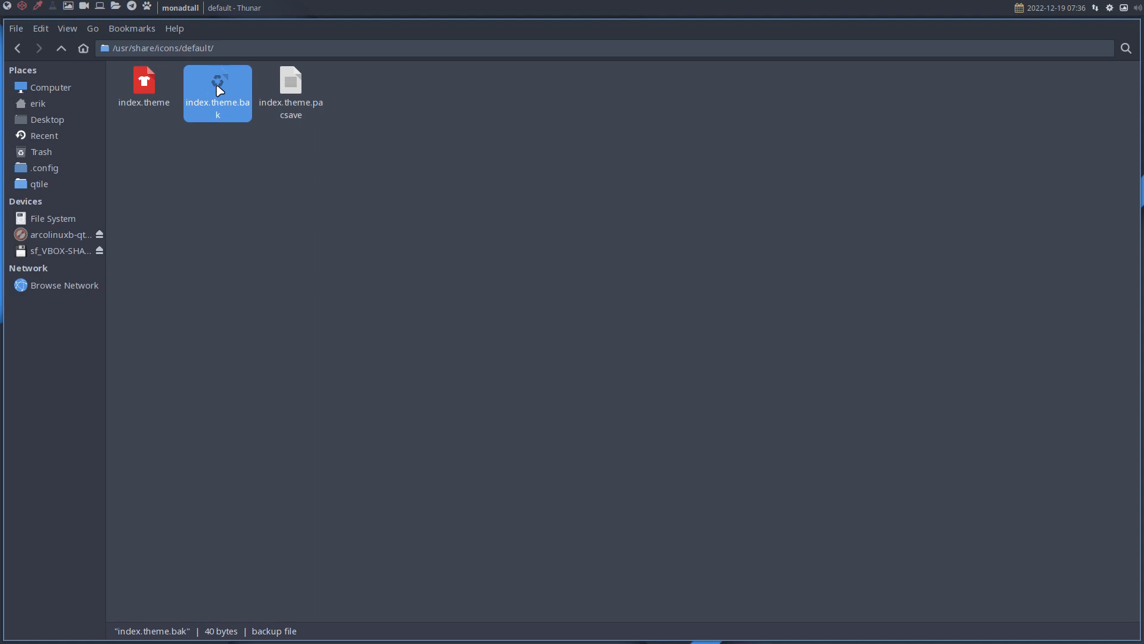
click(290, 81)
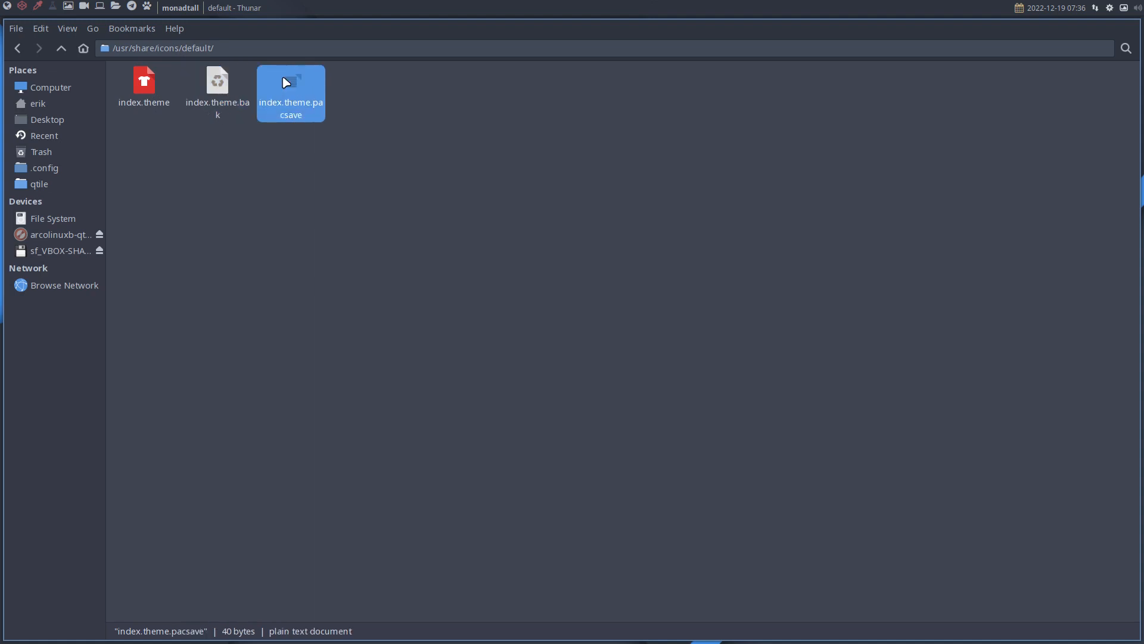
mouse_move(289, 87)
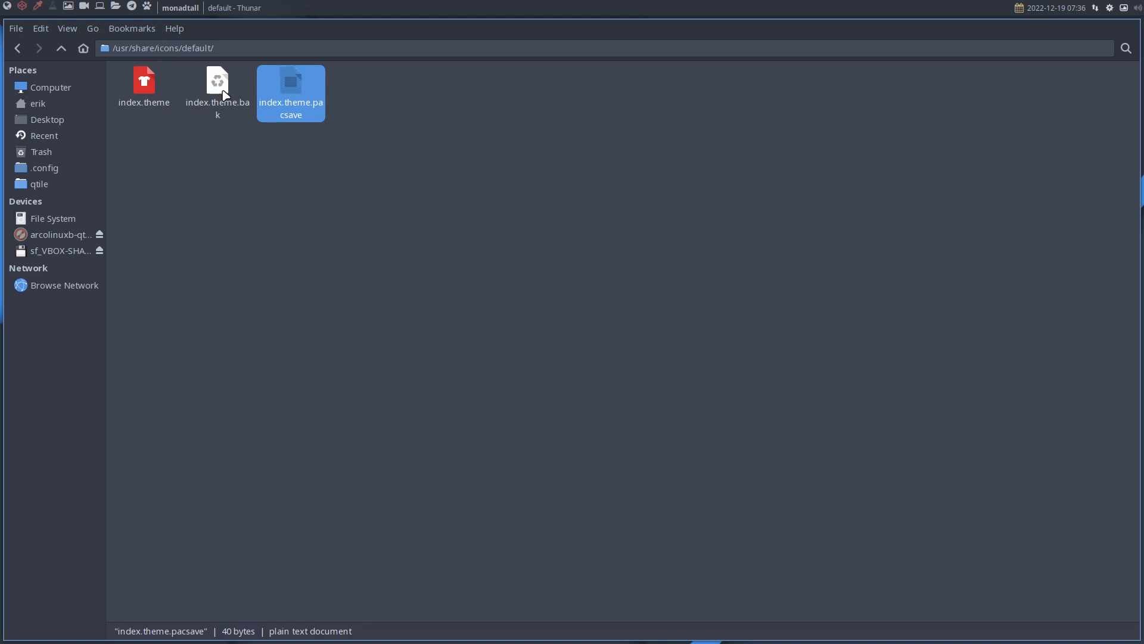
mouse_move(152, 59)
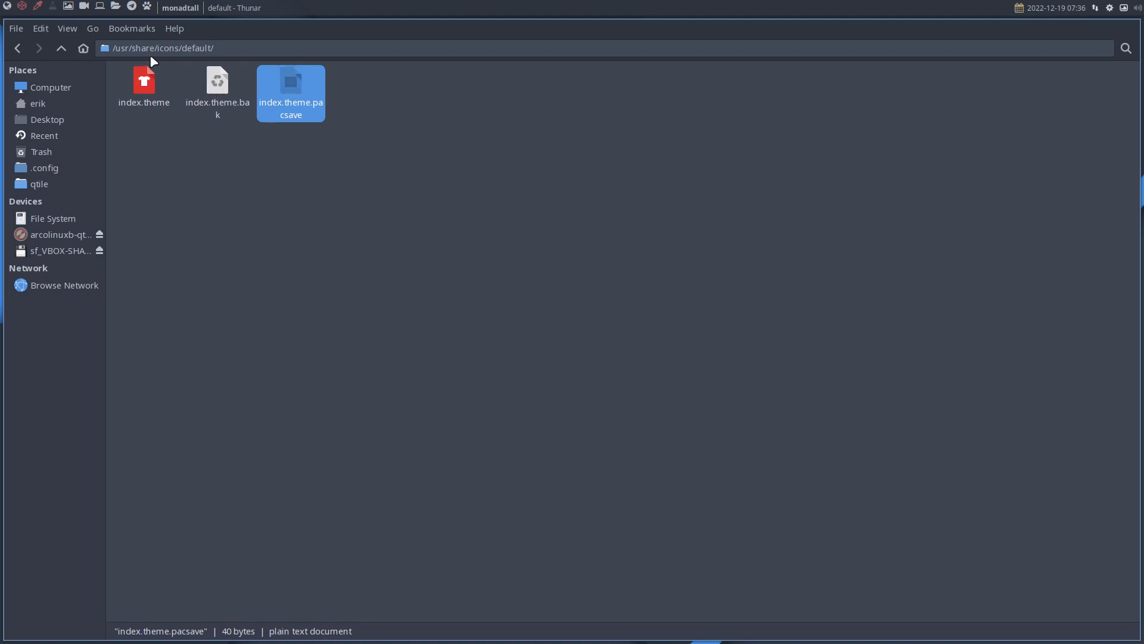
mouse_move(149, 81)
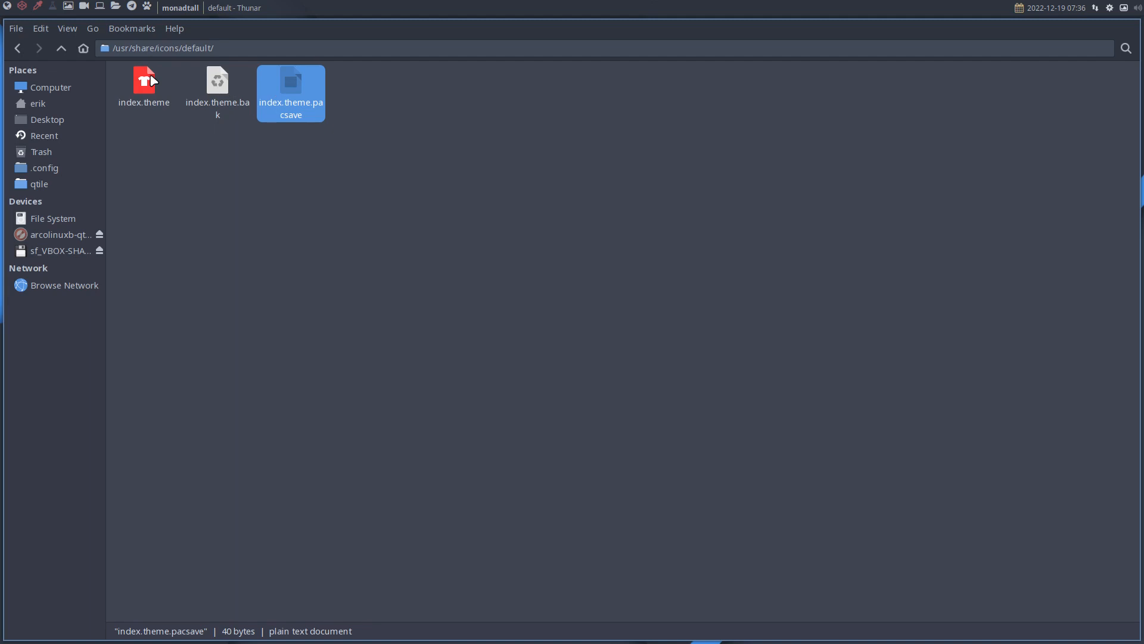
click(217, 87)
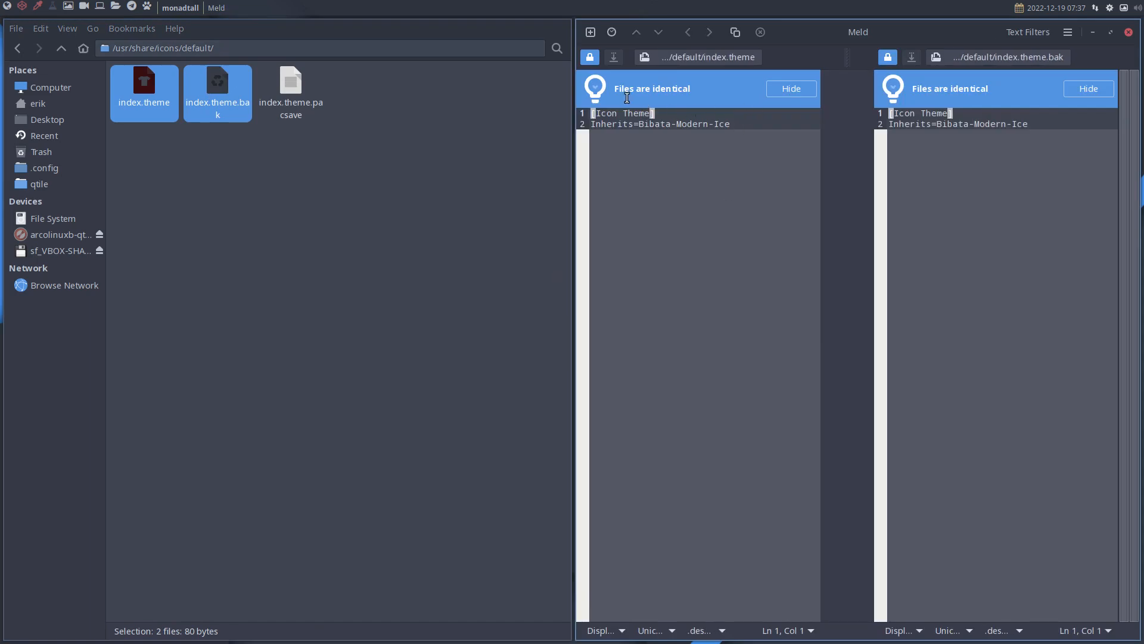
mouse_move(949, 95)
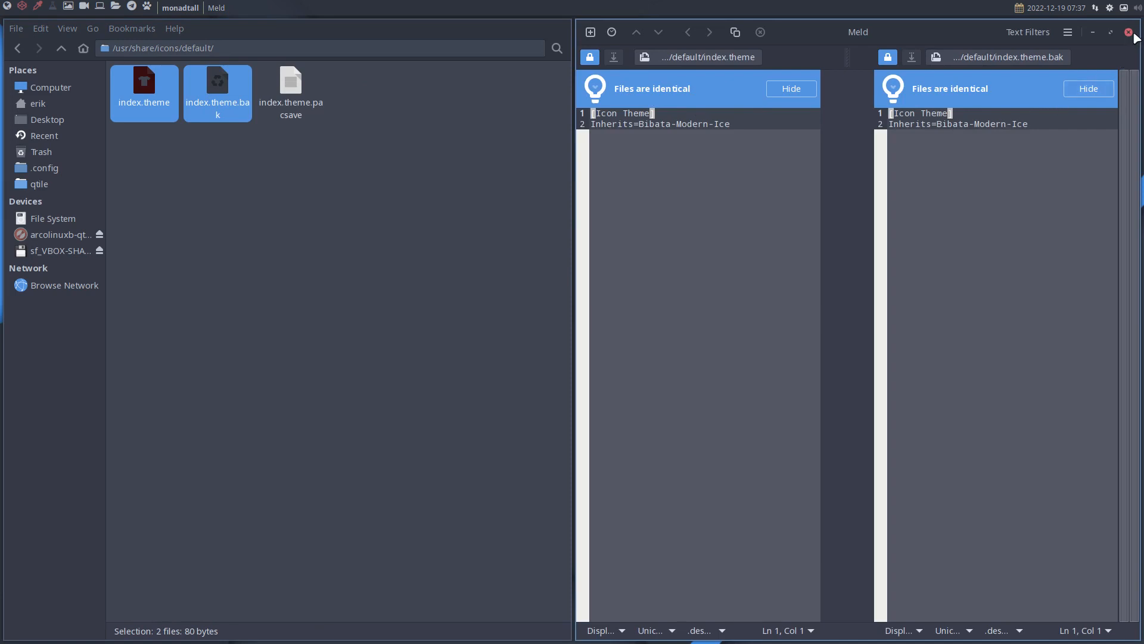
Step: Close Meld and view the Mouse Cursor themes, showing Bibata-Modern-Ice as current
click(1135, 33)
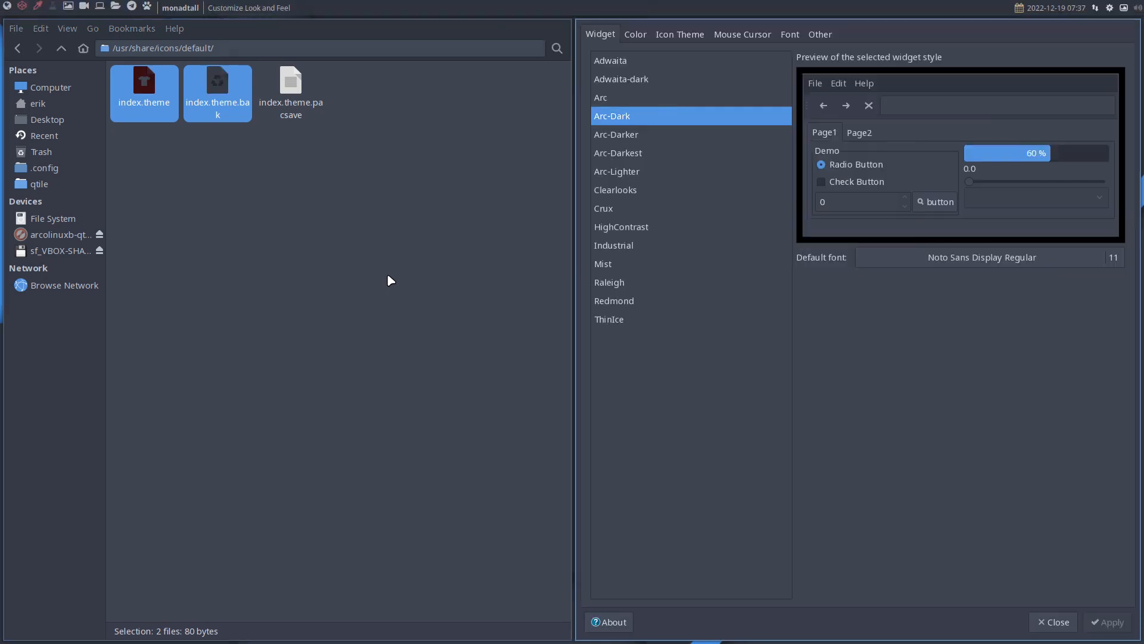
mouse_move(405, 283)
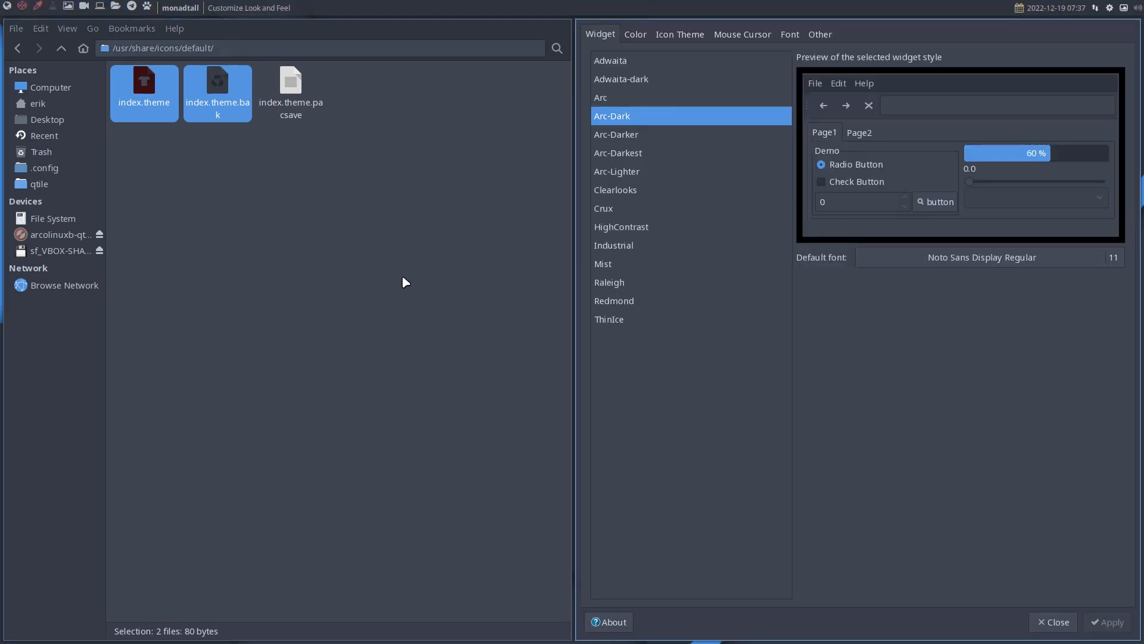
mouse_move(747, 41)
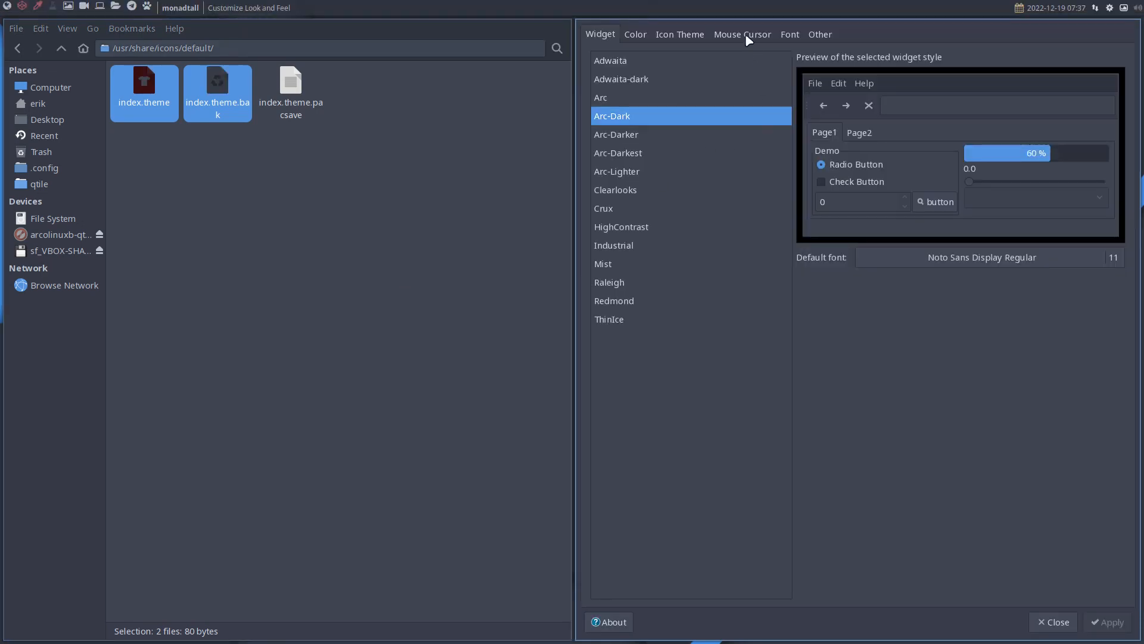
click(742, 33)
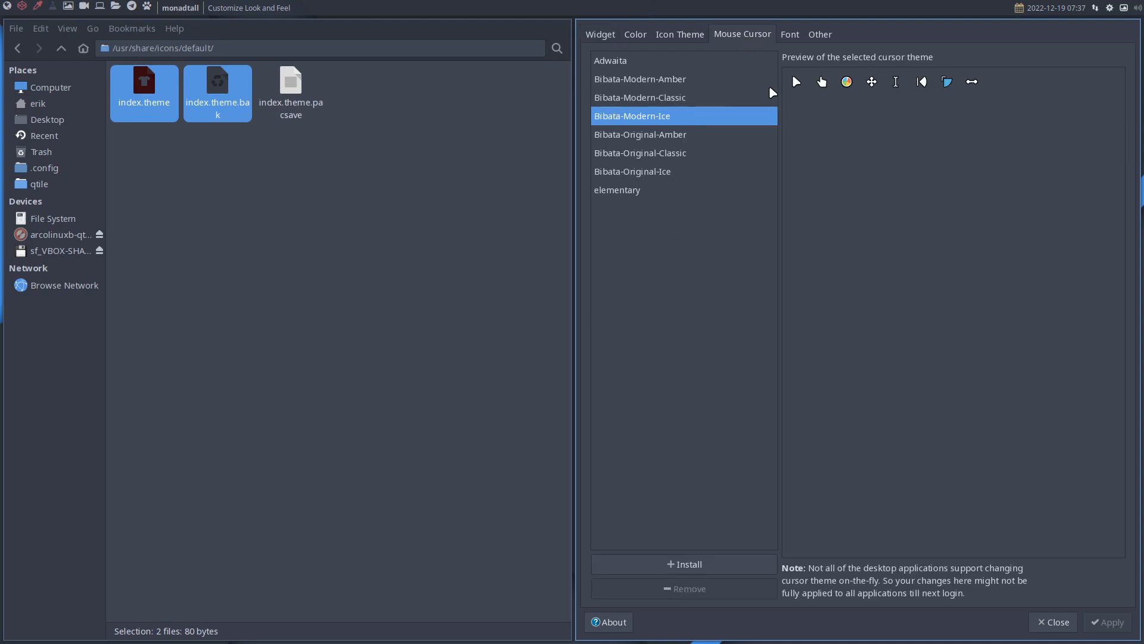
mouse_move(618, 168)
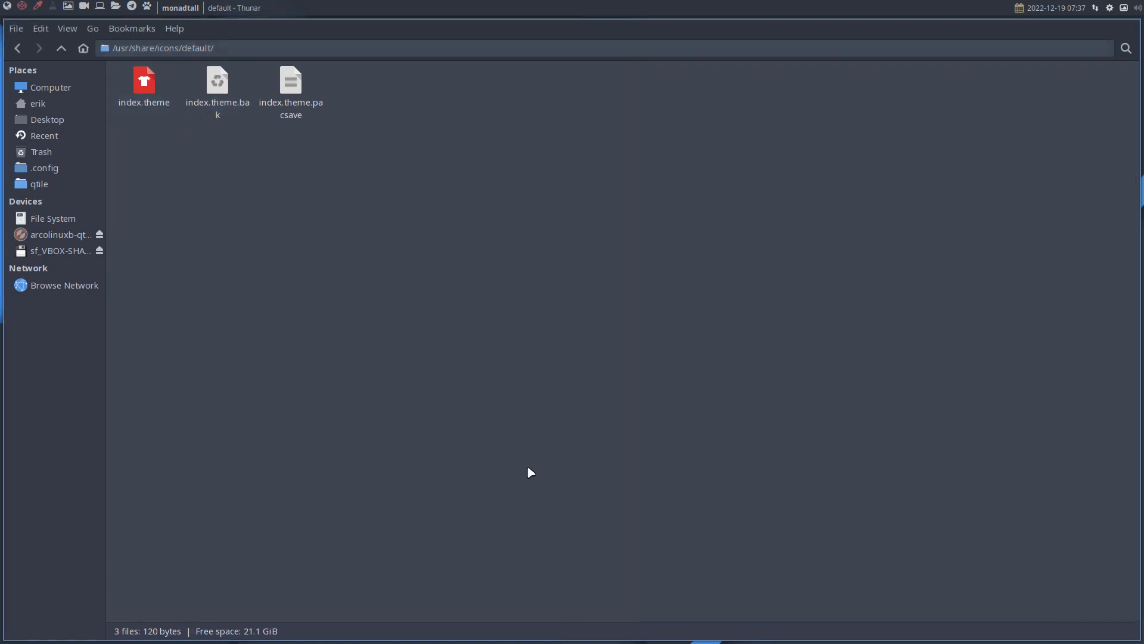
mouse_move(418, 331)
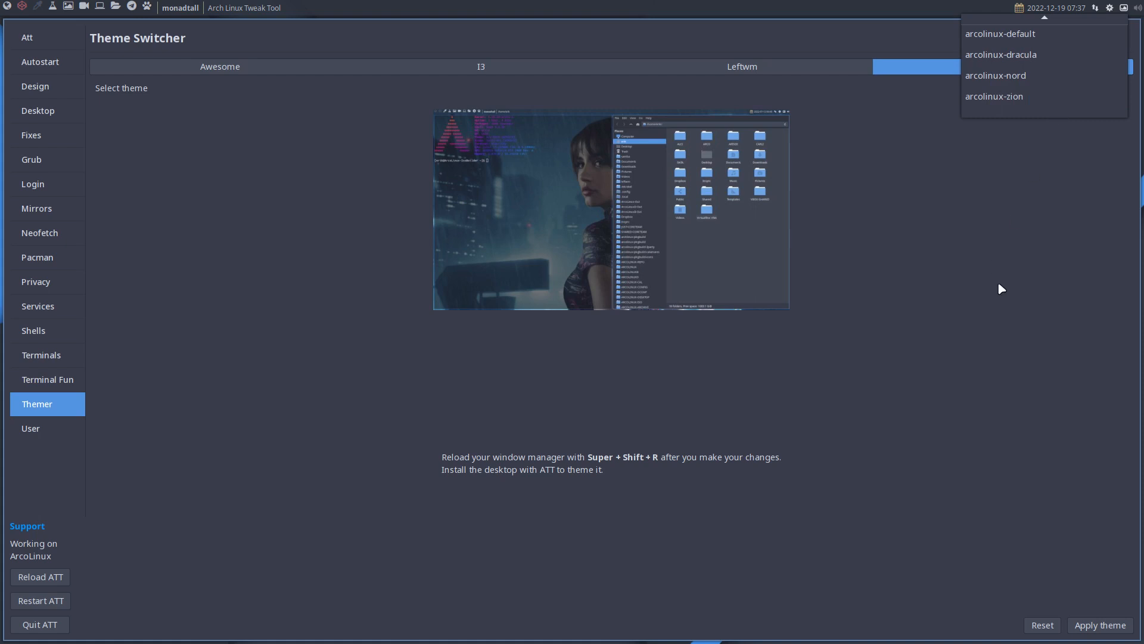
mouse_move(1011, 247)
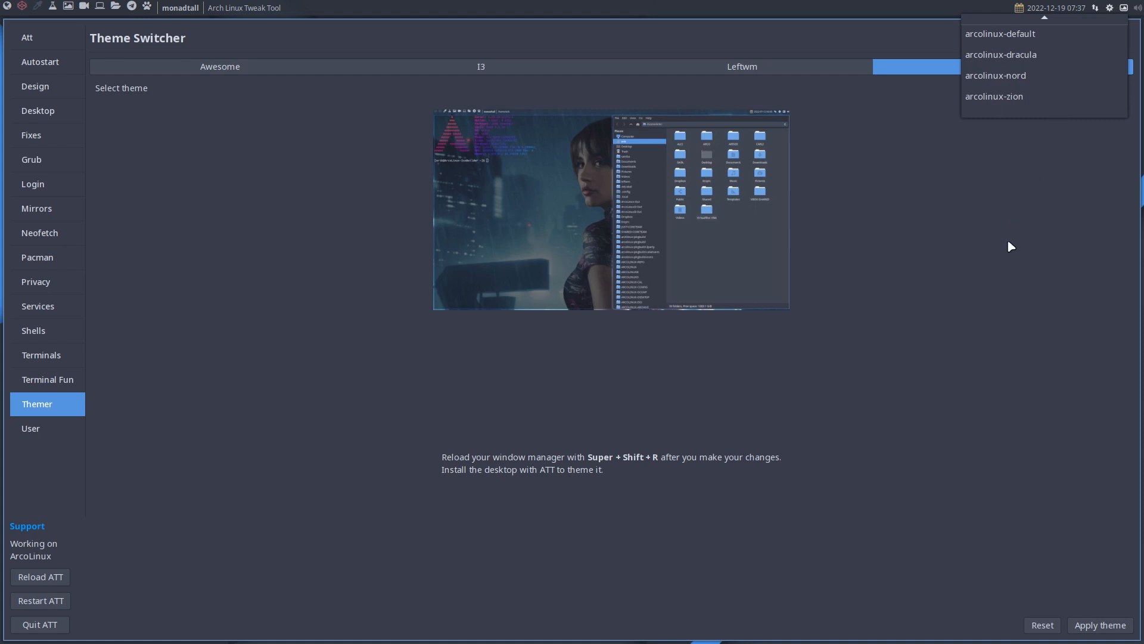
Step: Select arcolinux-nord in the Qtile theme dropdown of ArcoLinux Tweak Tool
click(995, 75)
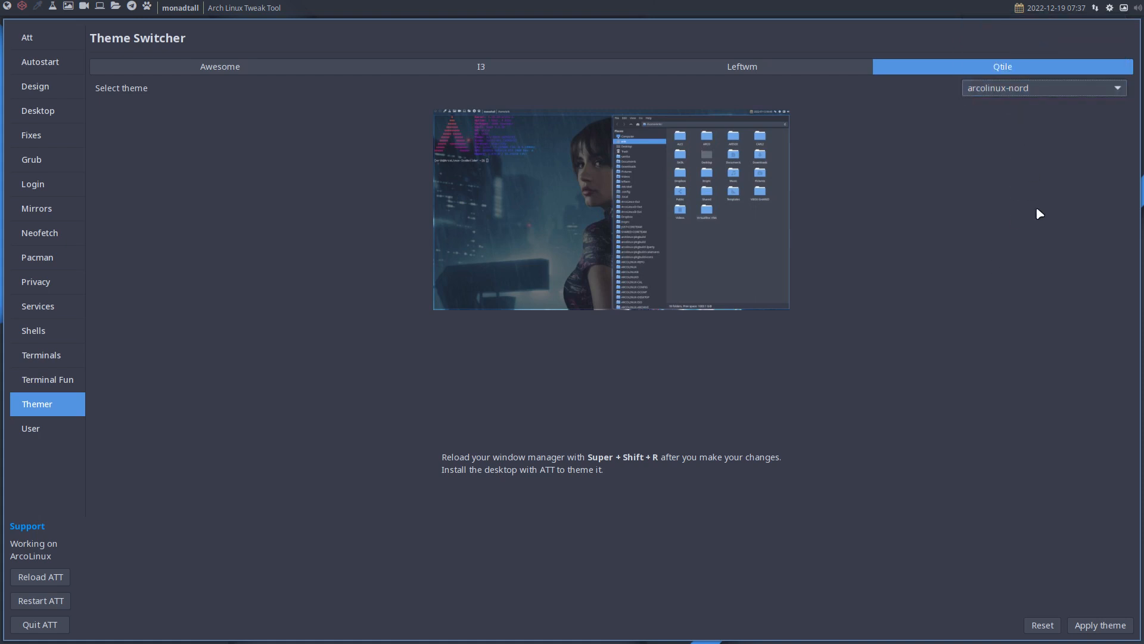